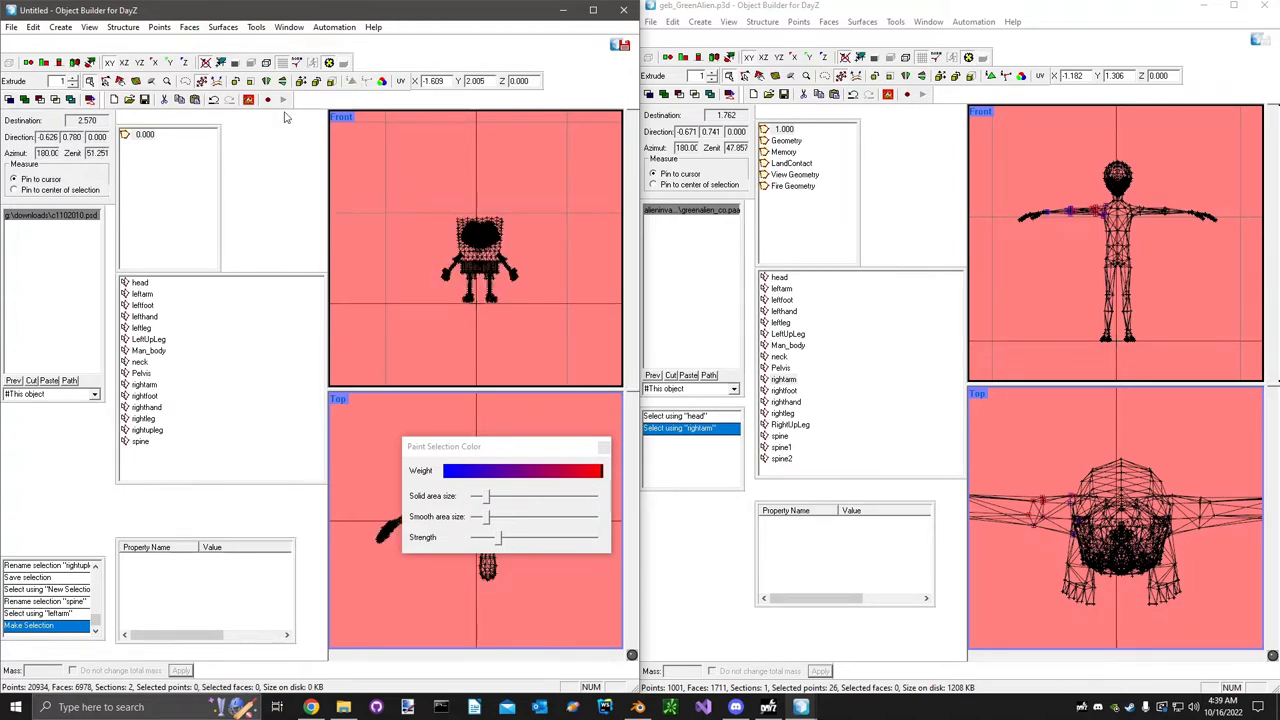
Paint selection weights across SpongeBob's head region with the selection brush.
left_click(11, 27)
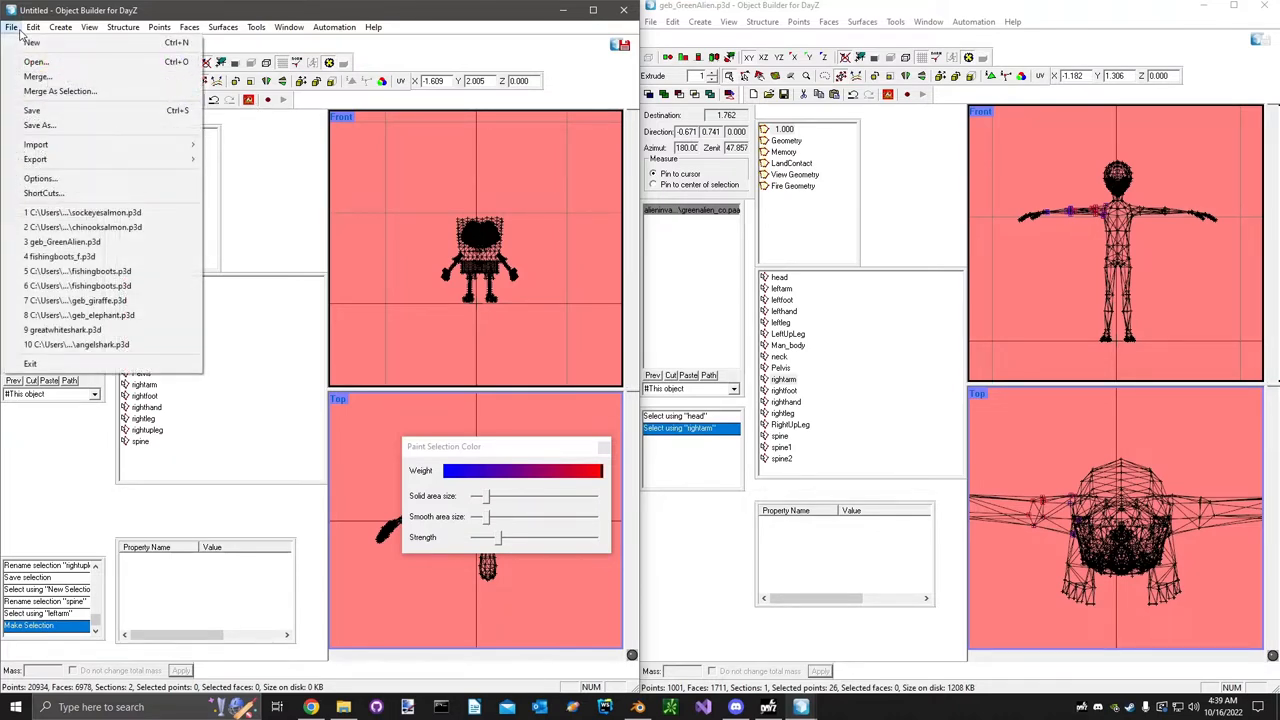
left_click(11, 27)
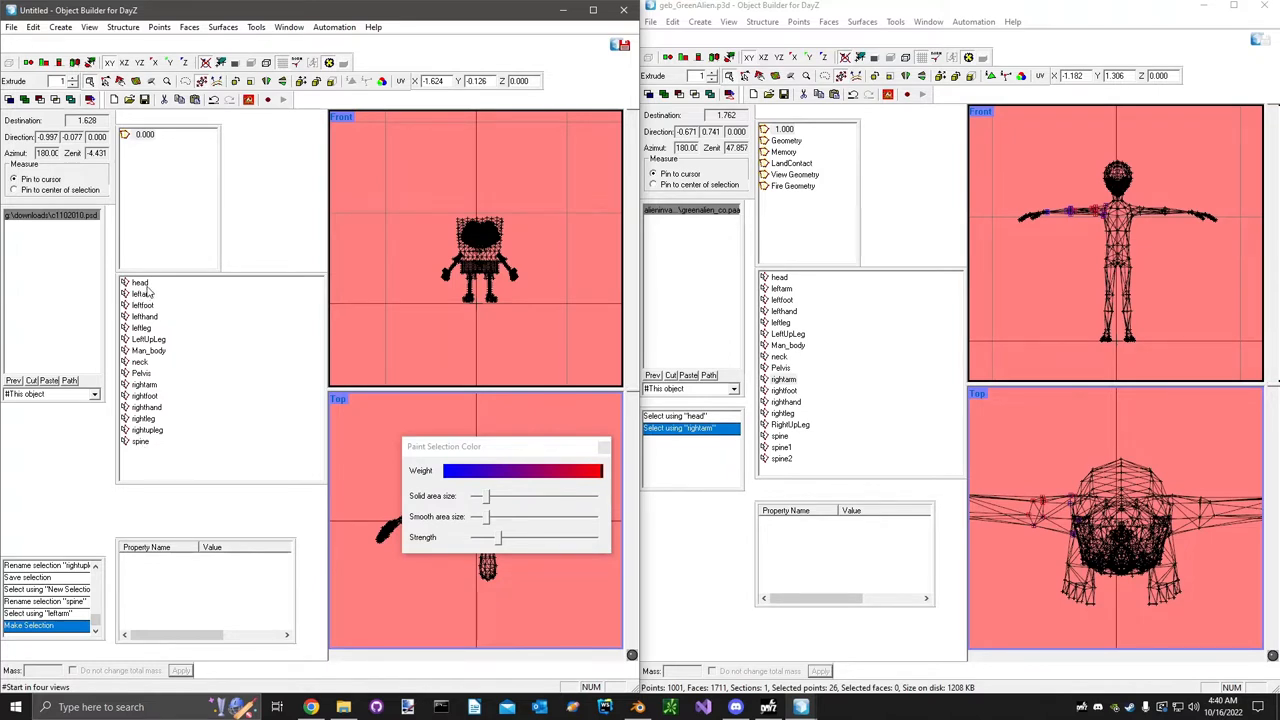
left_click(140, 283)
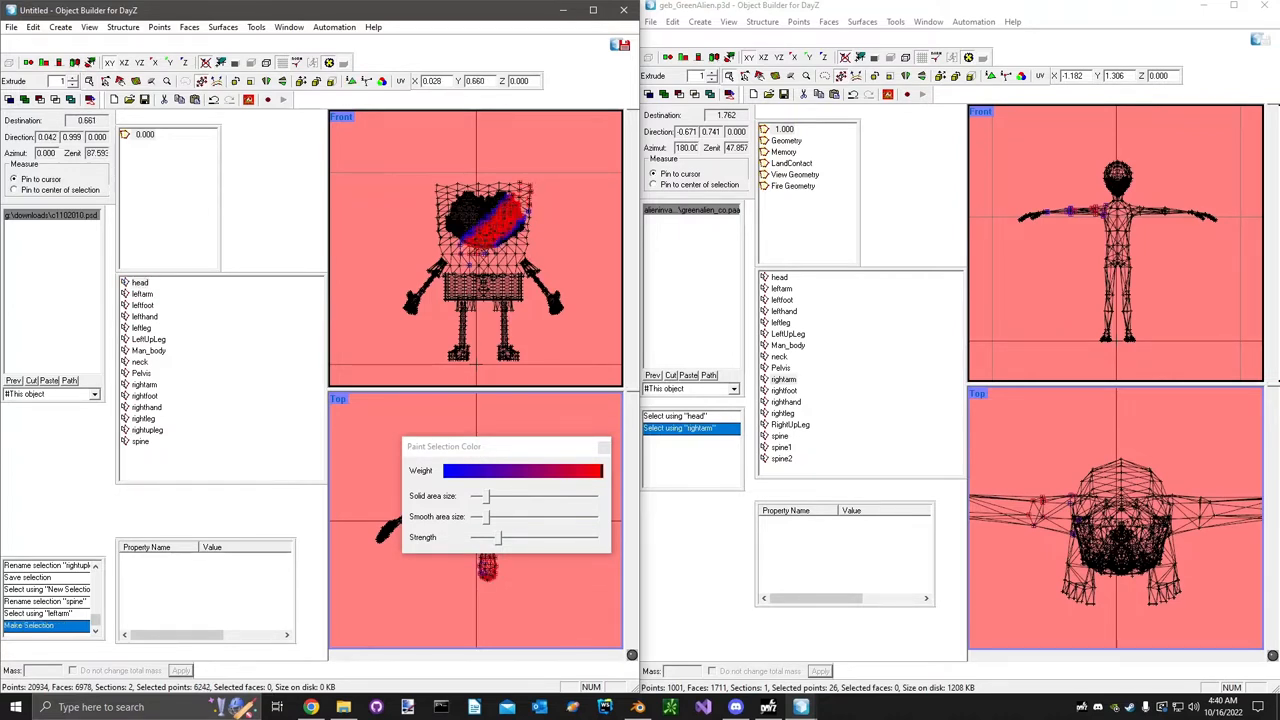
left_click(520, 197)
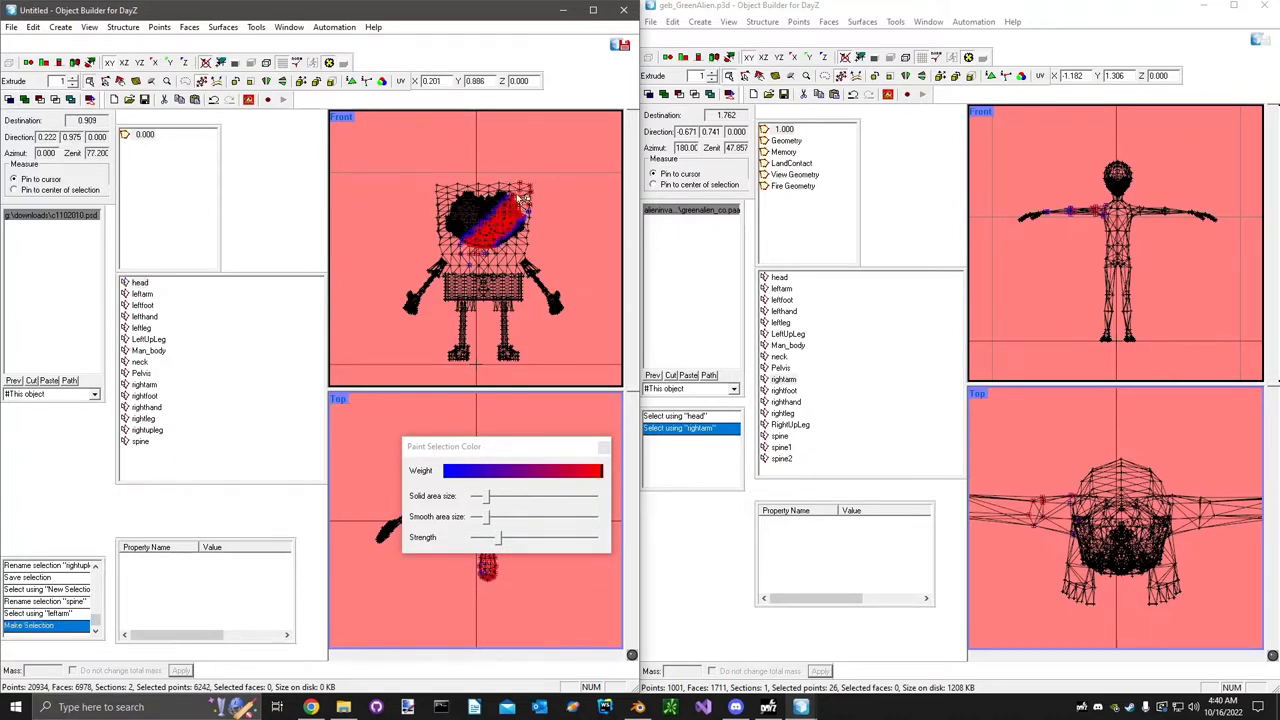
left_click_drag(530, 200, 440, 265)
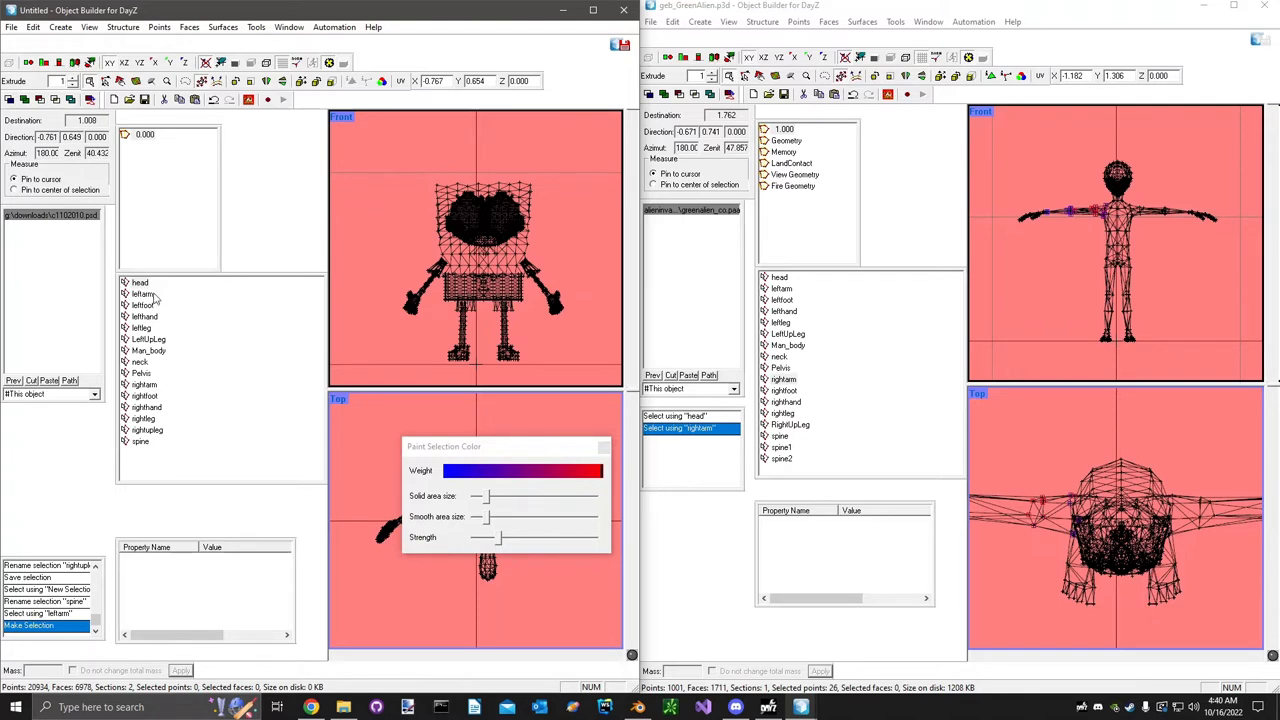
Redefine the leftarm selection from the painted vertices, then bring up rightarm's commands.
left_click(141, 293)
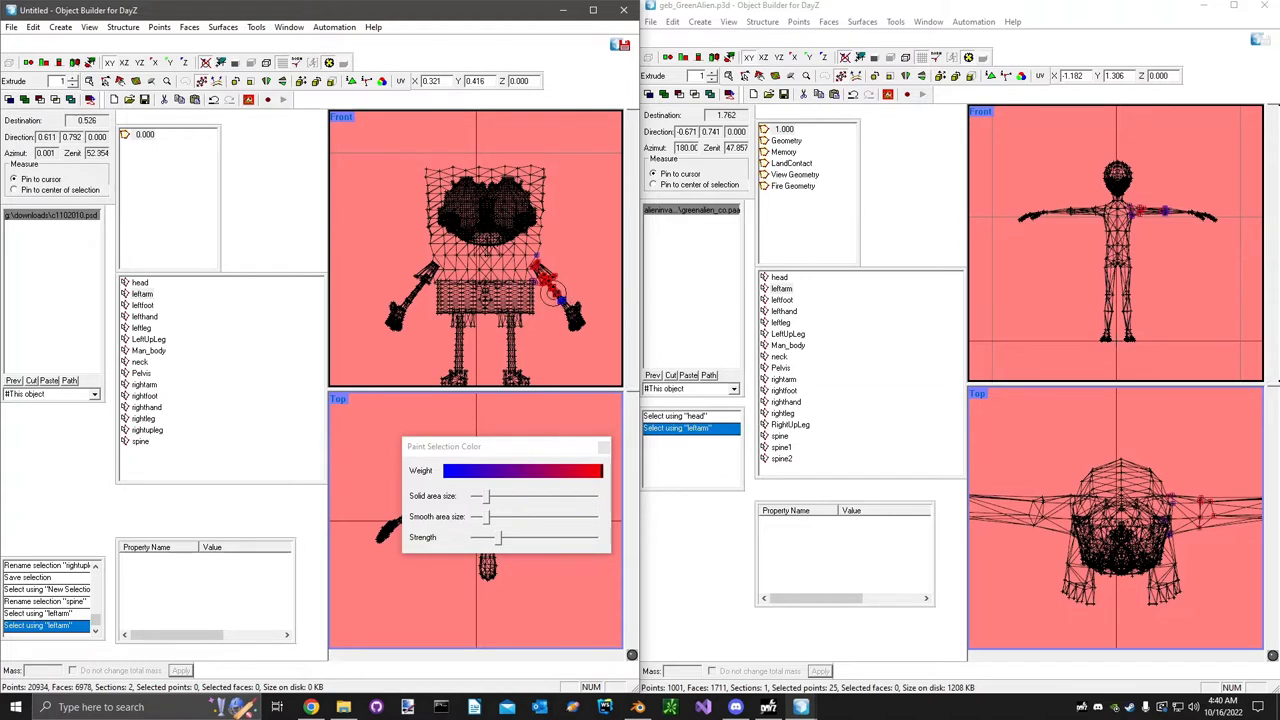
right_click(142, 293)
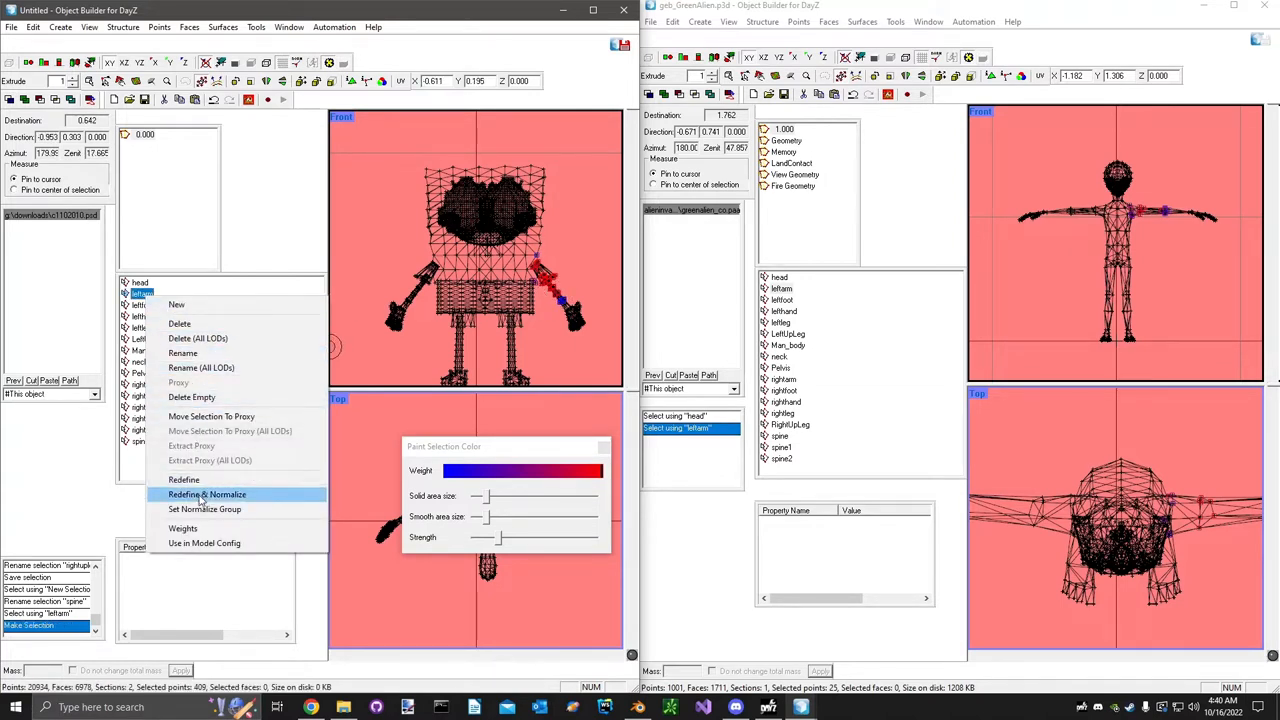
left_click(207, 494)
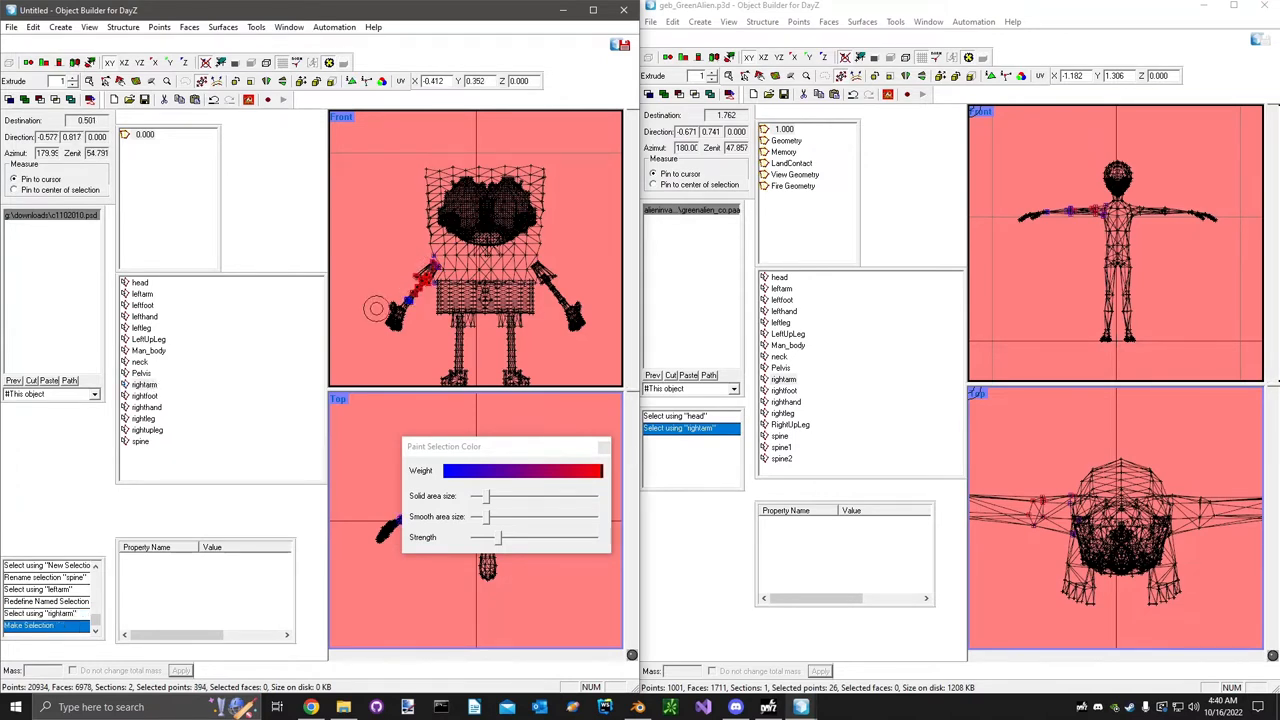
right_click(140, 384)
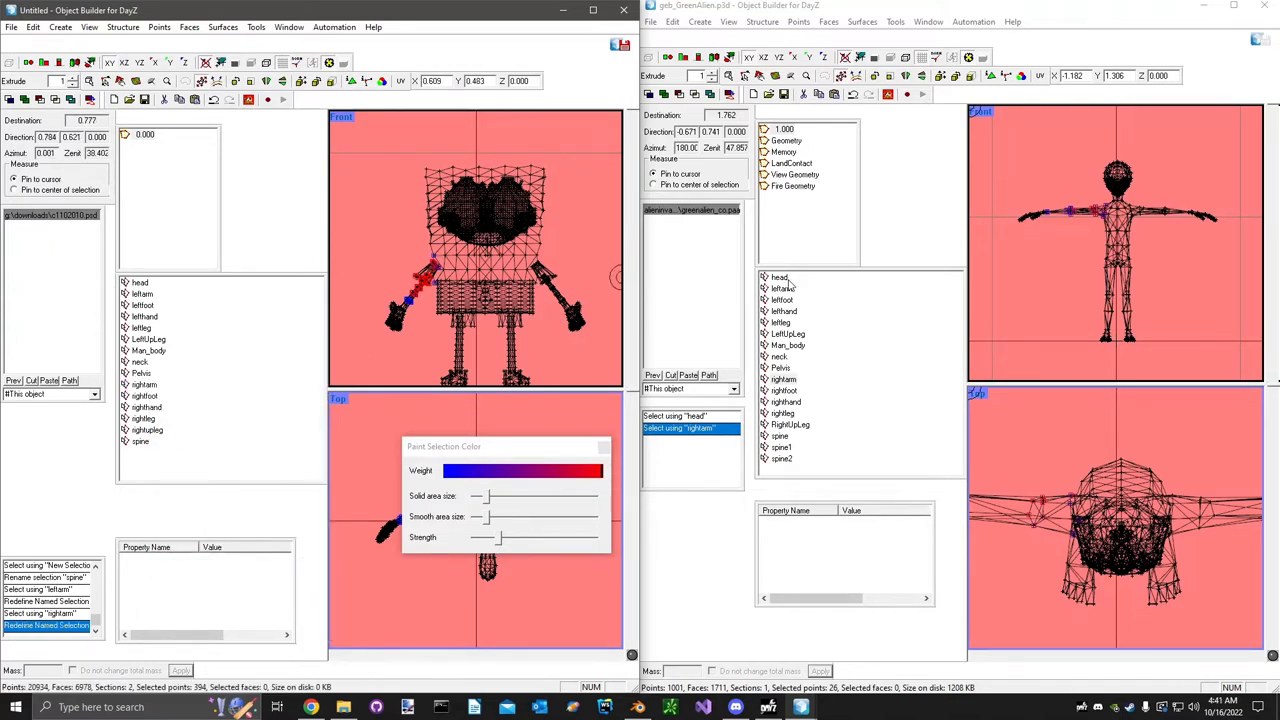
Paint weights over SpongeBob's head for the head selection and bring up its commands.
left_click(779, 277)
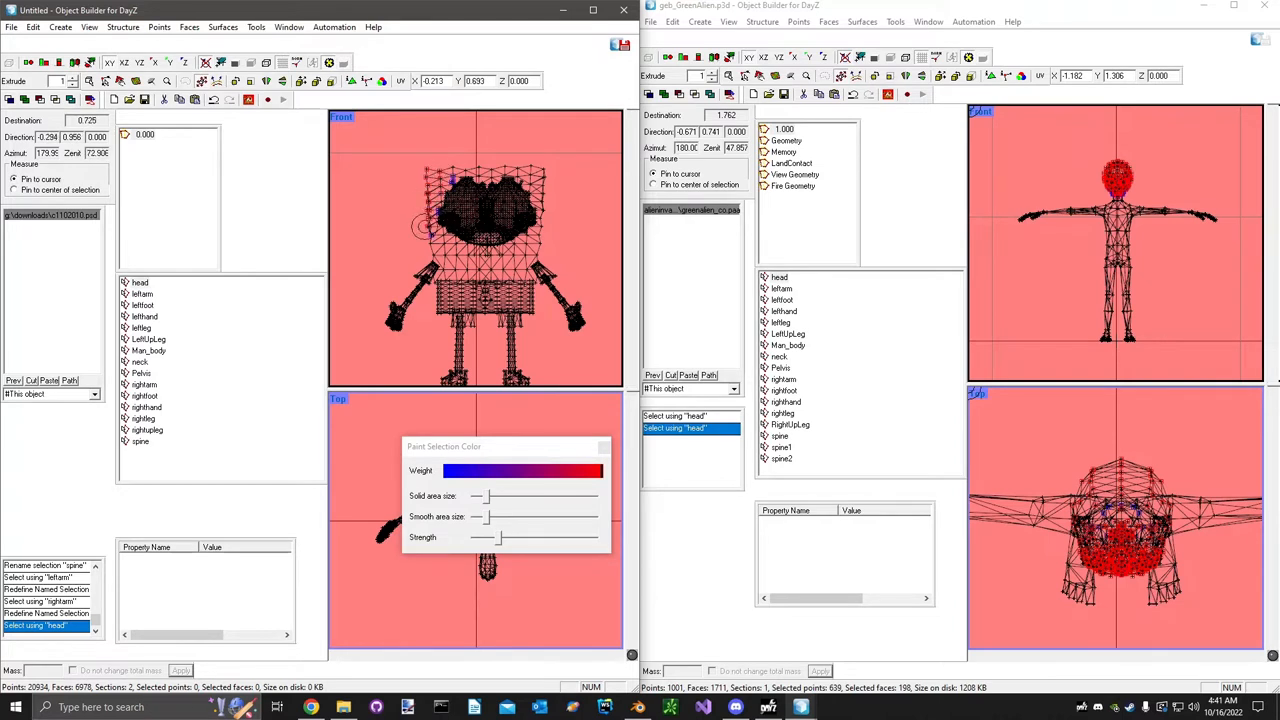
left_click_drag(425, 225, 530, 165)
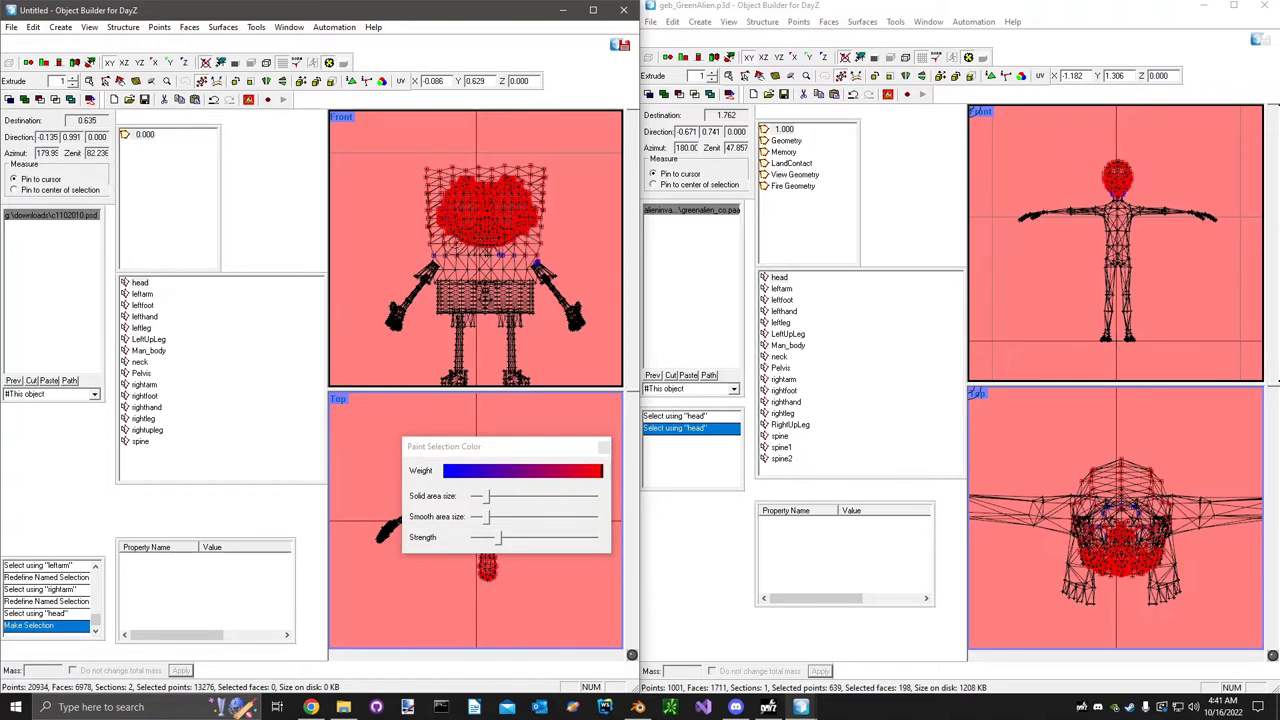
right_click(140, 282)
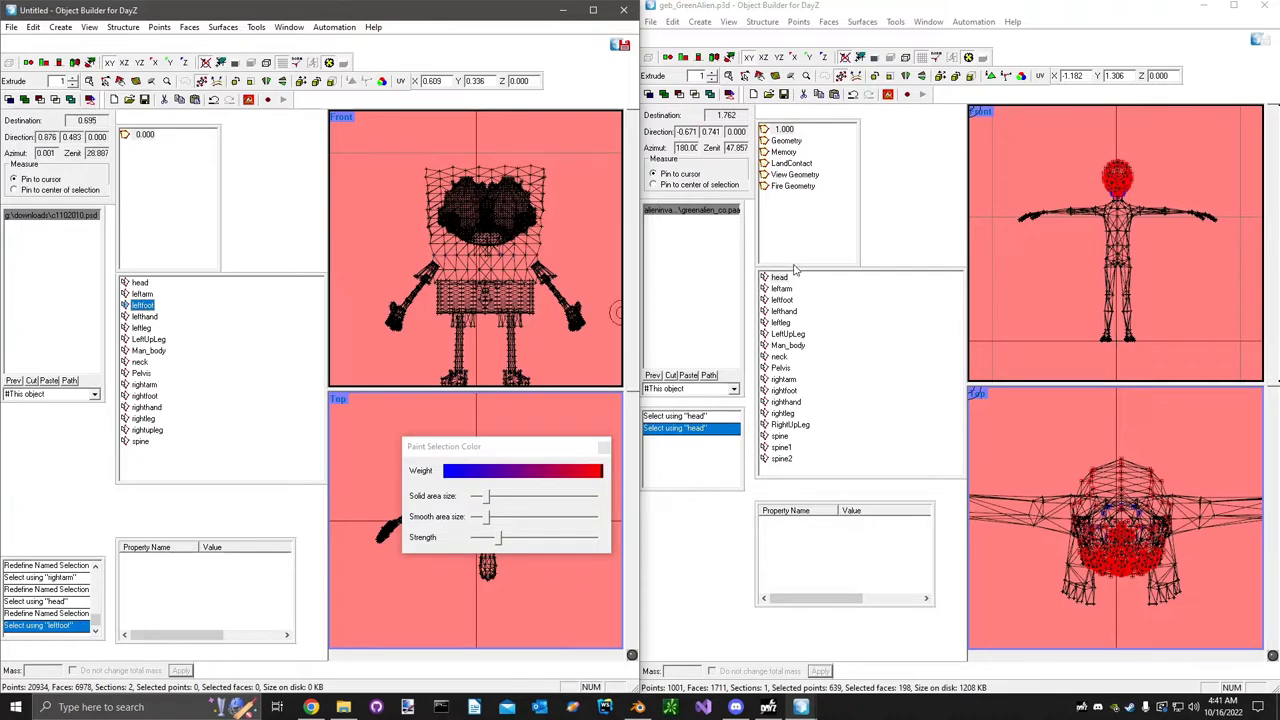
Redefine the leftfoot selection from painted foot vertices, then paint the left hand.
left_click(782, 300)
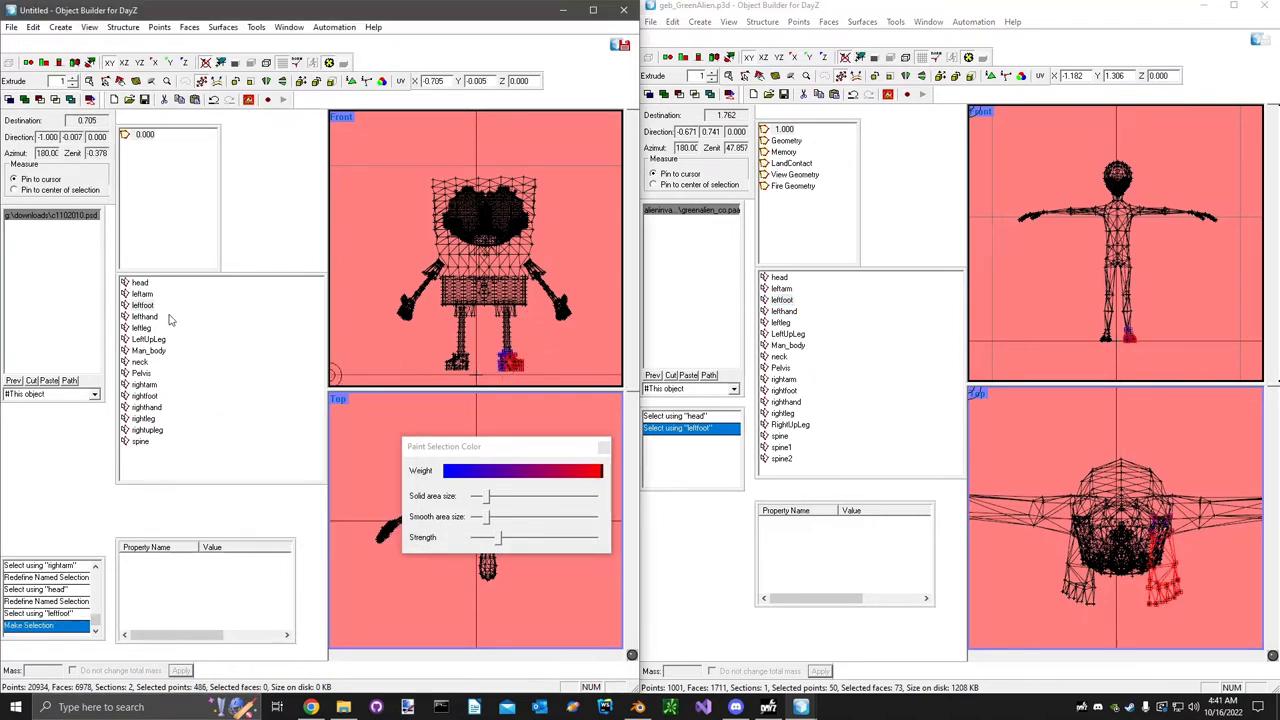
right_click(141, 304)
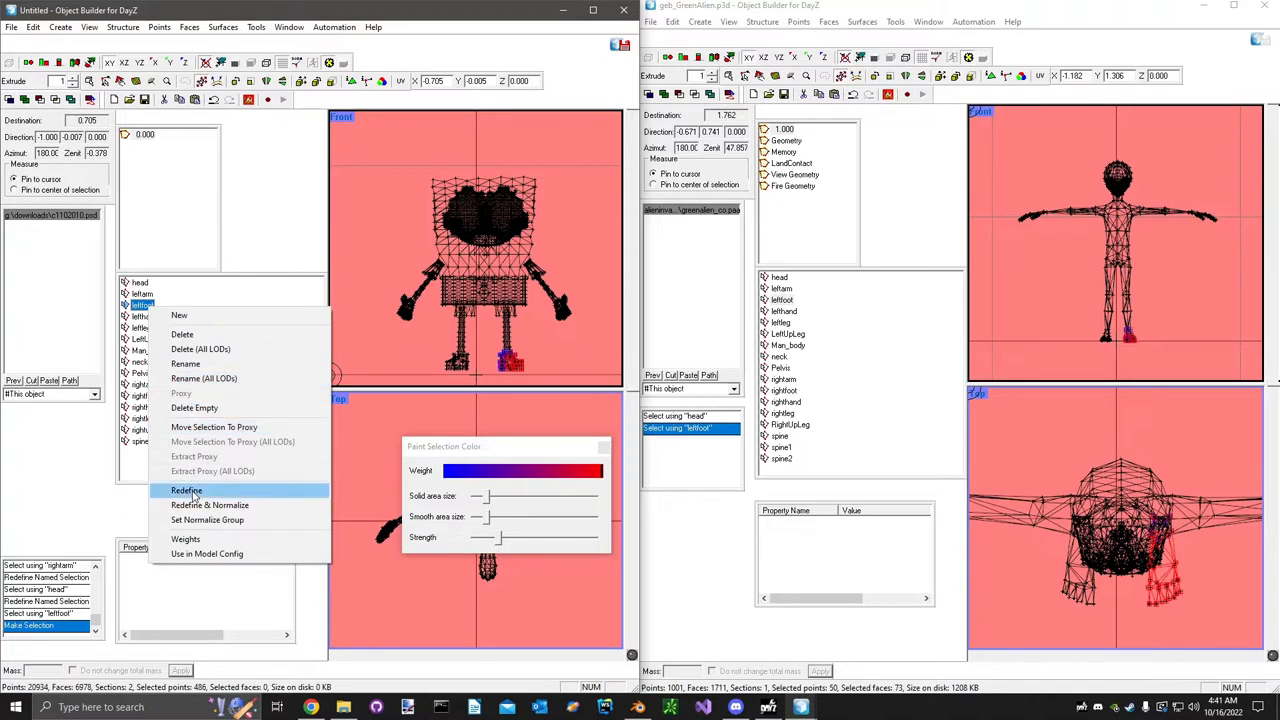
left_click(186, 490)
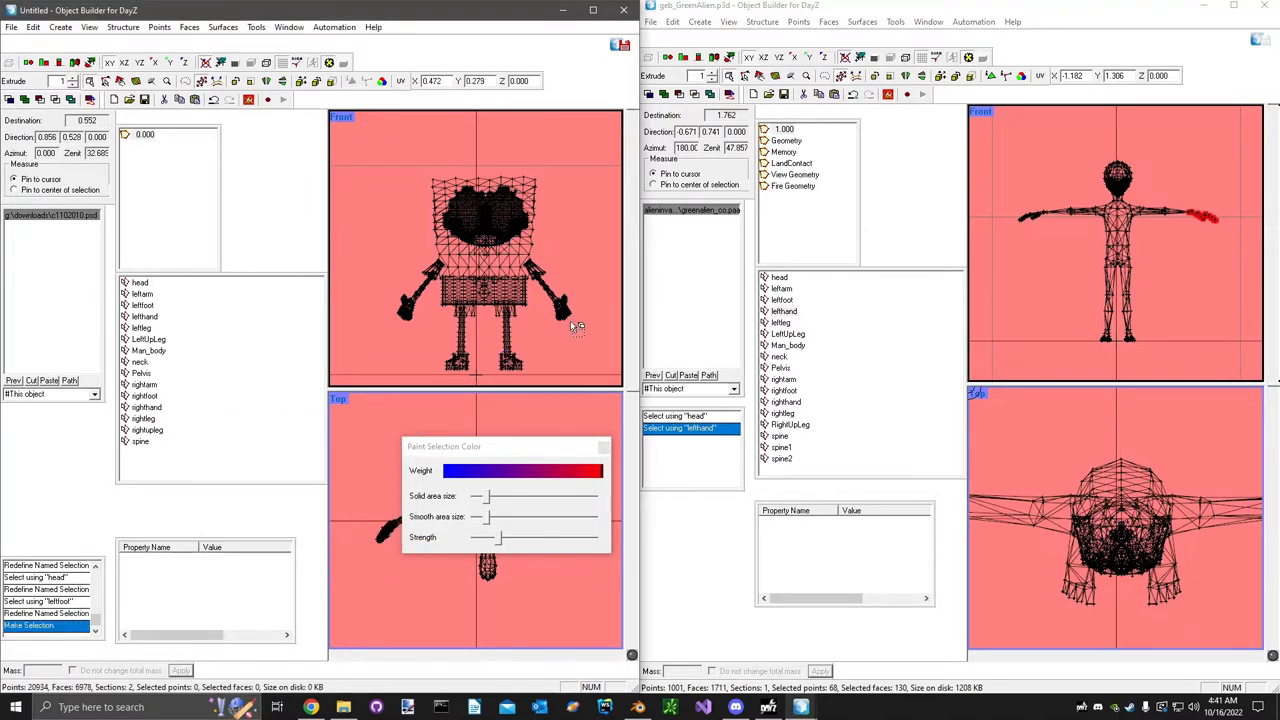
left_click(141, 327)
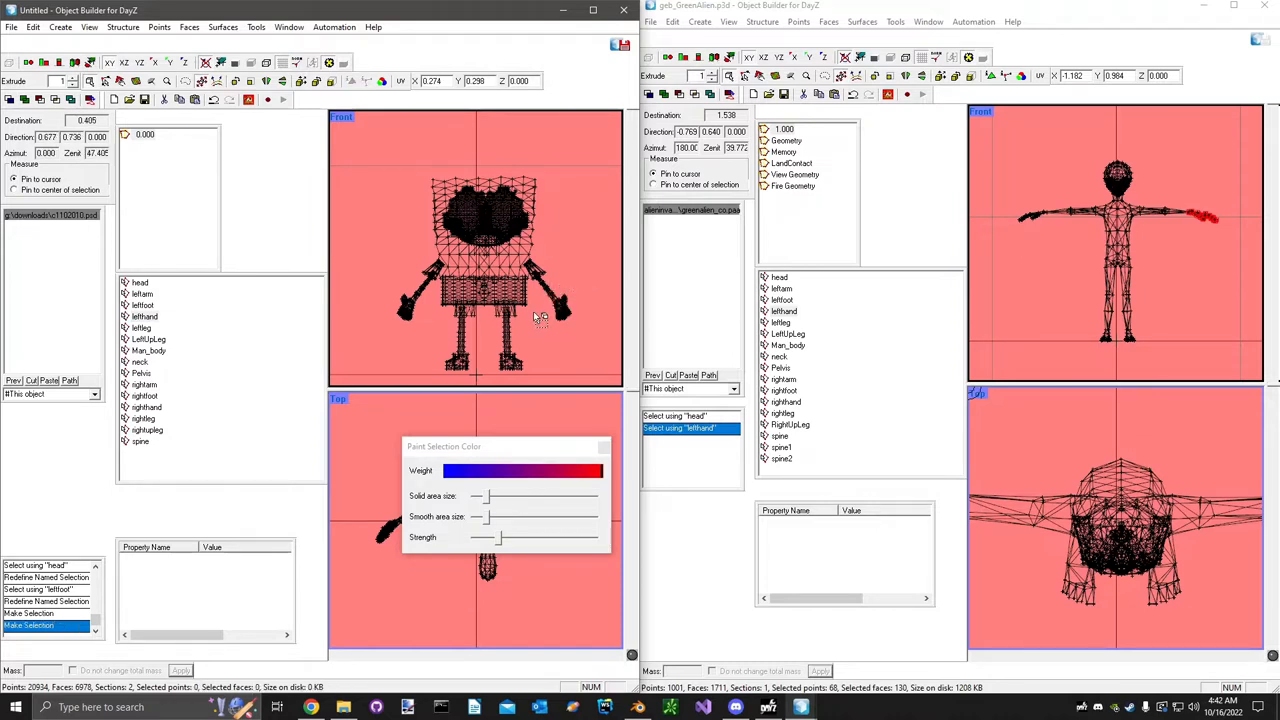
left_click(560, 305)
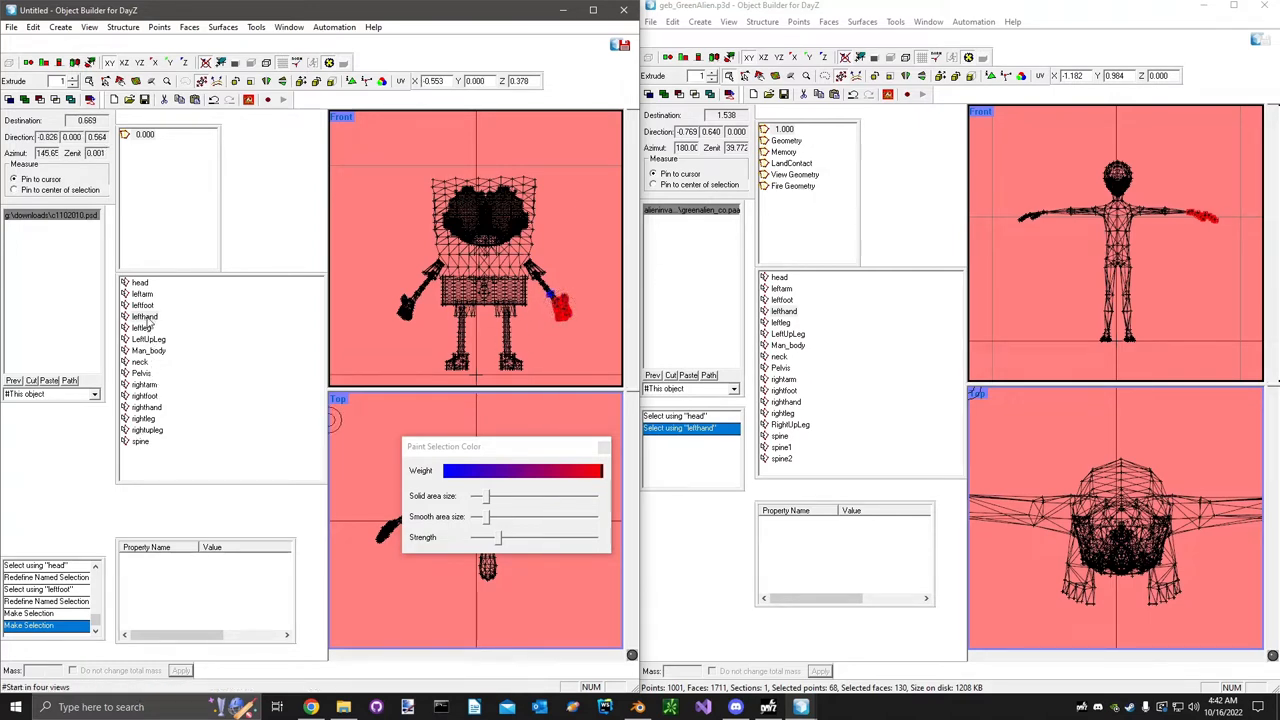
Redefine the lefthand and leftleg selections, then select LeftUpLeg for redefining.
right_click(143, 316)
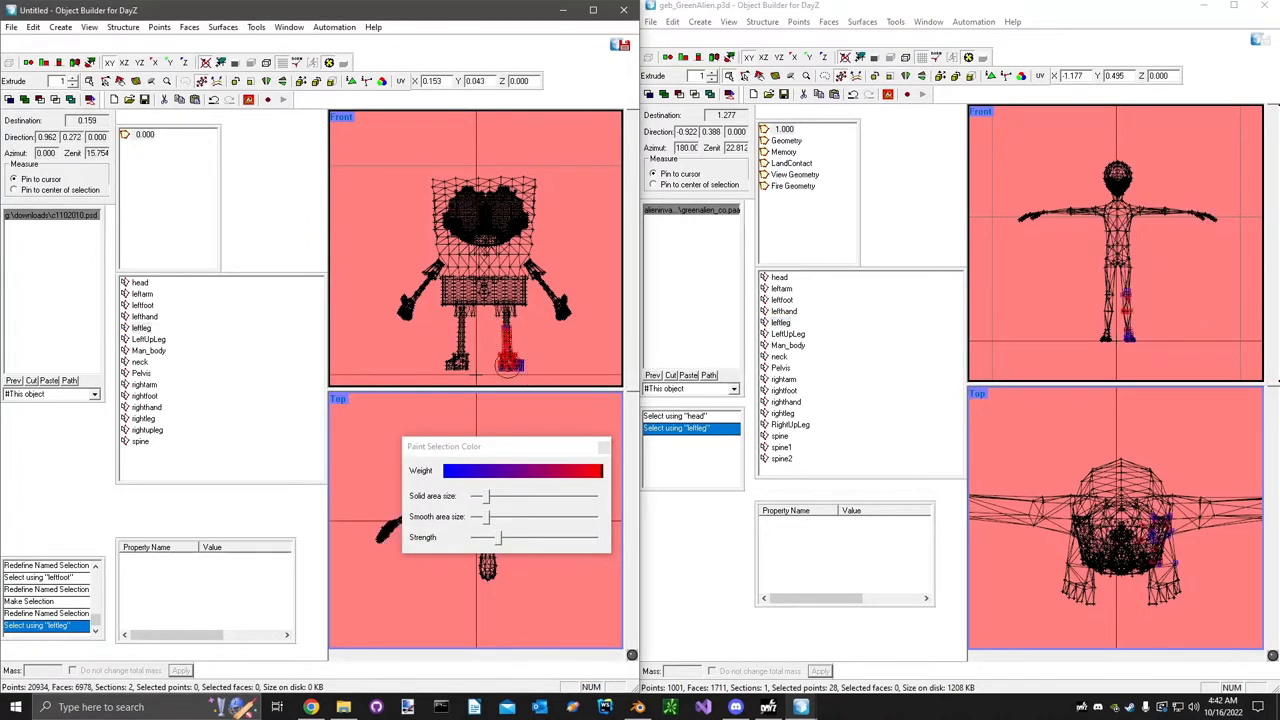
right_click(140, 328)
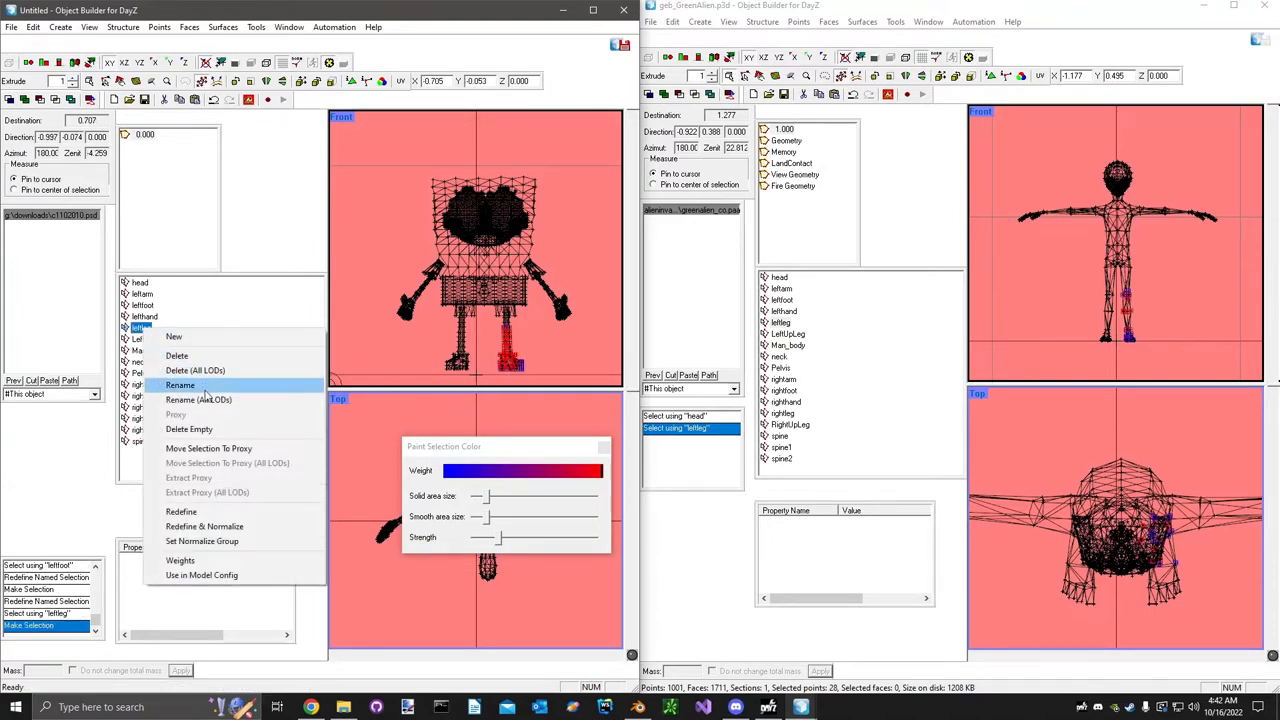
left_click(181, 511)
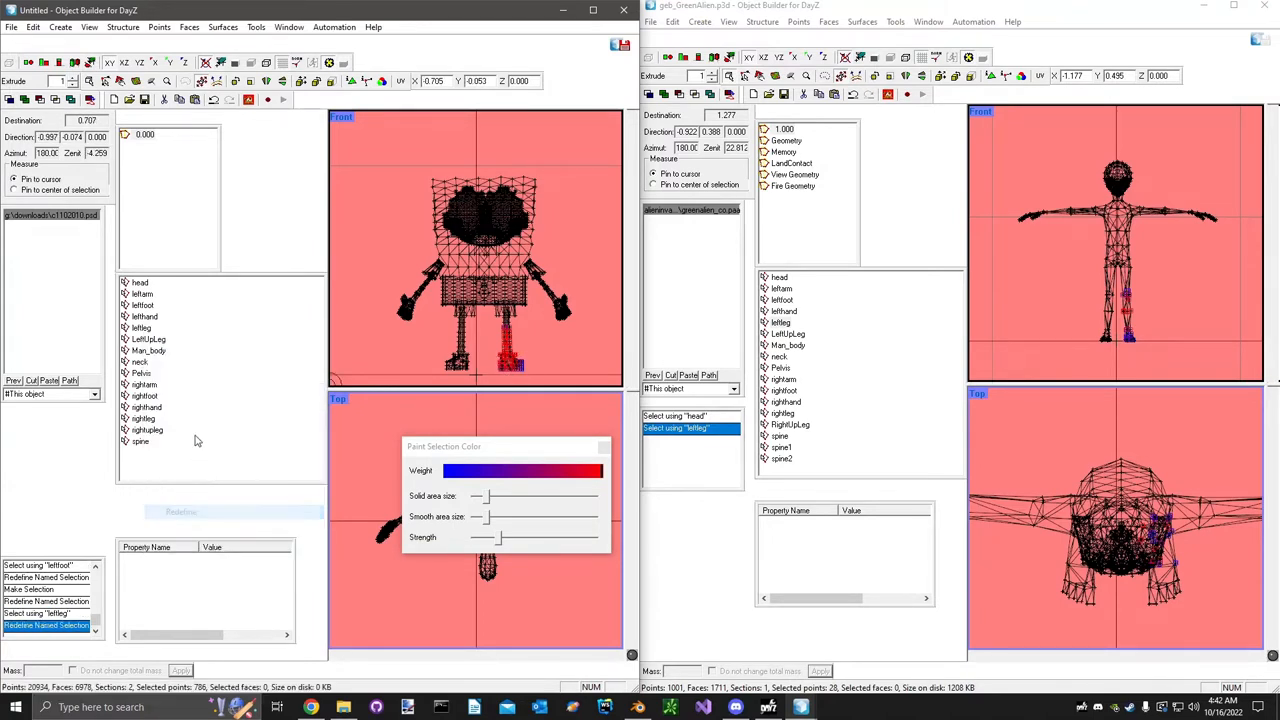
left_click(148, 339)
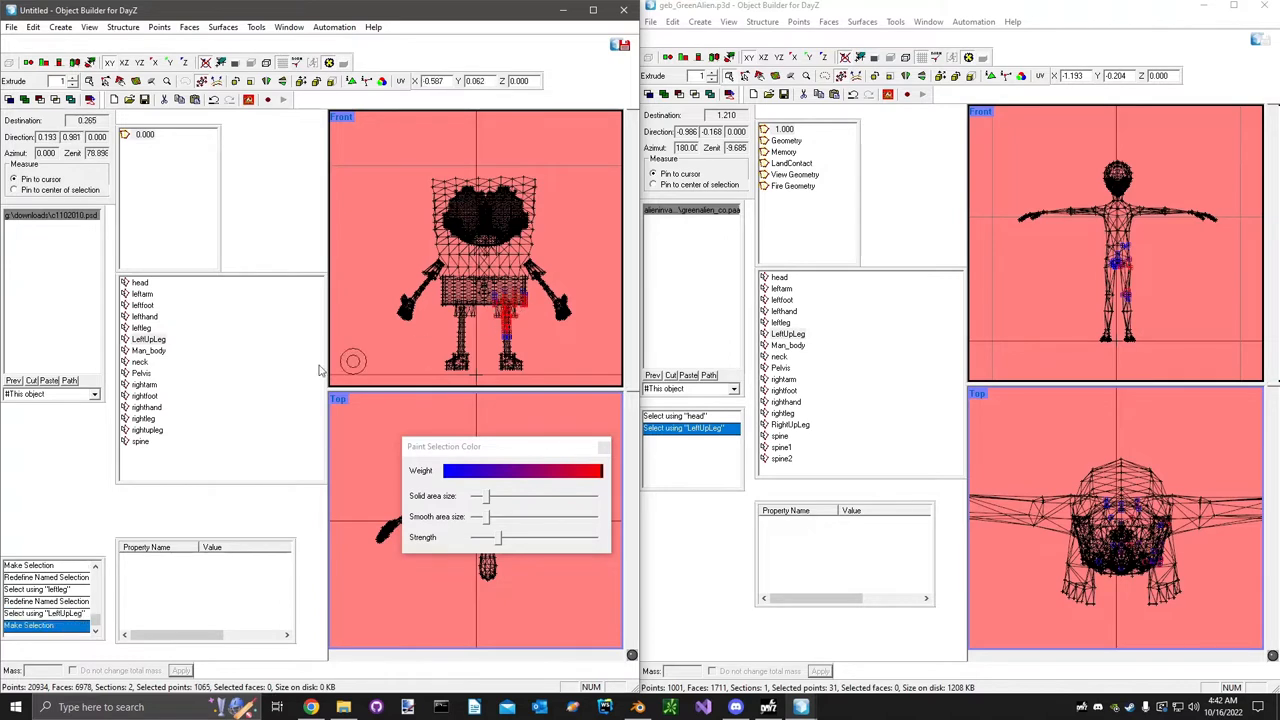
right_click(148, 339)
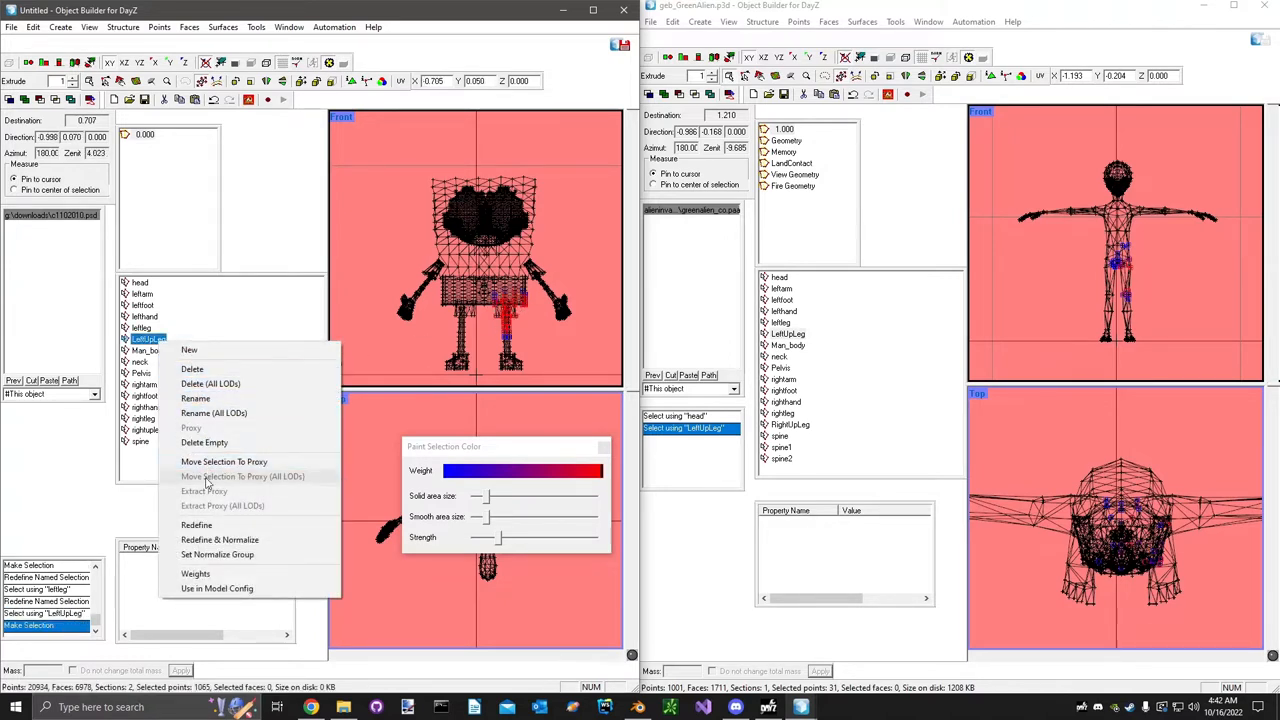
mouse_move(205, 505)
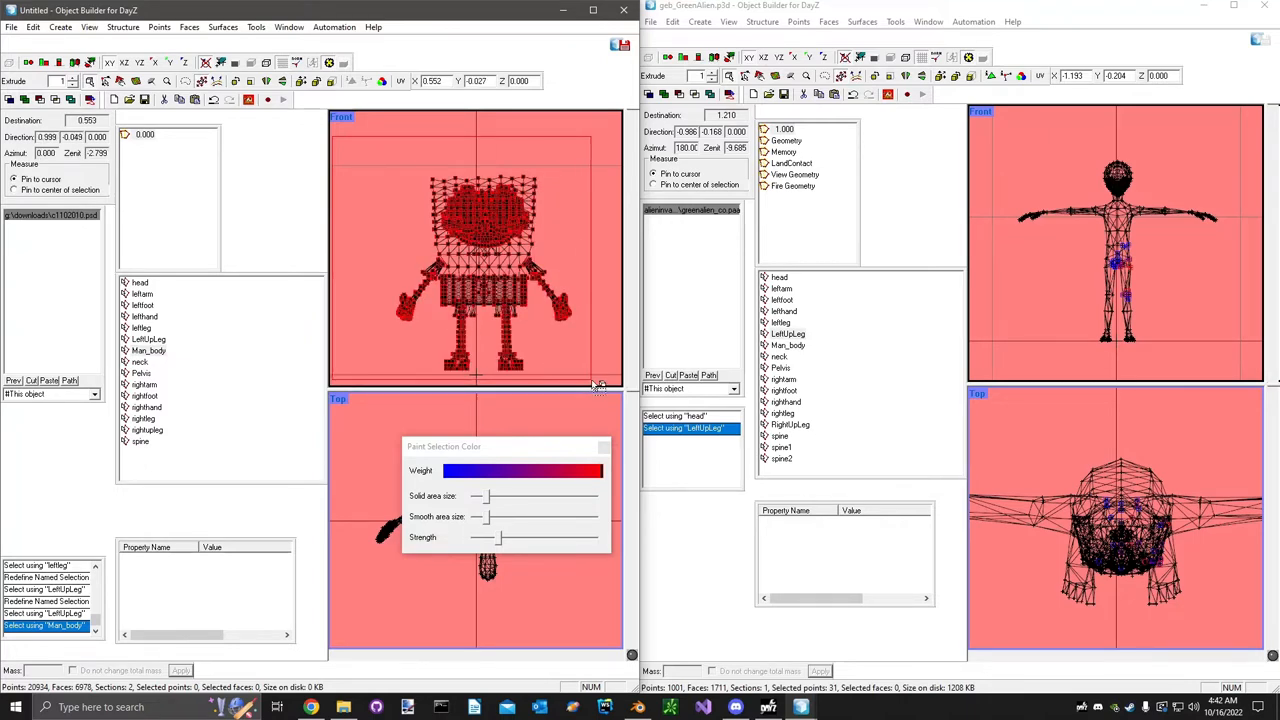
Redefine Man_body from painted vertices, paint the shorts waistband, and redefine LeftUpLeg.
right_click(148, 350)
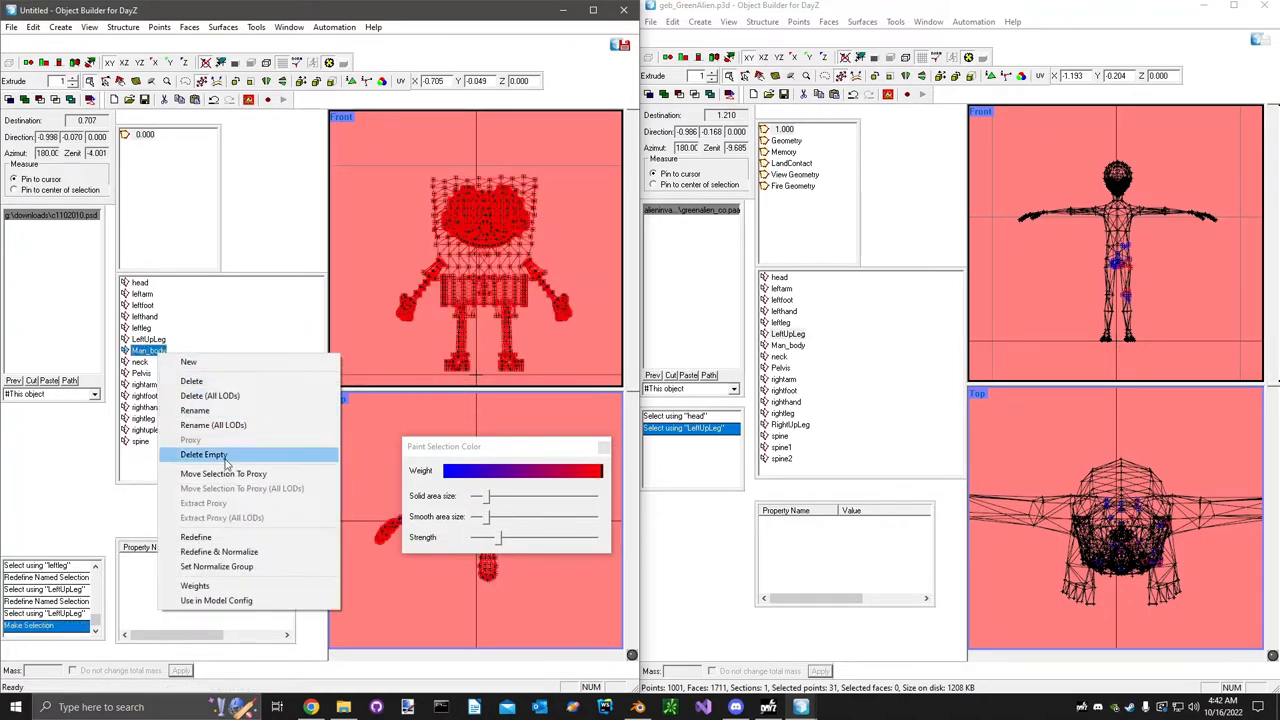
left_click(203, 454)
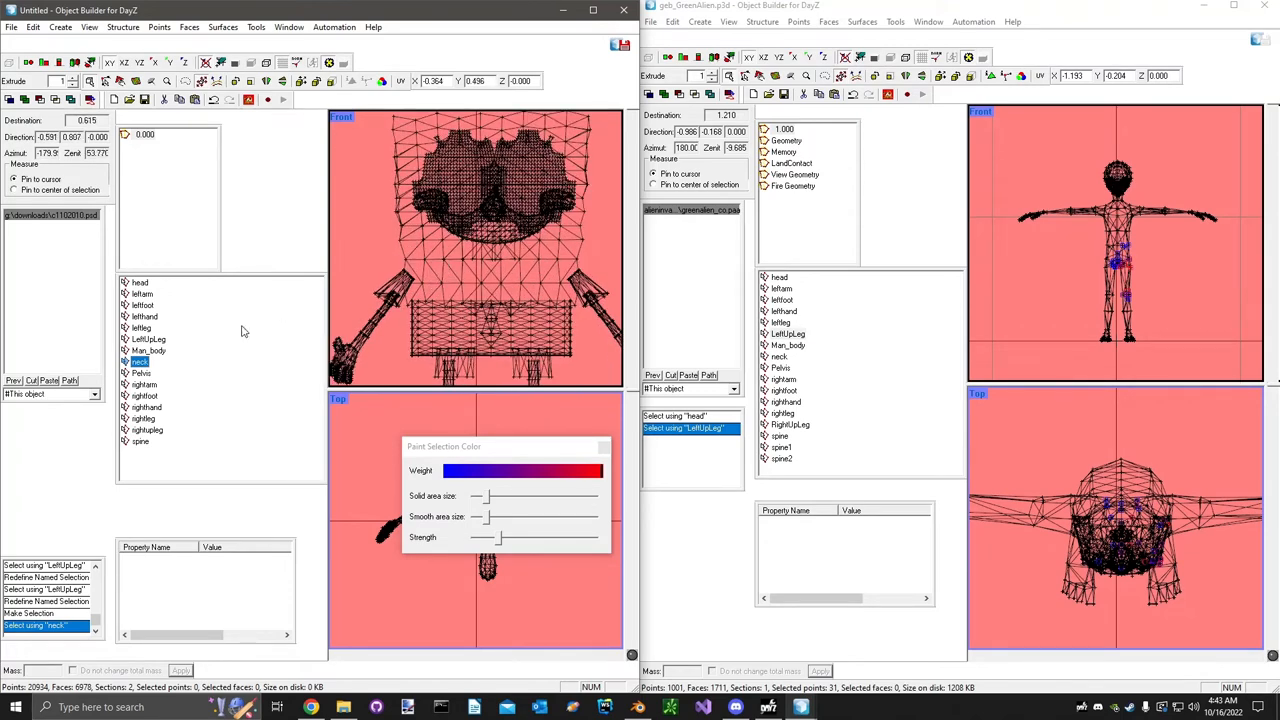
left_click(140, 282)
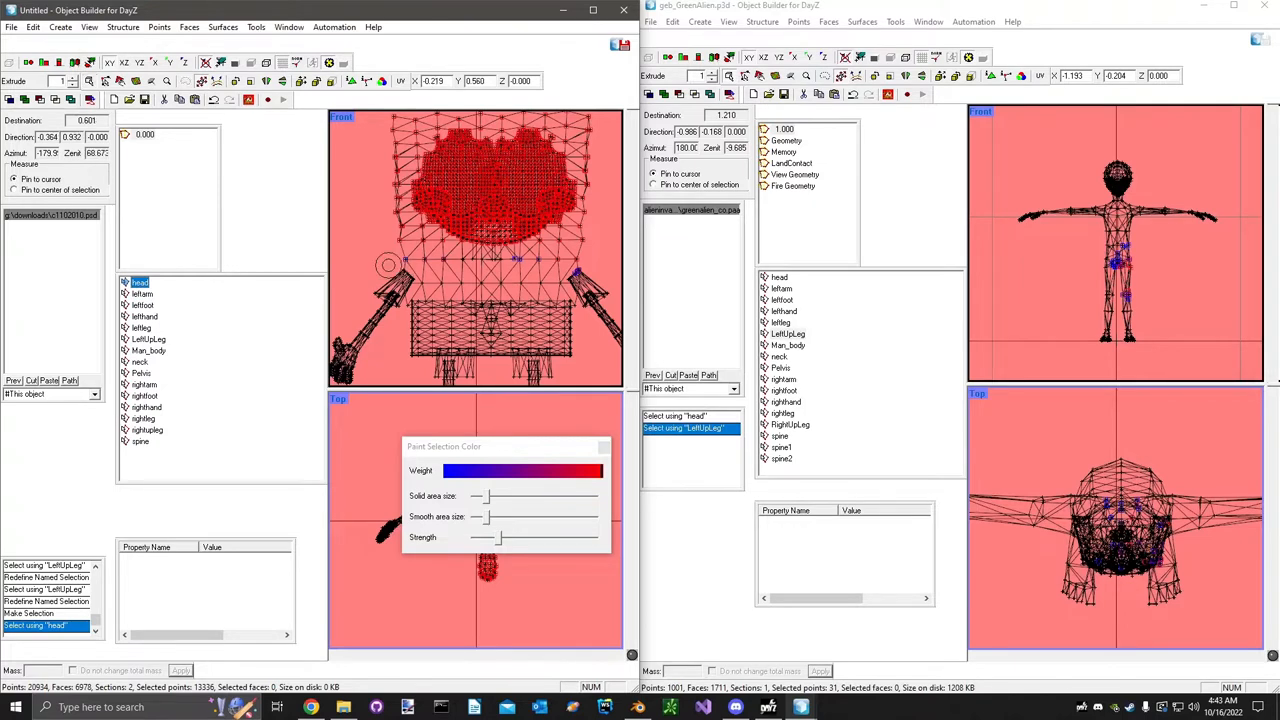
left_click(140, 361)
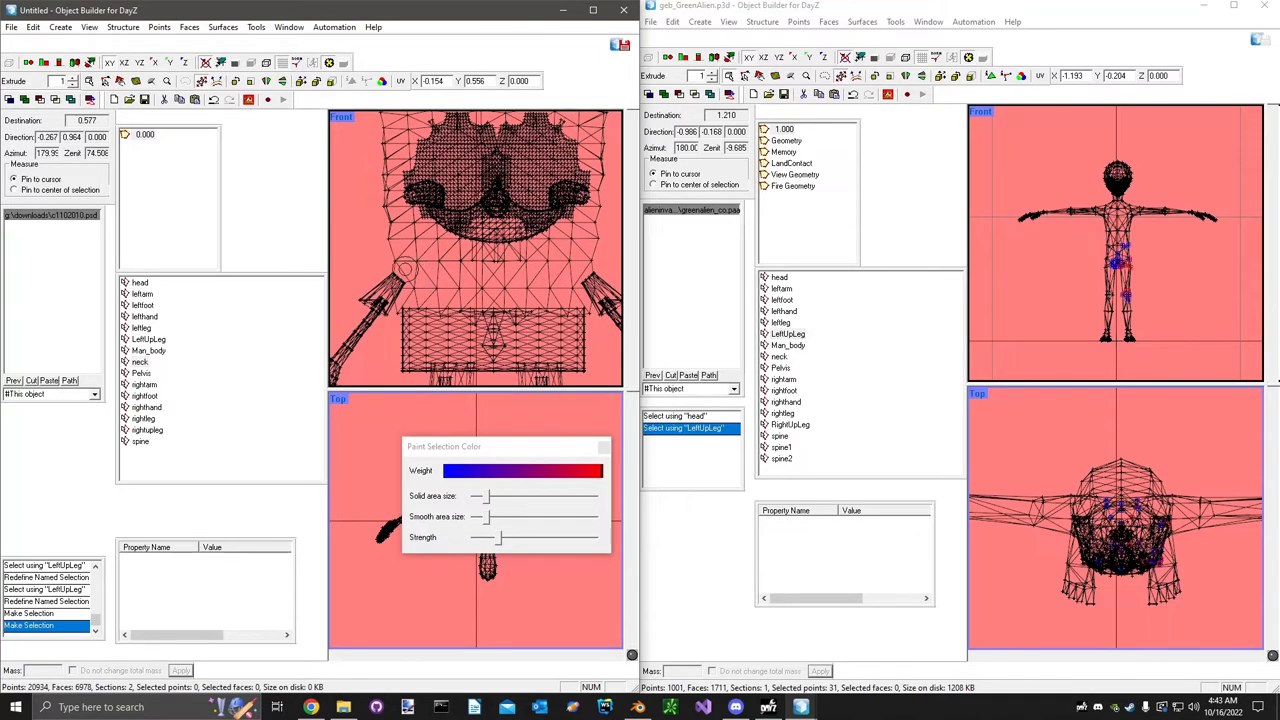
left_click(410, 270)
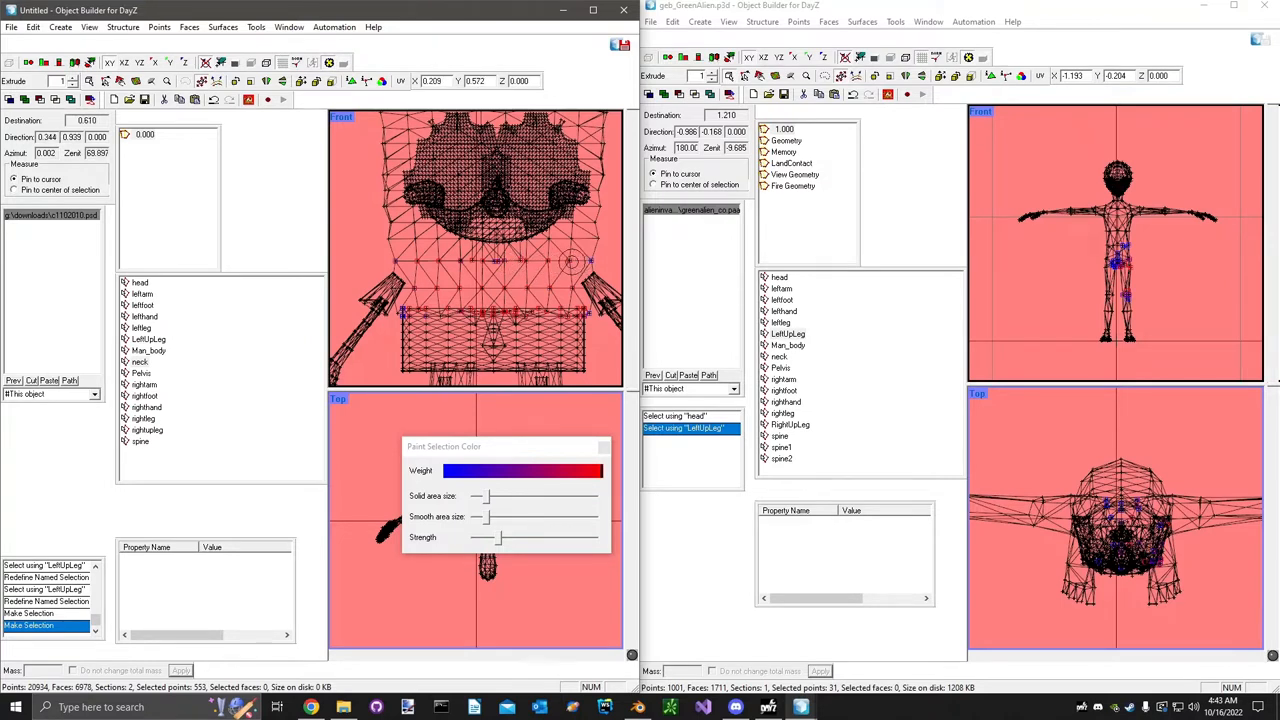
right_click(140, 361)
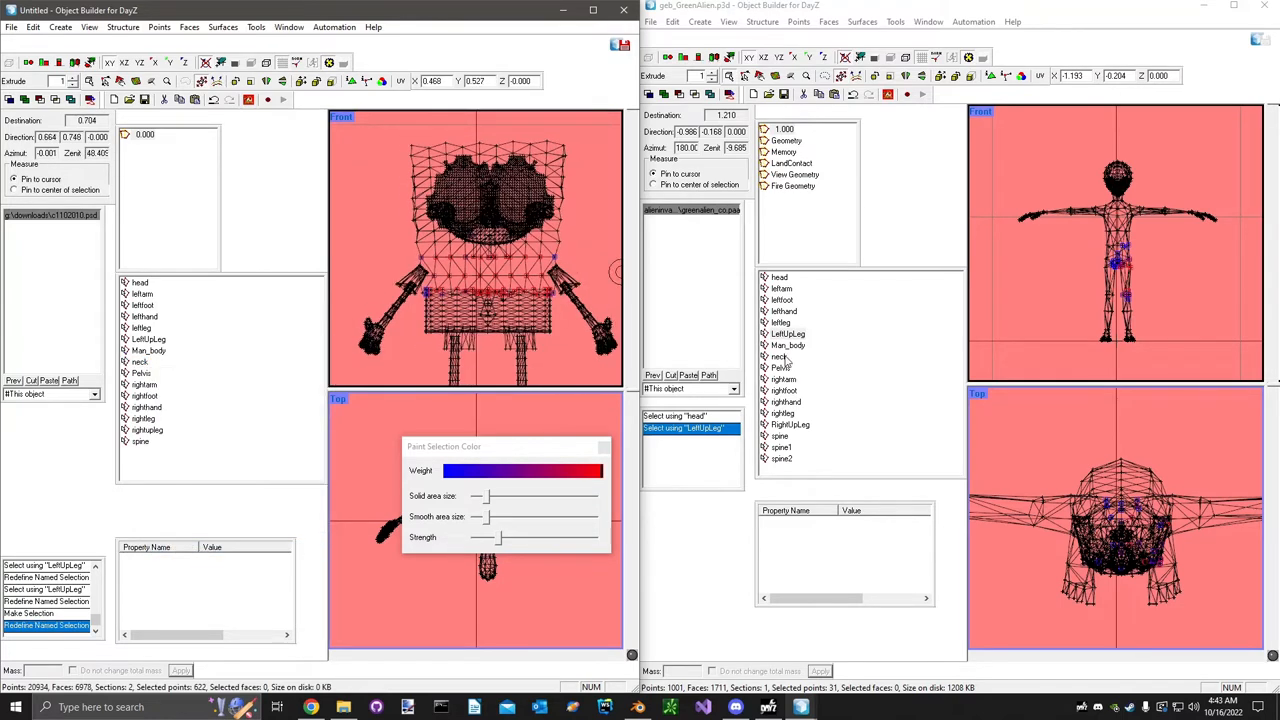
Paint Pelvis weights onto the shorts and redefine the Pelvis selection.
left_click(781, 368)
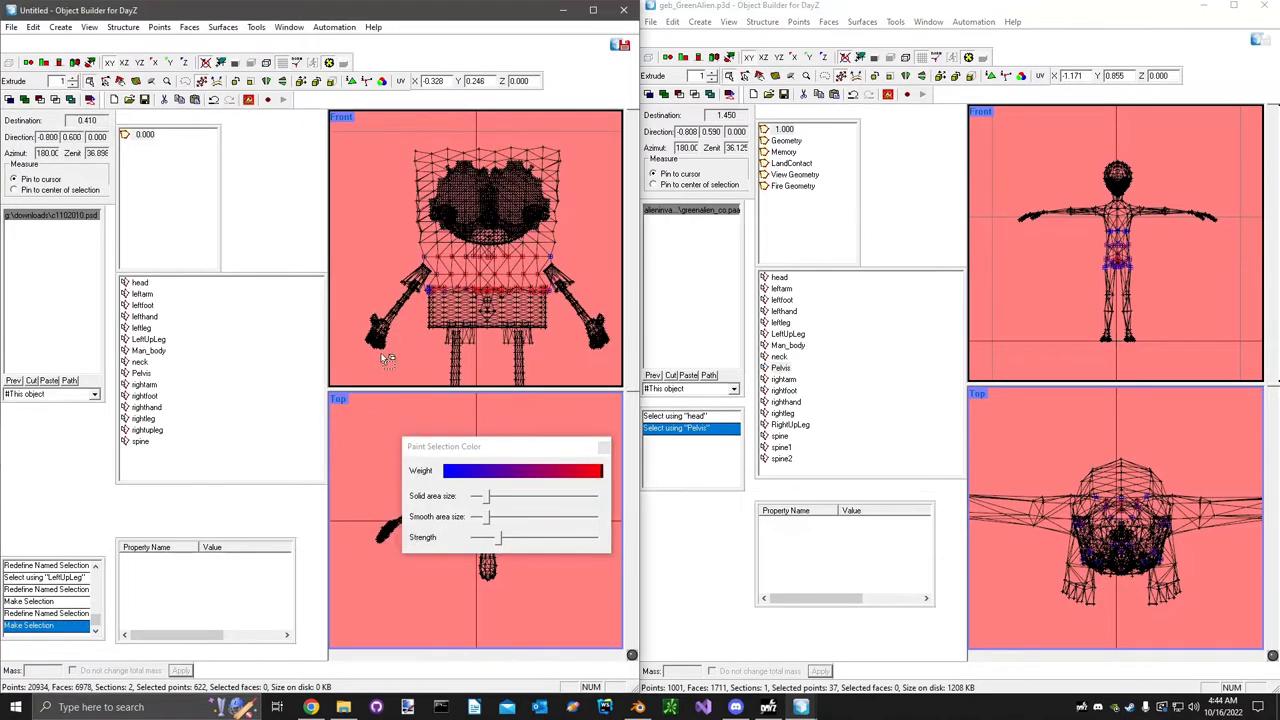
left_click(141, 373)
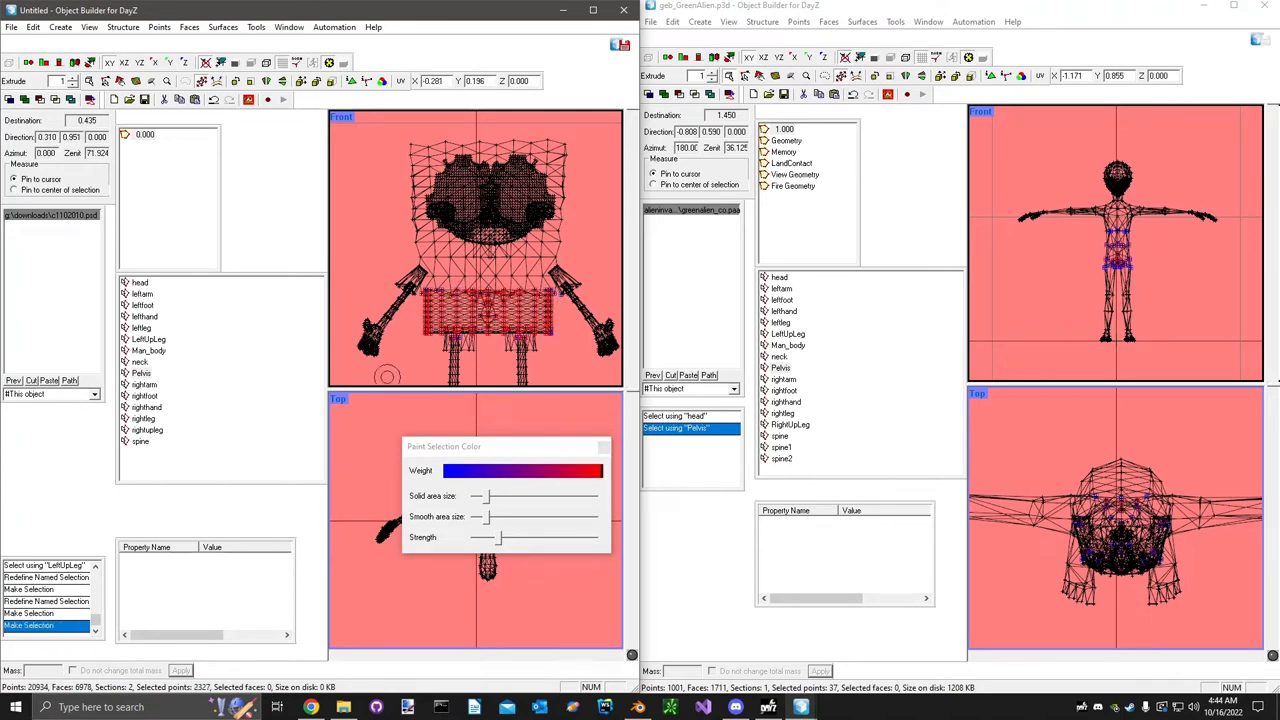
right_click(141, 372)
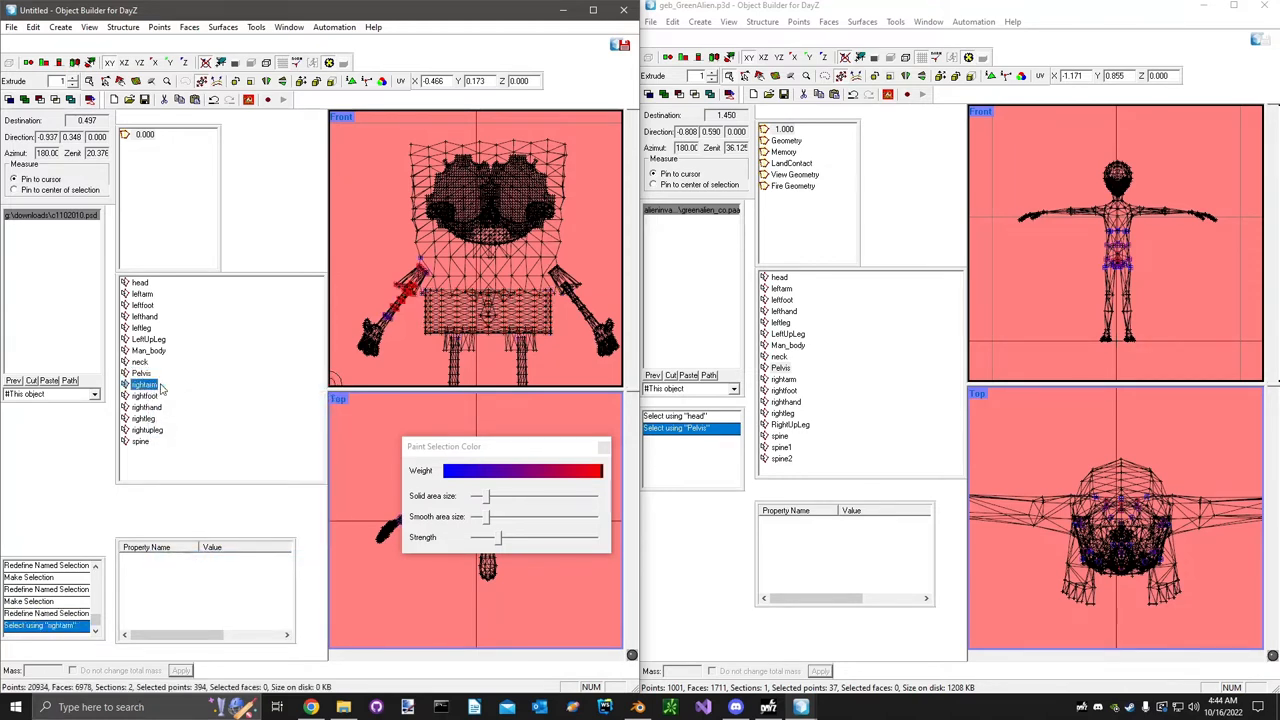
Redefine the rightfoot and rightleg selections, checking each part on the alien.
left_click(145, 396)
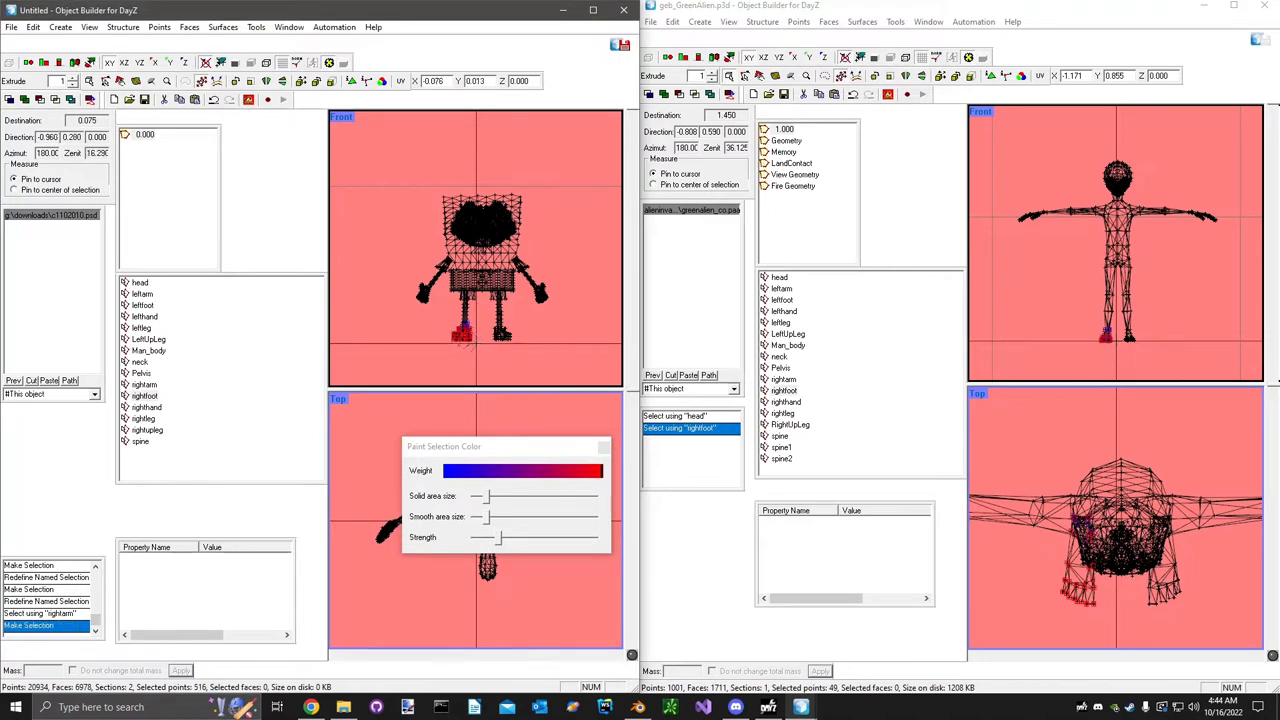
right_click(144, 395)
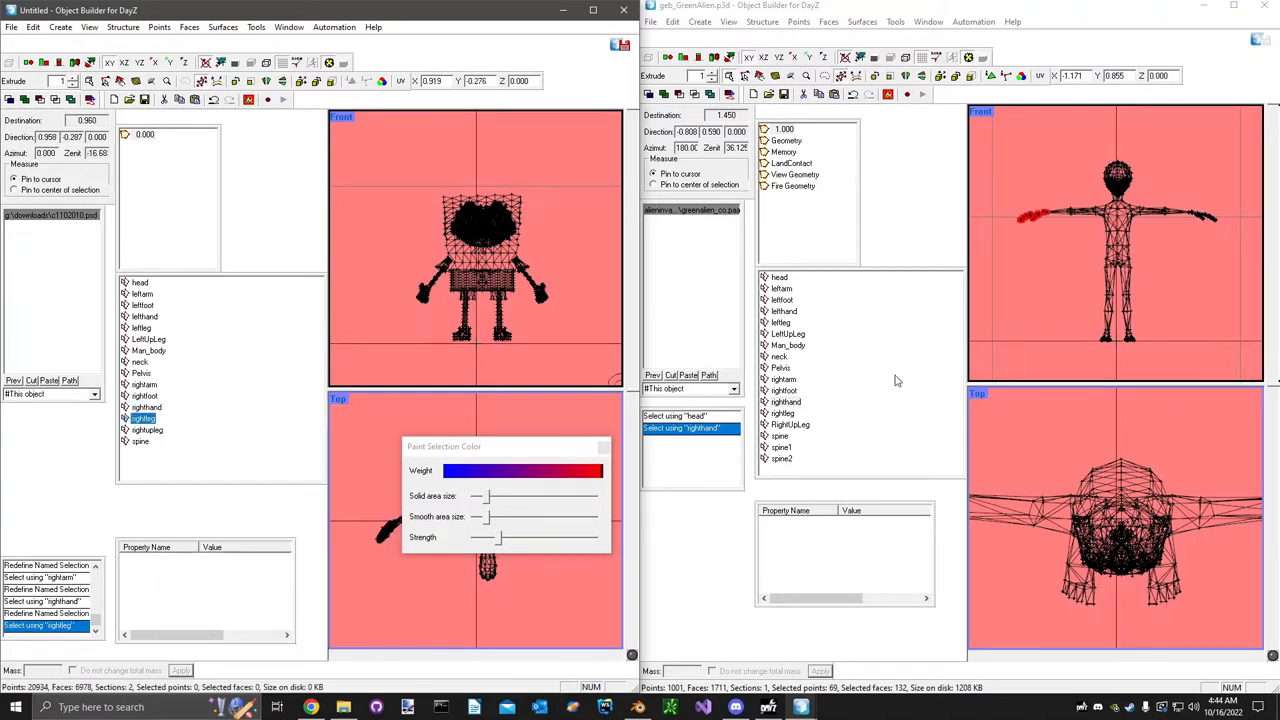
left_click(790, 424)
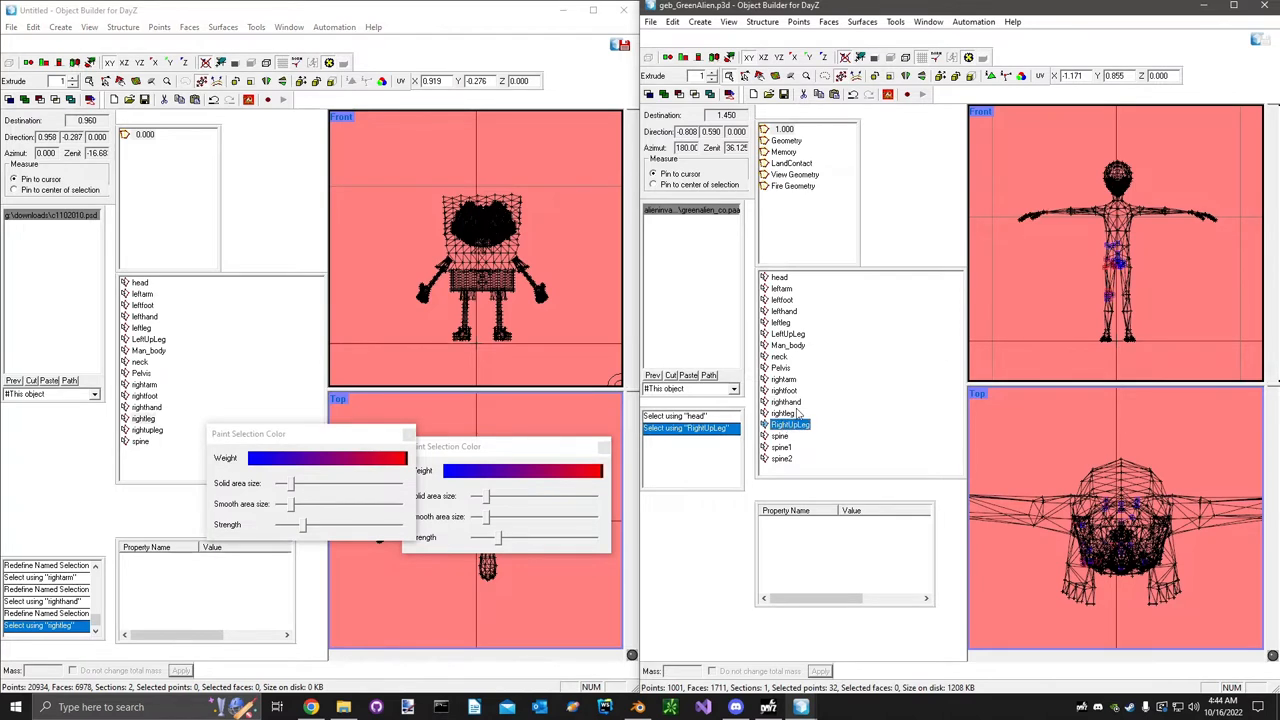
left_click(783, 413)
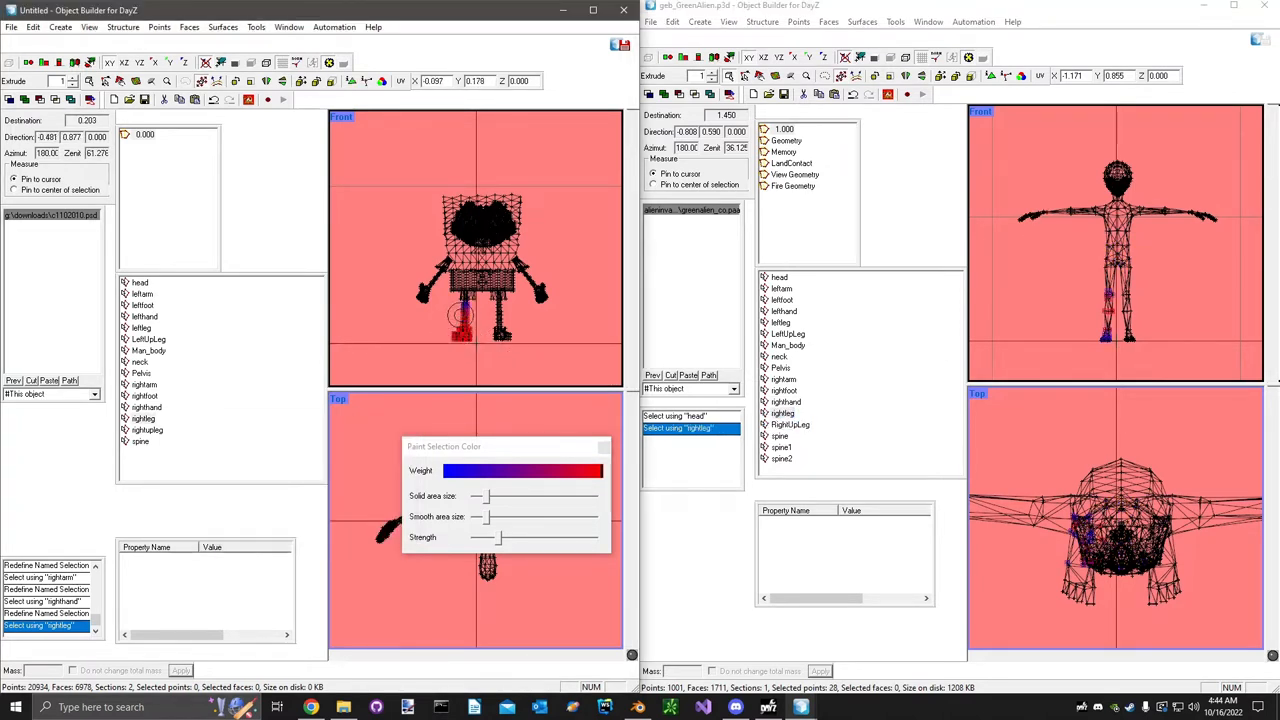
right_click(142, 418)
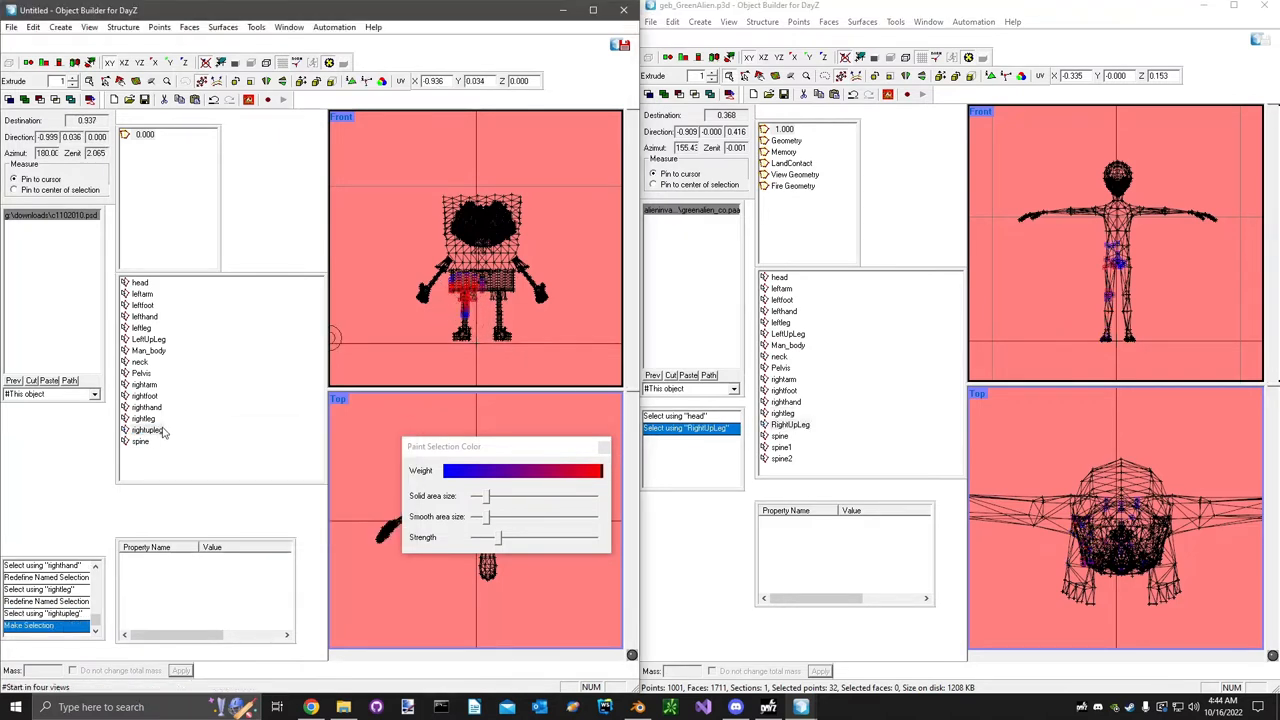
Redefine the rightupleg and spine selections from their painted weights.
right_click(148, 430)
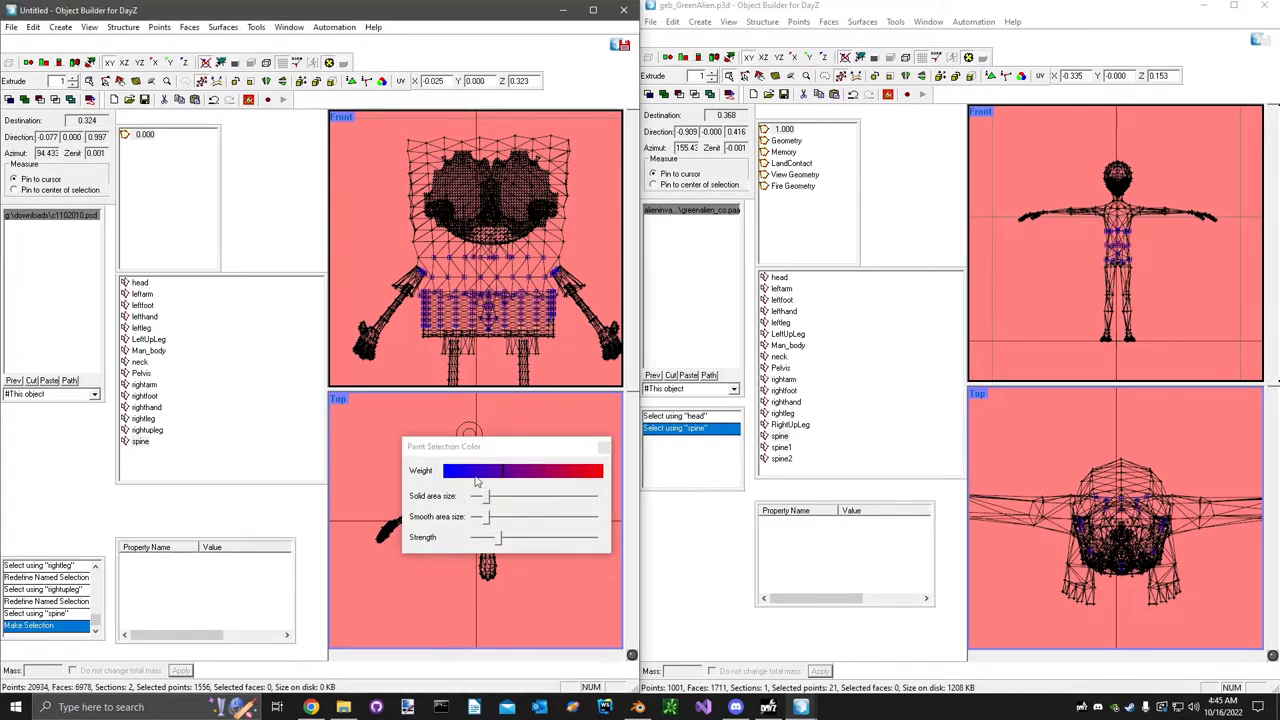
mouse_move(475, 487)
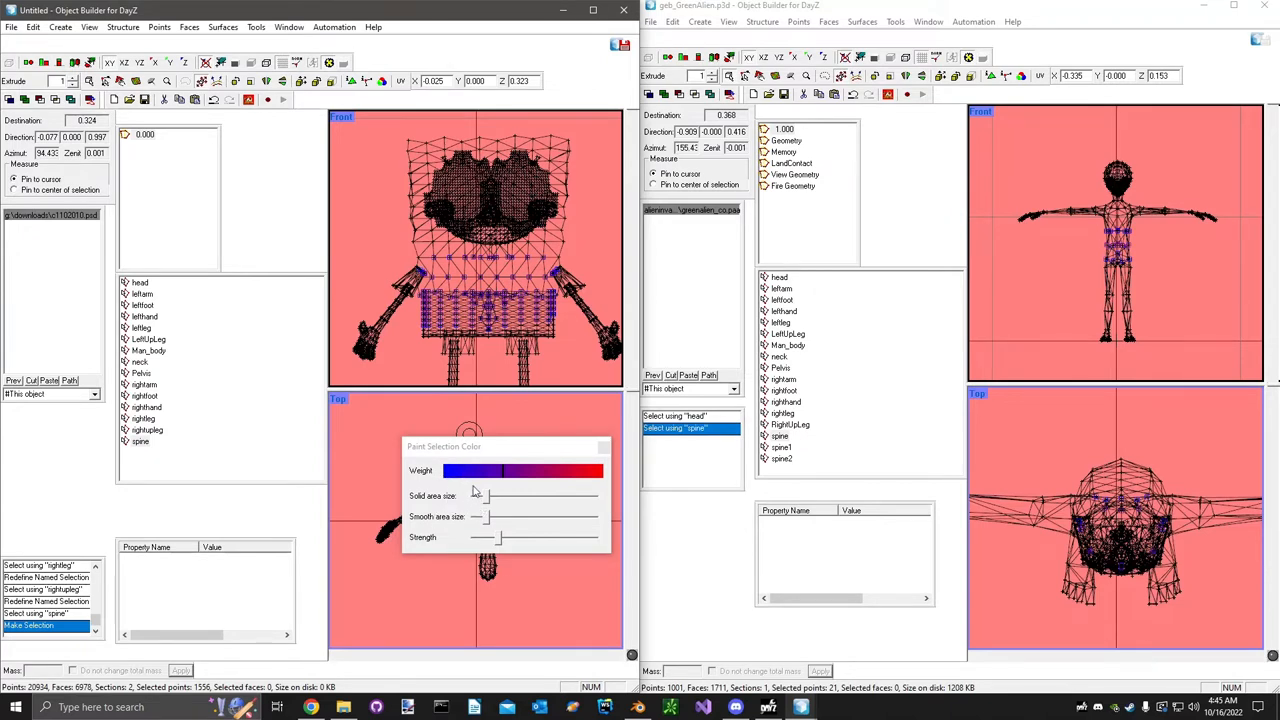
right_click(140, 441)
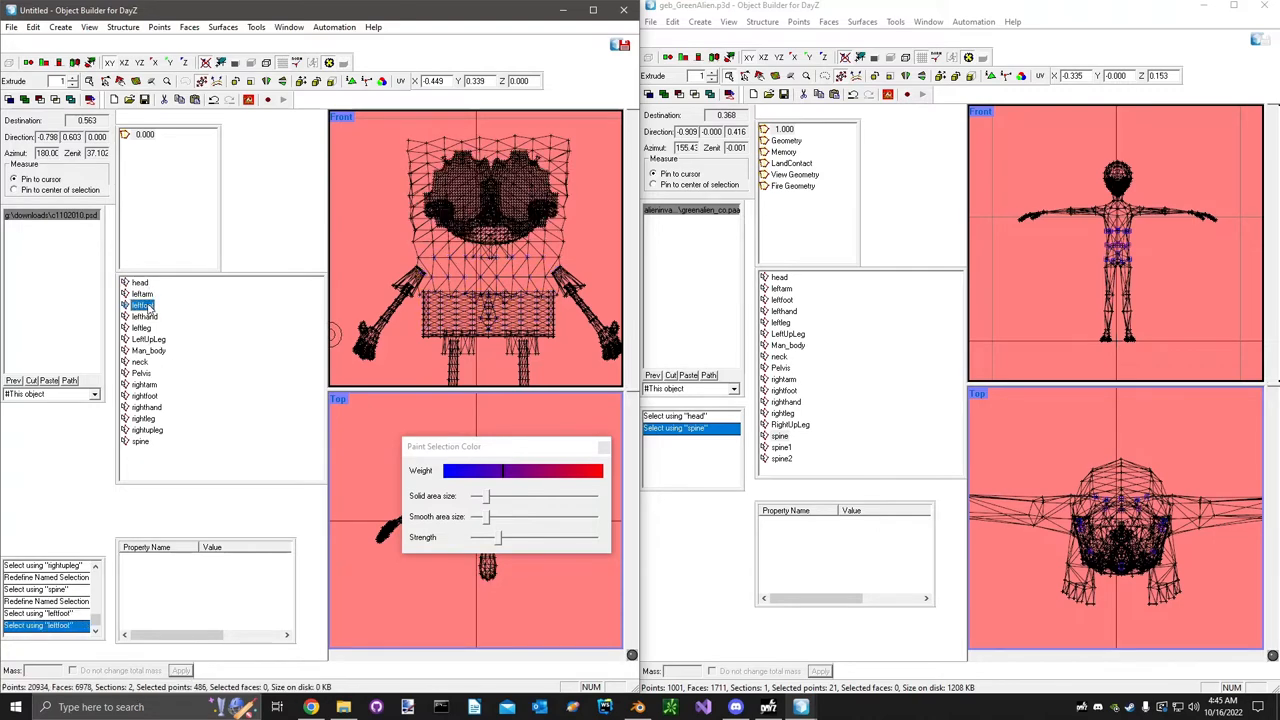
Check SpongeBob's leftarm selection, then the Man_body selection.
left_click(142, 293)
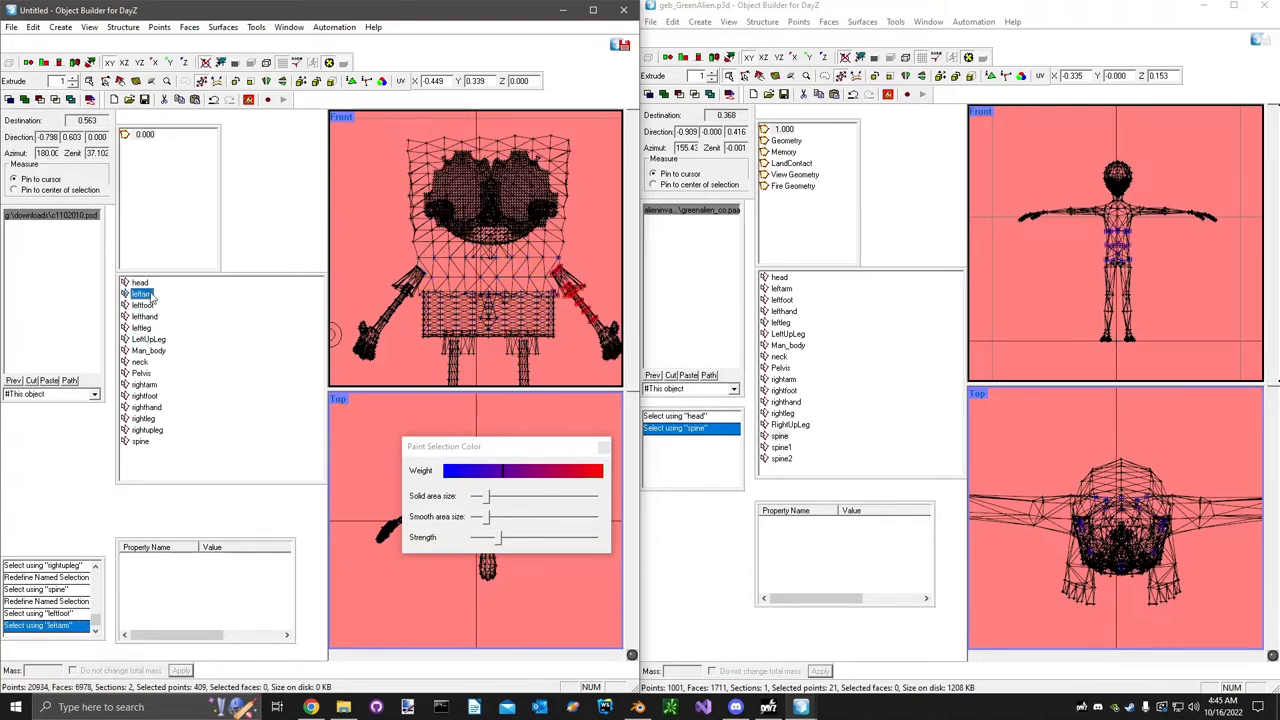
left_click(148, 350)
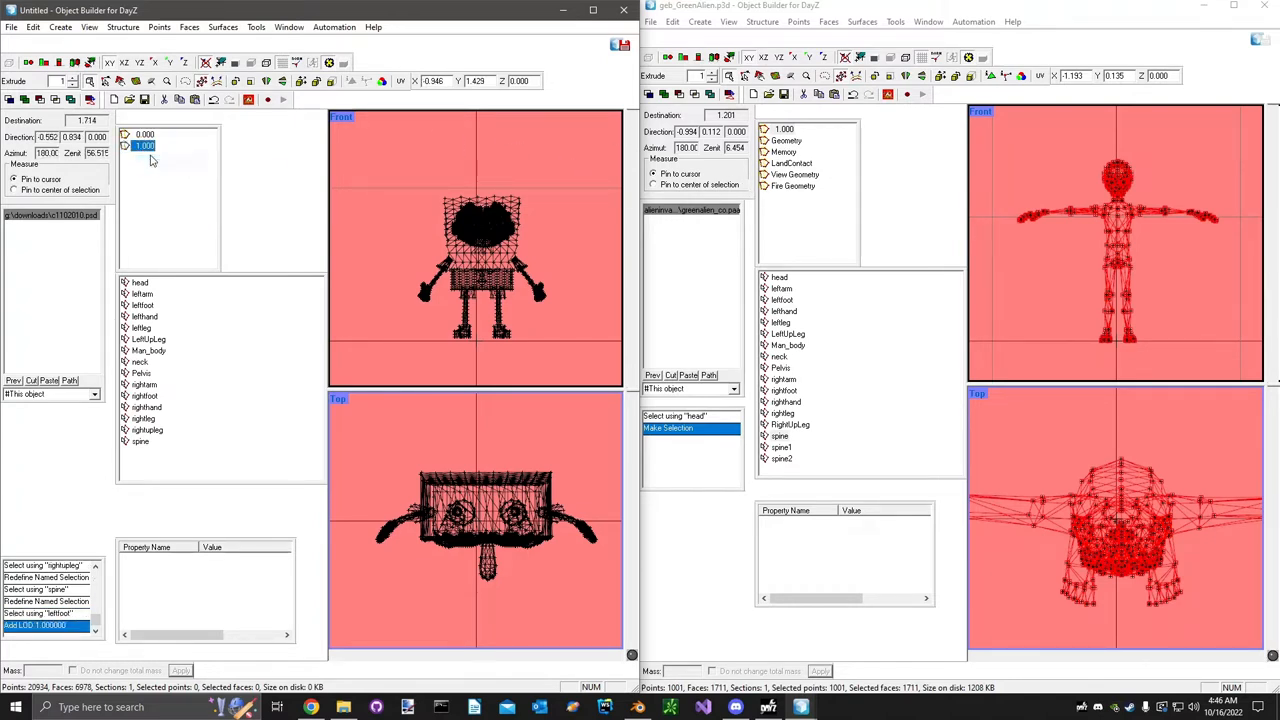
Duplicate the 1.000 LOD twice and assign a special LOD type to a new level.
right_click(150, 150)
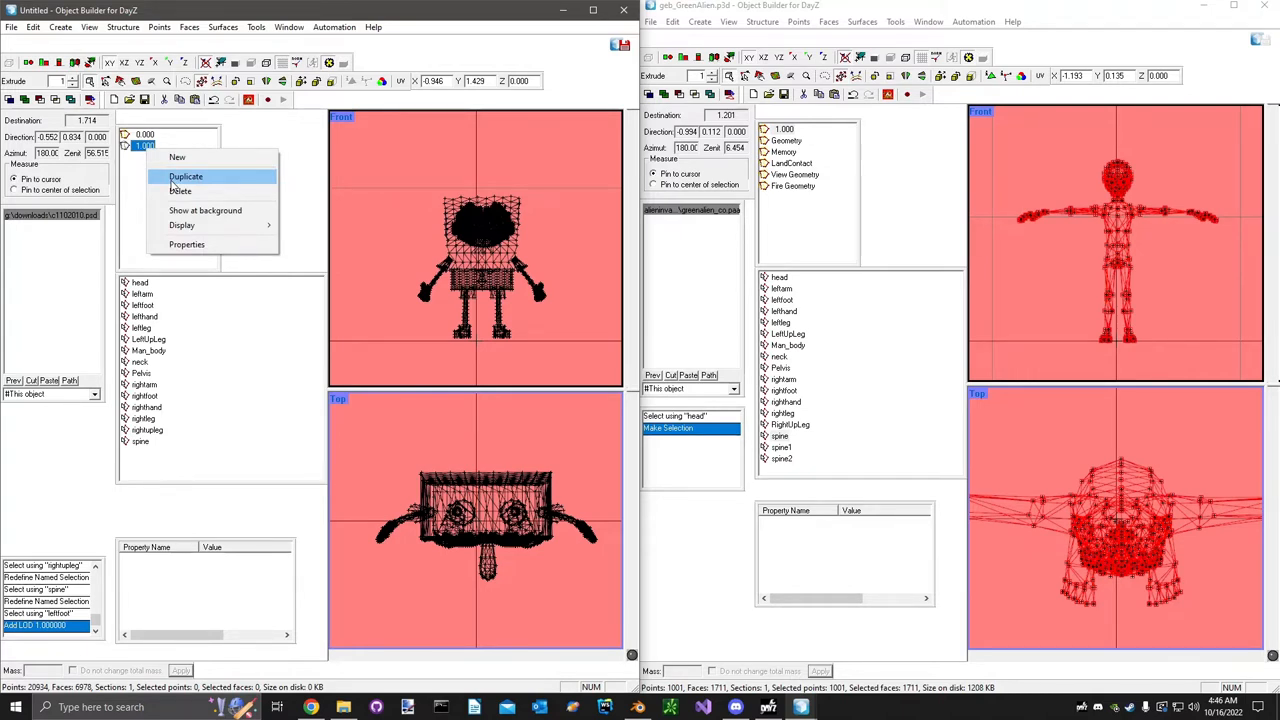
left_click(185, 176)
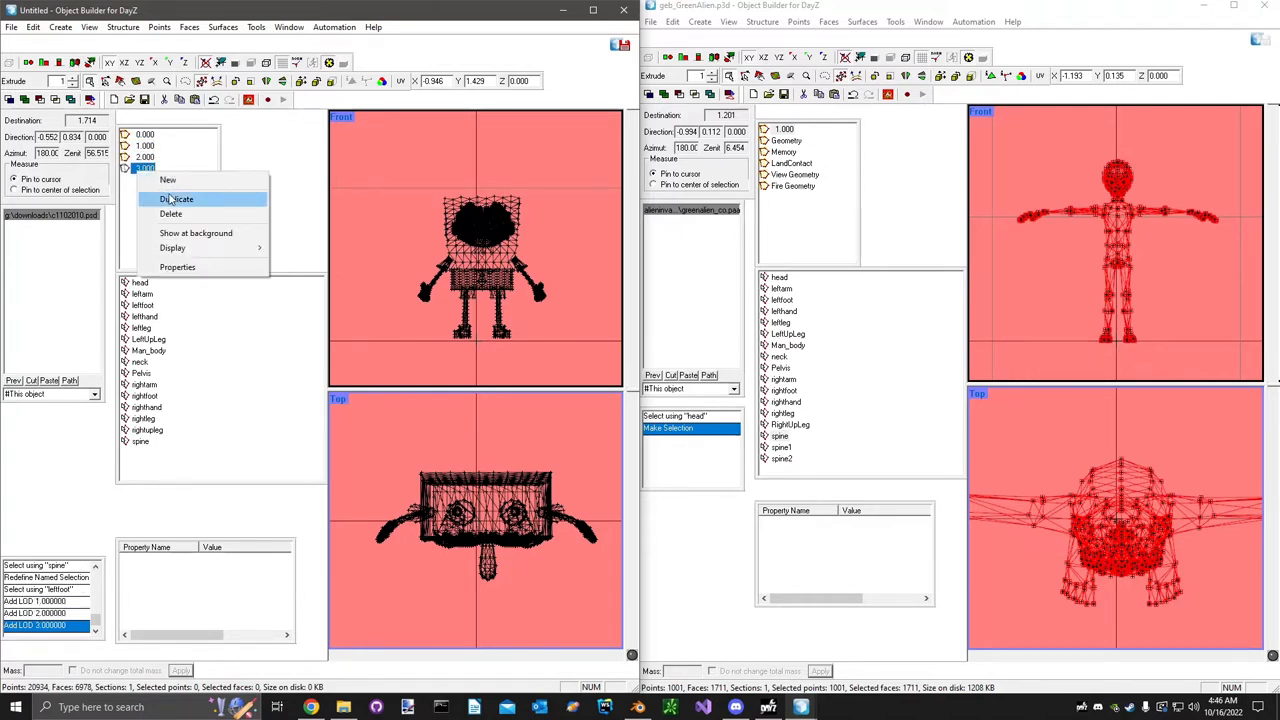
left_click(176, 198)
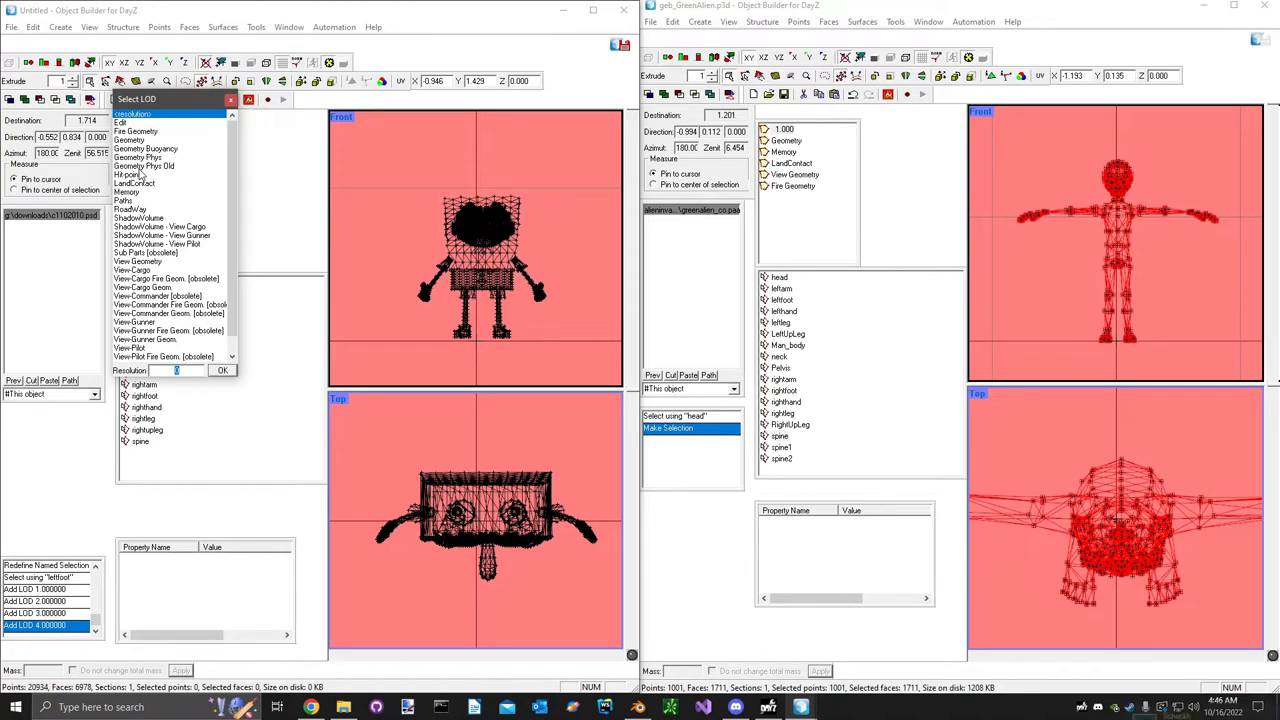
left_click(130, 140)
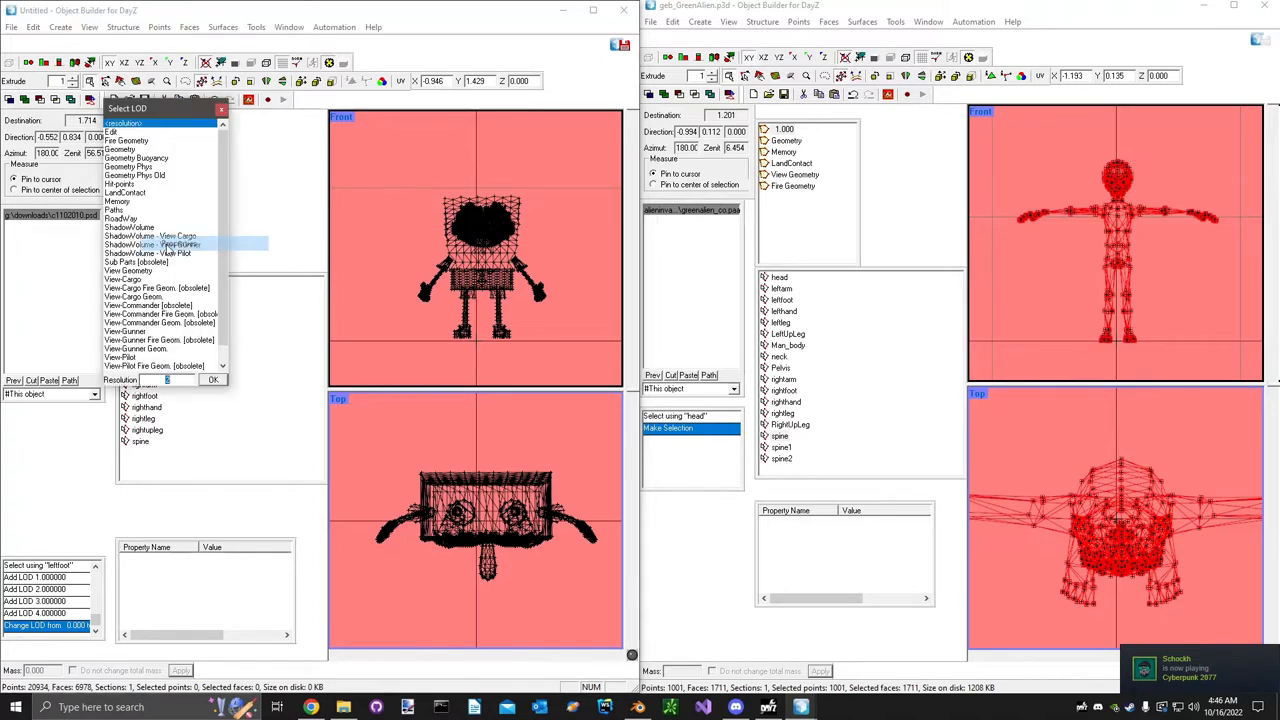
left_click(117, 201)
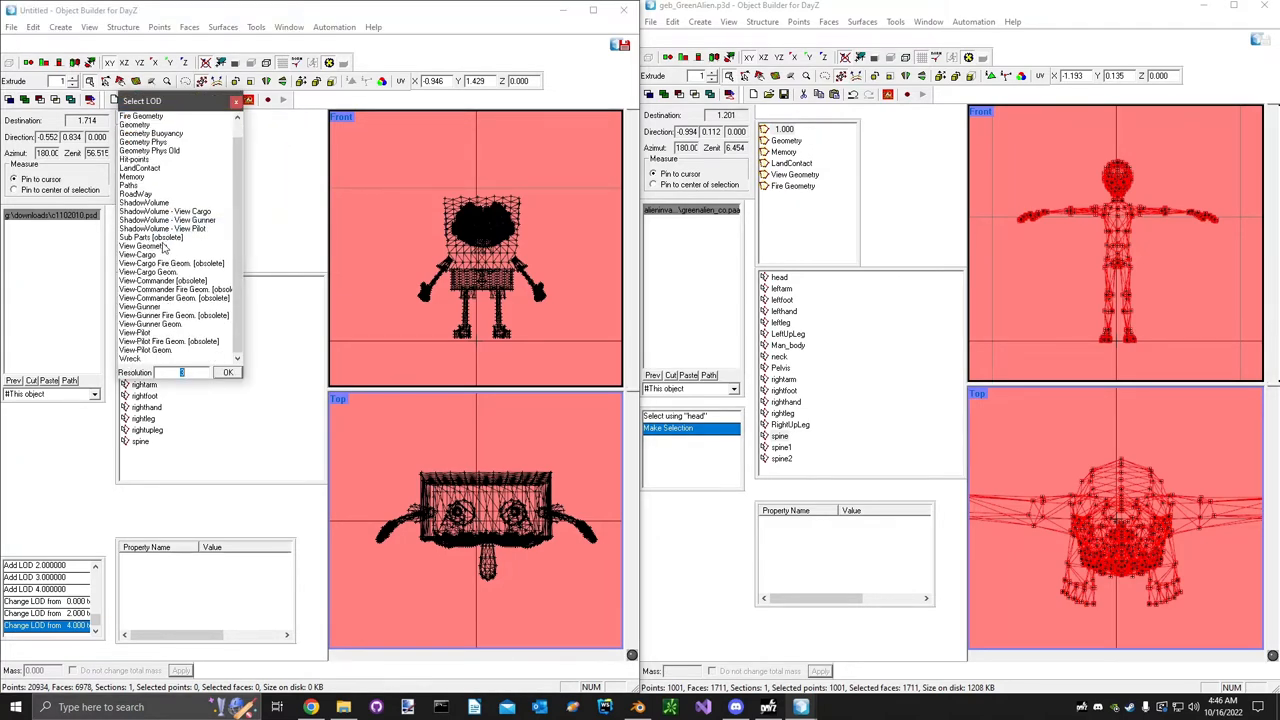
Duplicate another LOD and set its type to Fire Geometry.
right_click(148, 180)
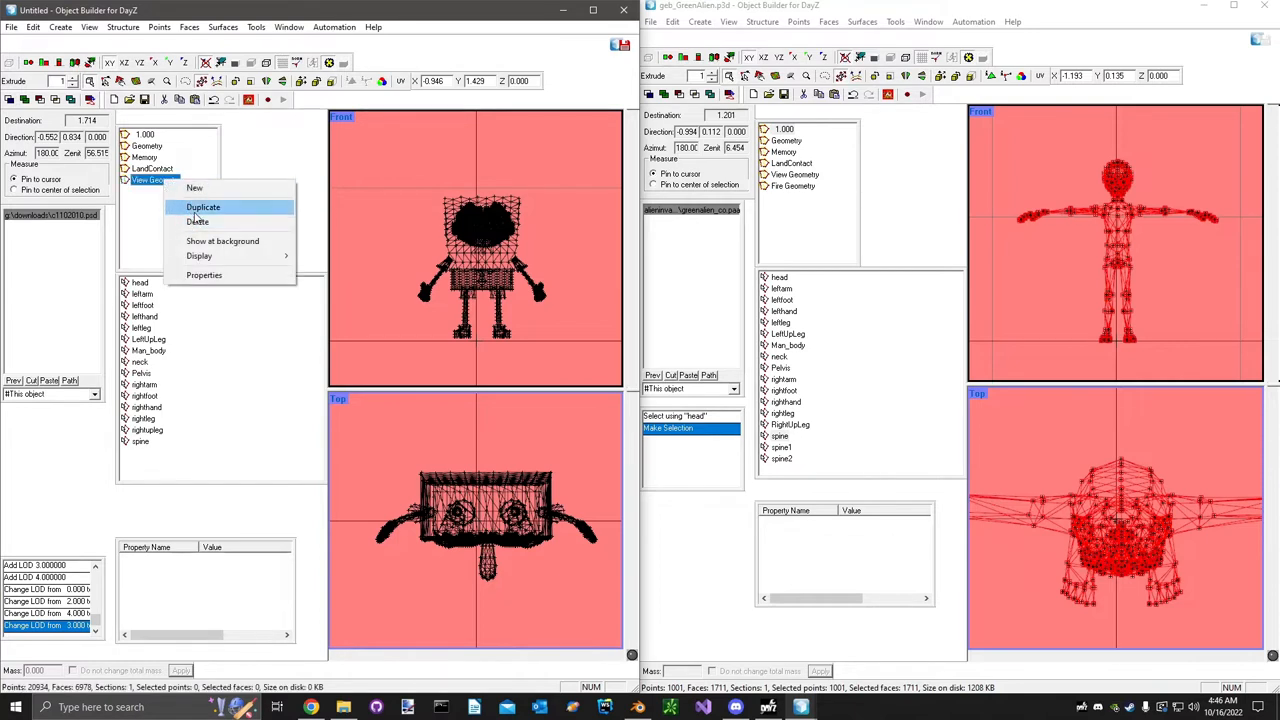
mouse_move(171, 218)
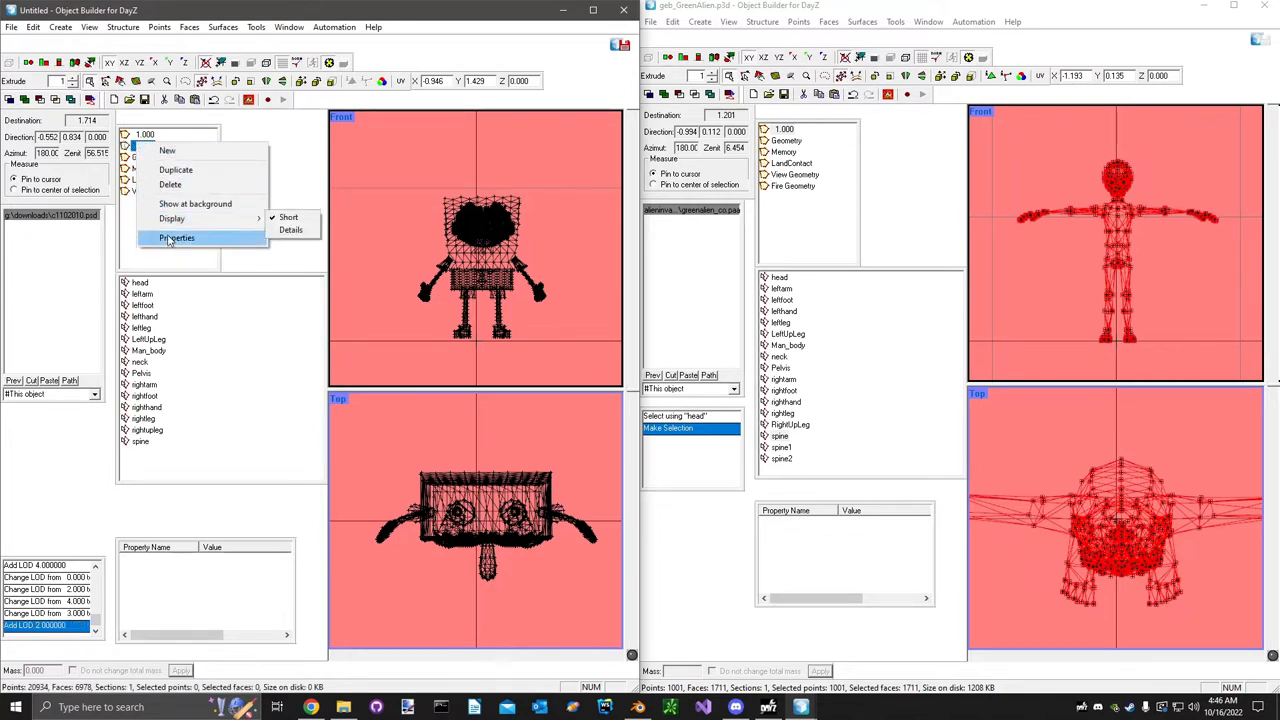
left_click(177, 238)
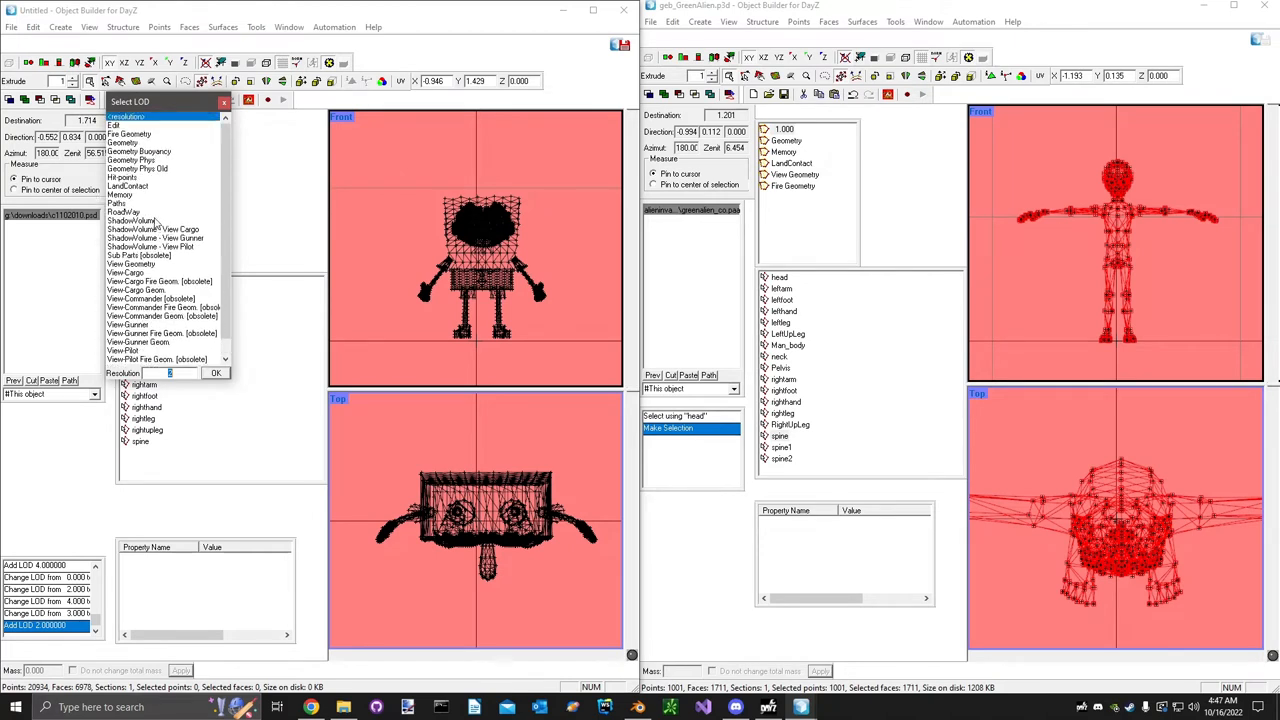
left_click(130, 133)
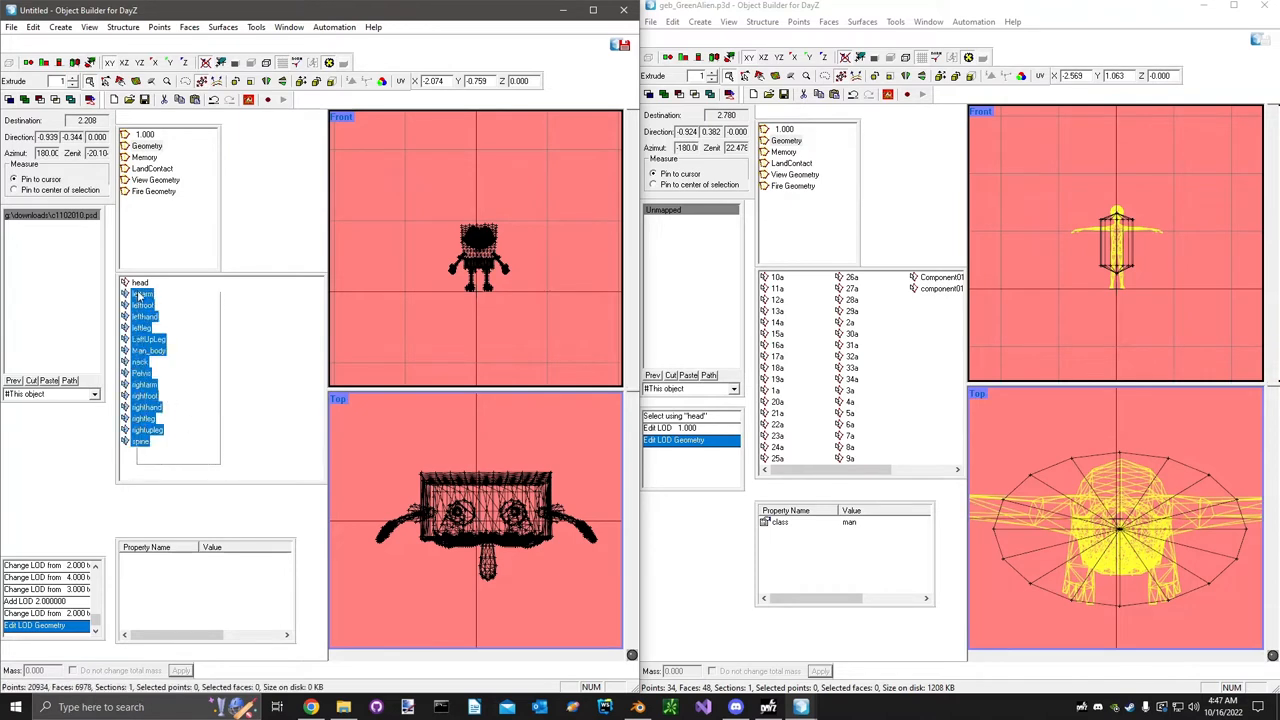
Remove bone selections from SpongeBob's Geometry LOD and pick a selection on the alien.
right_click(141, 283)
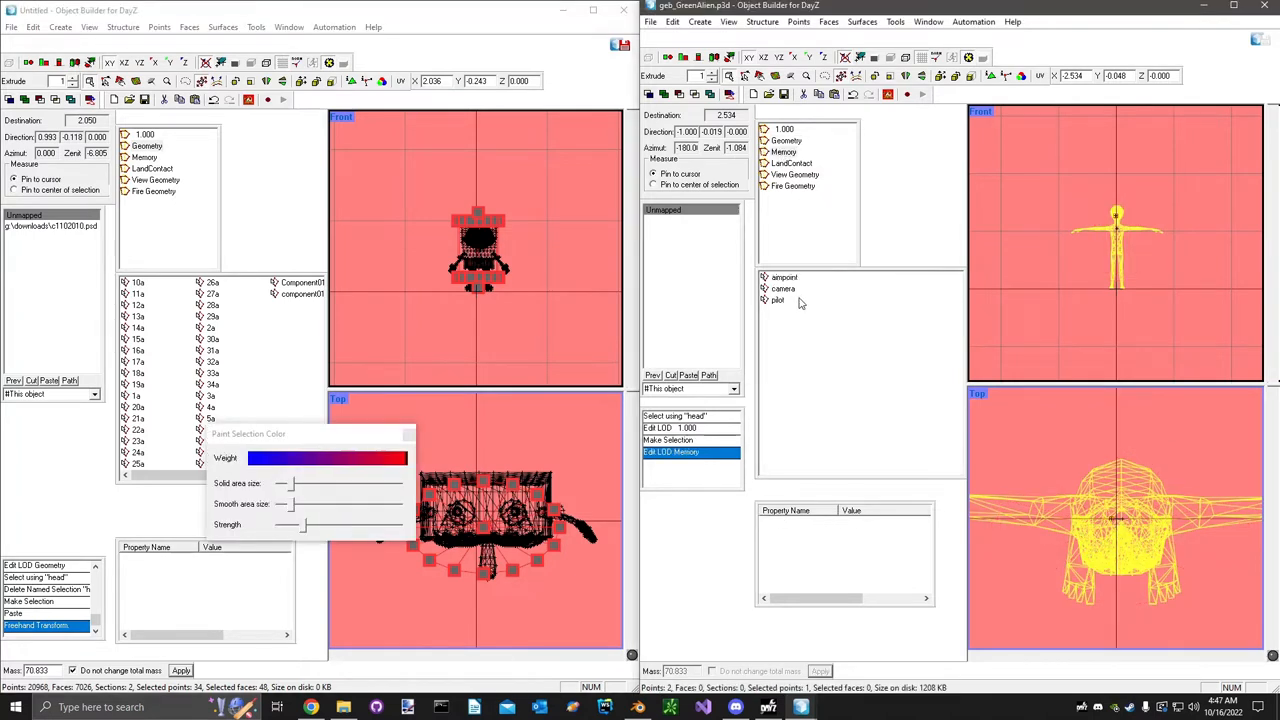
left_click(784, 277)
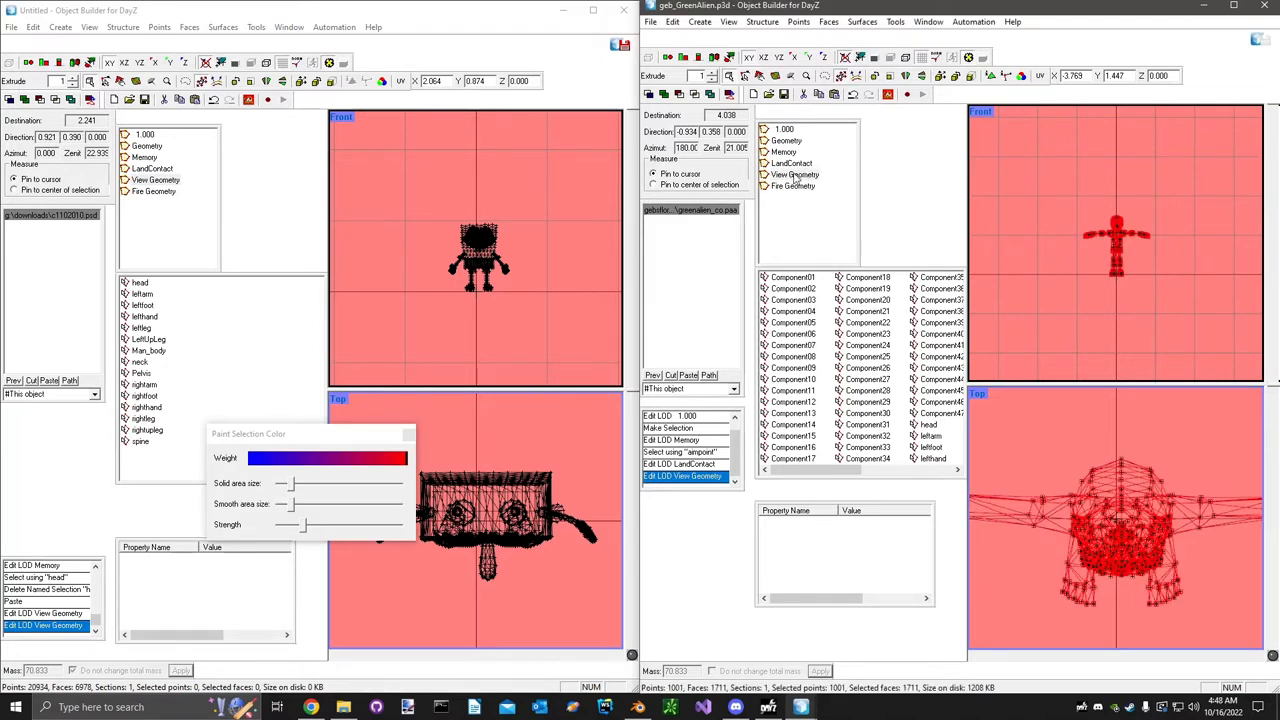
mouse_move(796, 176)
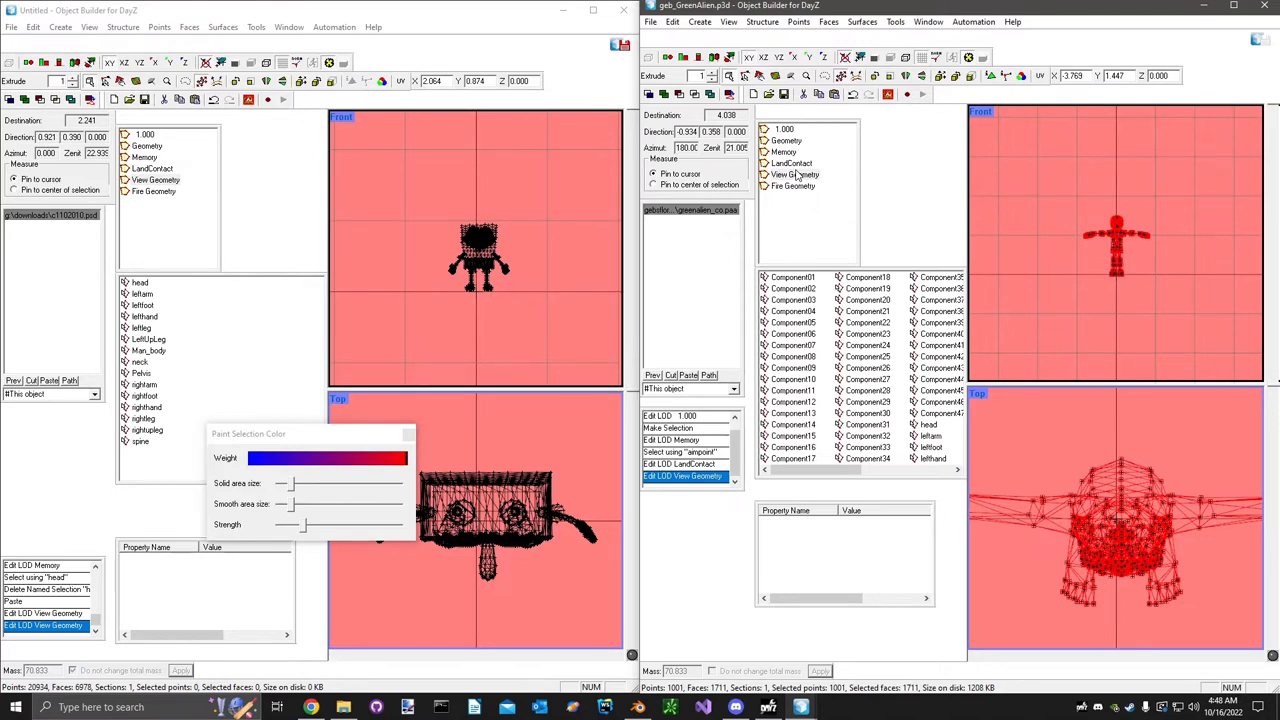
mouse_move(800, 178)
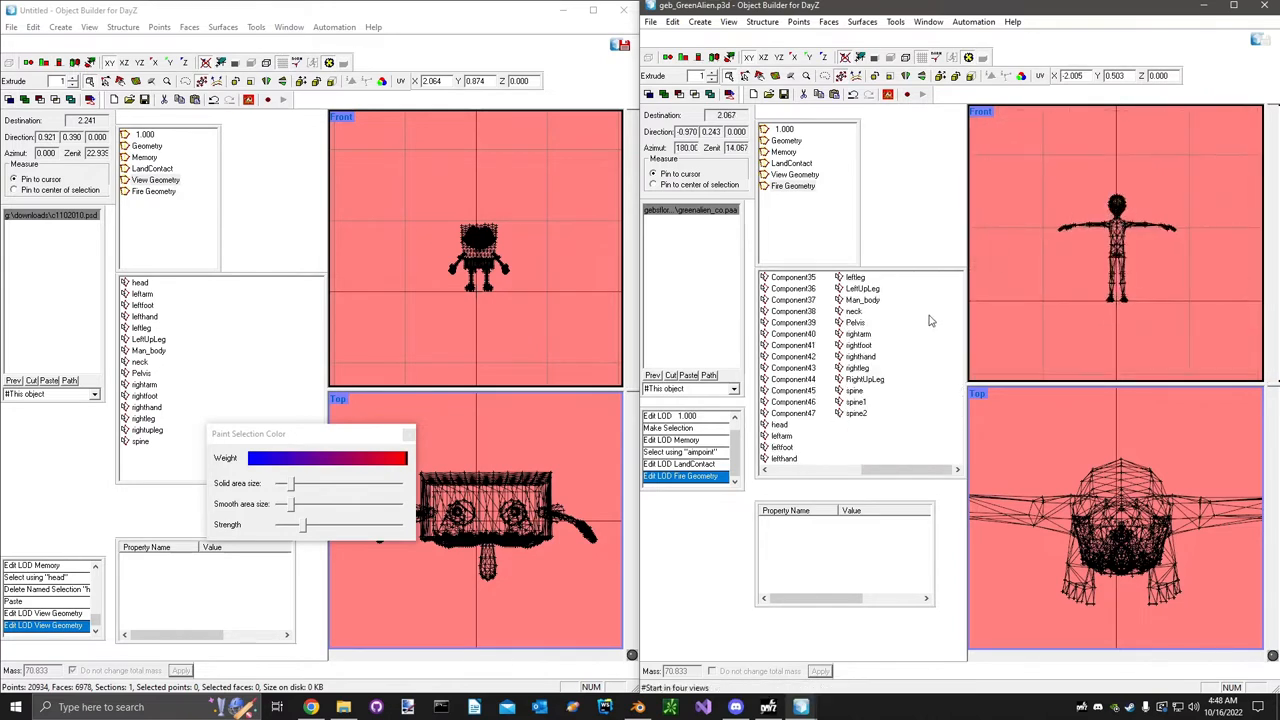
Highlight the alien's rightfoot and righthand parts, then select the whole alien mesh.
left_click(857, 345)
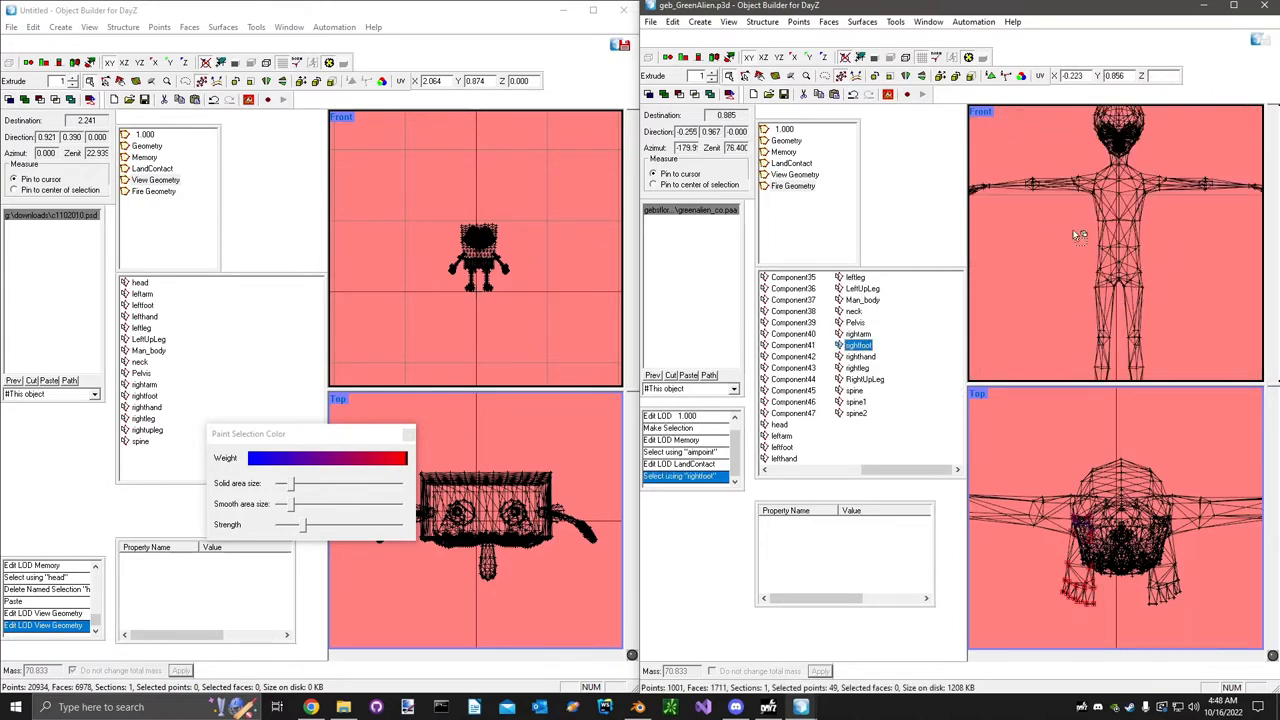
left_click(761, 21)
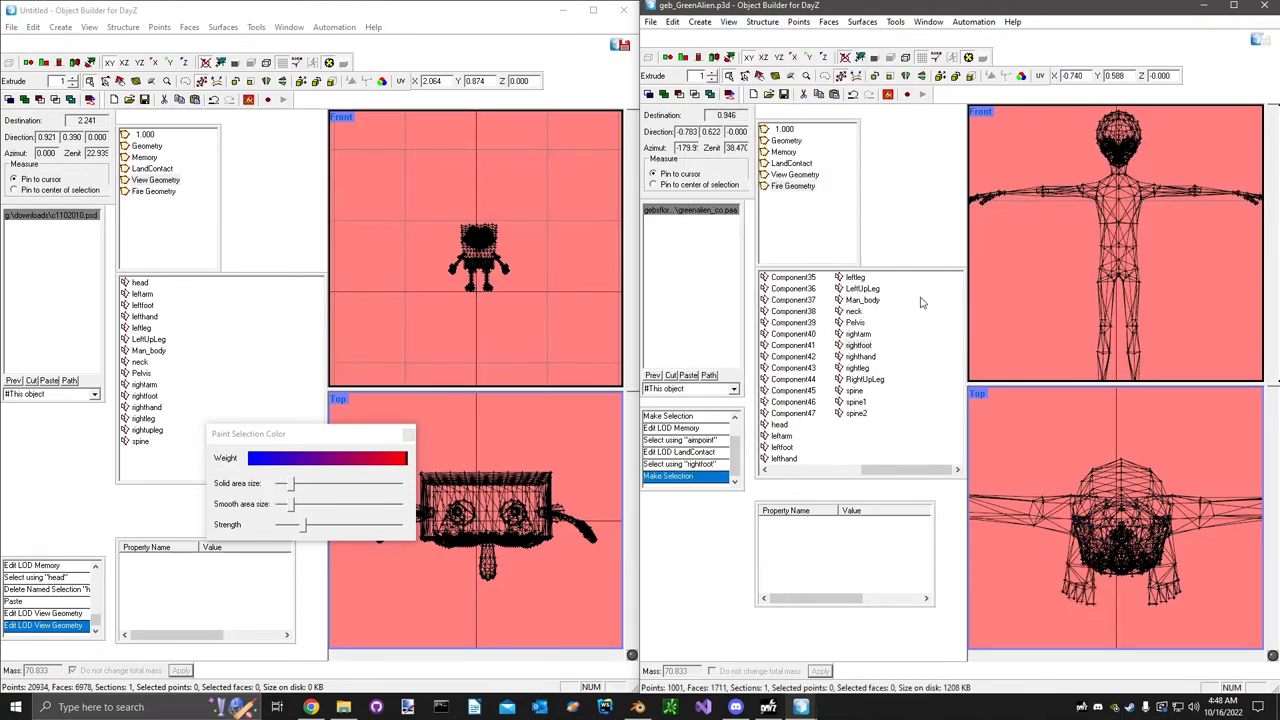
left_click(859, 356)
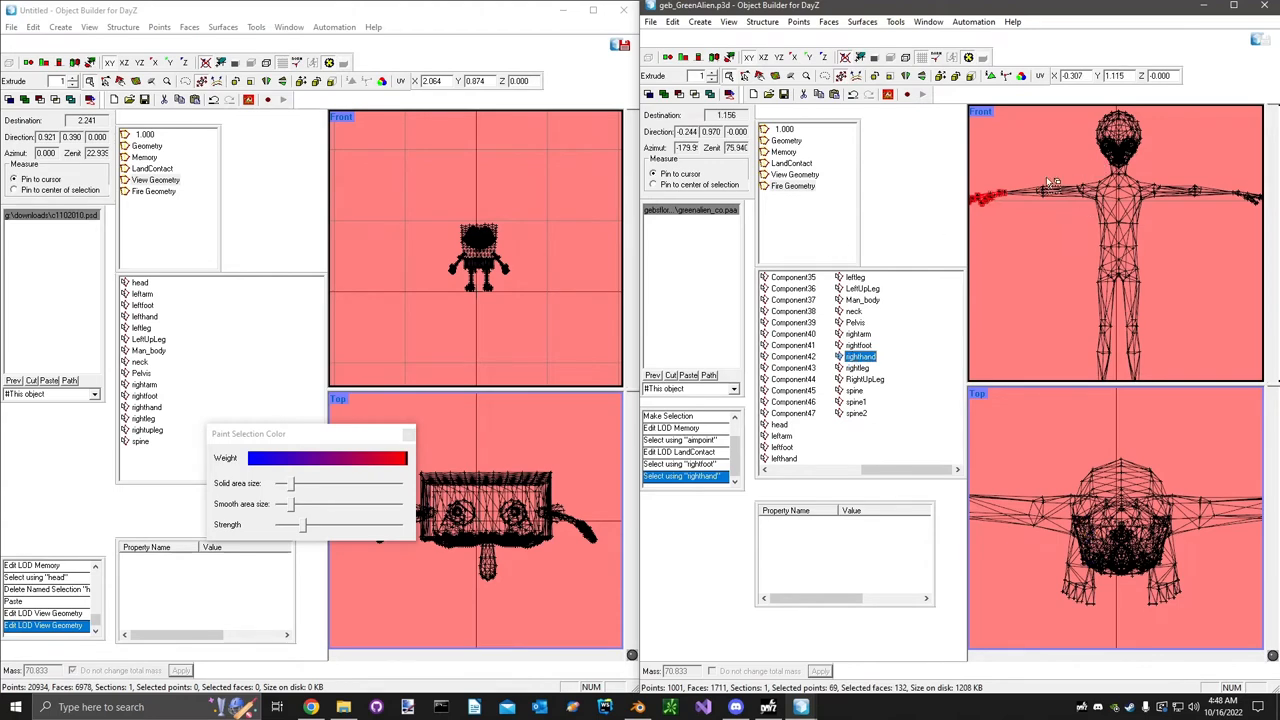
left_click(668, 475)
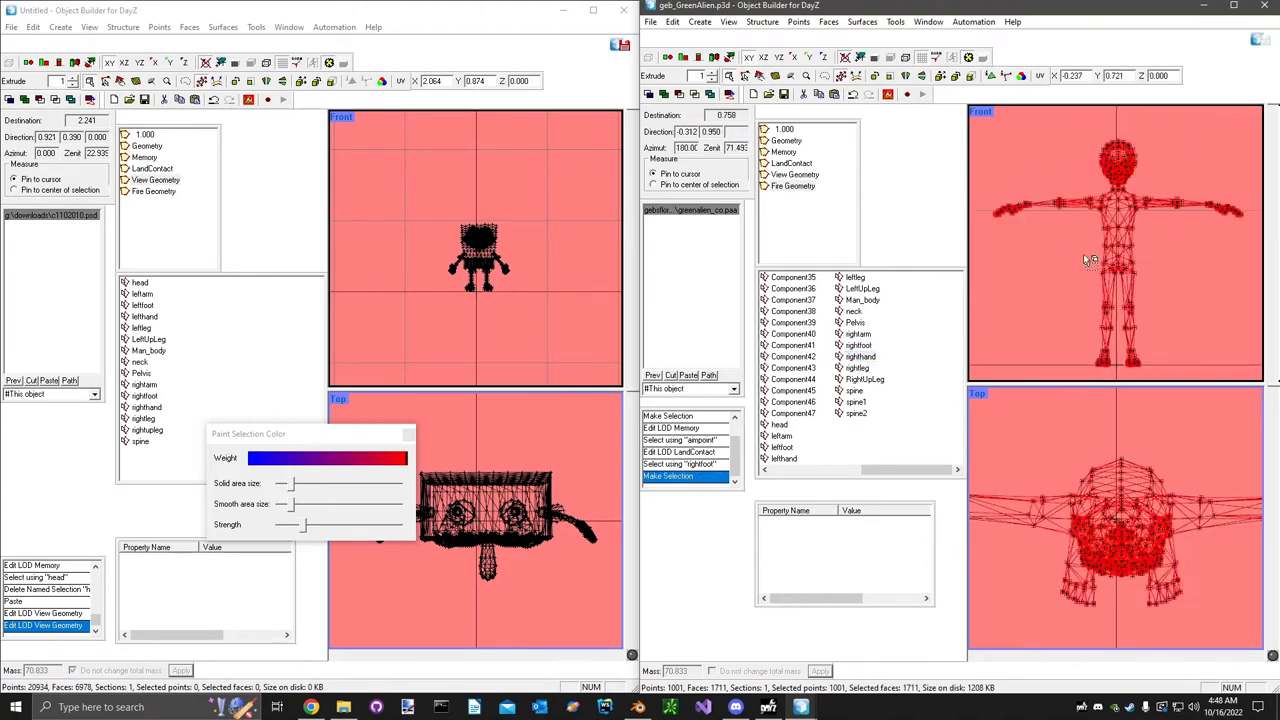
left_click(855, 322)
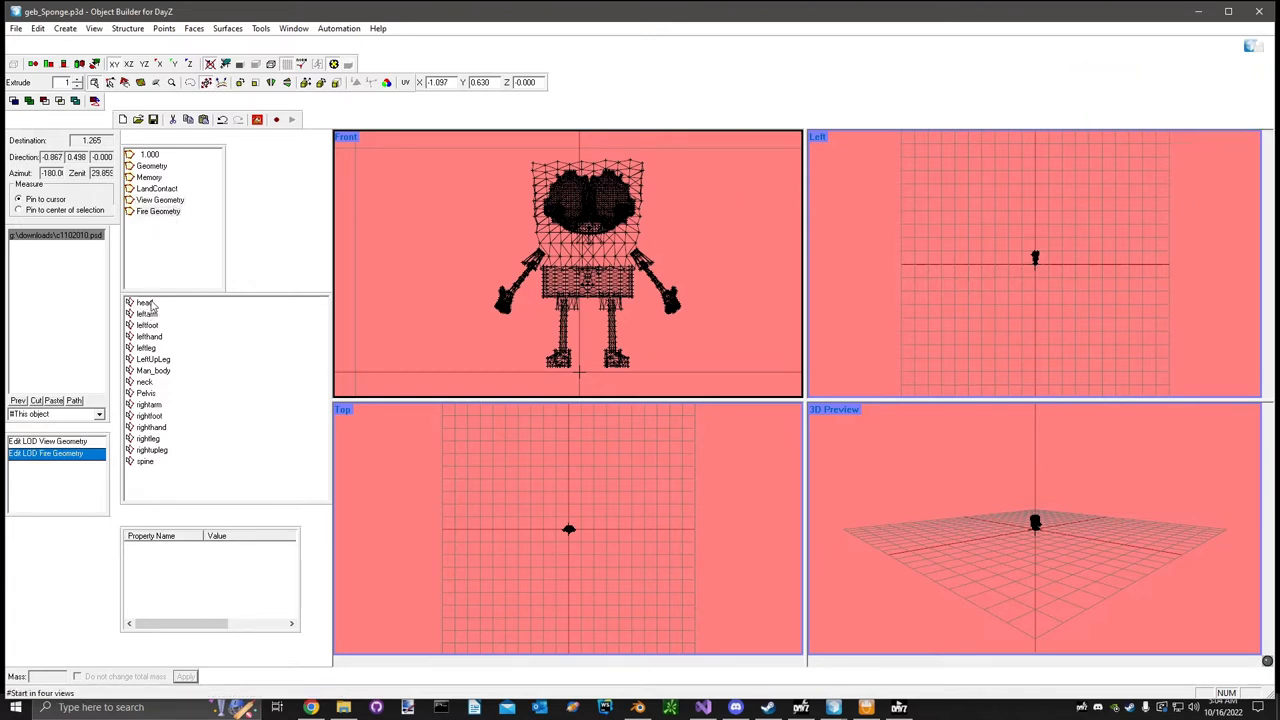
With 'head' selected, create a box primitive and stretch it over the sponge in Front view.
left_click(145, 302)
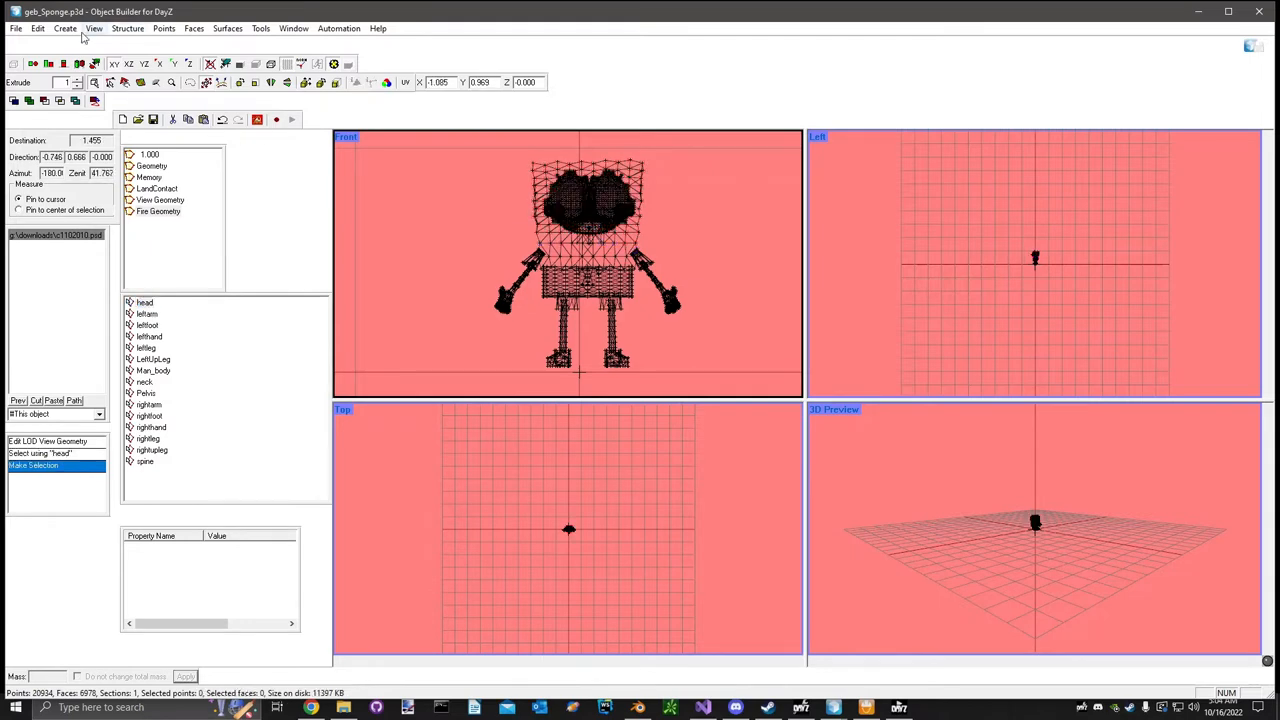
left_click(64, 28)
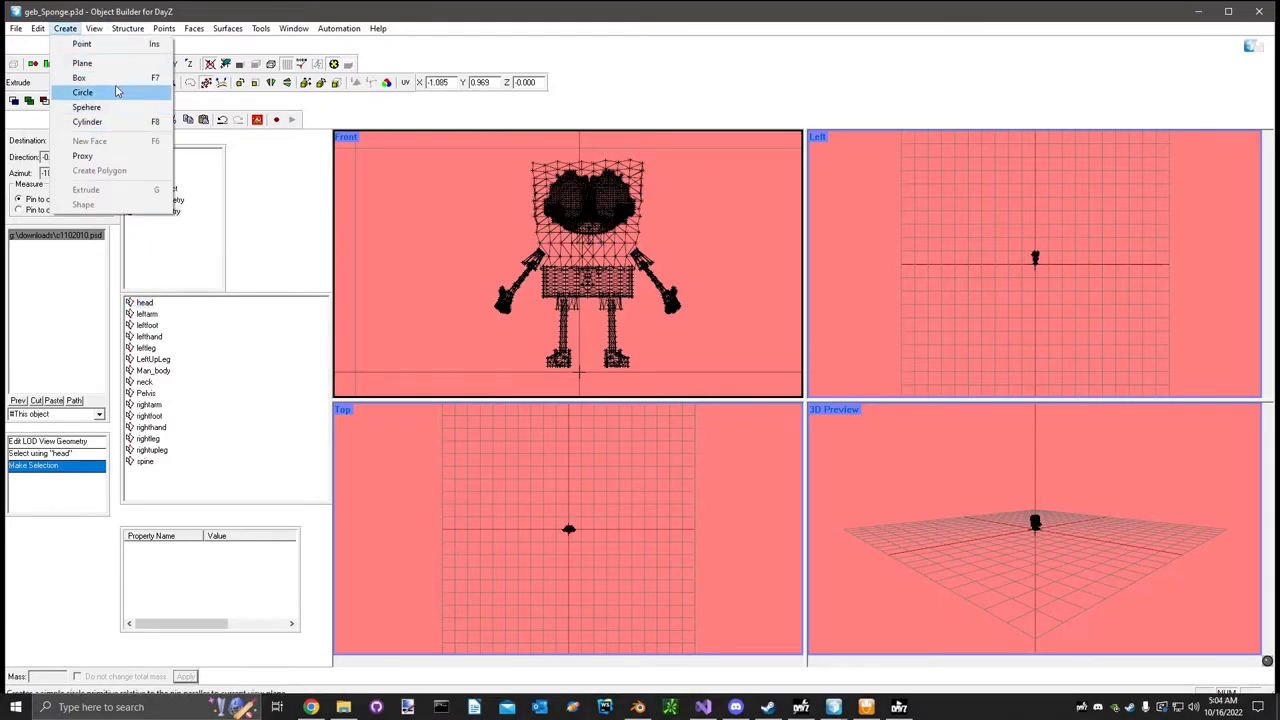
left_click(83, 92)
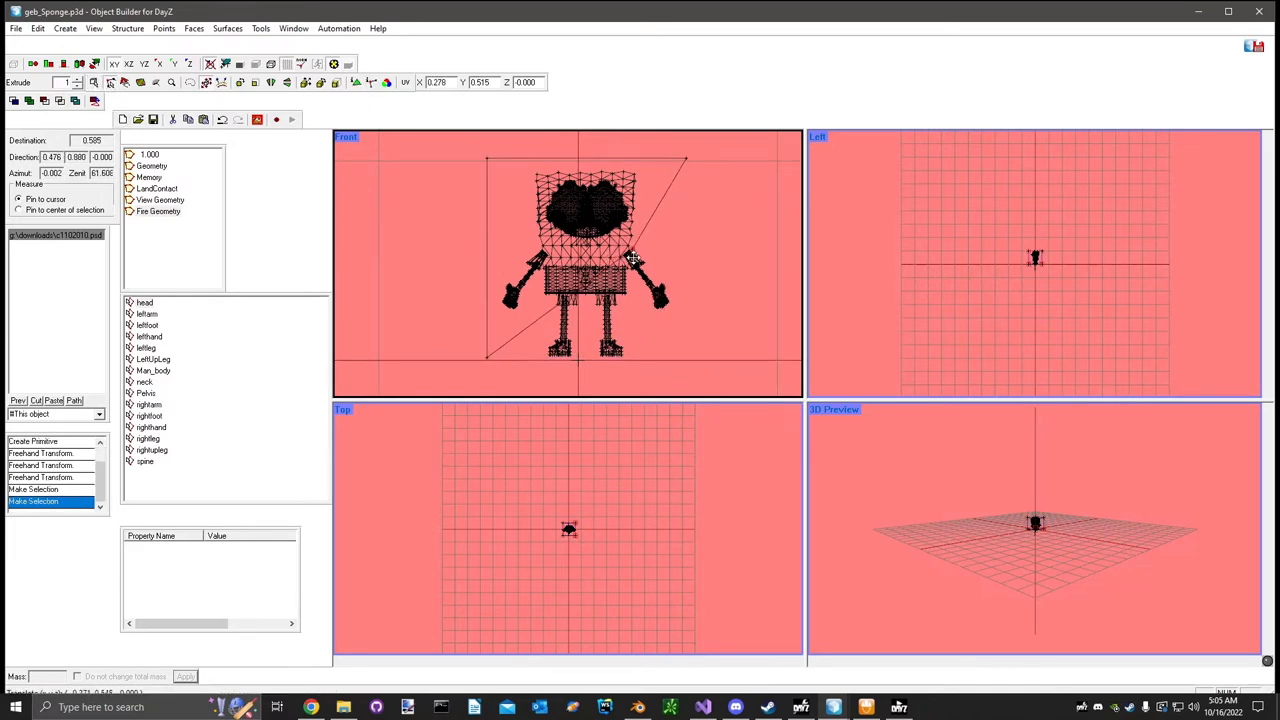
left_click_drag(633, 260, 685, 160)
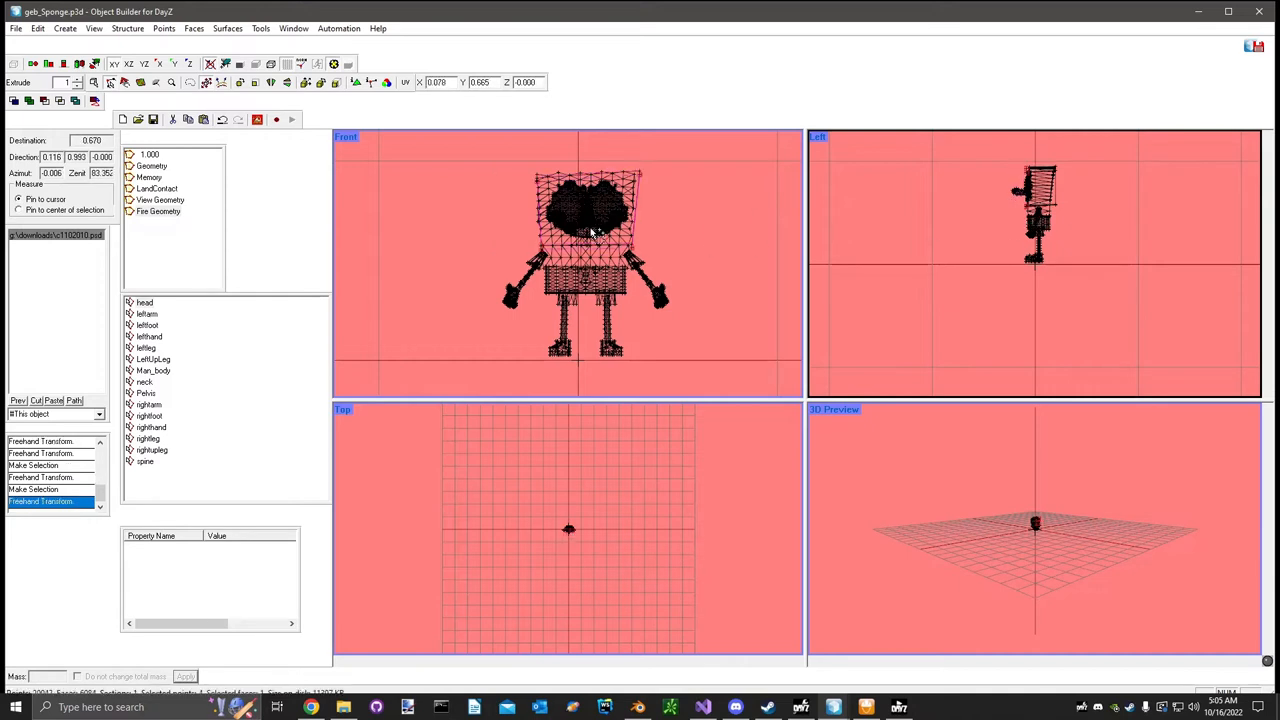
Redefine the head selection to the new box and select its lower points for a body copy.
right_click(145, 302)
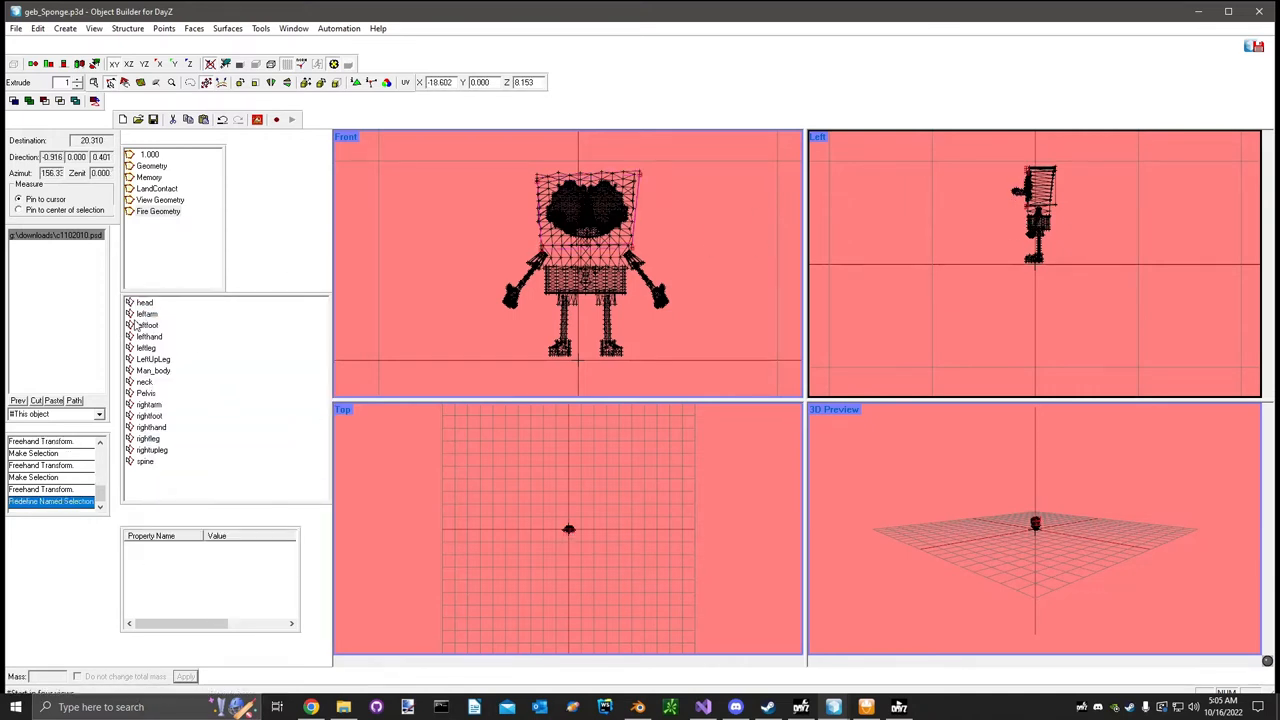
left_click(145, 302)
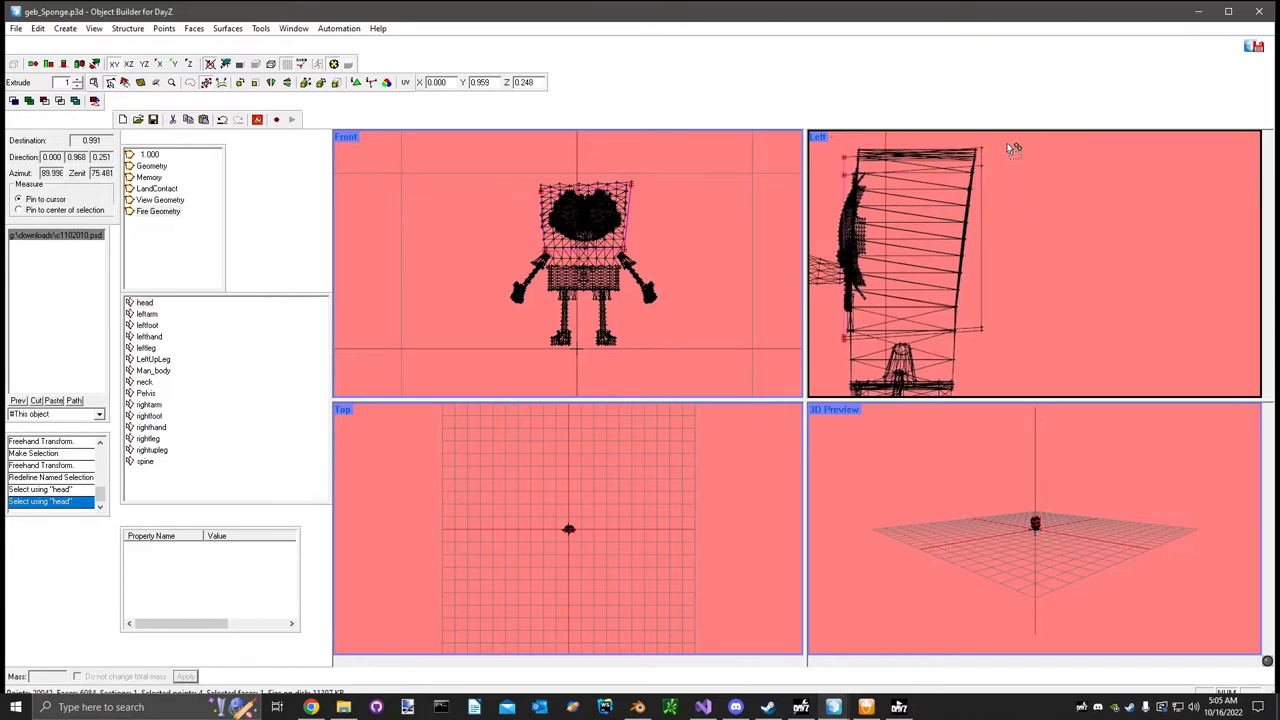
left_click_drag(980, 300, 980, 390)
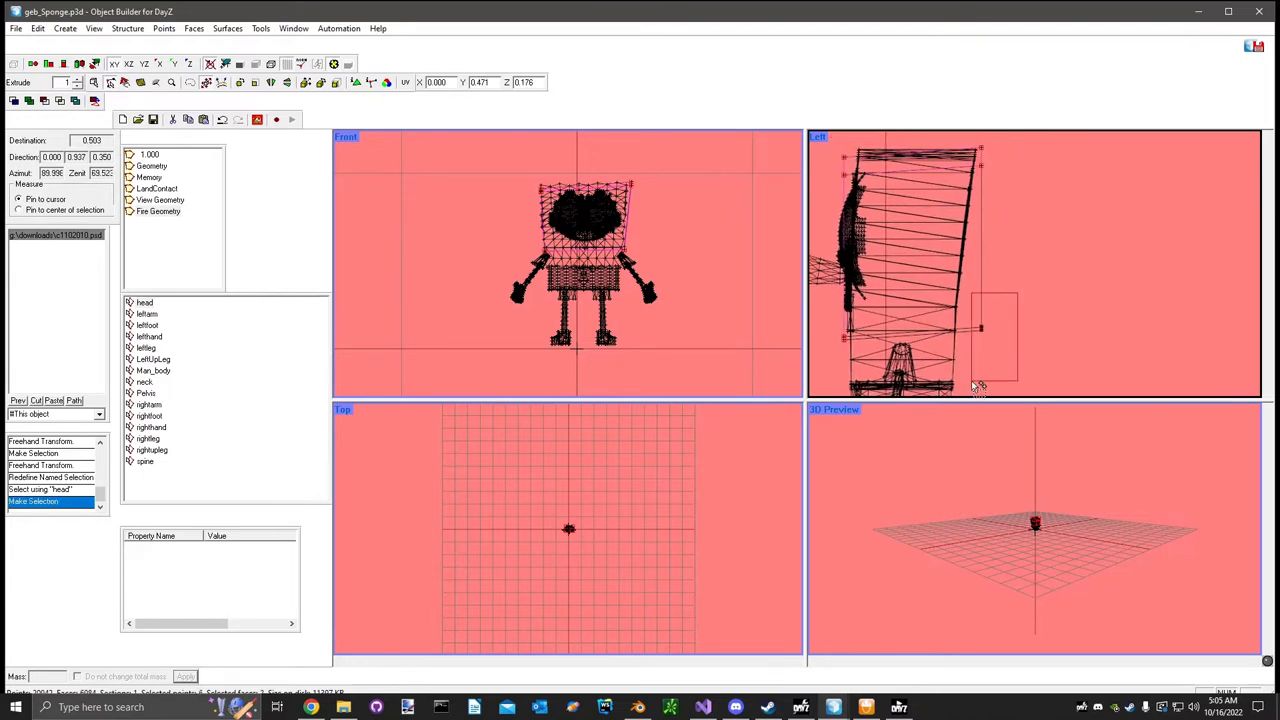
right_click(145, 303)
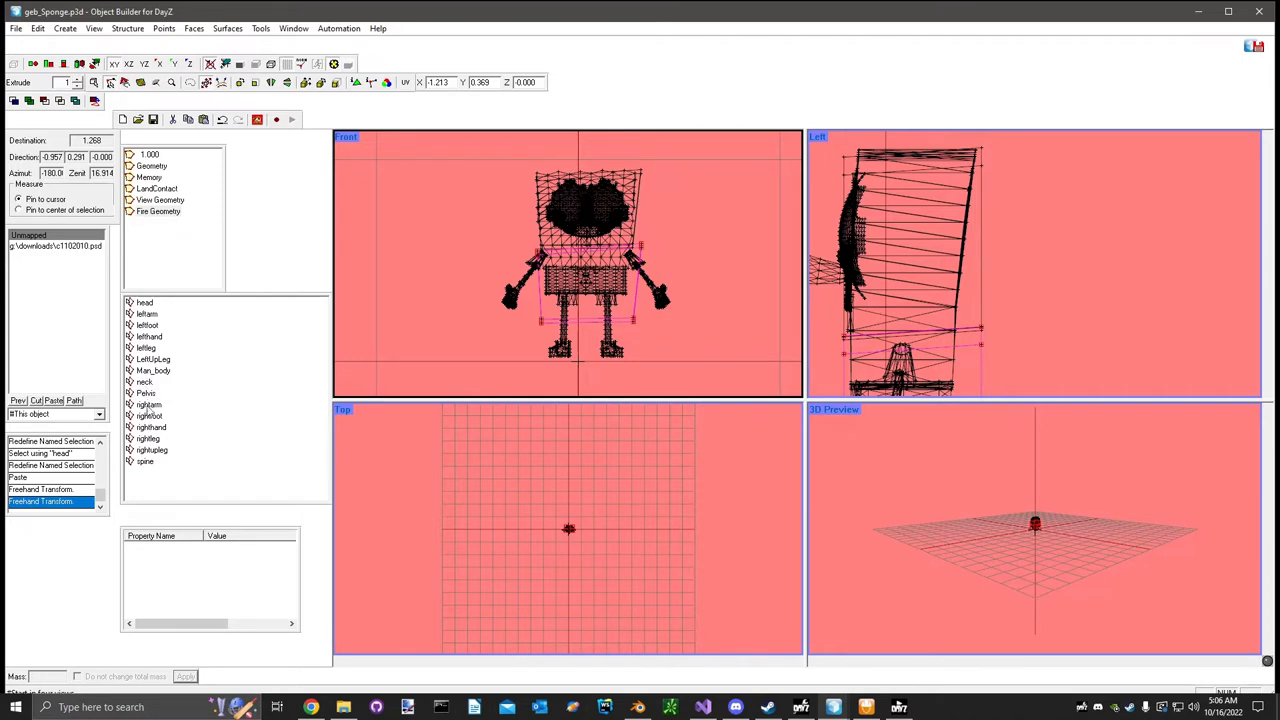
Switch to LOD 1.000 and highlight the Pelvis, rightfoot and neck selections.
left_click(145, 461)
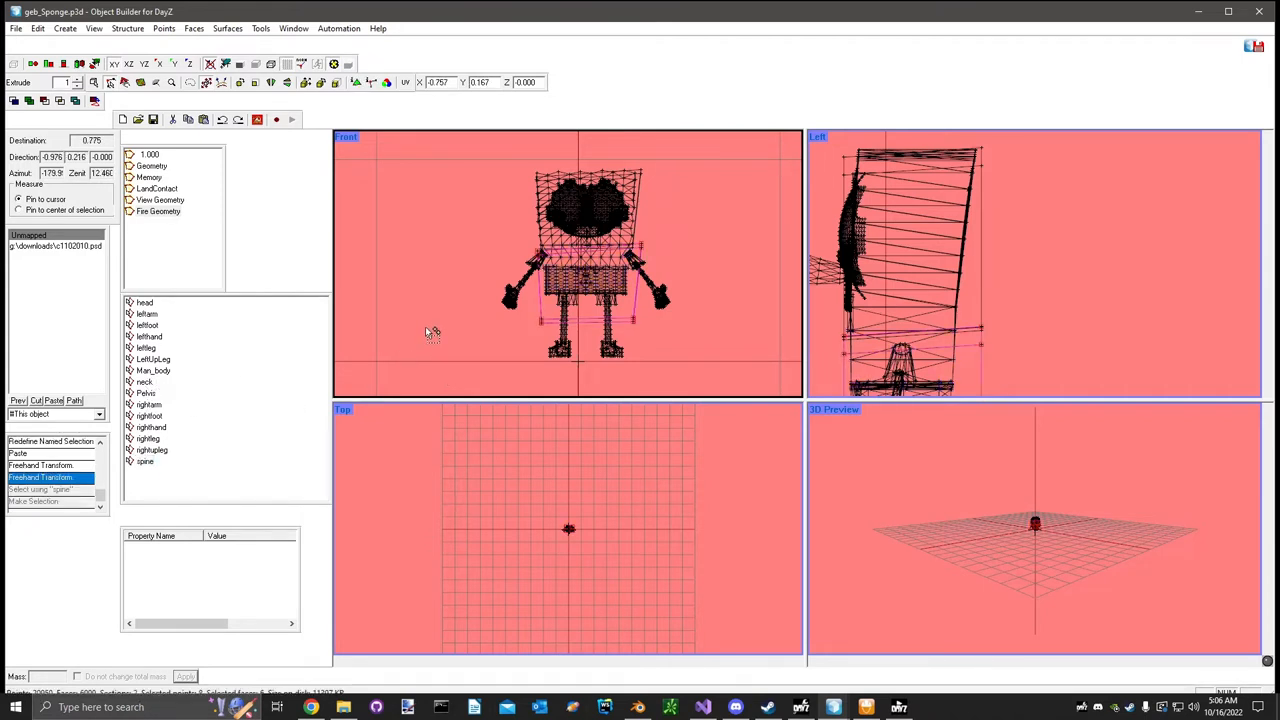
right_click(145, 461)
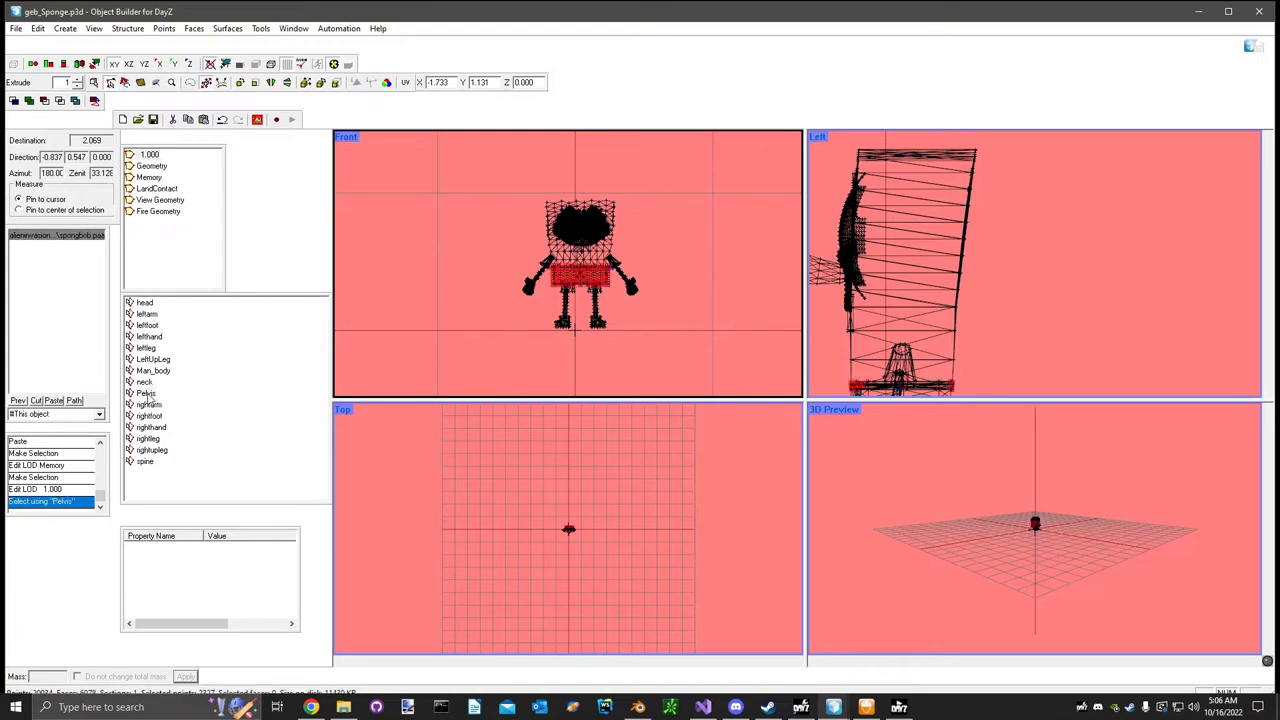
left_click(148, 415)
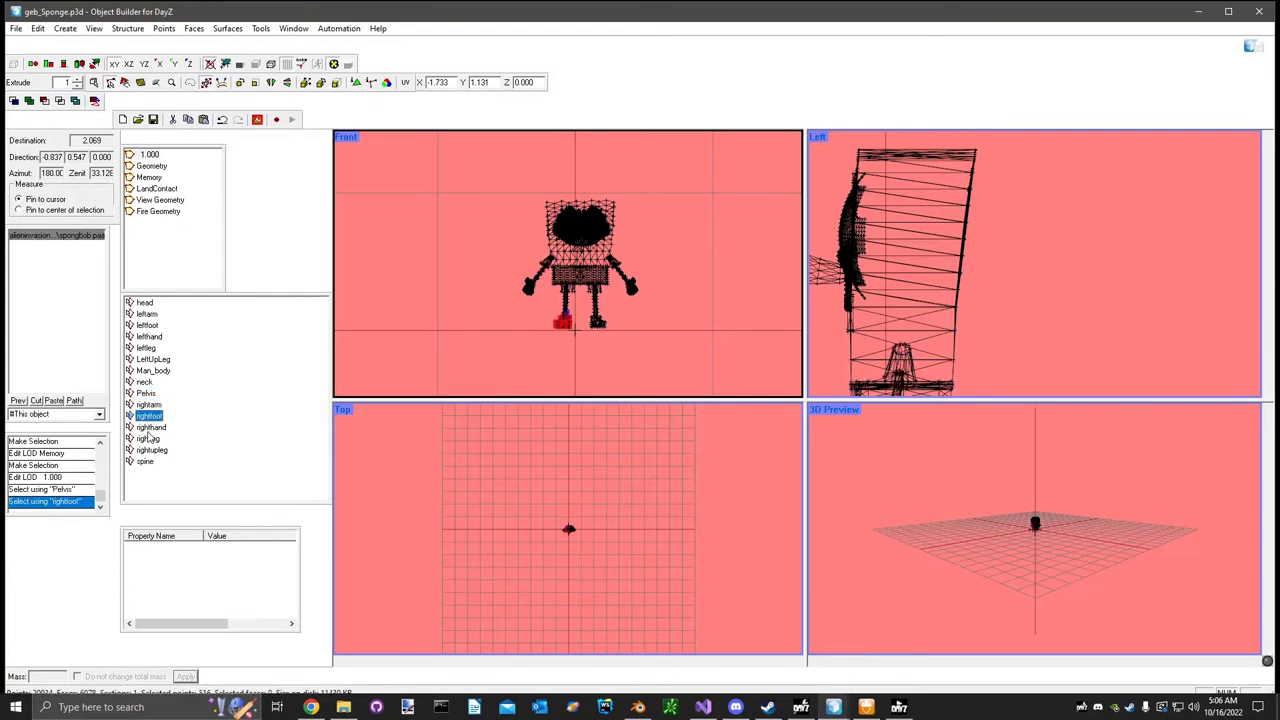
left_click(144, 381)
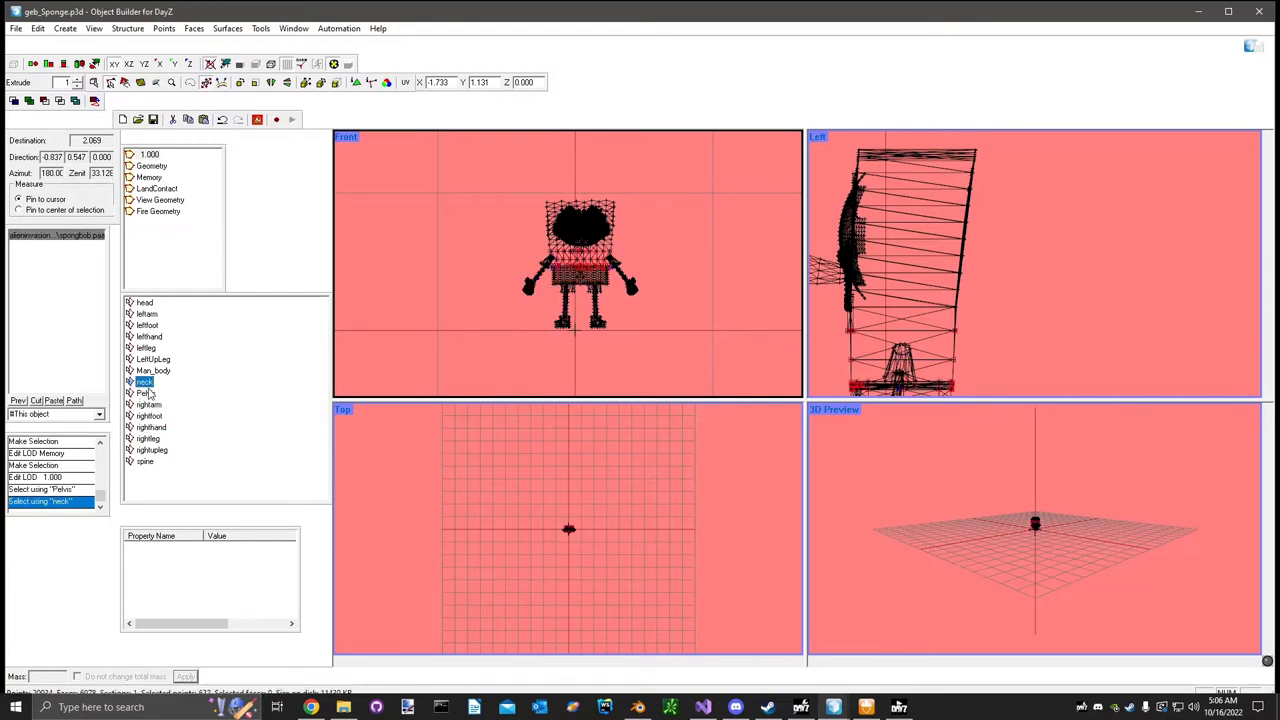
Delete the neck named selection.
right_click(144, 382)
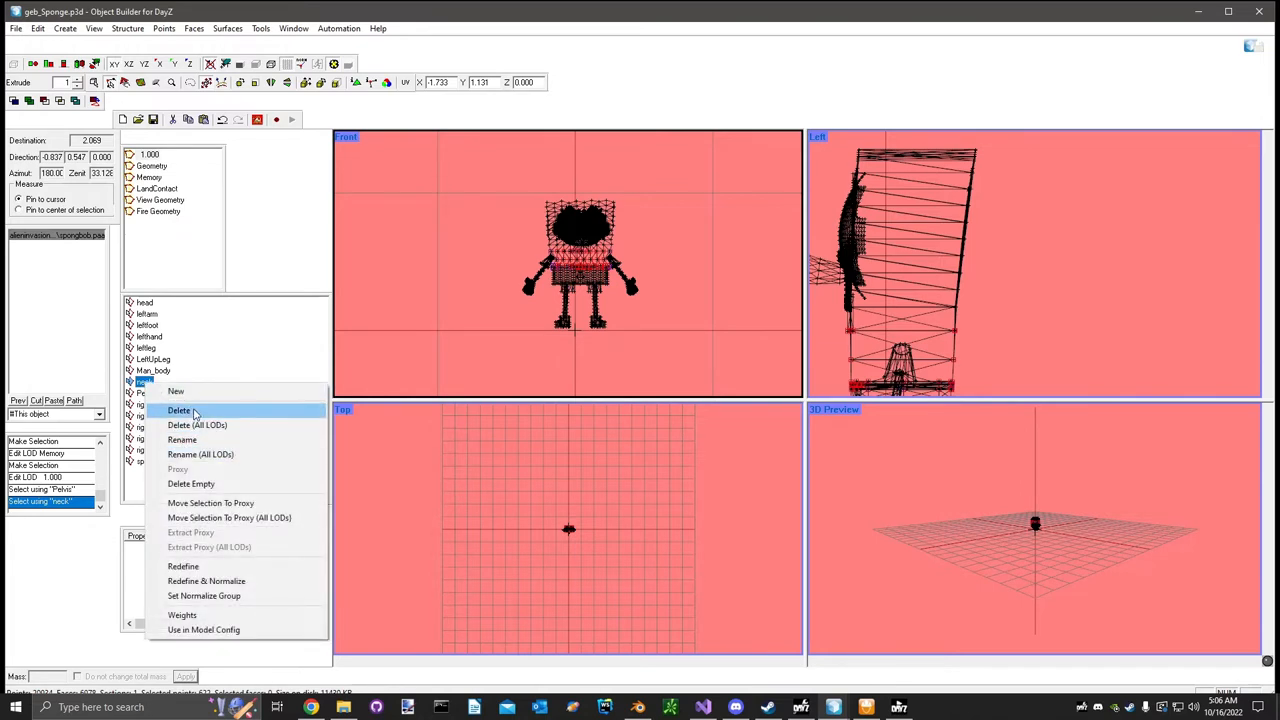
left_click(179, 410)
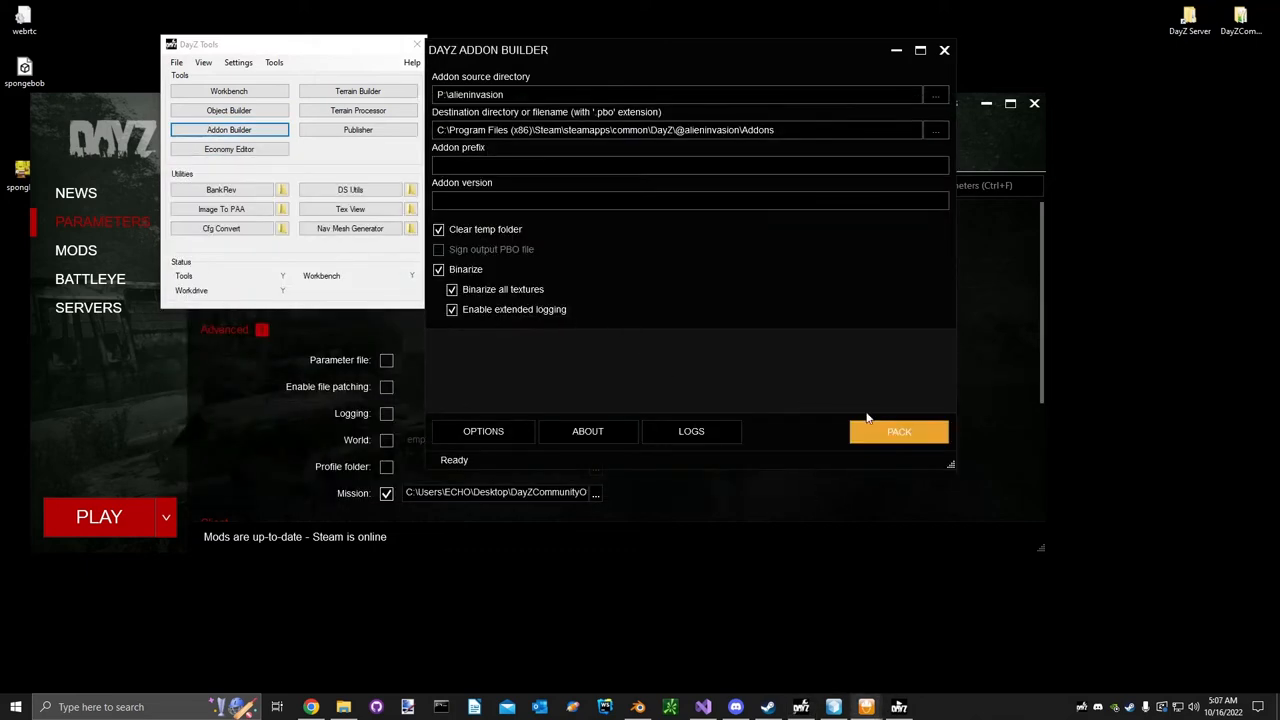
left_click(898, 431)
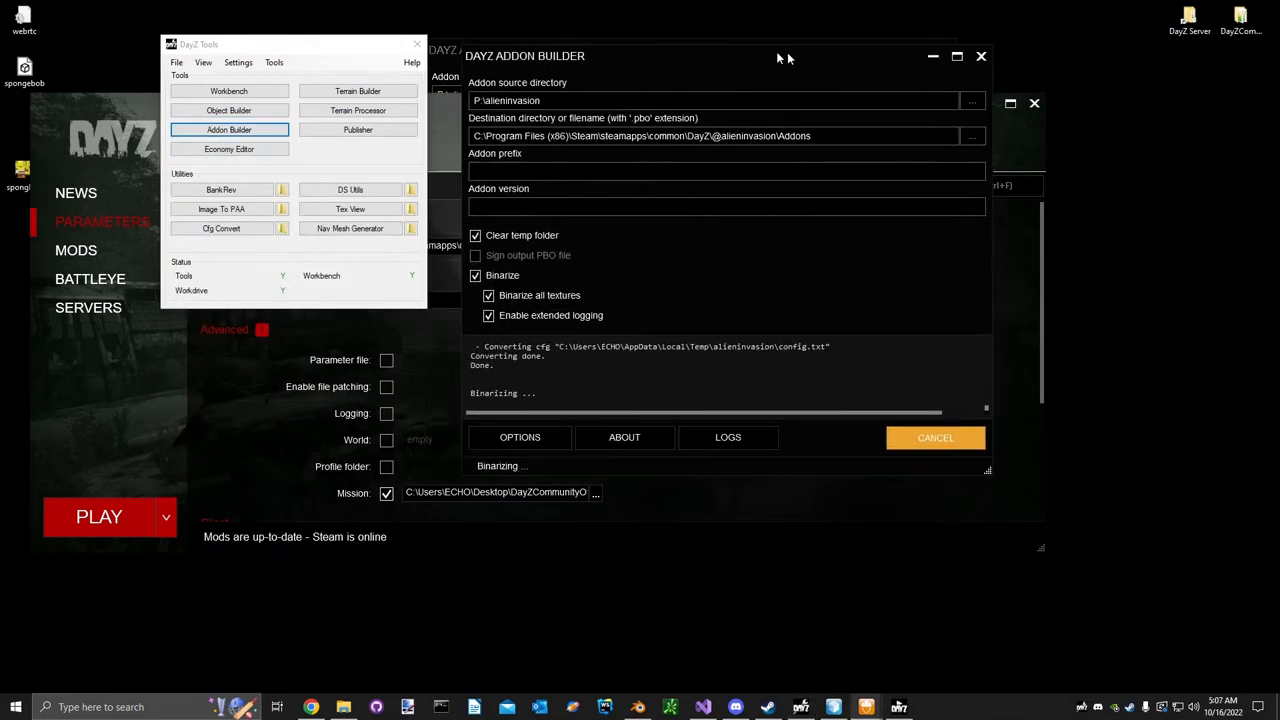
left_click_drag(785, 56, 943, 125)
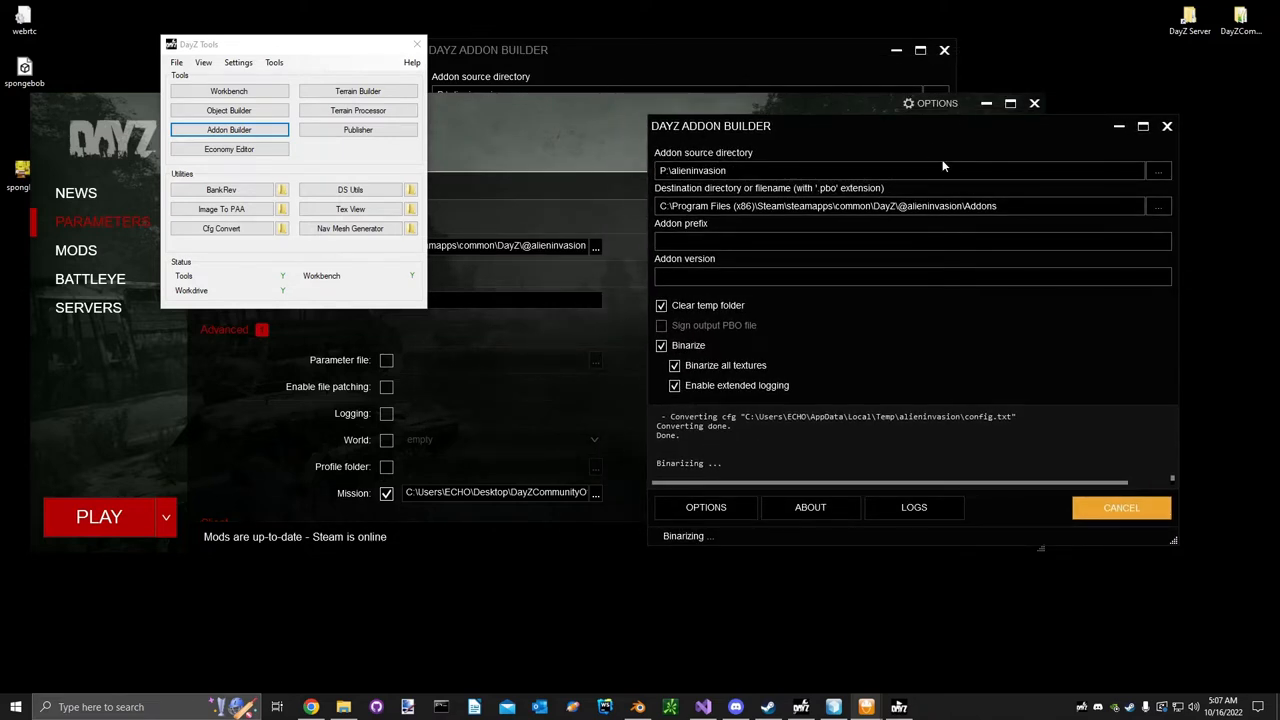
mouse_move(880, 165)
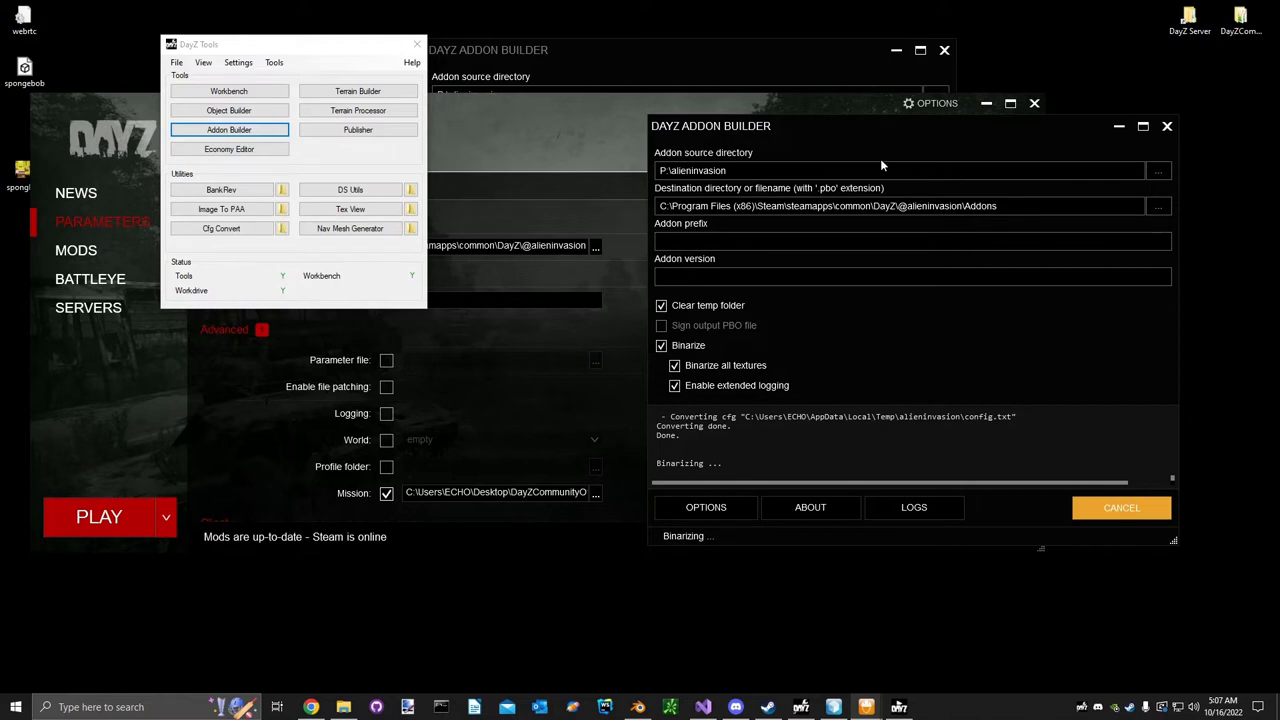
mouse_move(930, 147)
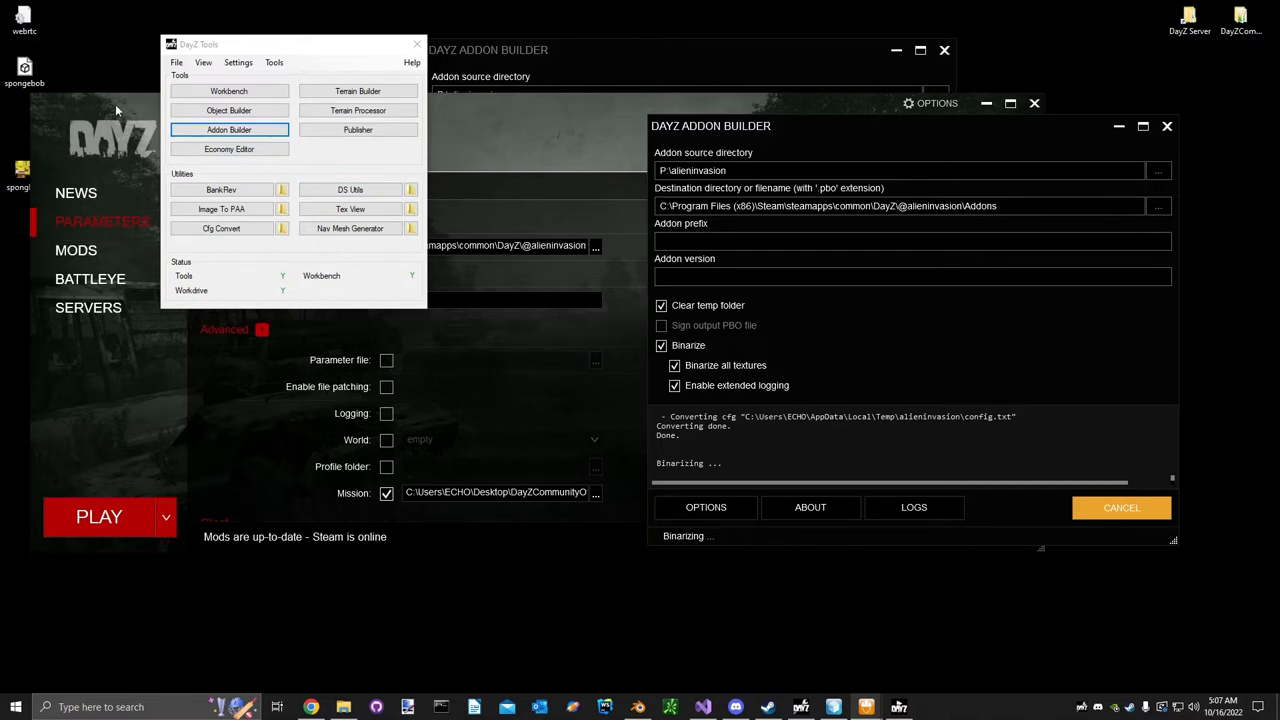
mouse_move(800, 337)
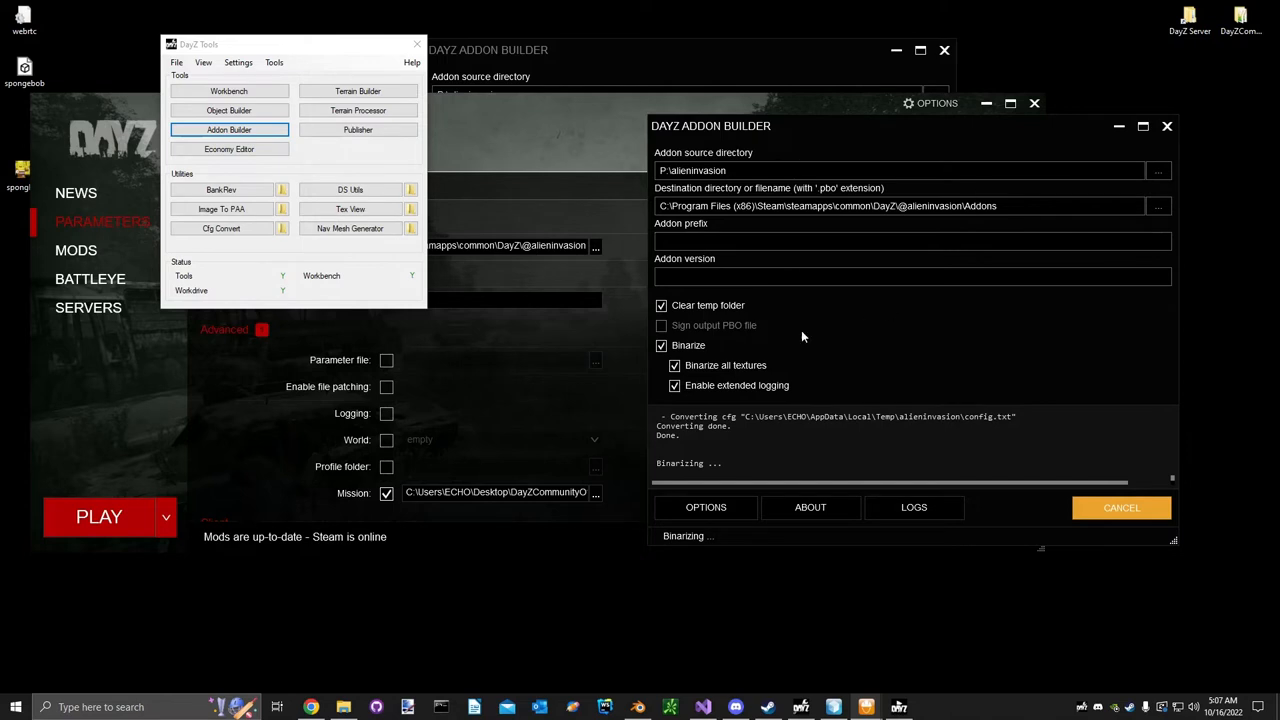
mouse_move(810, 364)
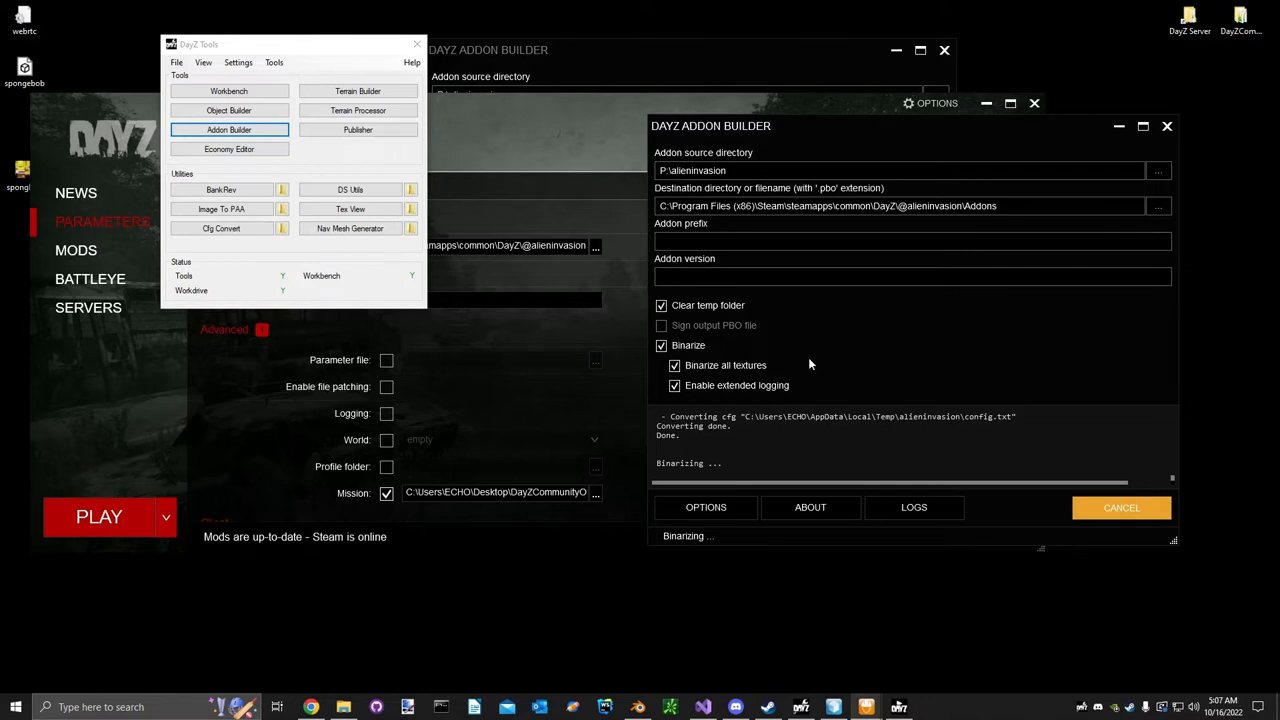
mouse_move(705, 295)
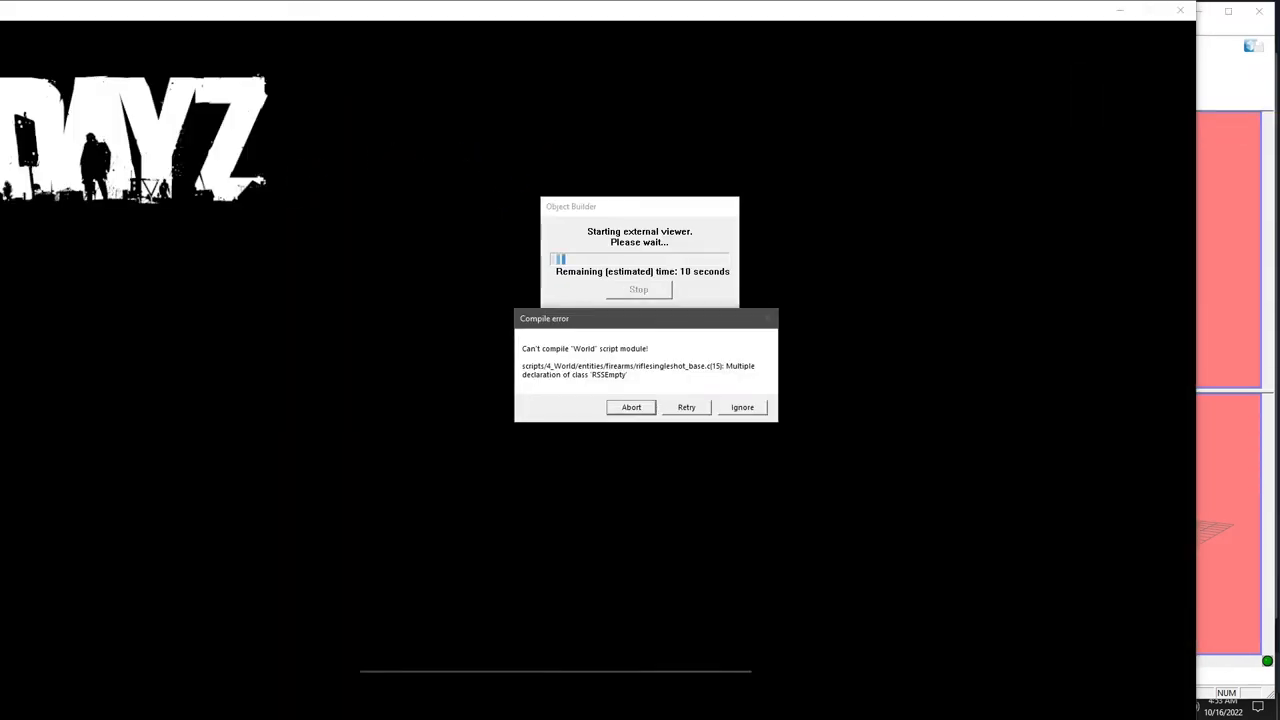
Close the World script compile error dialog.
left_click(742, 407)
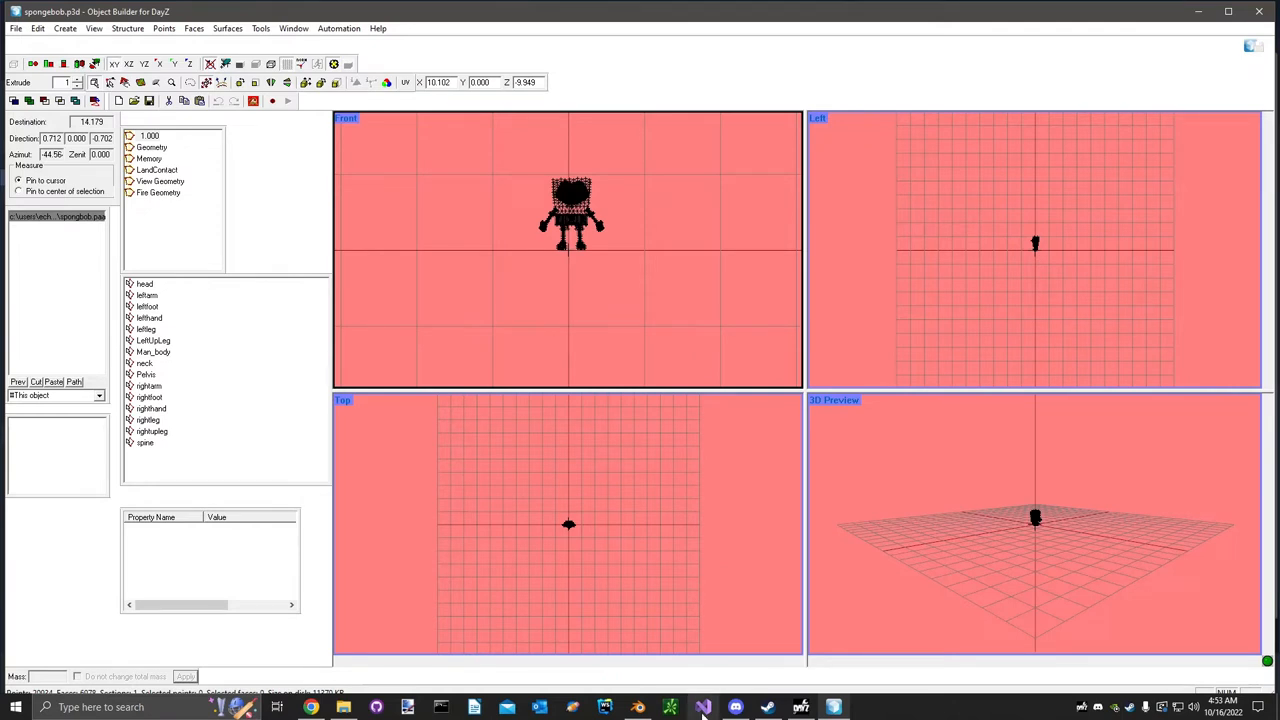
Switch to the alieninvasion solution in Visual Studio.
left_click(703, 707)
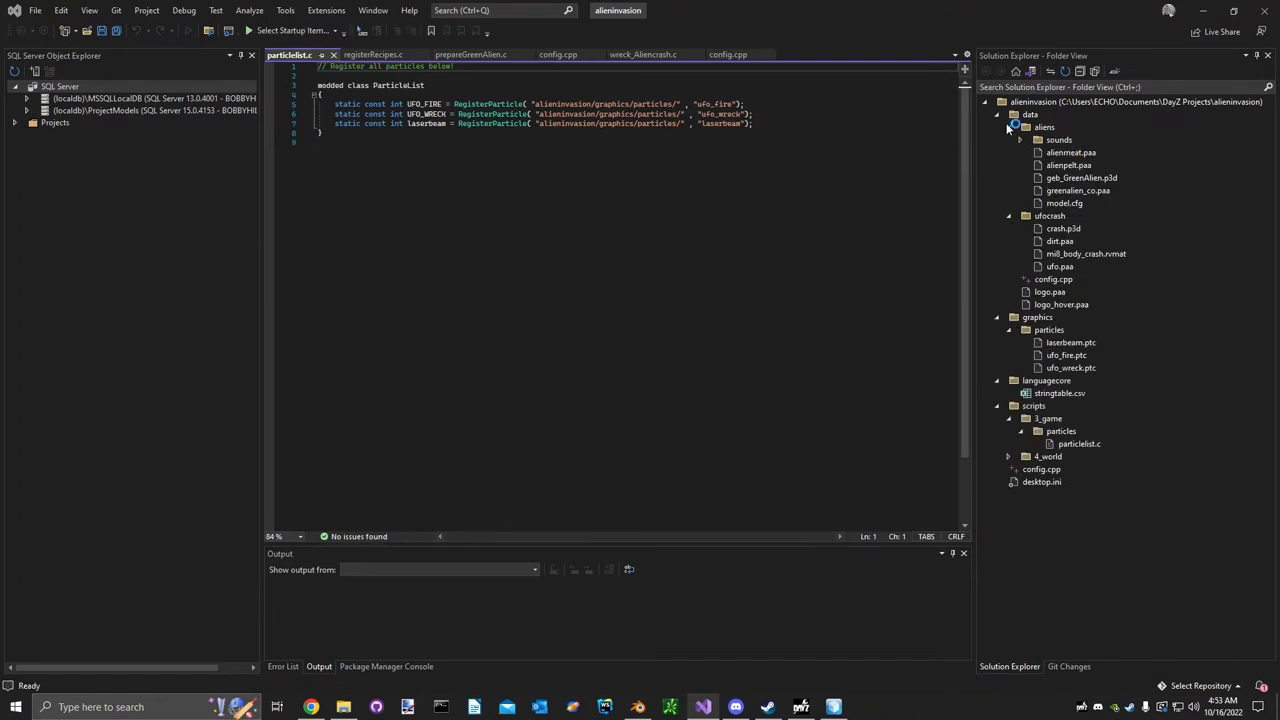
Collapse the ufocrash folder so the aliens folder's files, including model.cfg, are shown.
left_click(1058, 139)
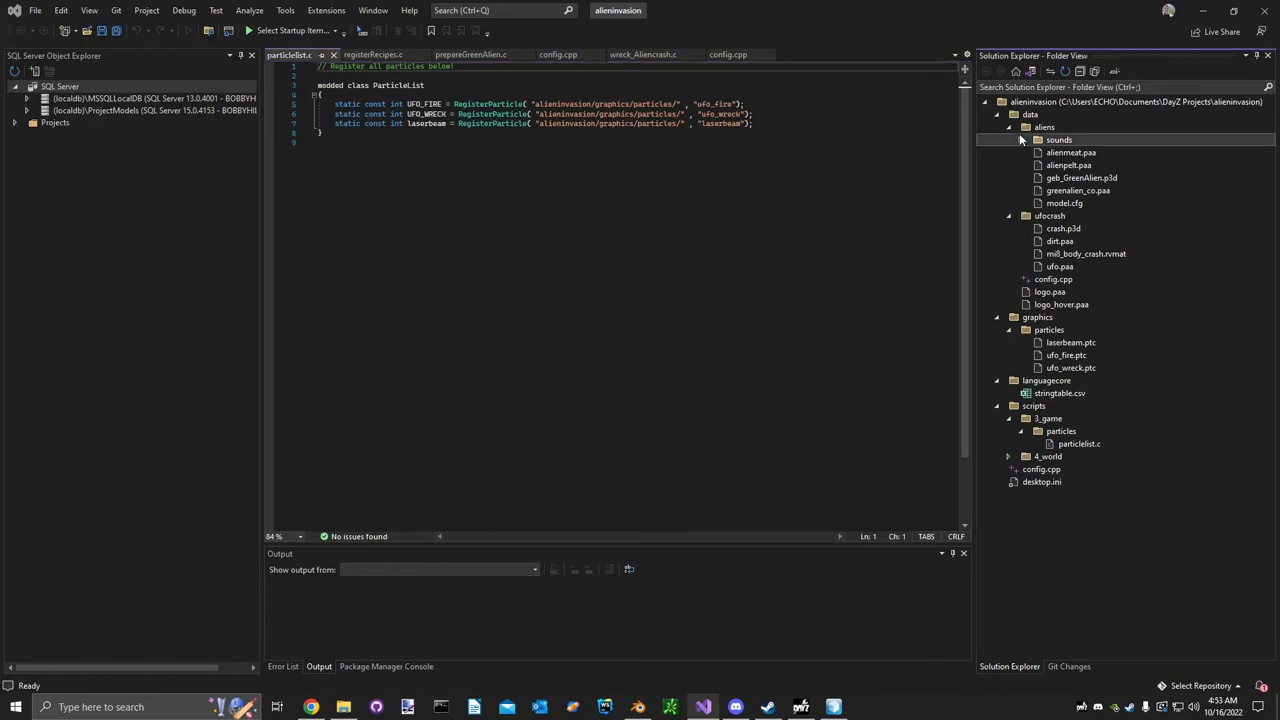
left_click(1009, 127)
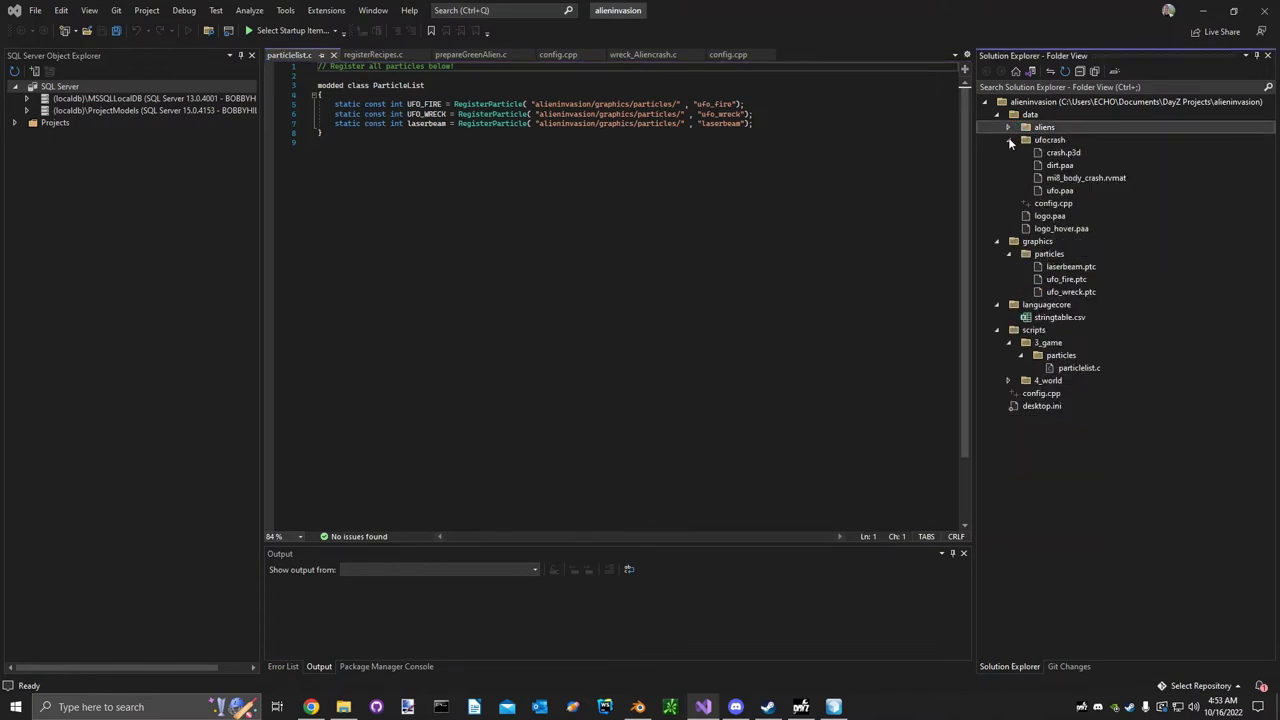
left_click(1008, 127)
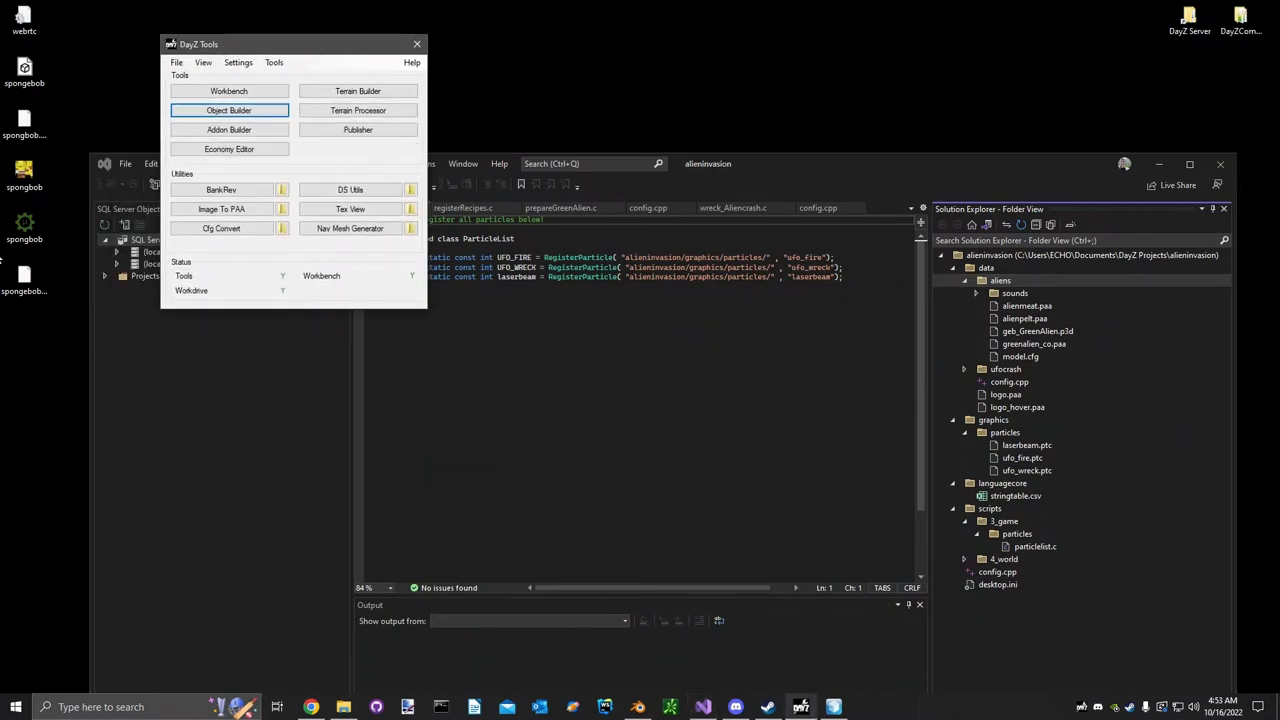
left_click(1024, 318)
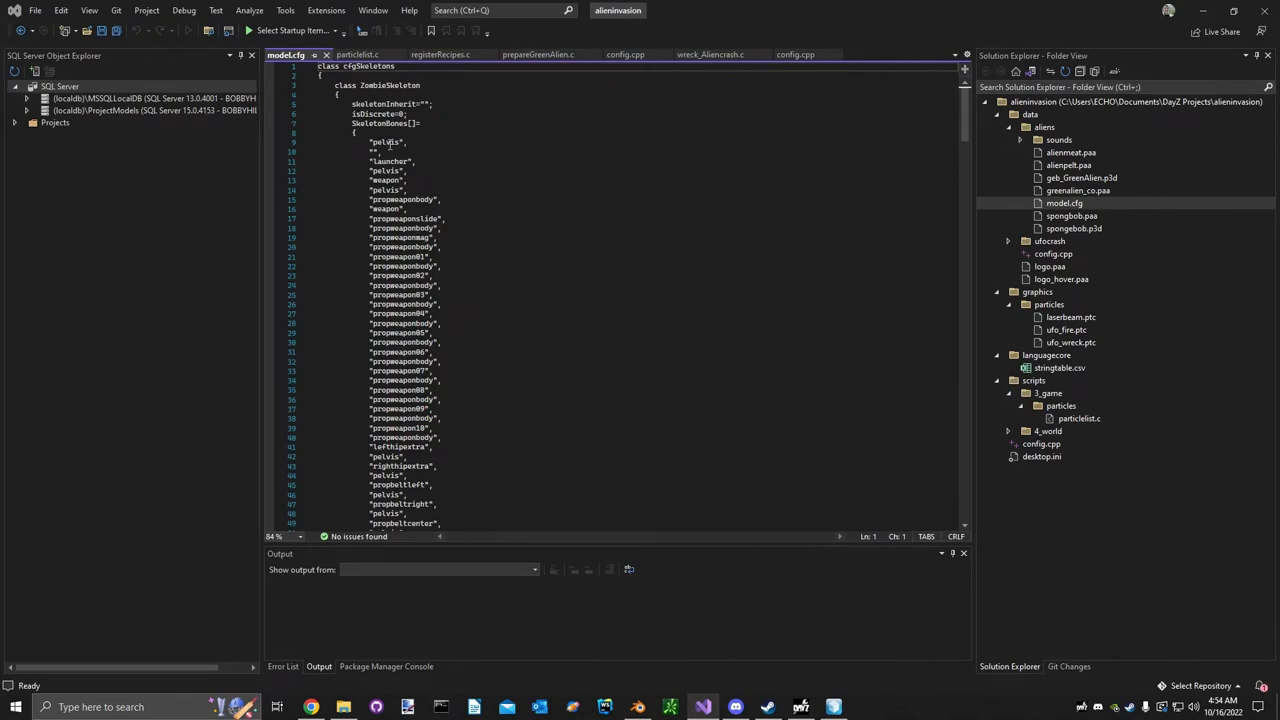
In model.cfg, copy the geb_GreenAlien class and rename the copy geb_Sponge.
scroll("down", 3)
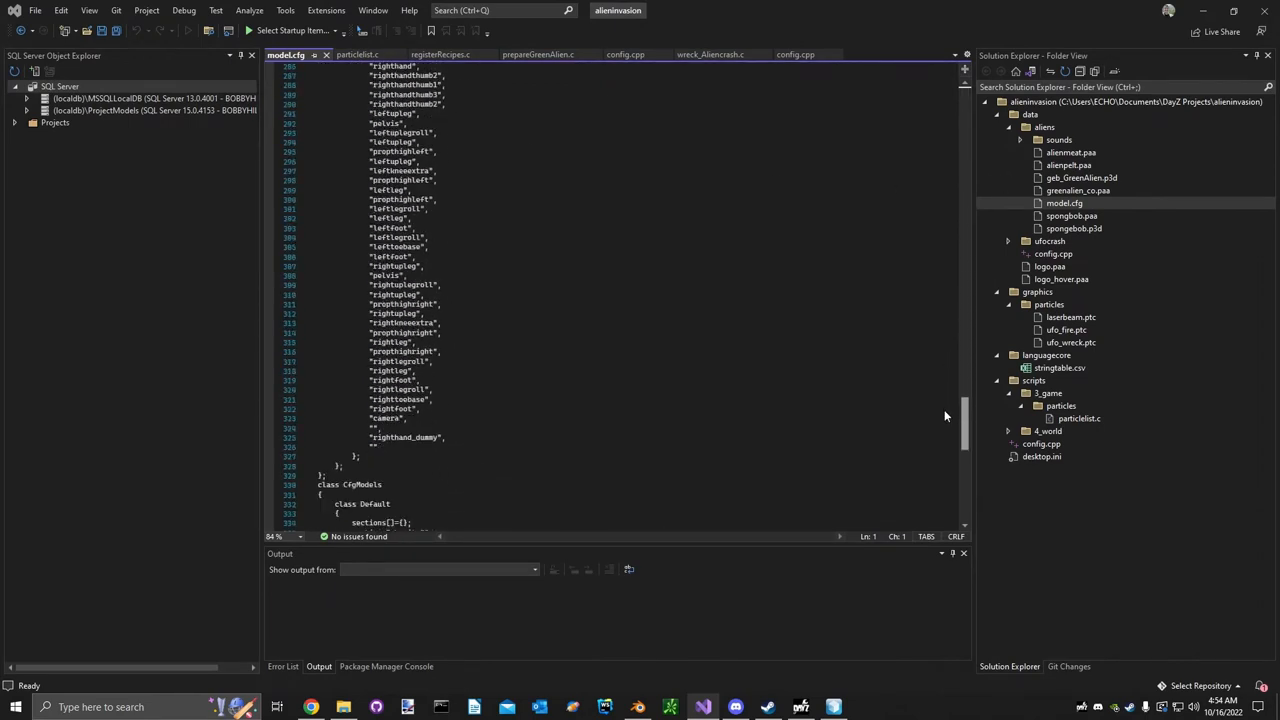
scroll("down", 3)
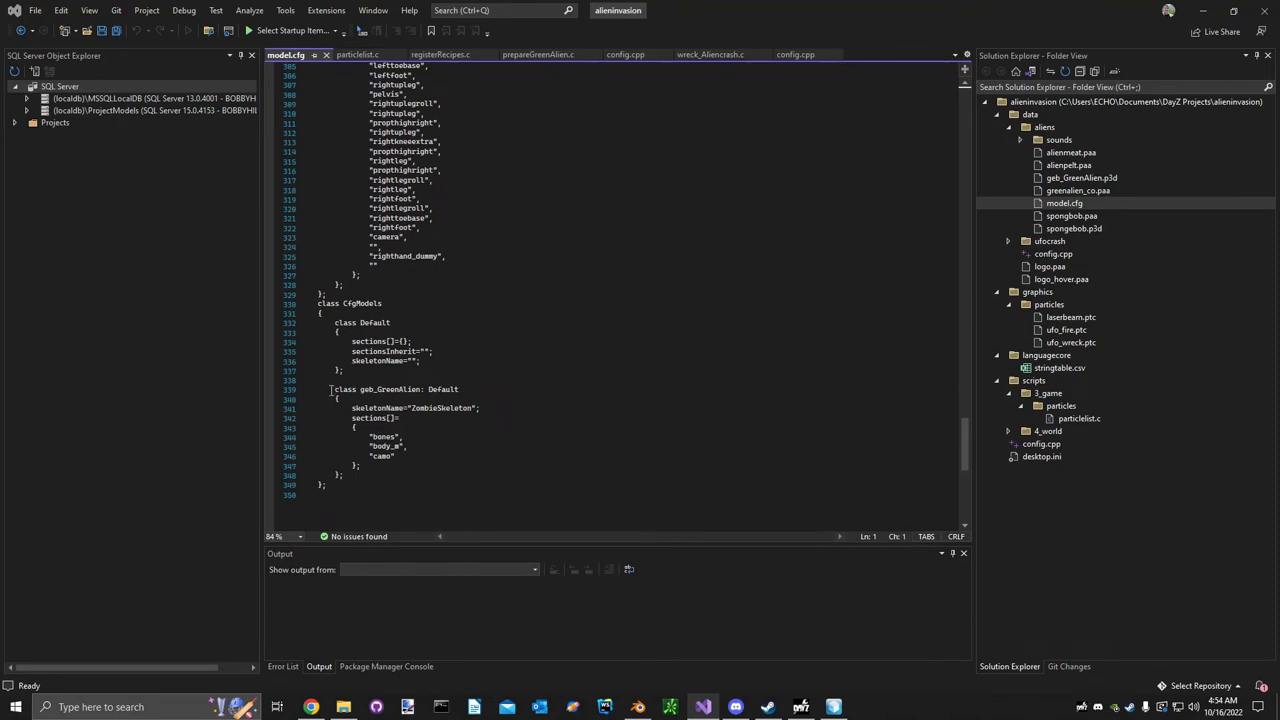
left_click_drag(335, 389, 363, 468)
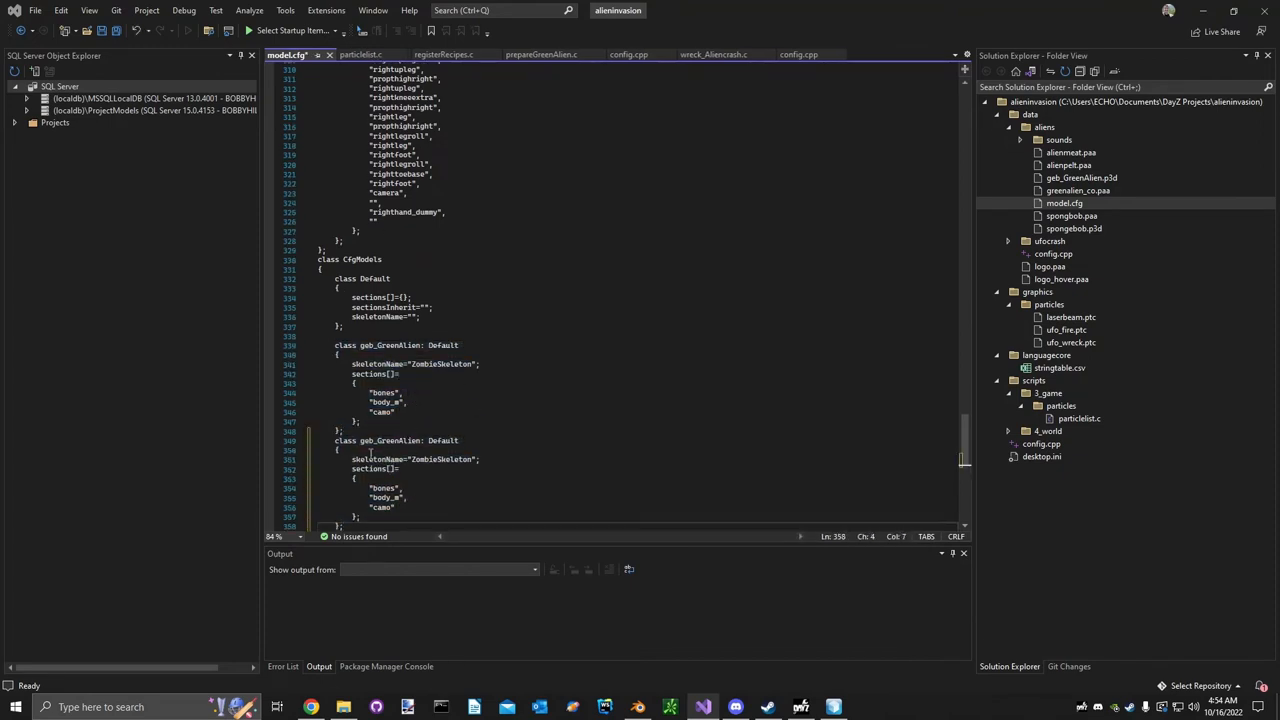
double_click(397, 441)
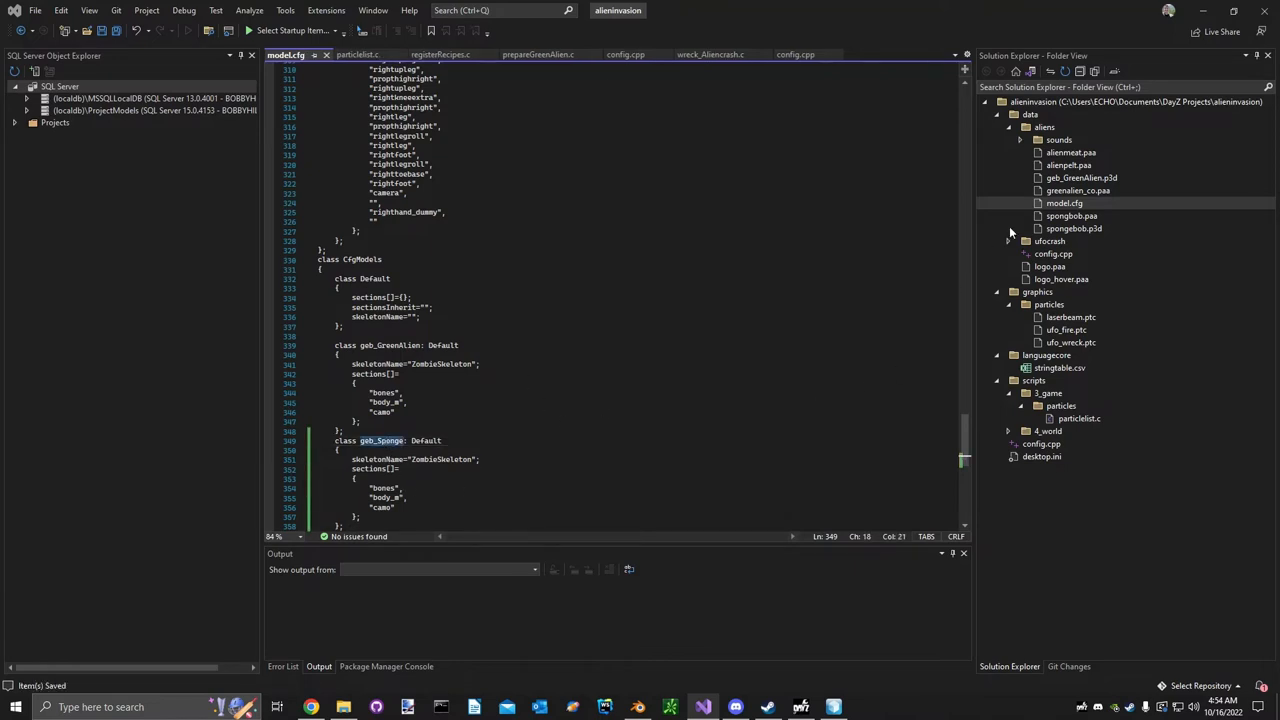
Rename spongebob.p3d to geb_Sponge.p3d in the aliens folder.
right_click(1071, 215)
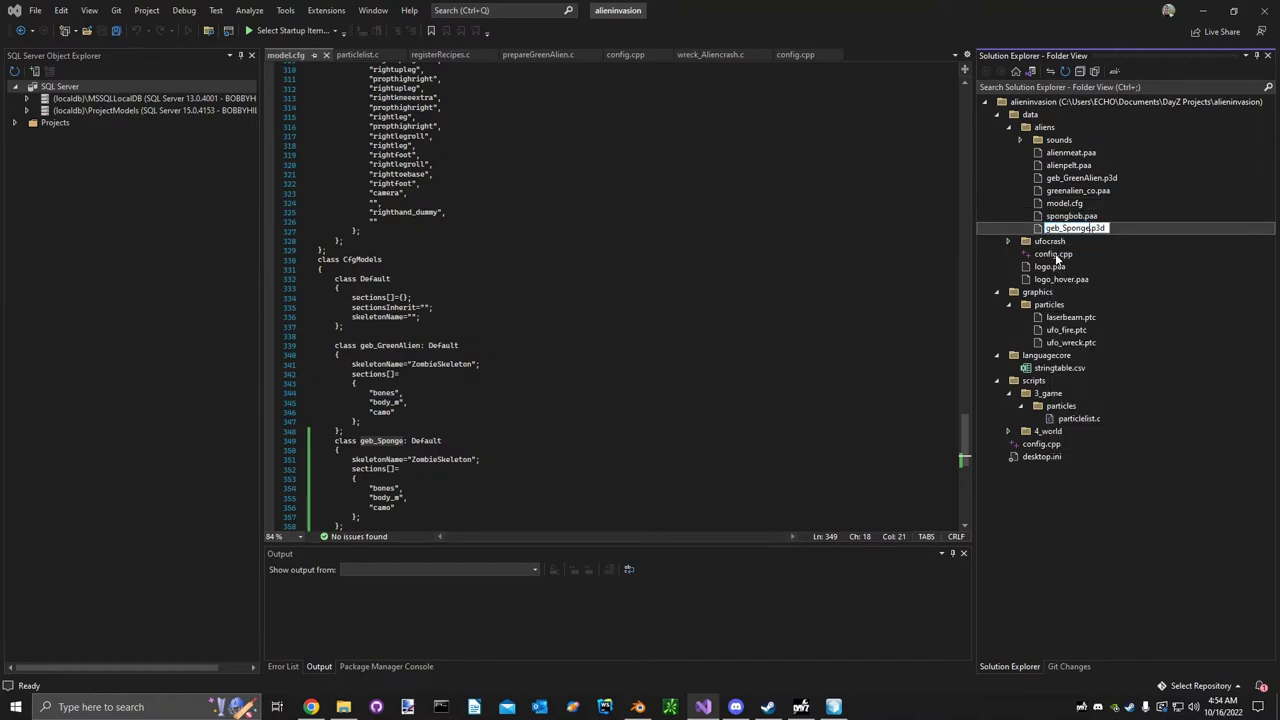
right_click(1075, 228)
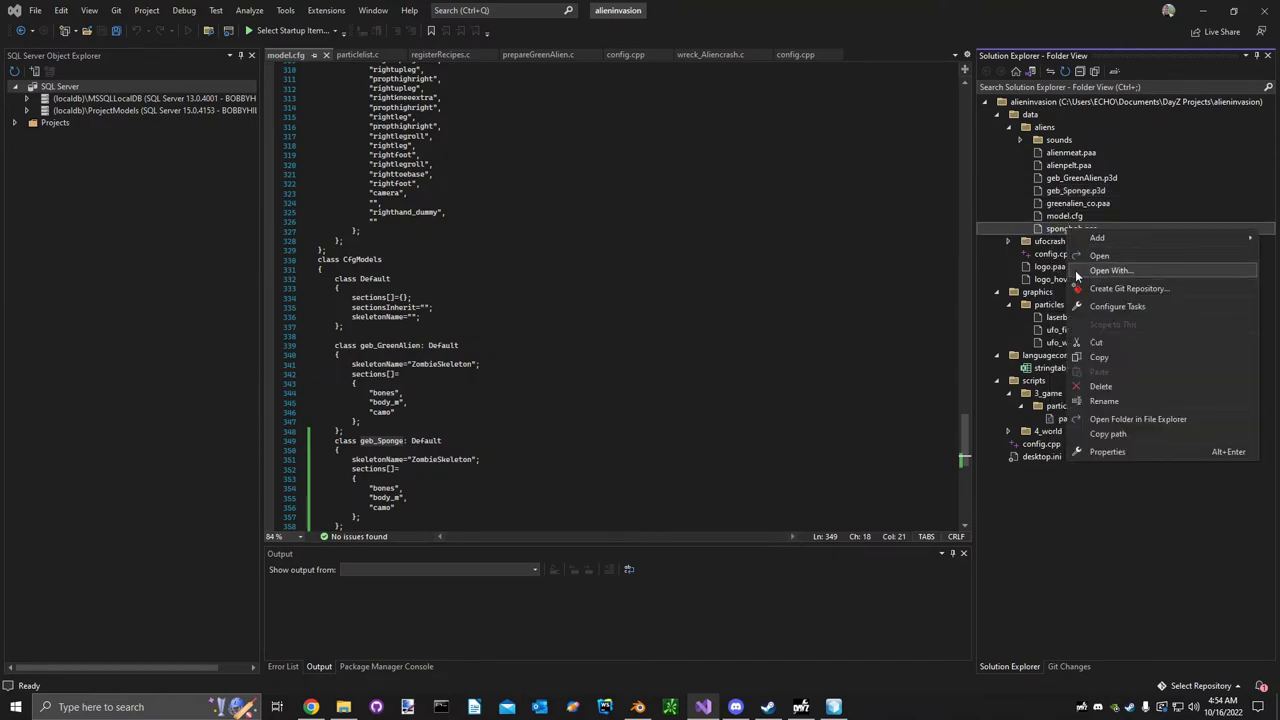
left_click(1104, 401)
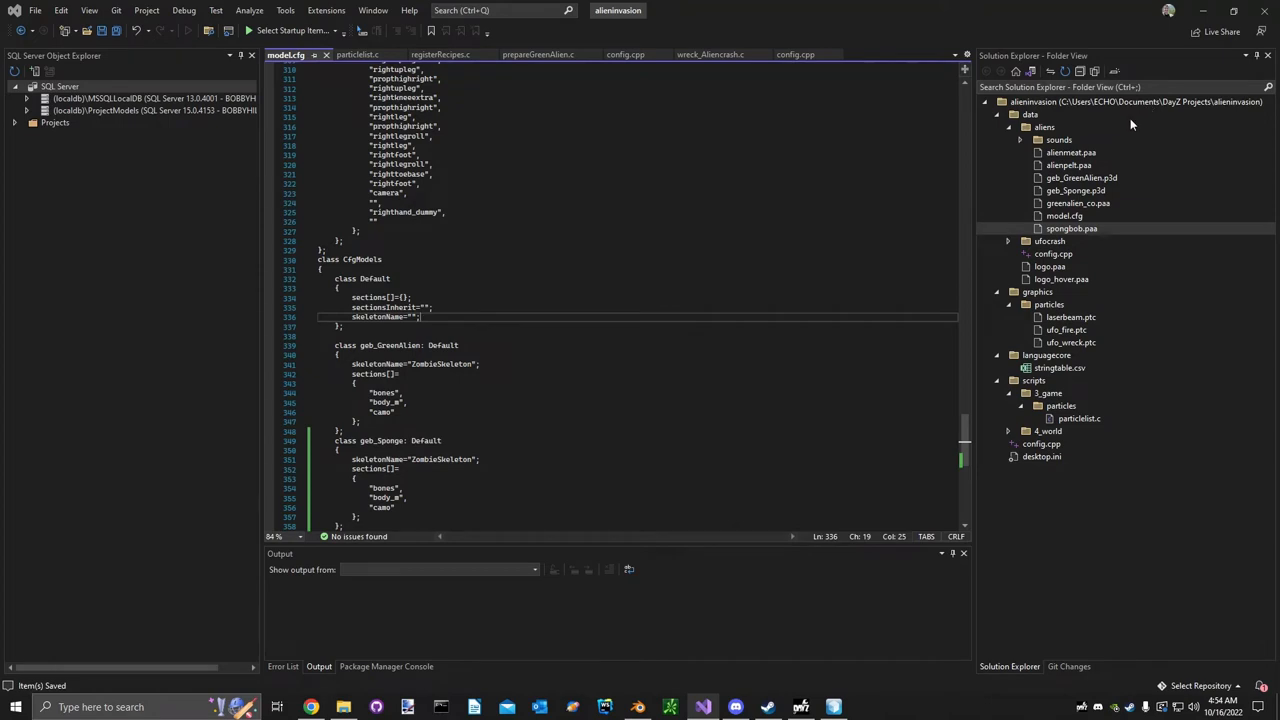
left_click(795, 54)
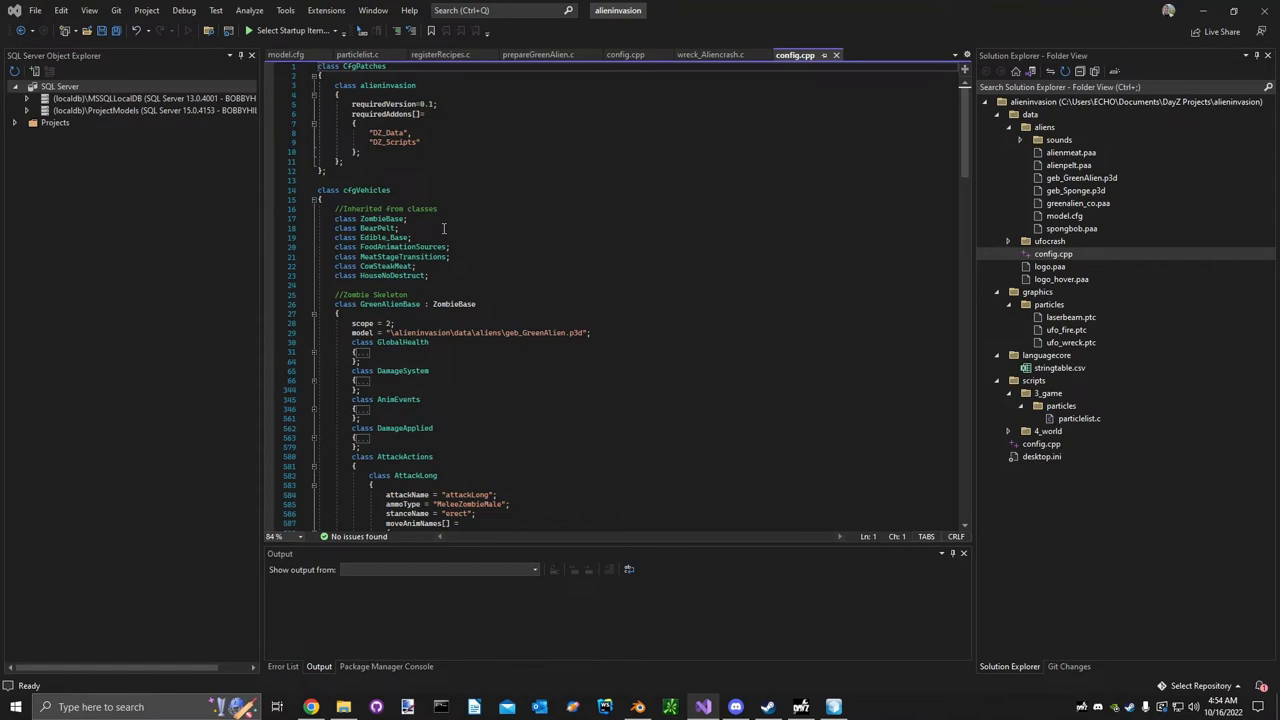
Point the geb_Sponge class's model and names in config.cpp to geb_Sponge.
scroll("down", 3)
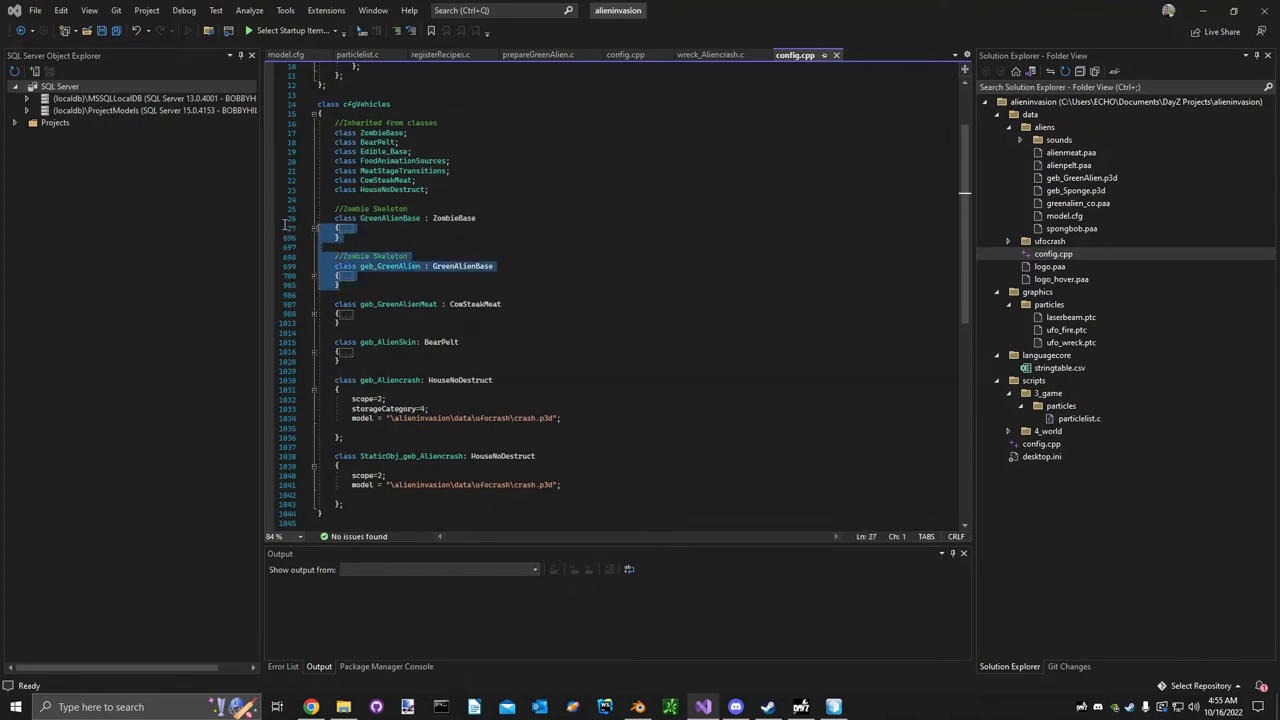
left_click(405, 218)
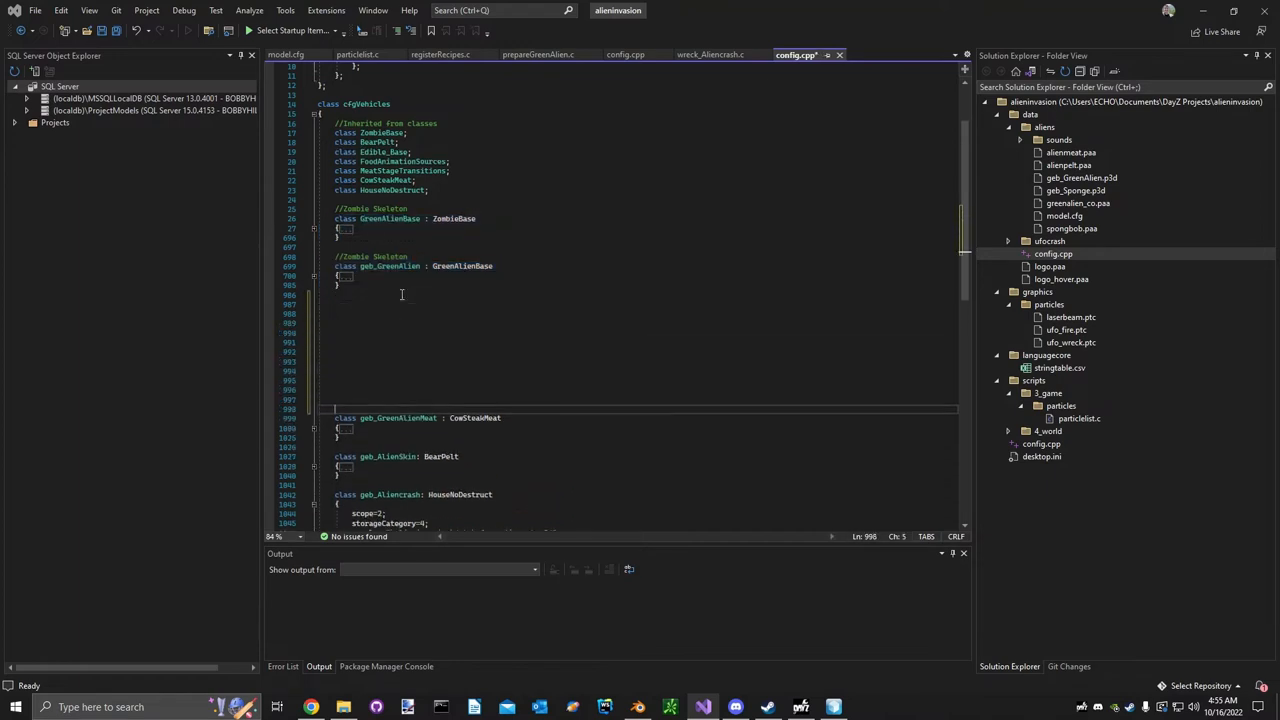
scroll("down", 3)
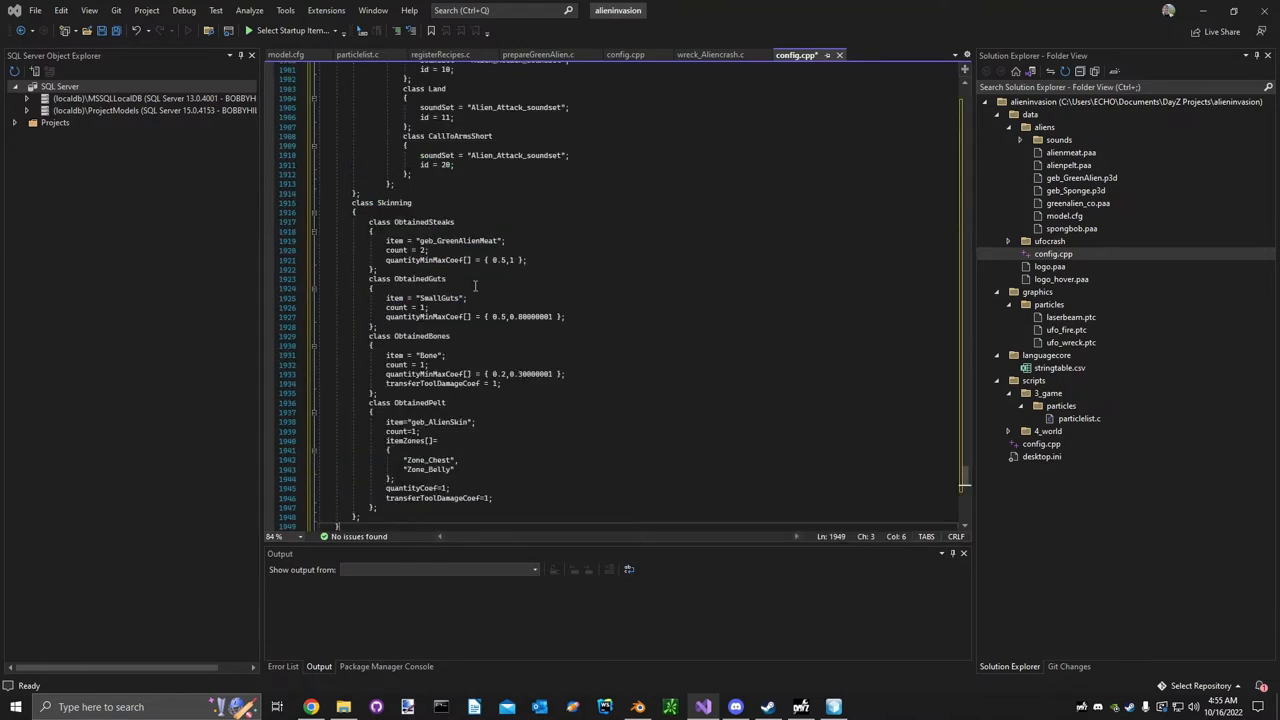
scroll("down", 3)
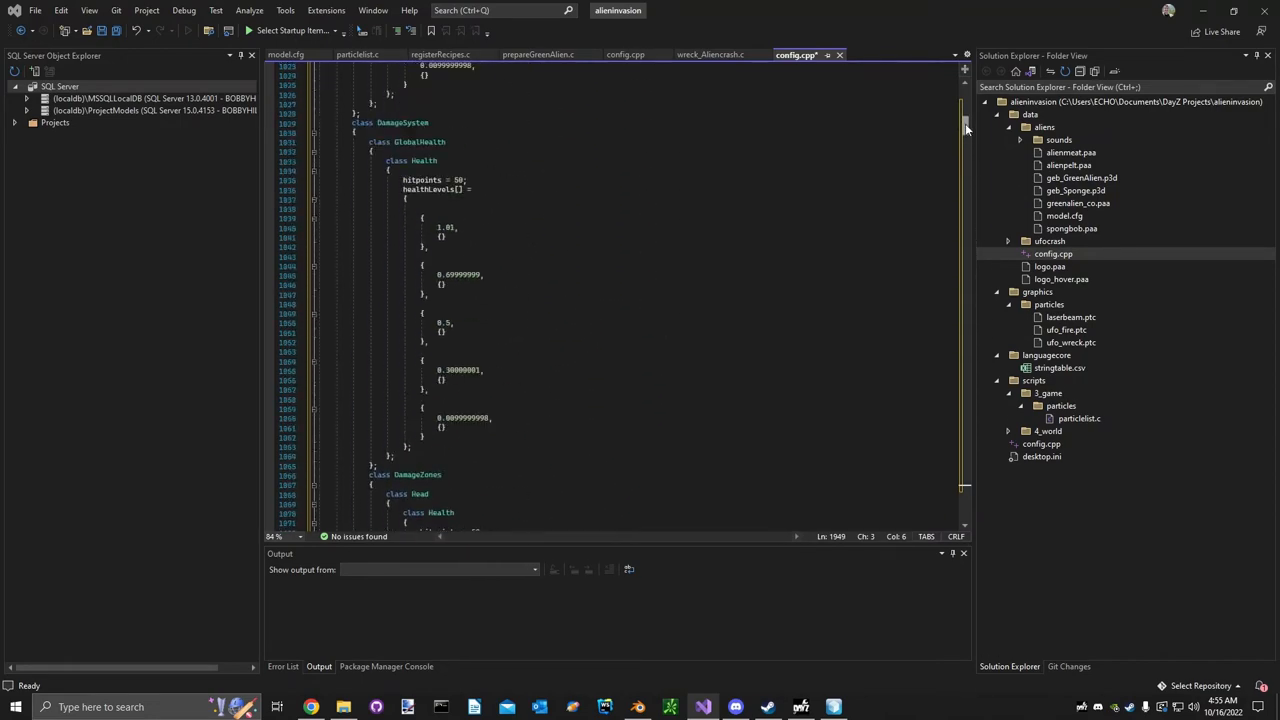
scroll("up", 3)
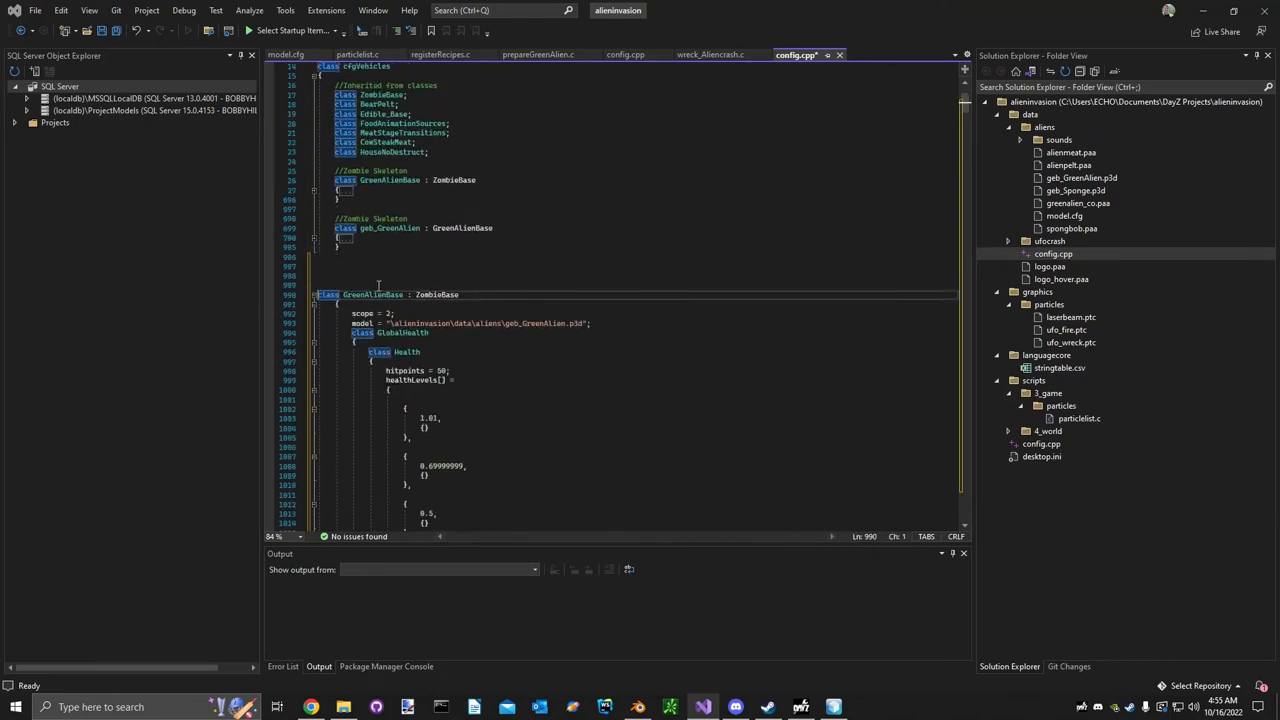
double_click(530, 323)
type("Spong")
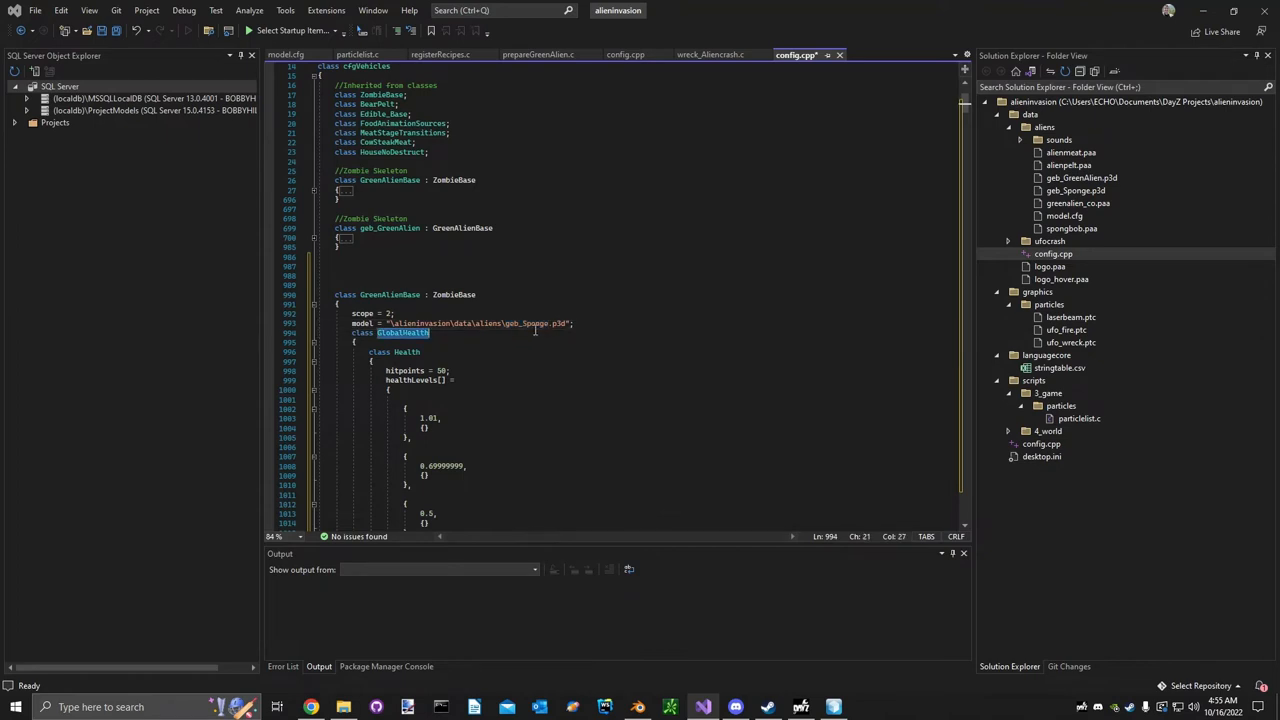
Change geb_Sponge's parent class to geb_SpongeBase.
scroll("down", 3)
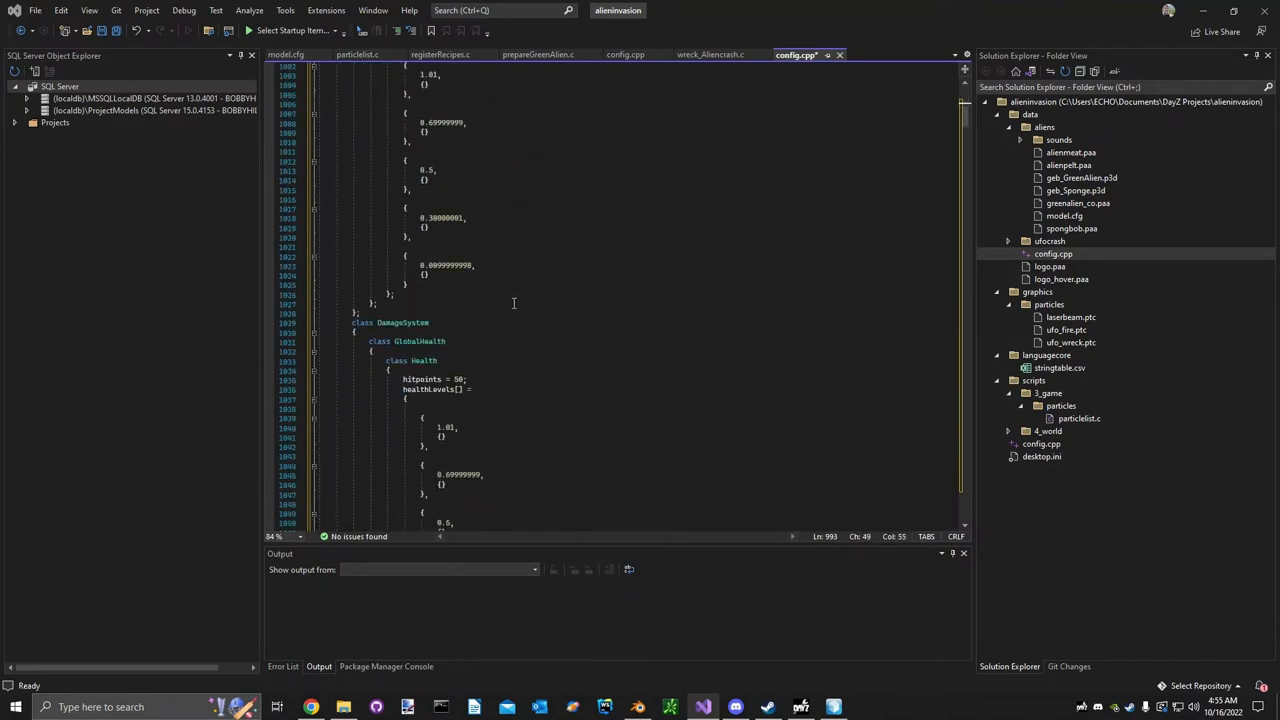
scroll("down", 3)
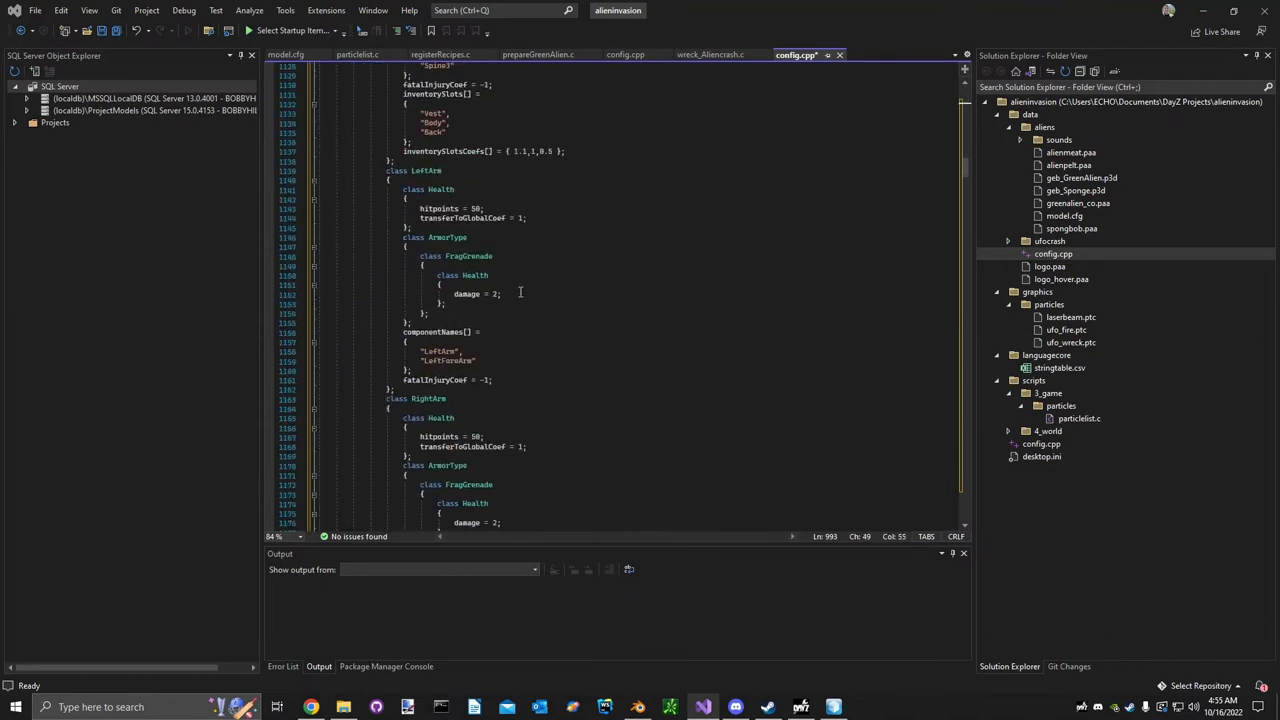
scroll("down", 3)
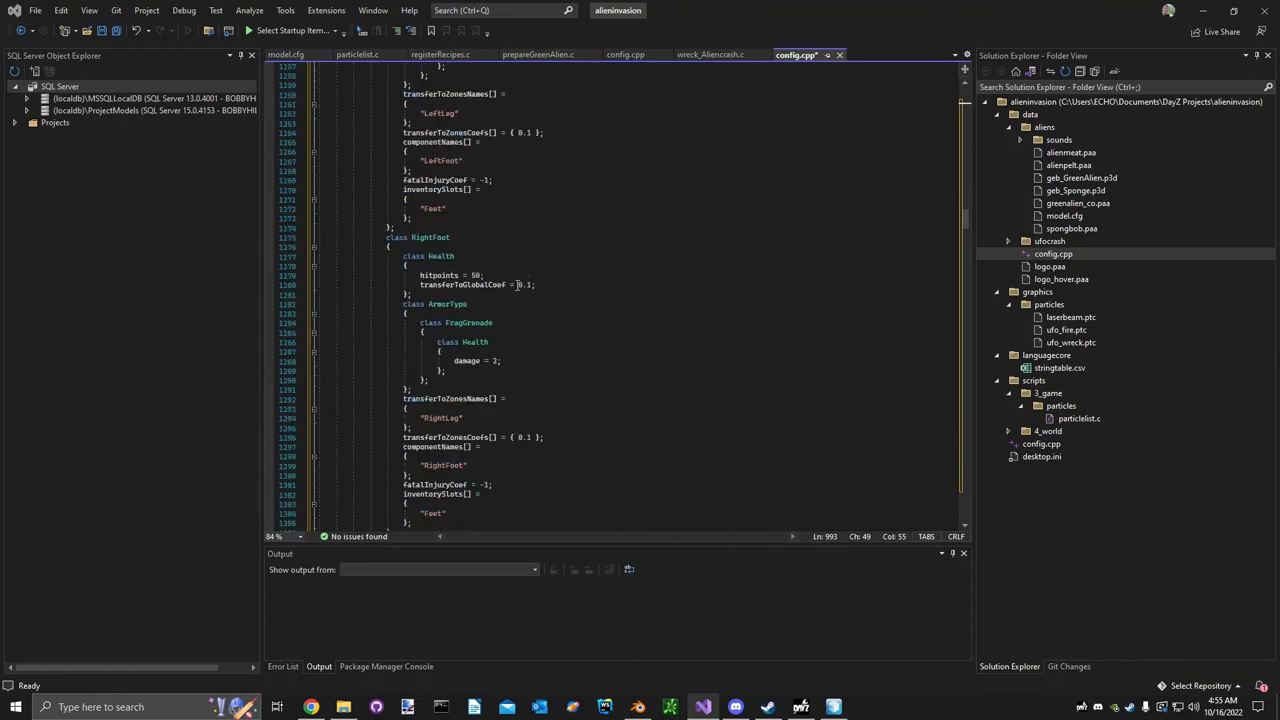
scroll("down", 3)
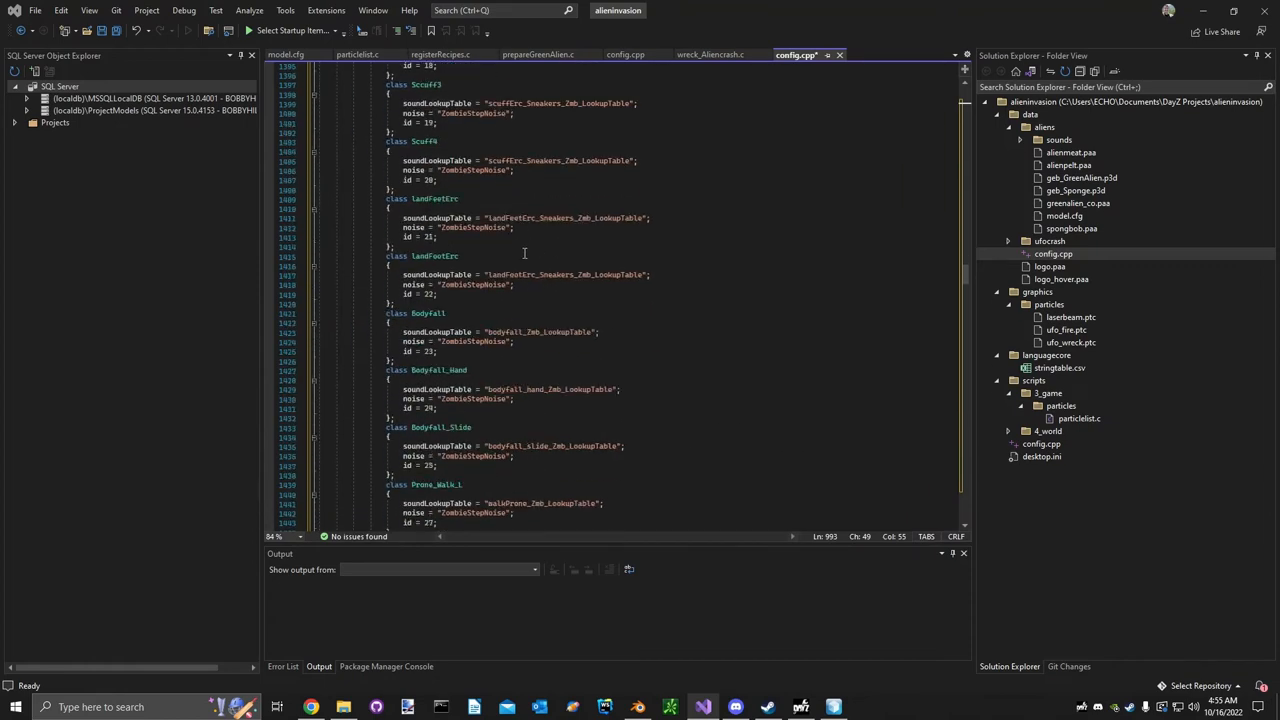
scroll("down", 3)
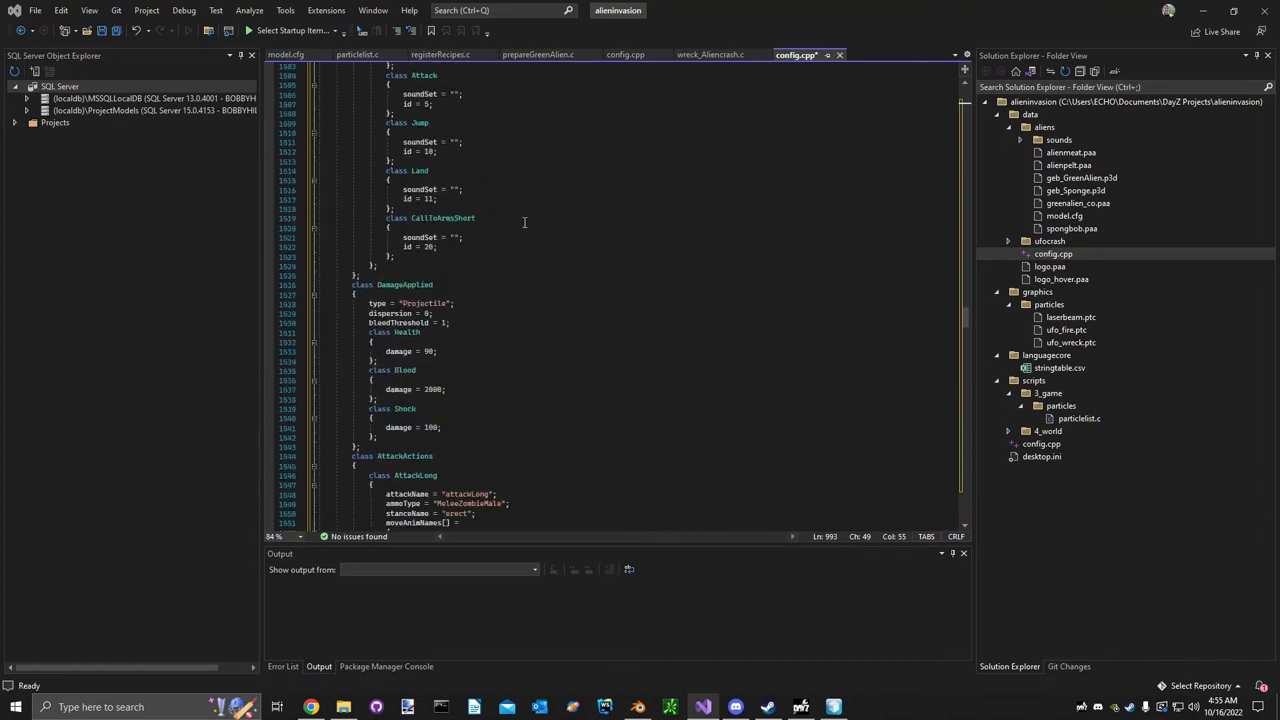
scroll("down", 3)
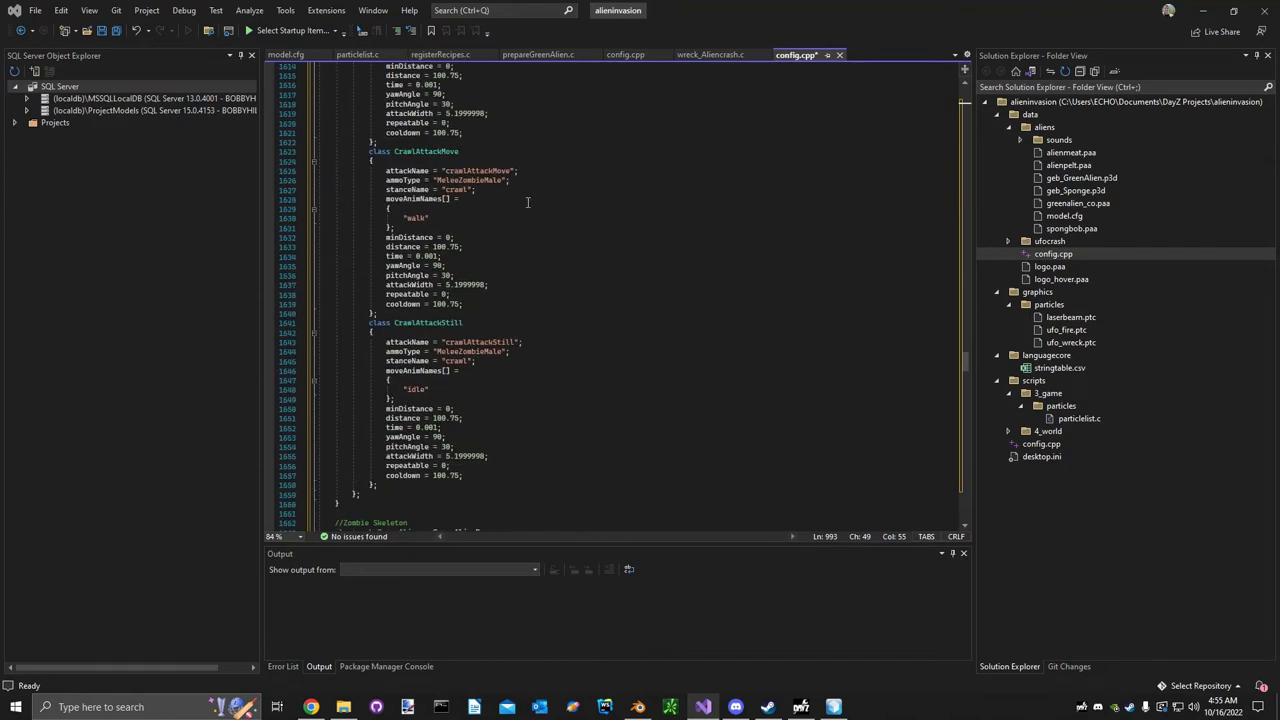
scroll("down", 3)
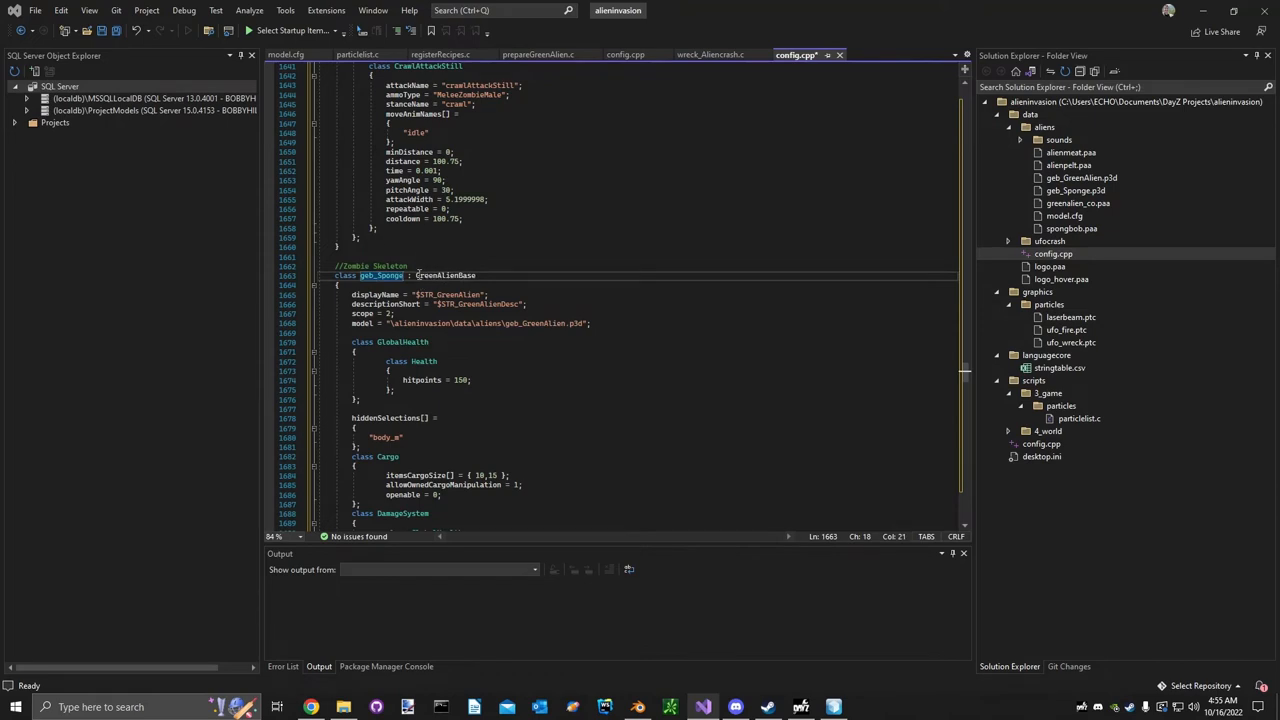
double_click(446, 275)
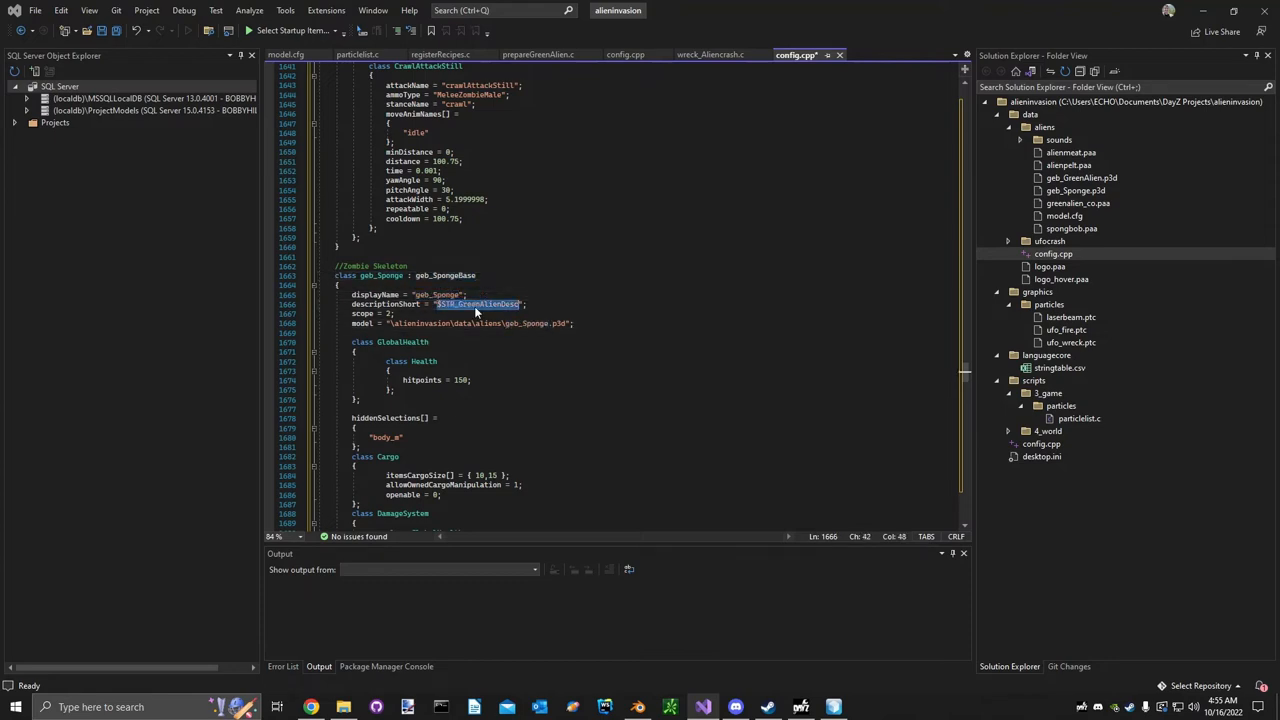
scroll("down", 3)
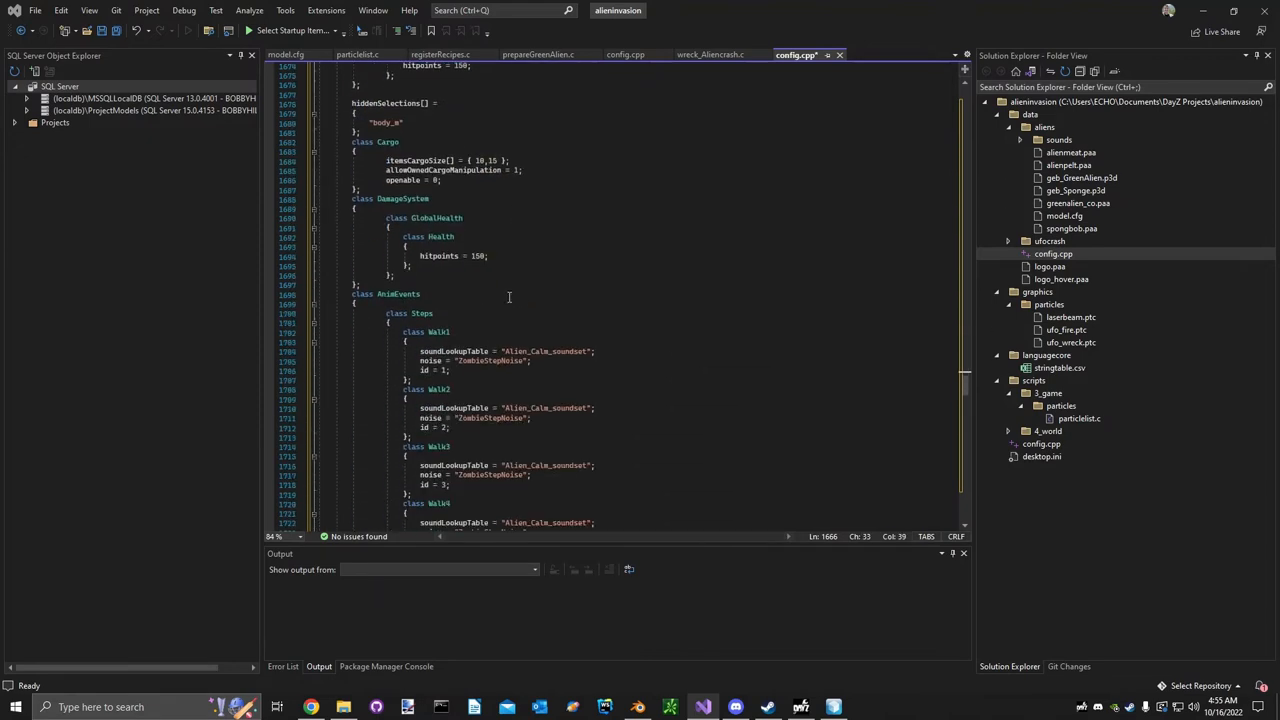
scroll("down", 3)
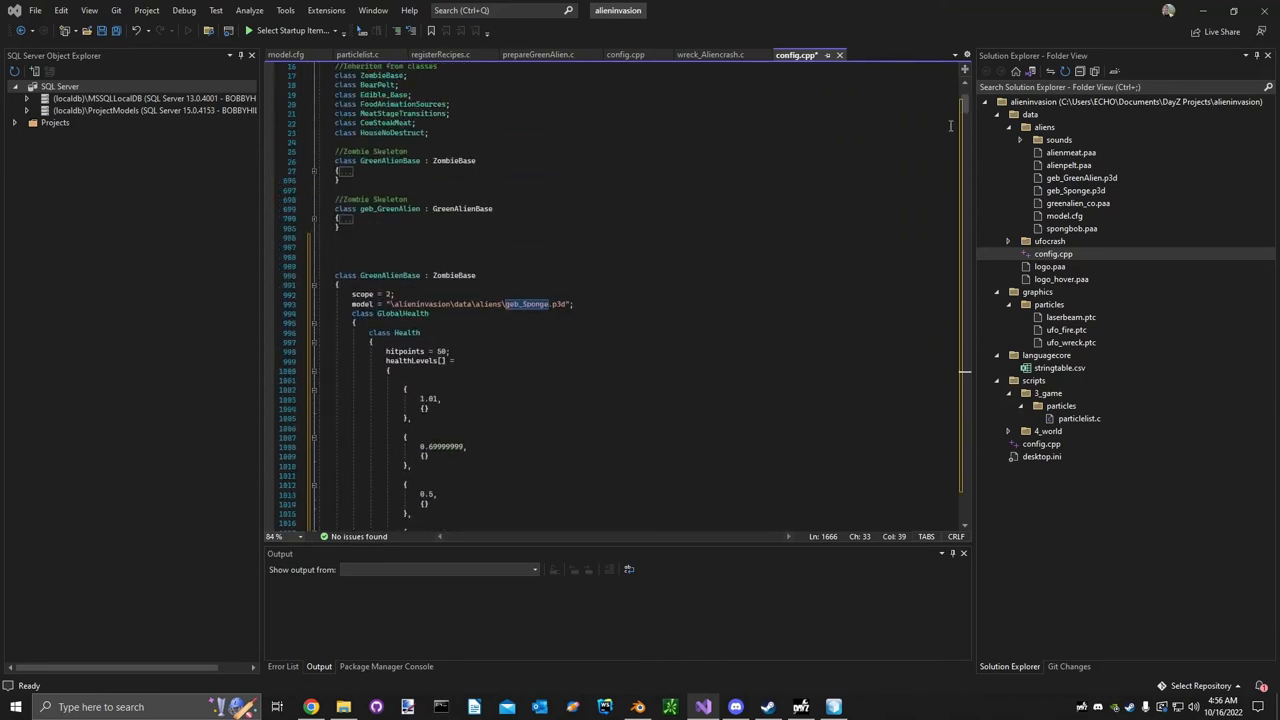
Rename GreenAlienBase to geb_SpongeBase and save config.cpp.
double_click(390, 275)
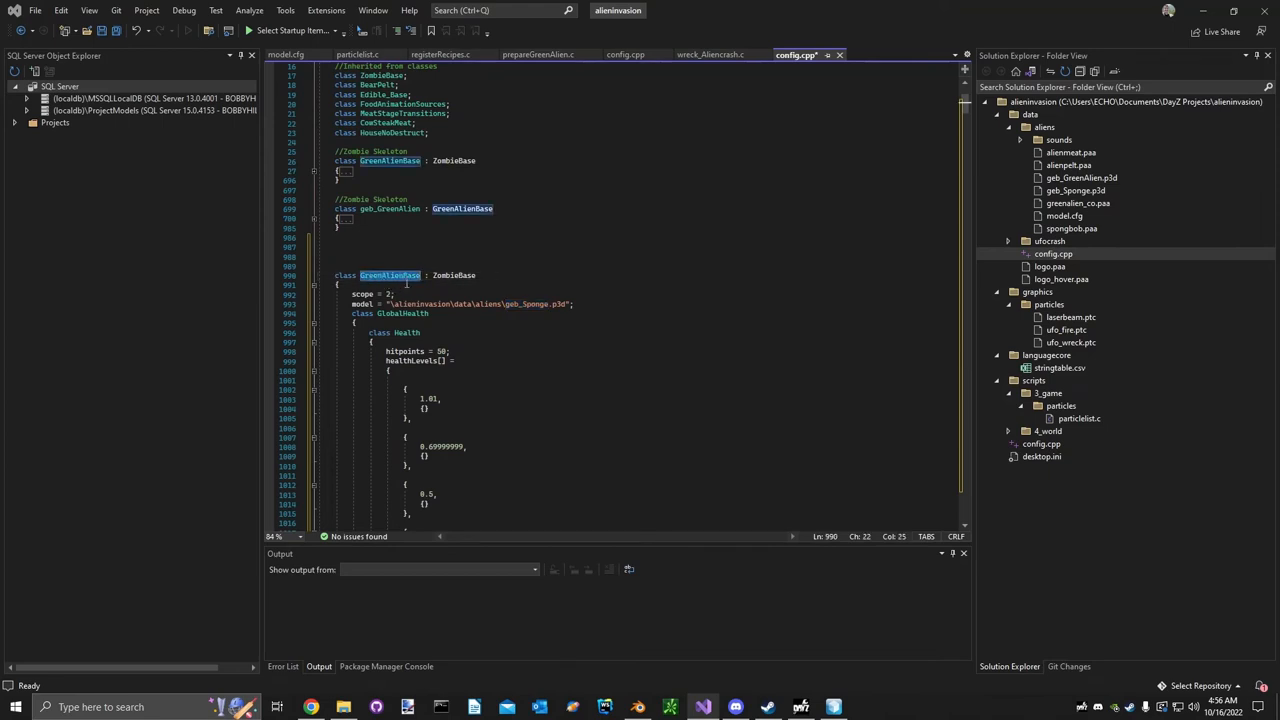
scroll("down", 3)
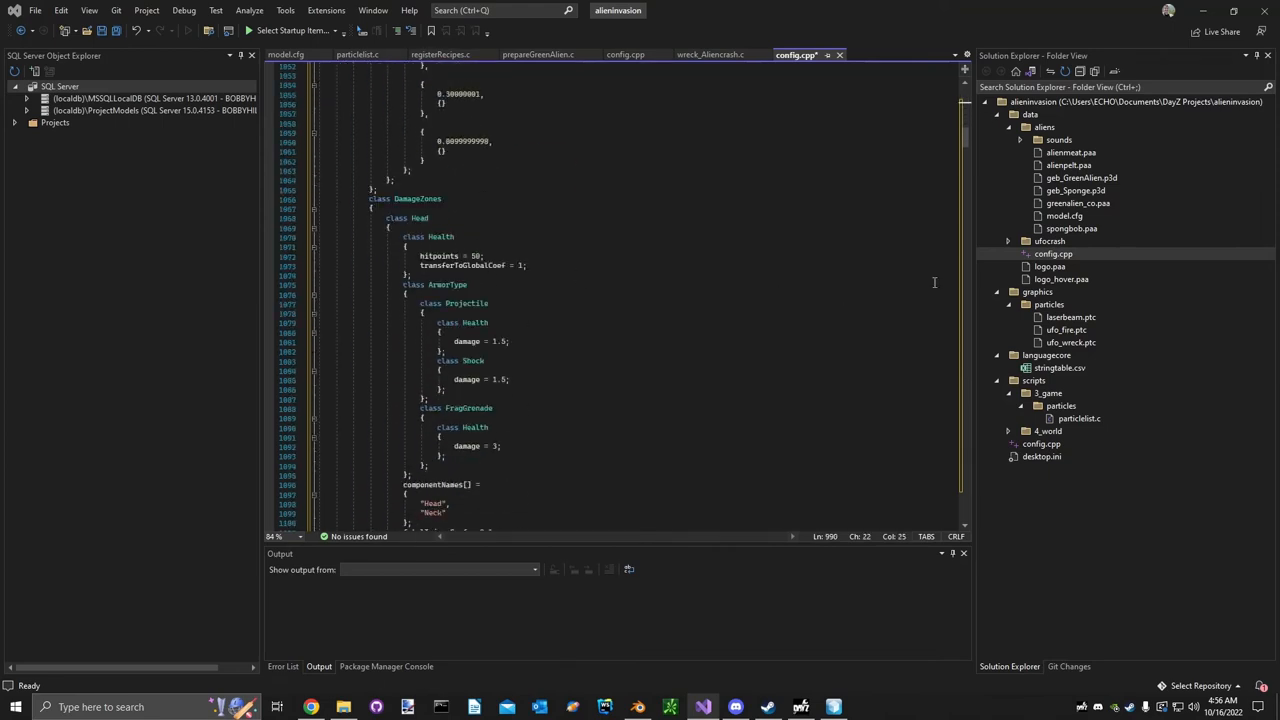
scroll("down", 3)
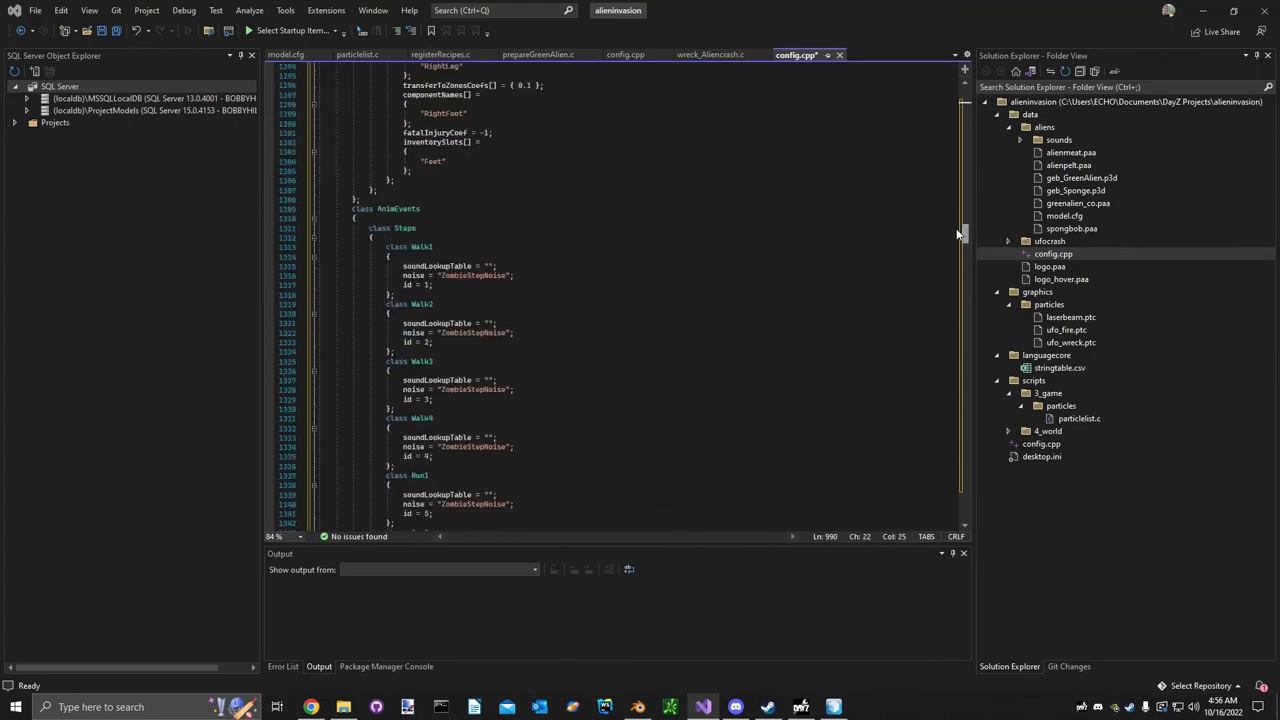
scroll("down", 3)
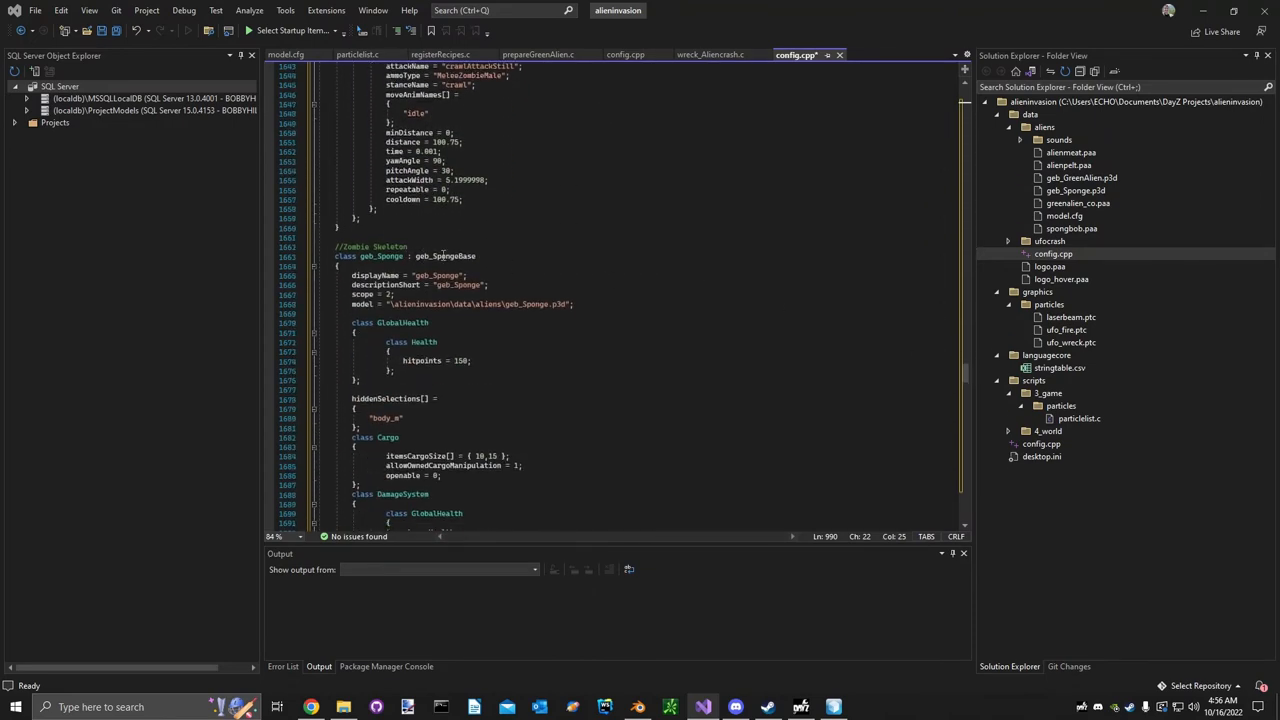
double_click(445, 256)
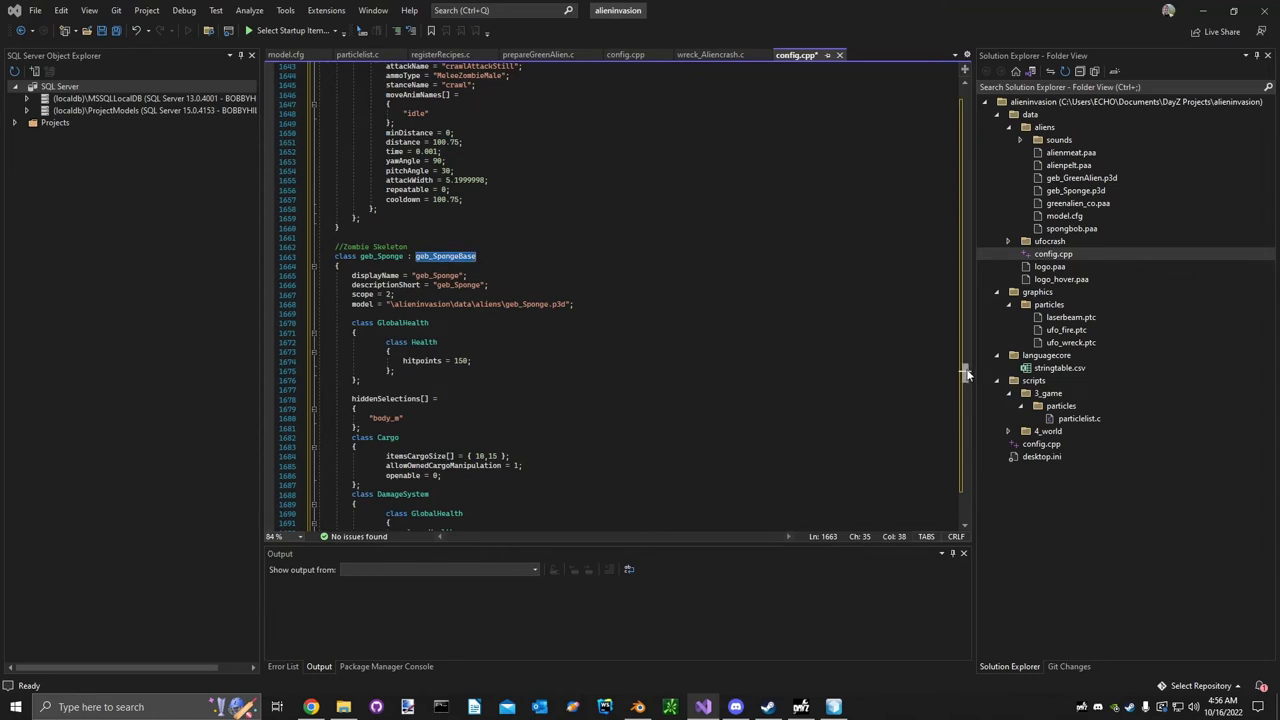
scroll("down", 3)
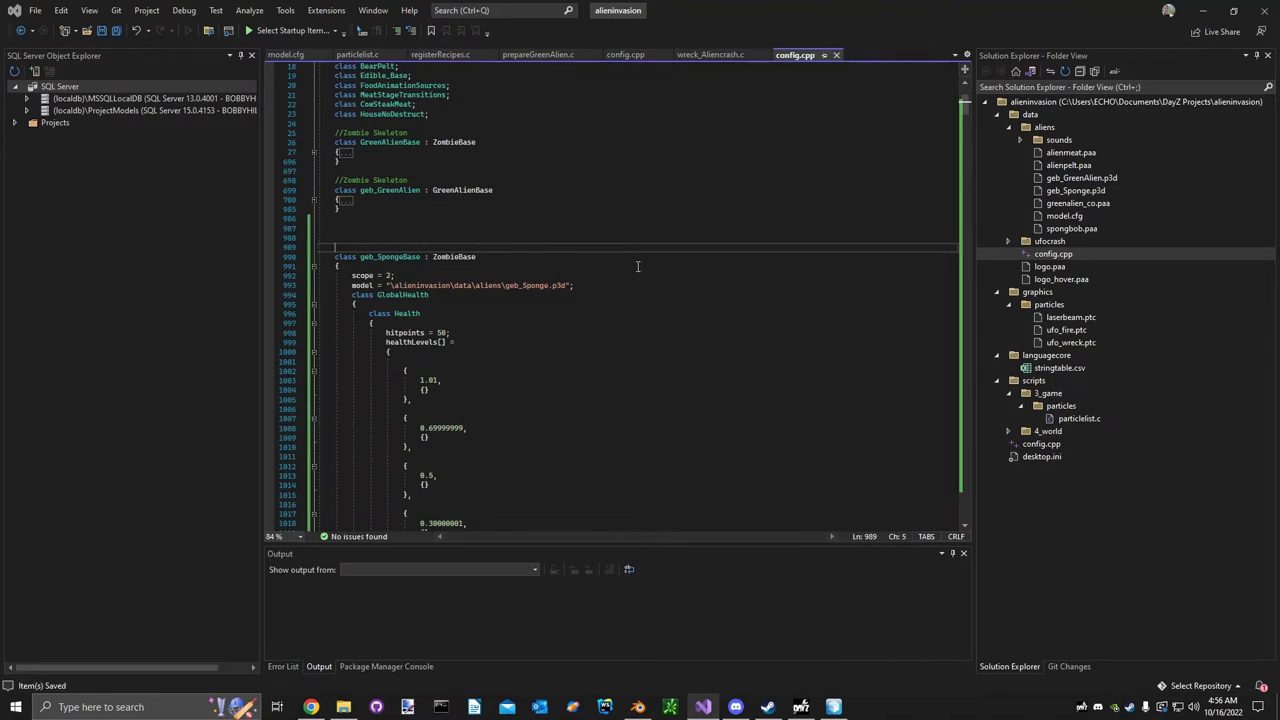
mouse_move(689, 571)
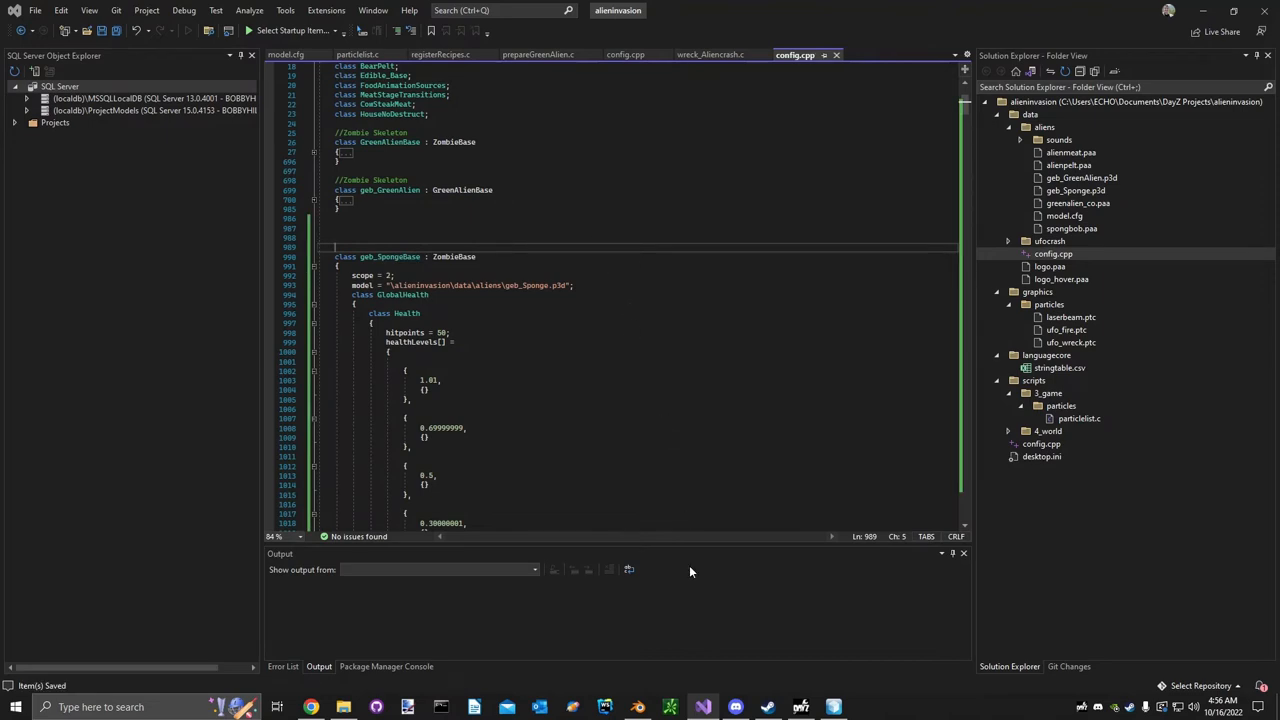
left_click(229, 110)
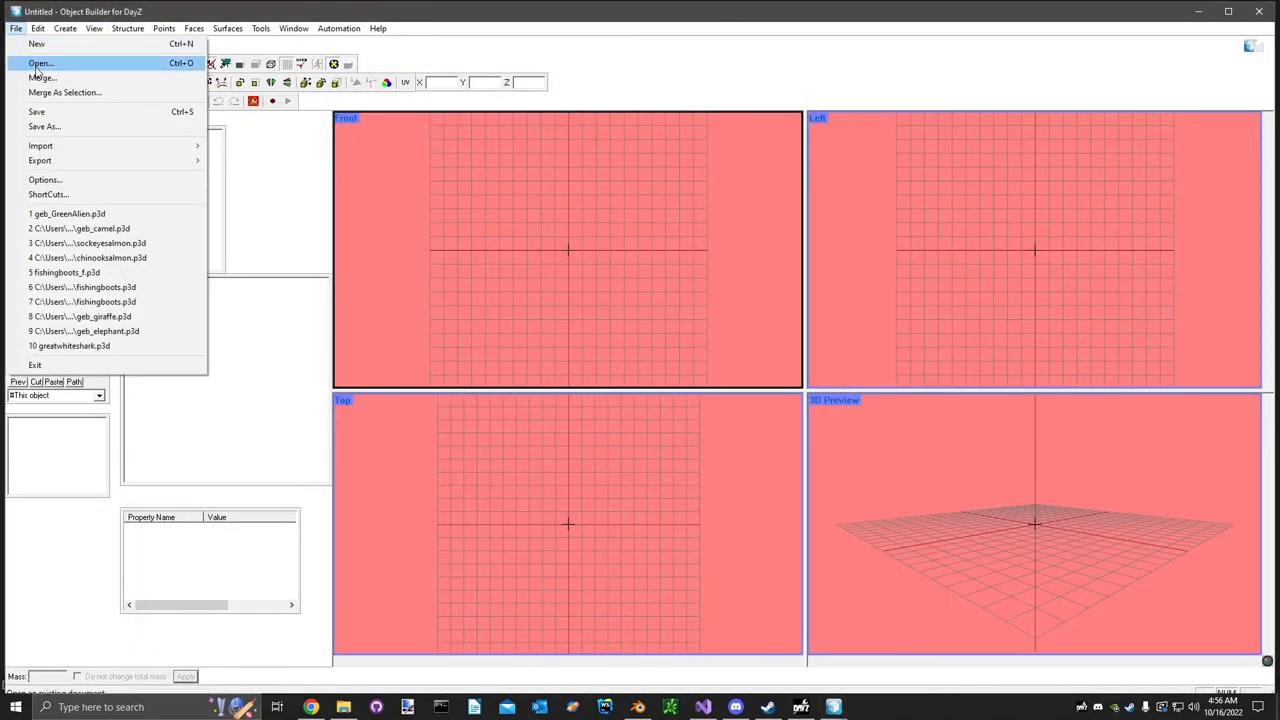
Open geb_Sponge.p3d from P:\alieninvasion\data\aliens.
left_click(40, 63)
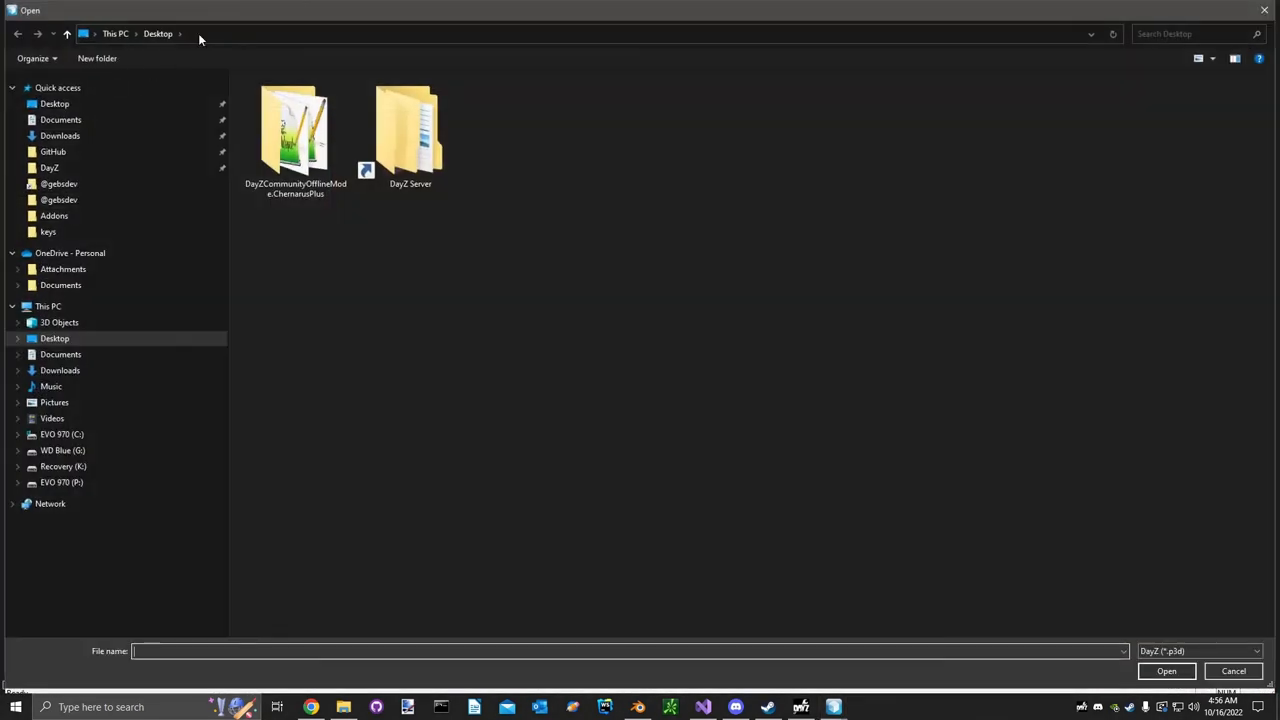
left_click(63, 450)
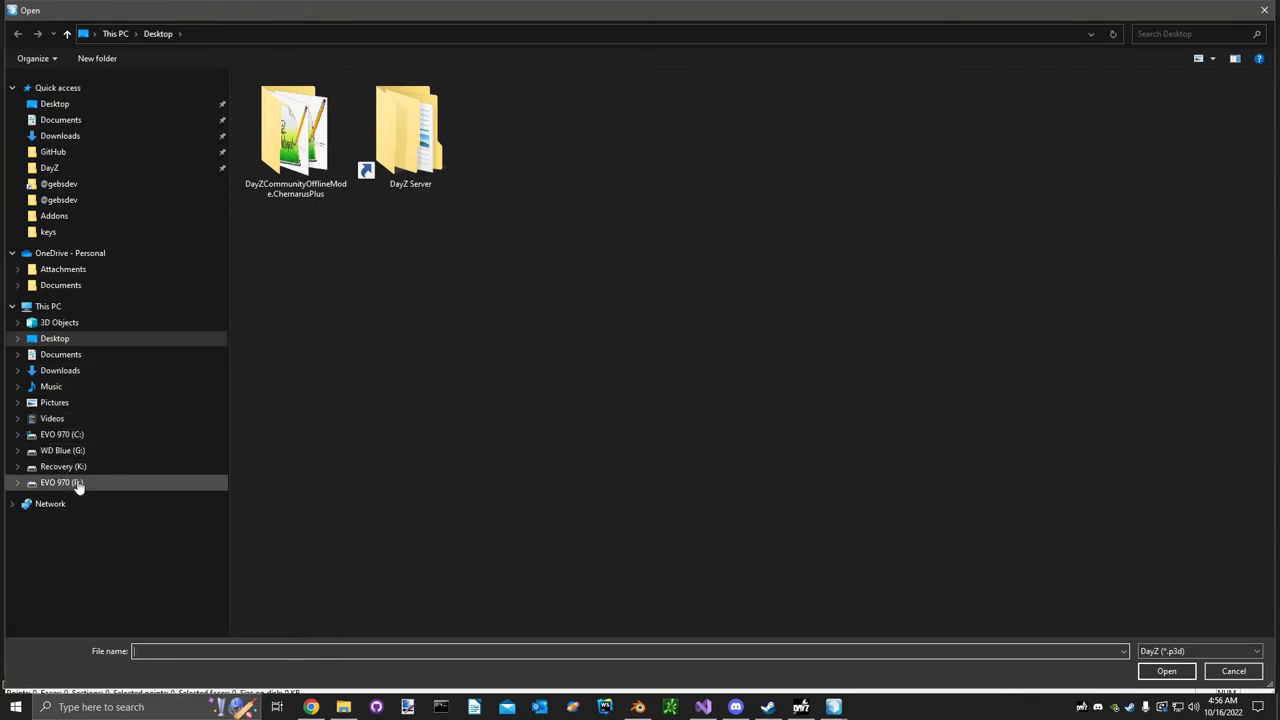
left_click(62, 482)
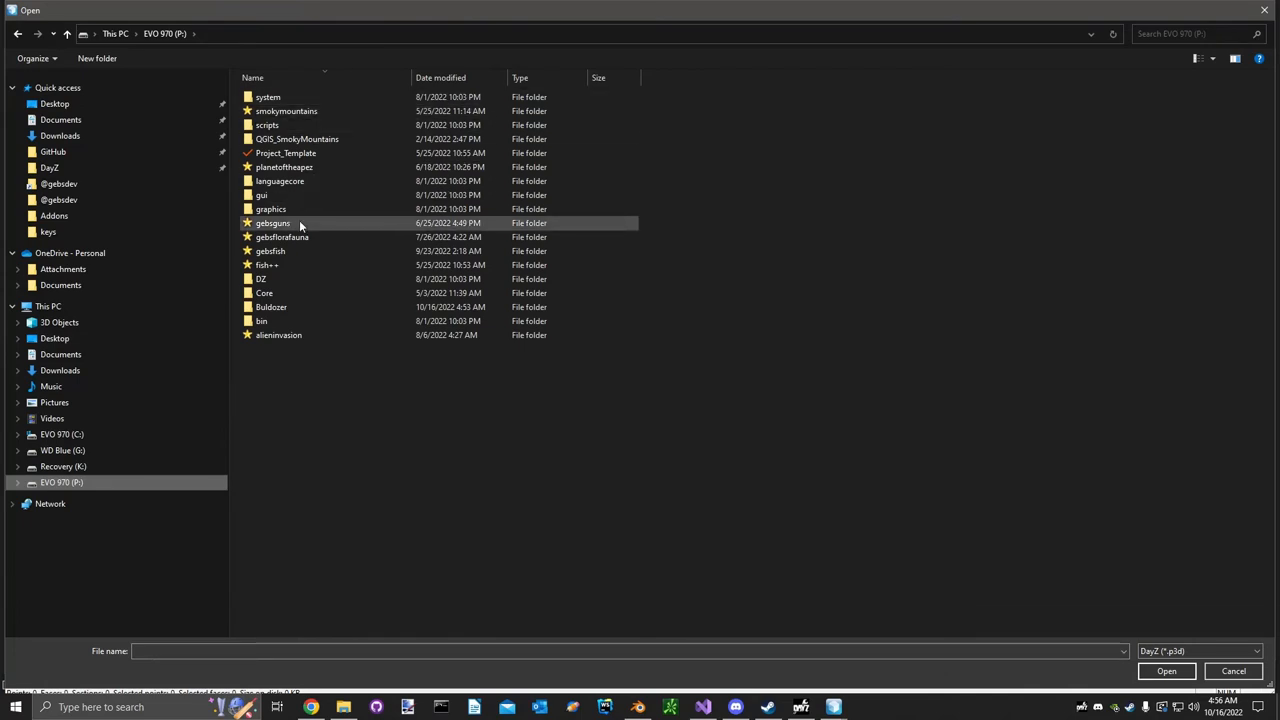
left_click(282, 237)
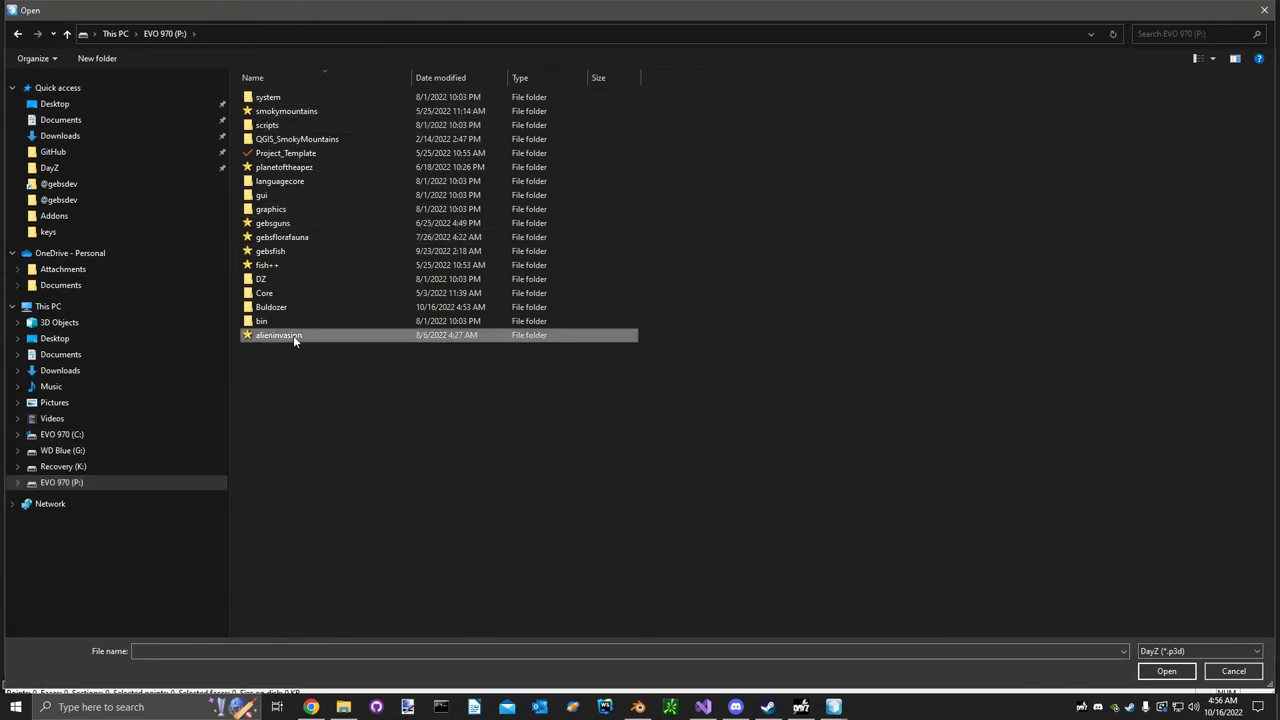
double_click(278, 335)
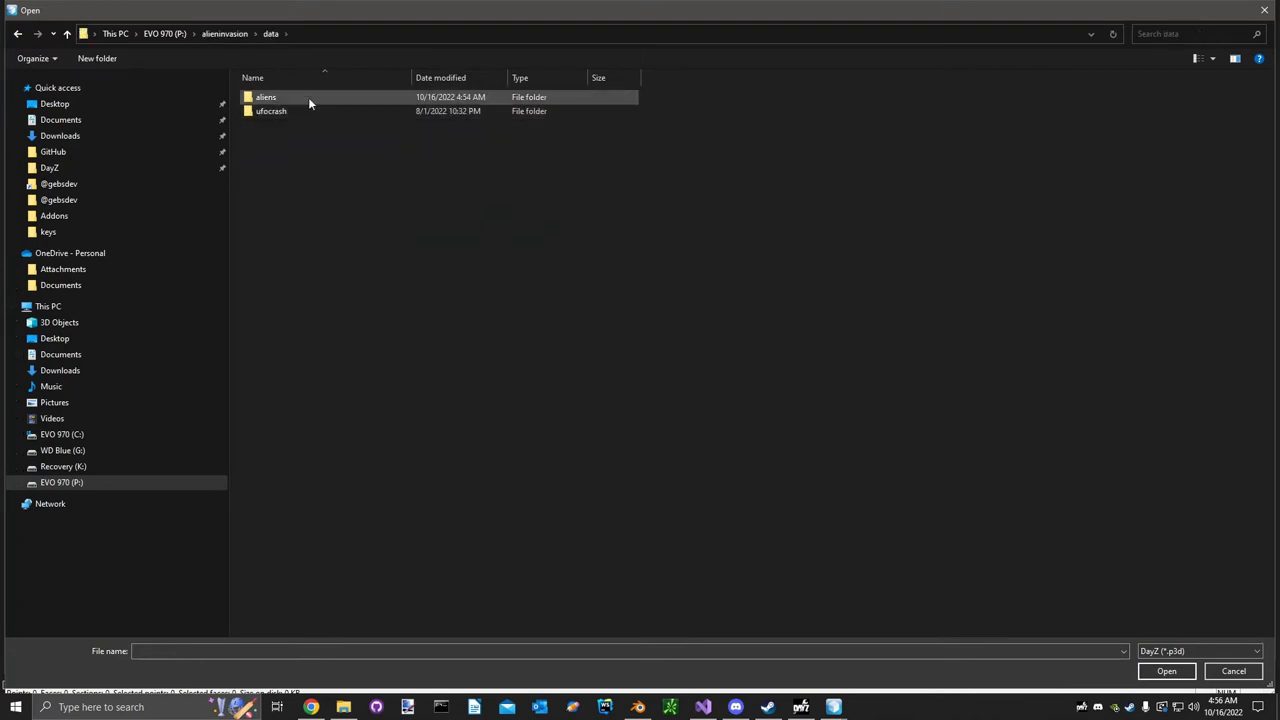
left_click(1166, 671)
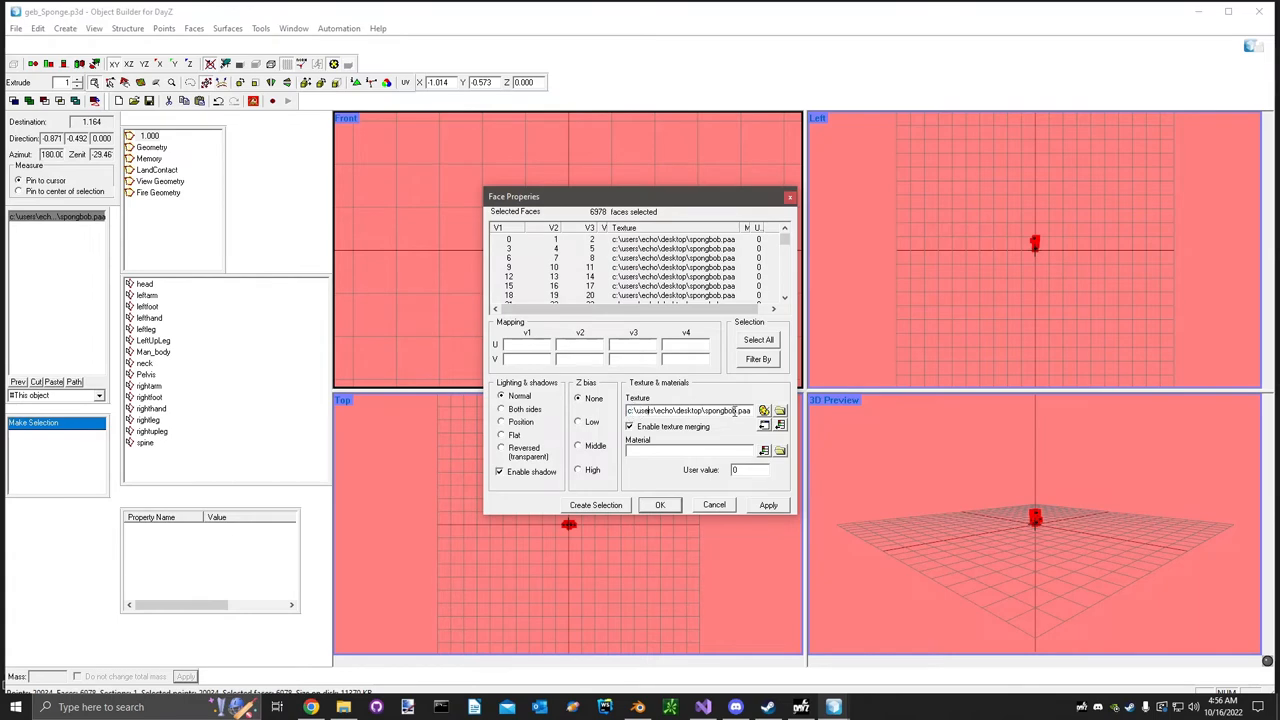
Apply the alieninvasion spongbob.paa texture path to the sponge's faces and confirm.
left_click(764, 411)
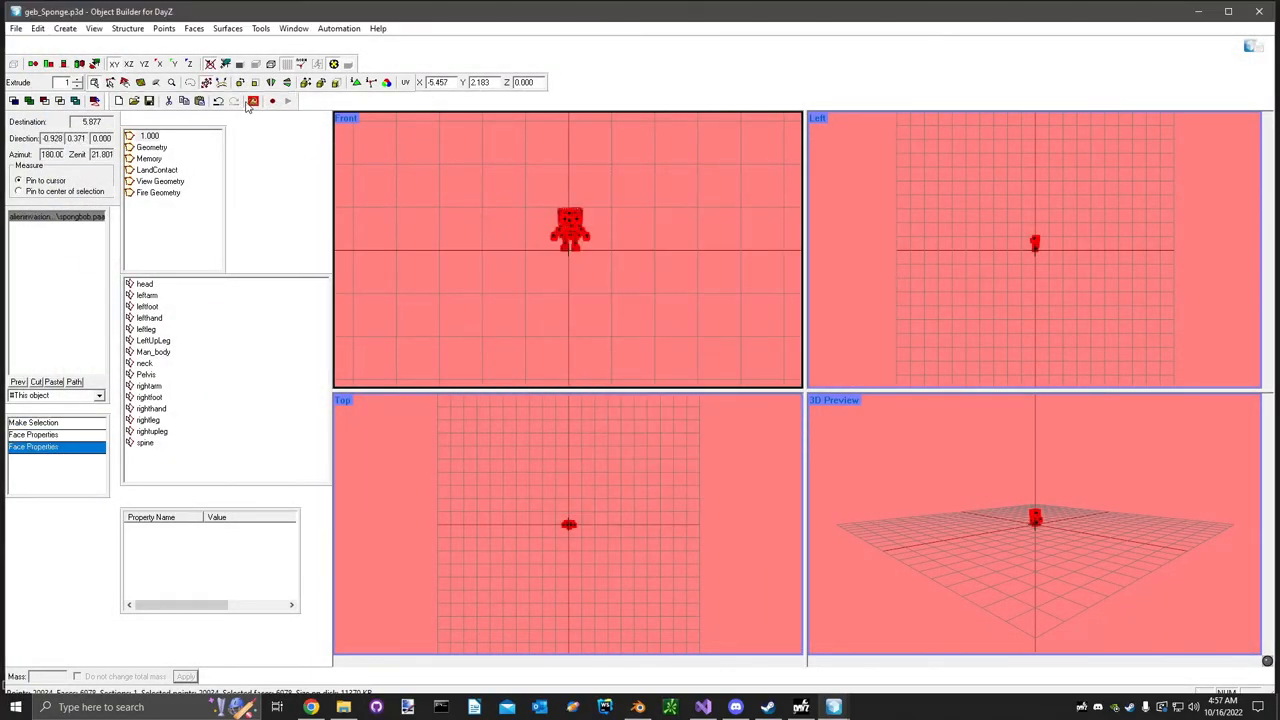
left_click(257, 119)
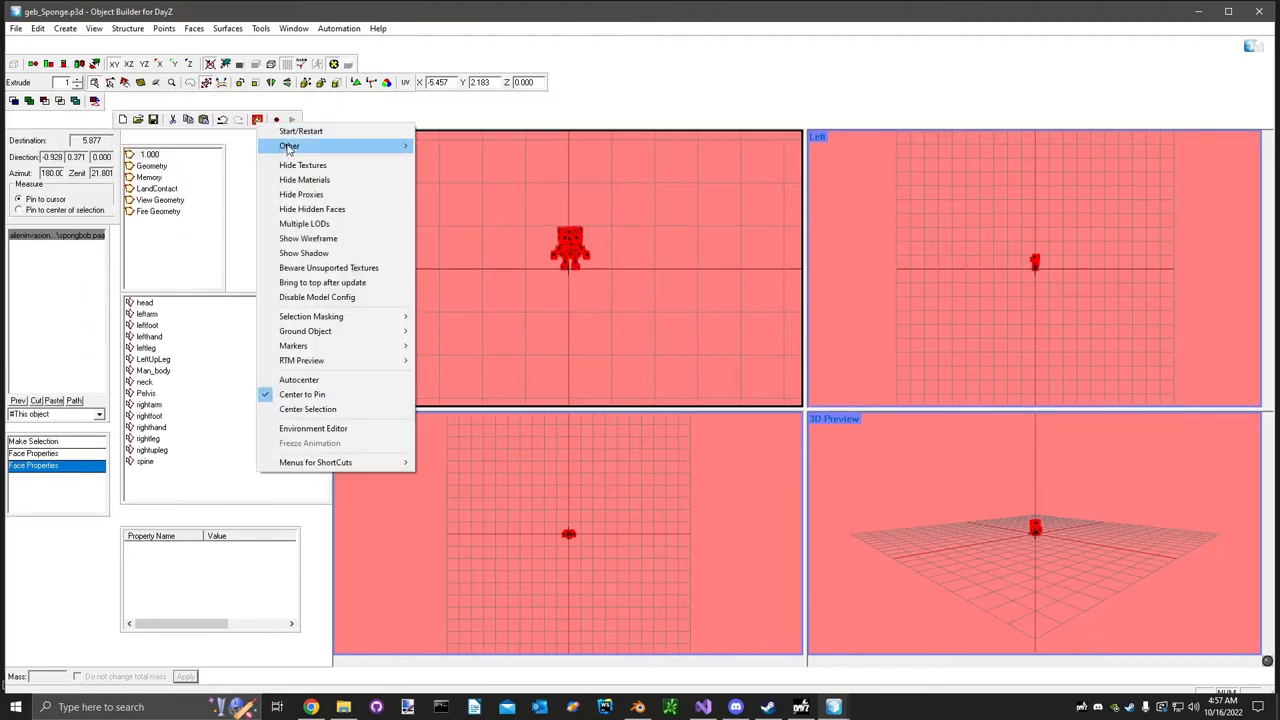
Launch Buldozer to preview the model, then abort at the script compile error.
left_click(300, 131)
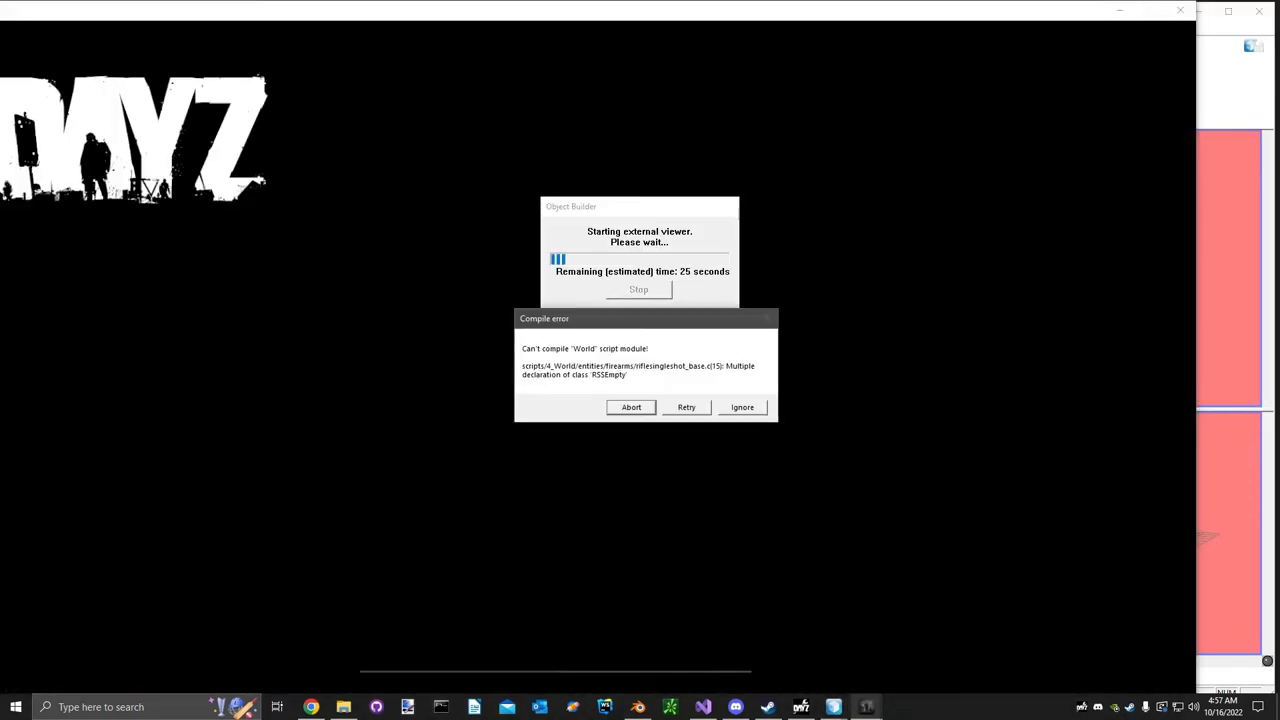
left_click(742, 407)
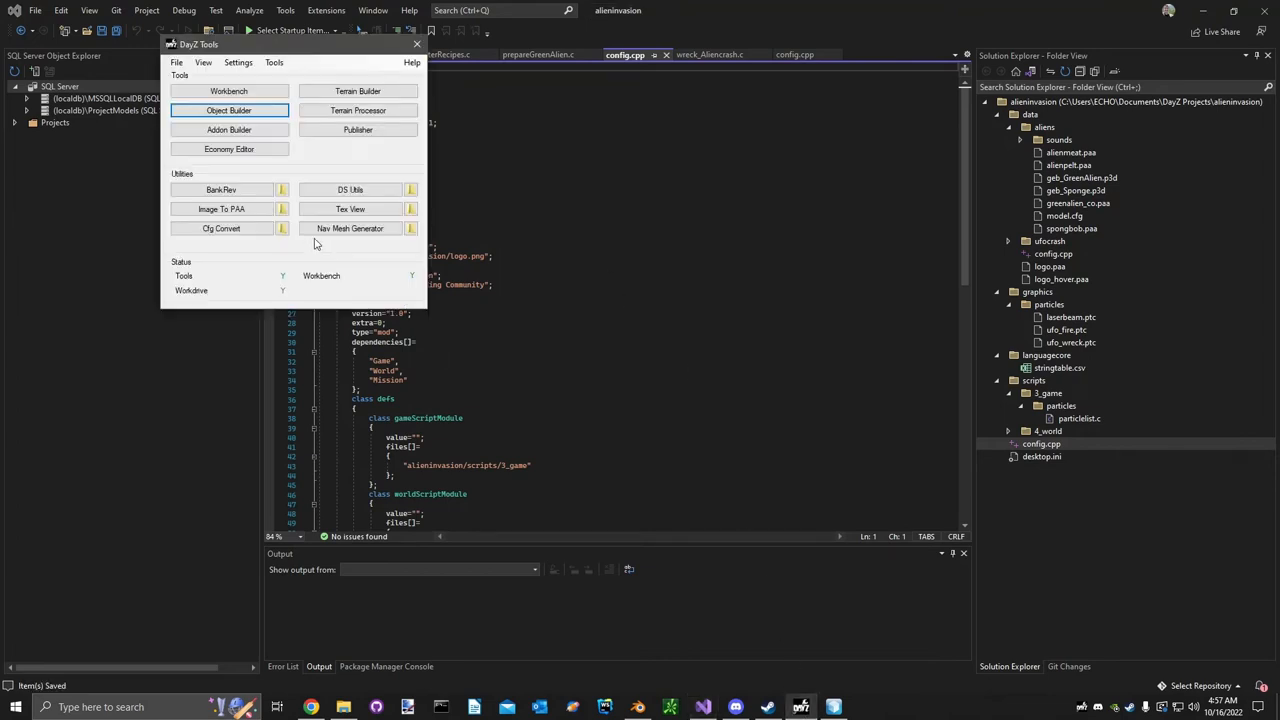
Set Addon Builder's source to P:\alieninvasion and pack it into the Addons folder.
left_click(229, 129)
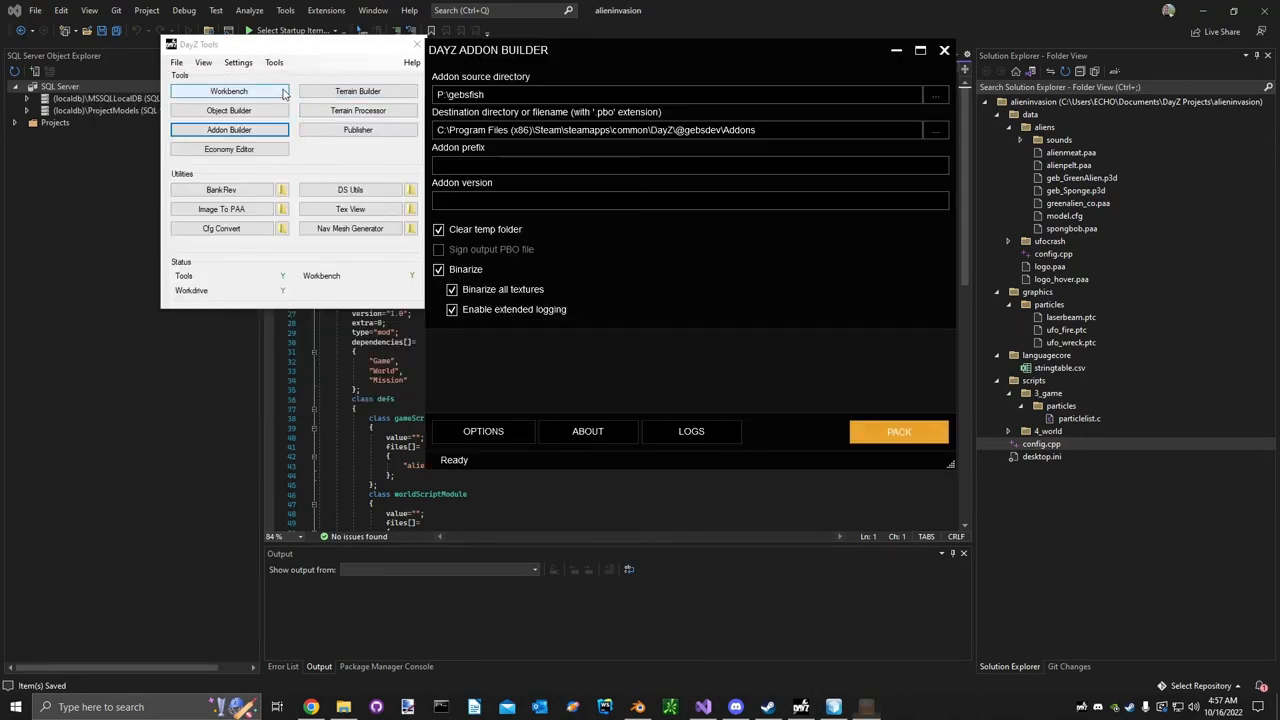
mouse_move(465, 94)
type("P:\\a")
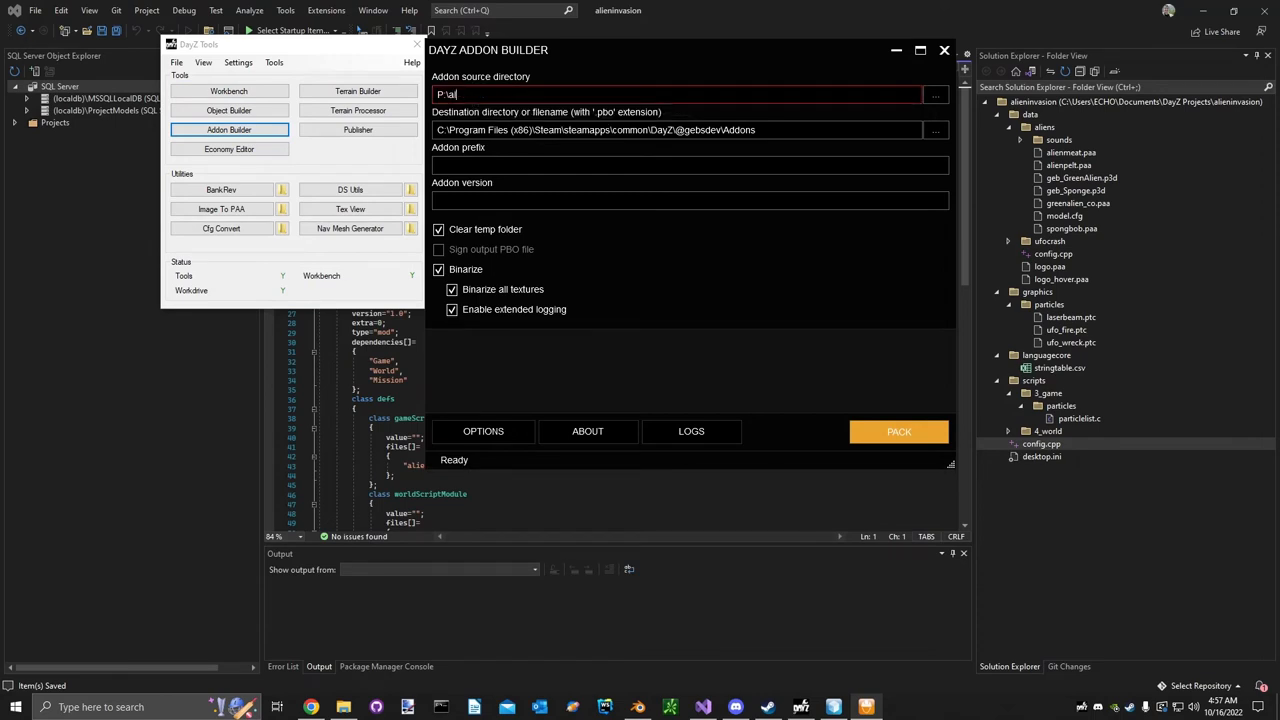
type("lieninvasion")
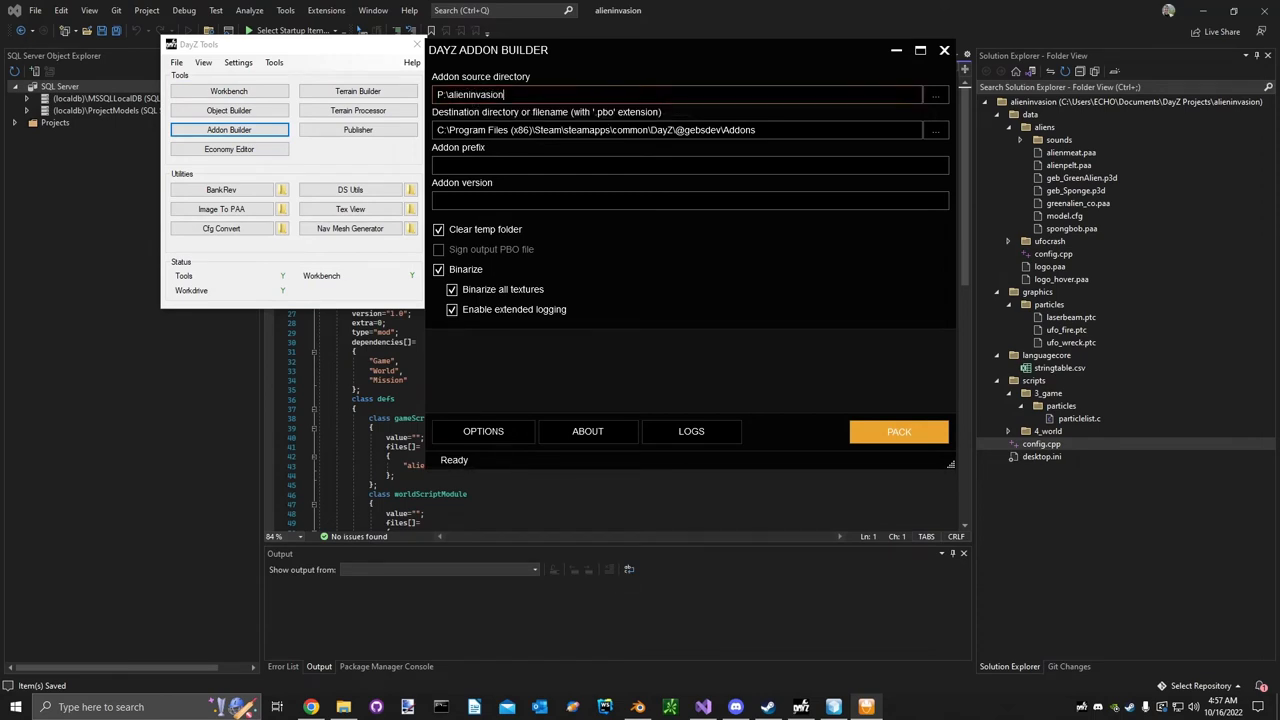
mouse_move(567, 184)
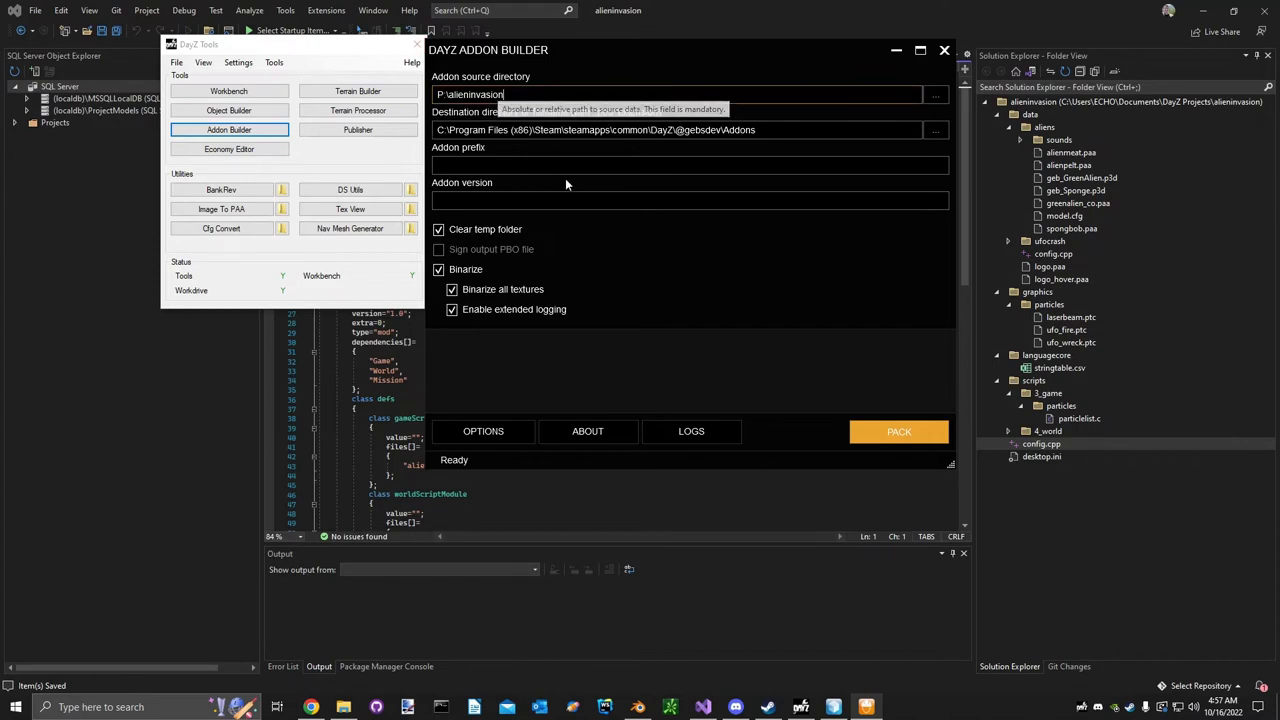
left_click(897, 431)
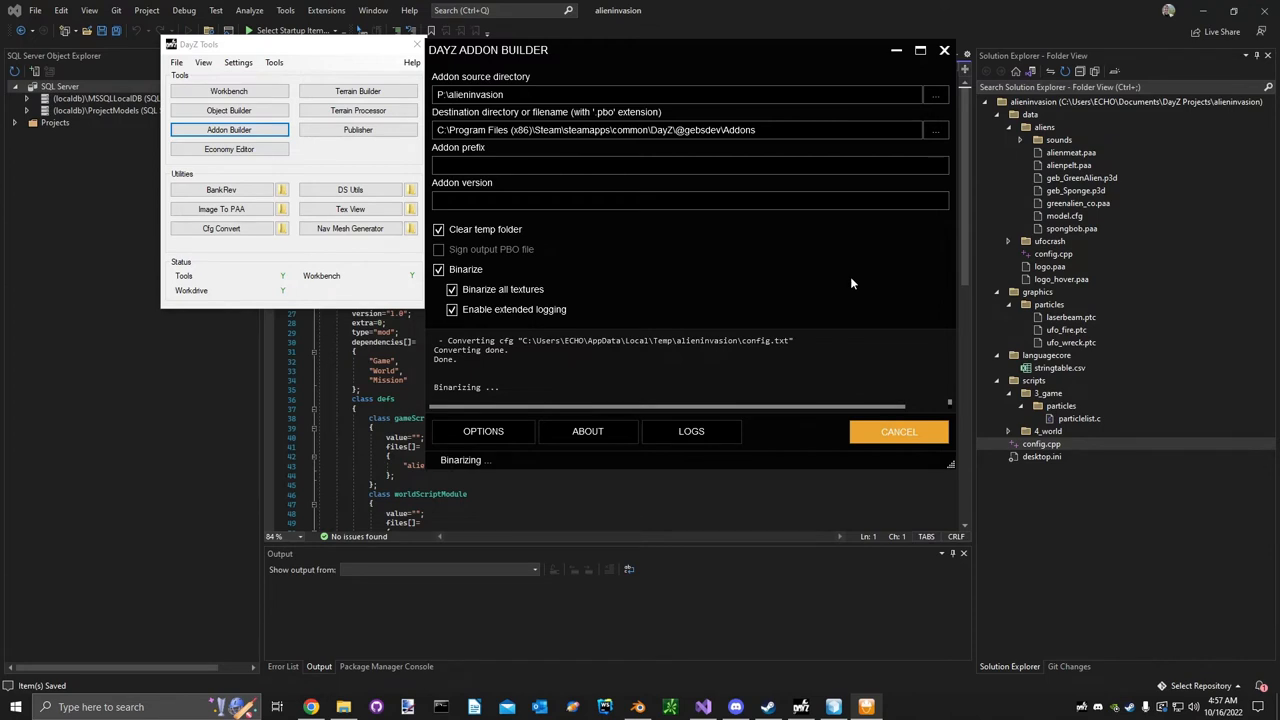
left_click(866, 707)
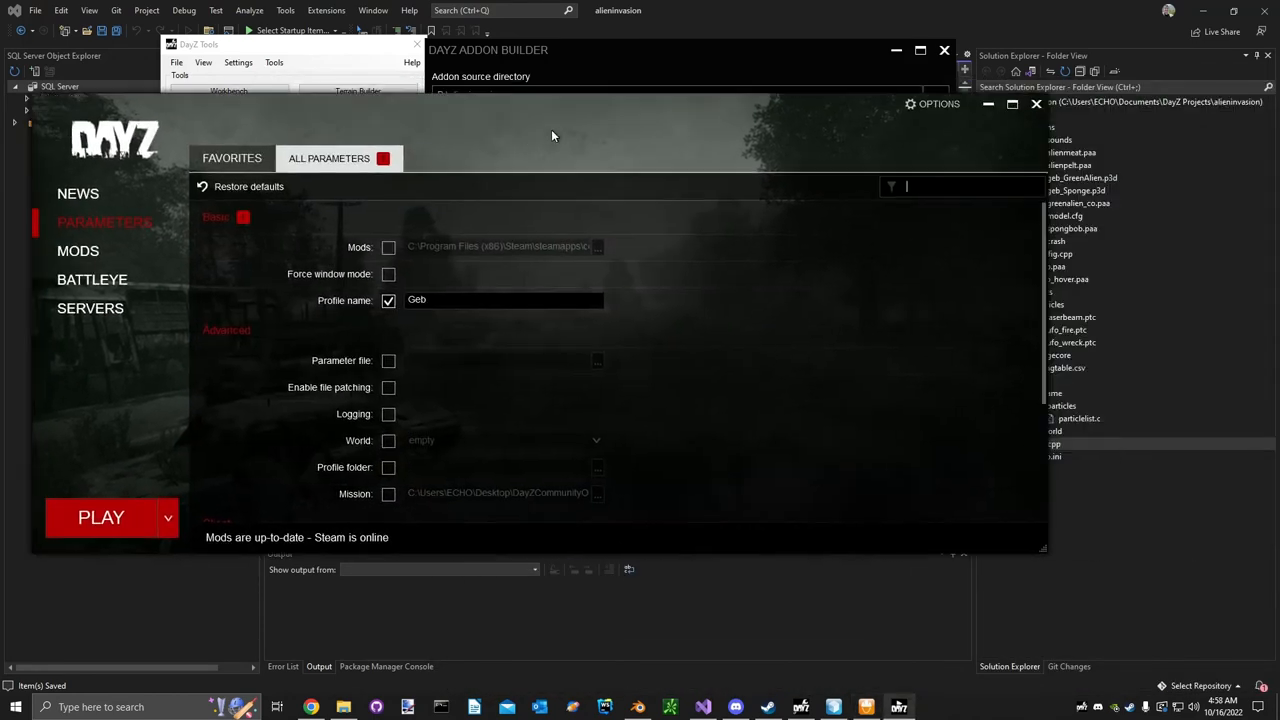
left_click(388, 246)
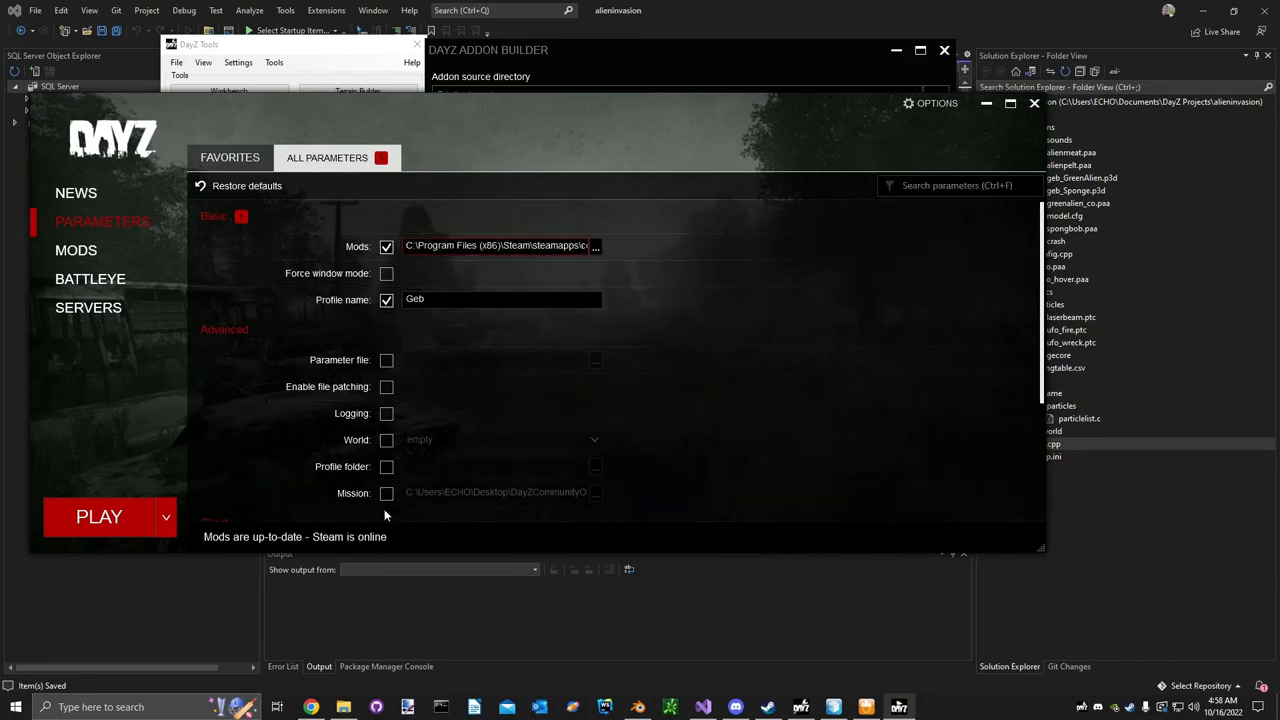
left_click(386, 492)
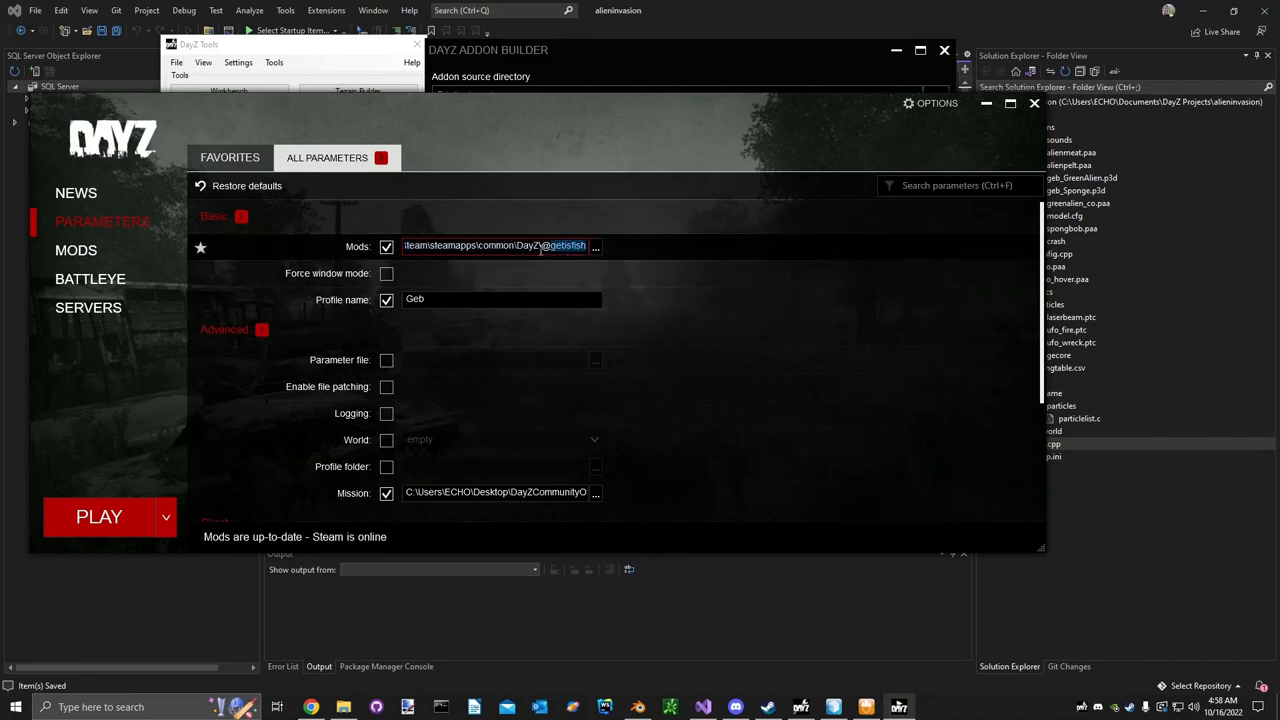
triple_click(495, 245)
type("alieninvasion")
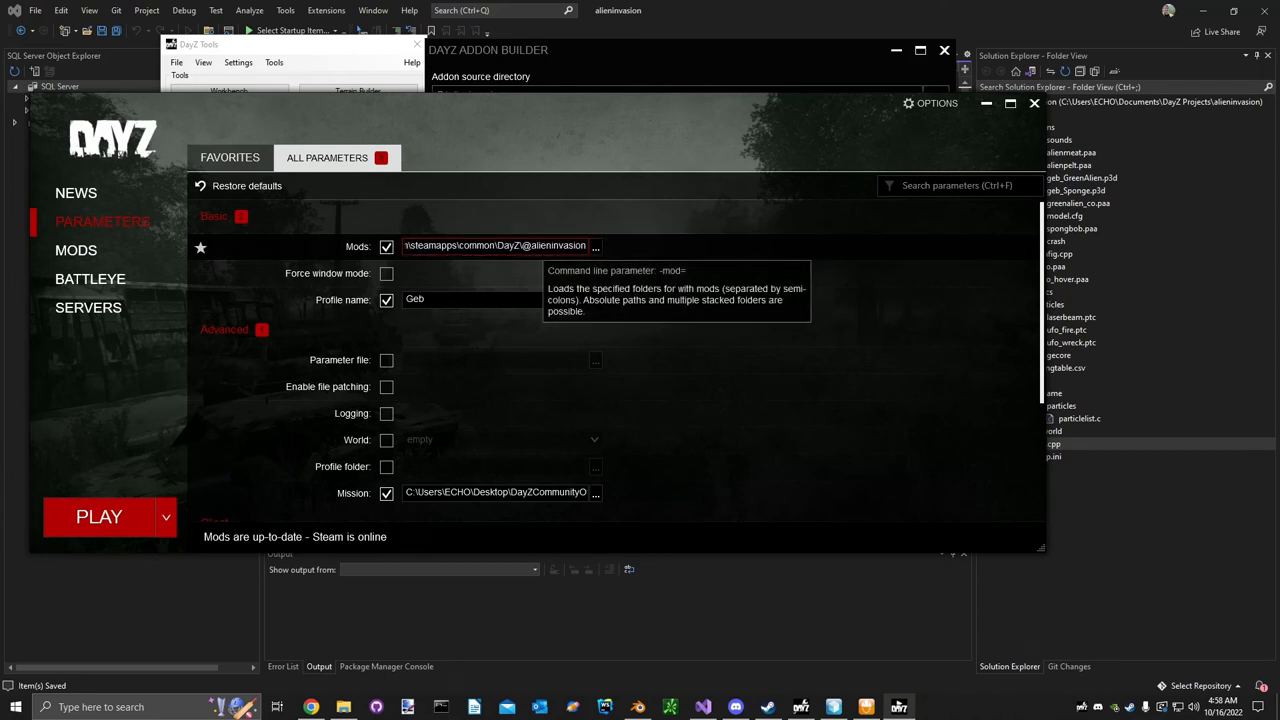
left_click(76, 250)
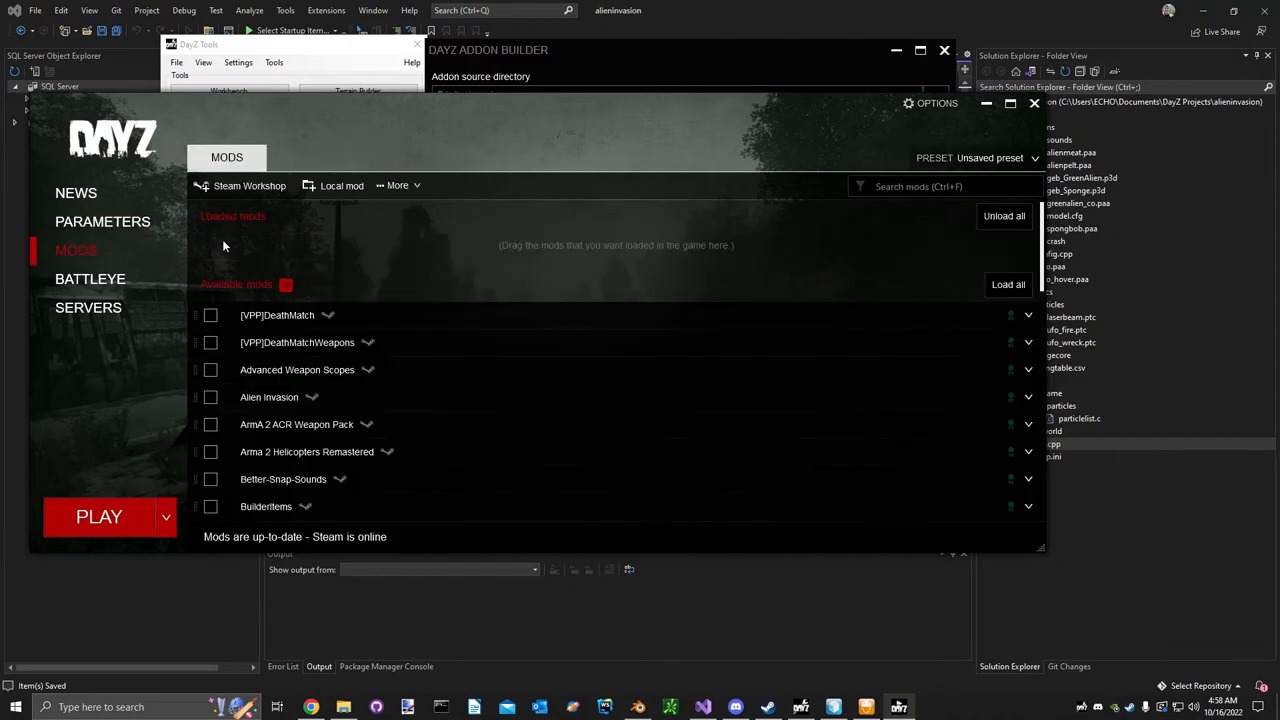
left_click(102, 221)
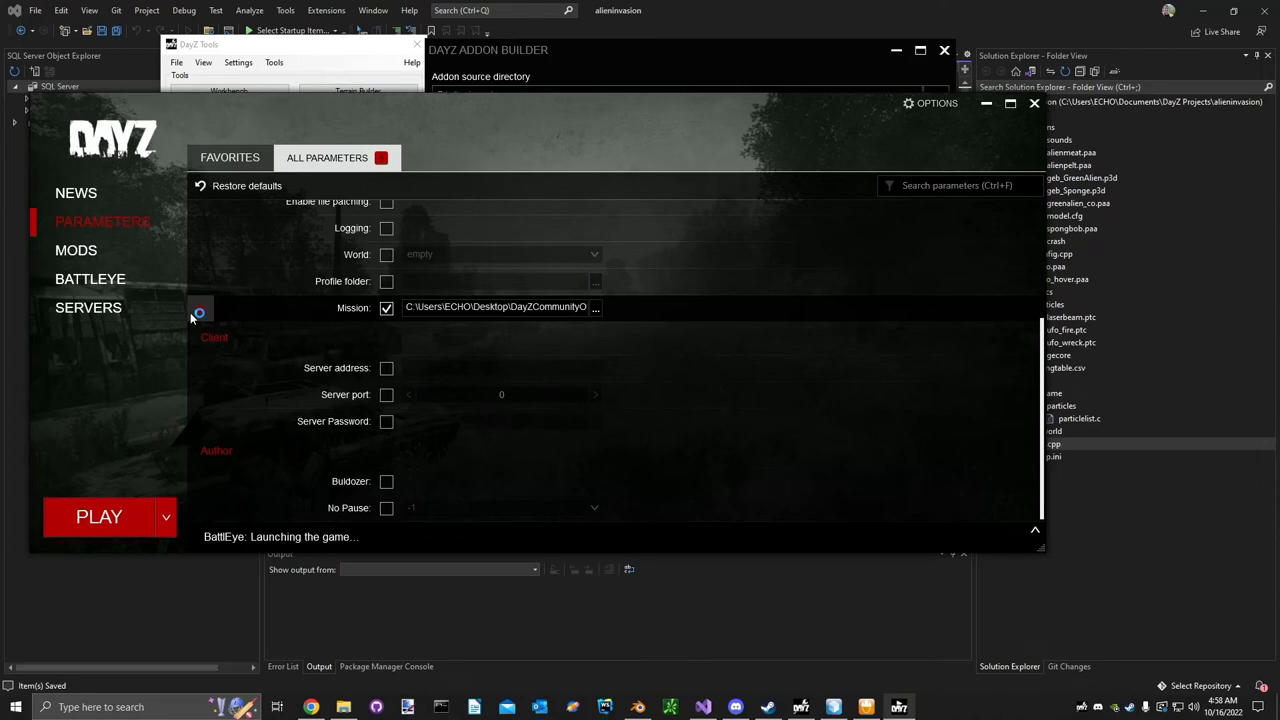
Search the Items and Objects spawner for 'geb' and preview geb_AlienSkin.
left_click(99, 516)
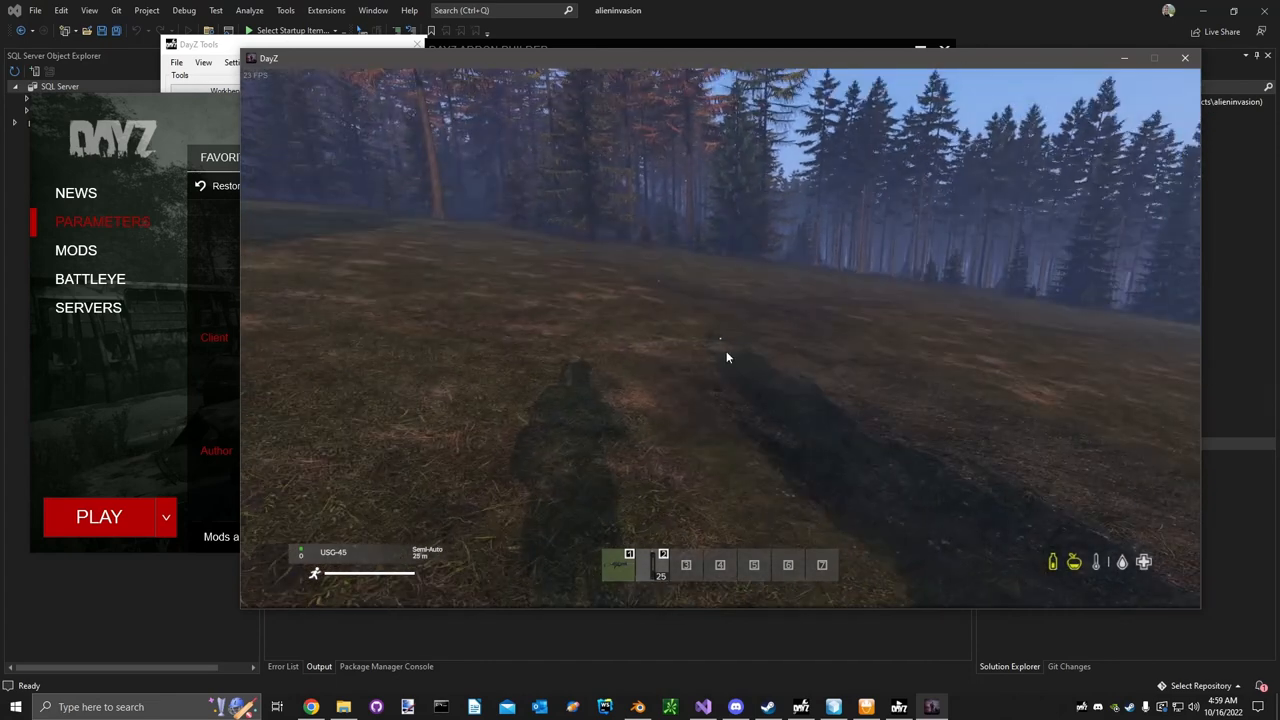
left_click(1180, 103)
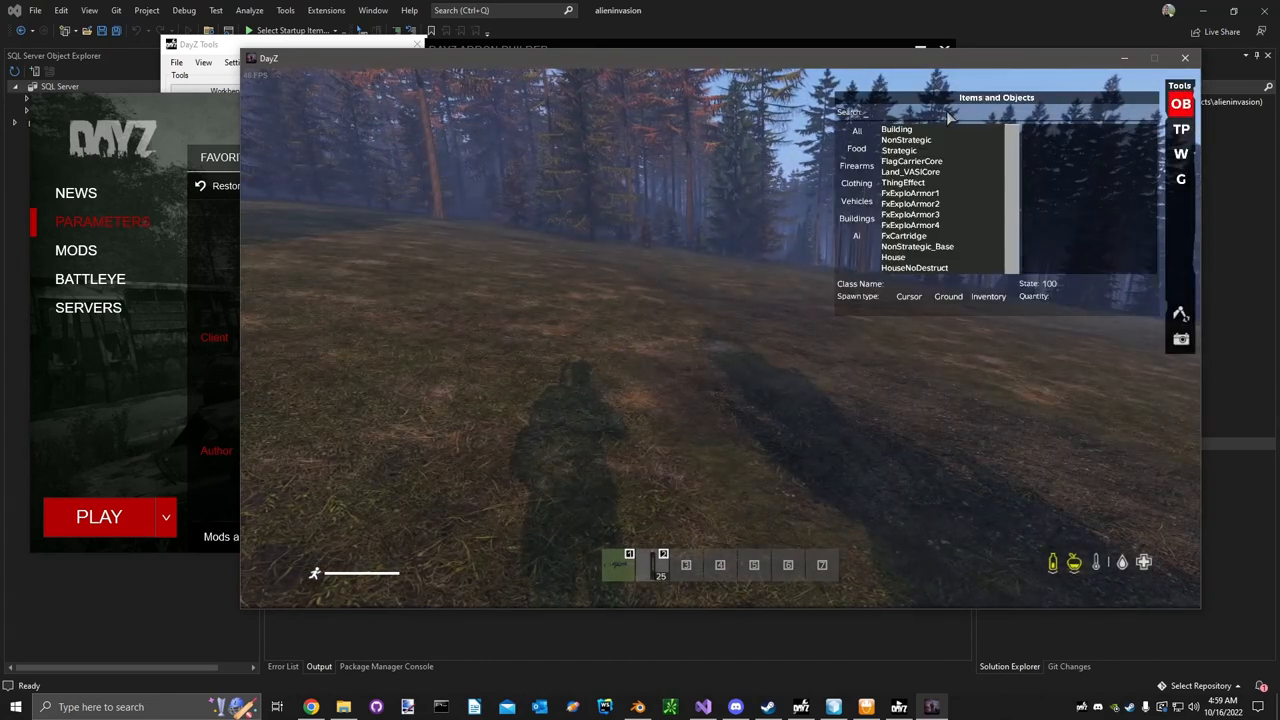
type("gebs")
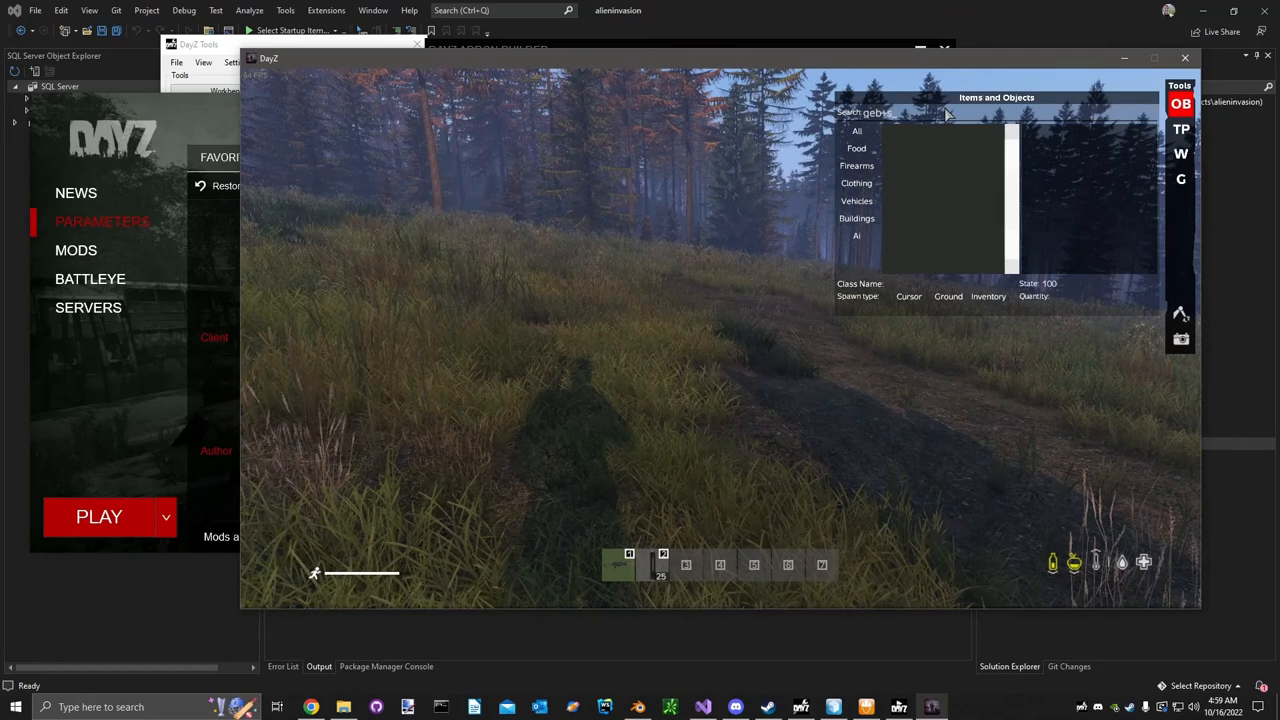
type("geb")
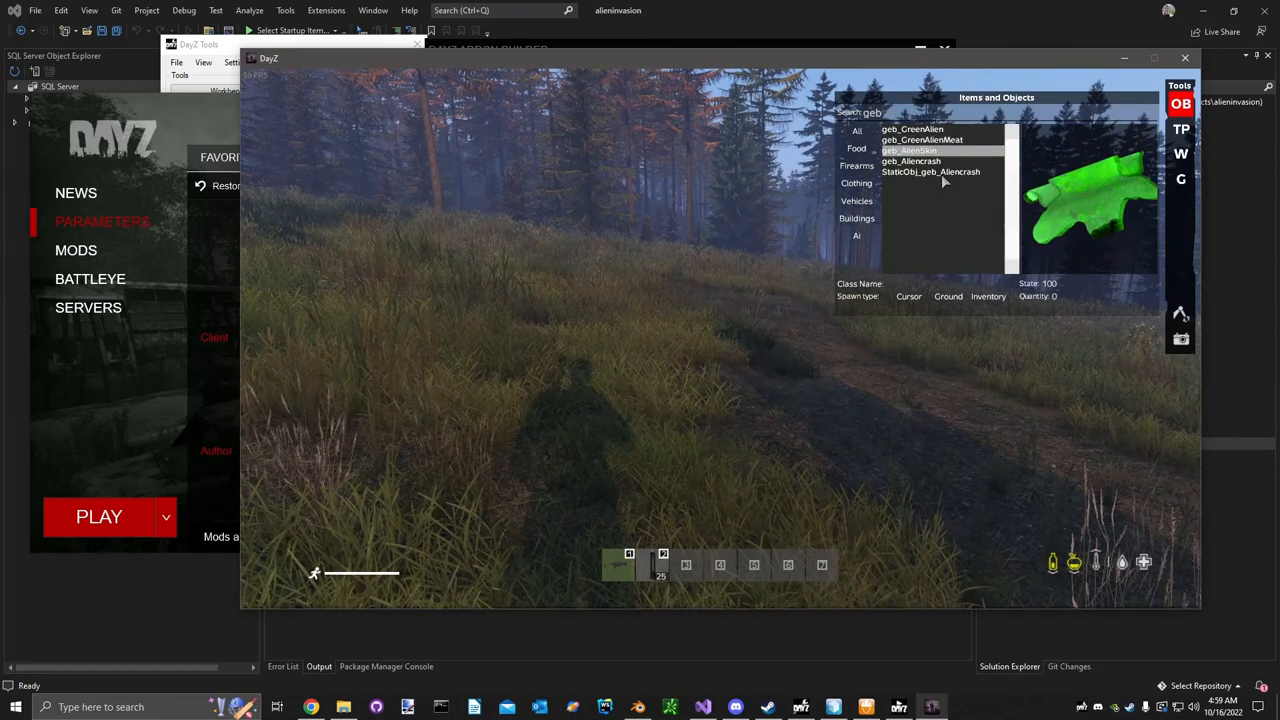
left_click(909, 150)
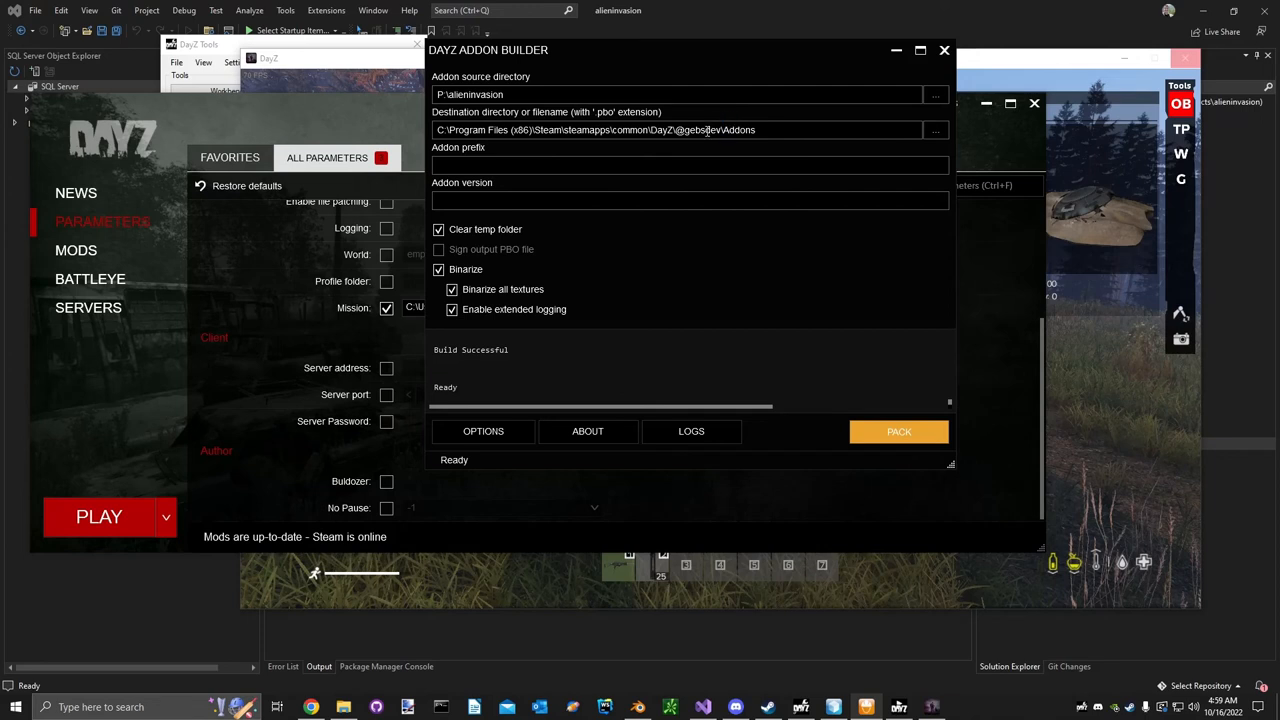
mouse_move(700, 130)
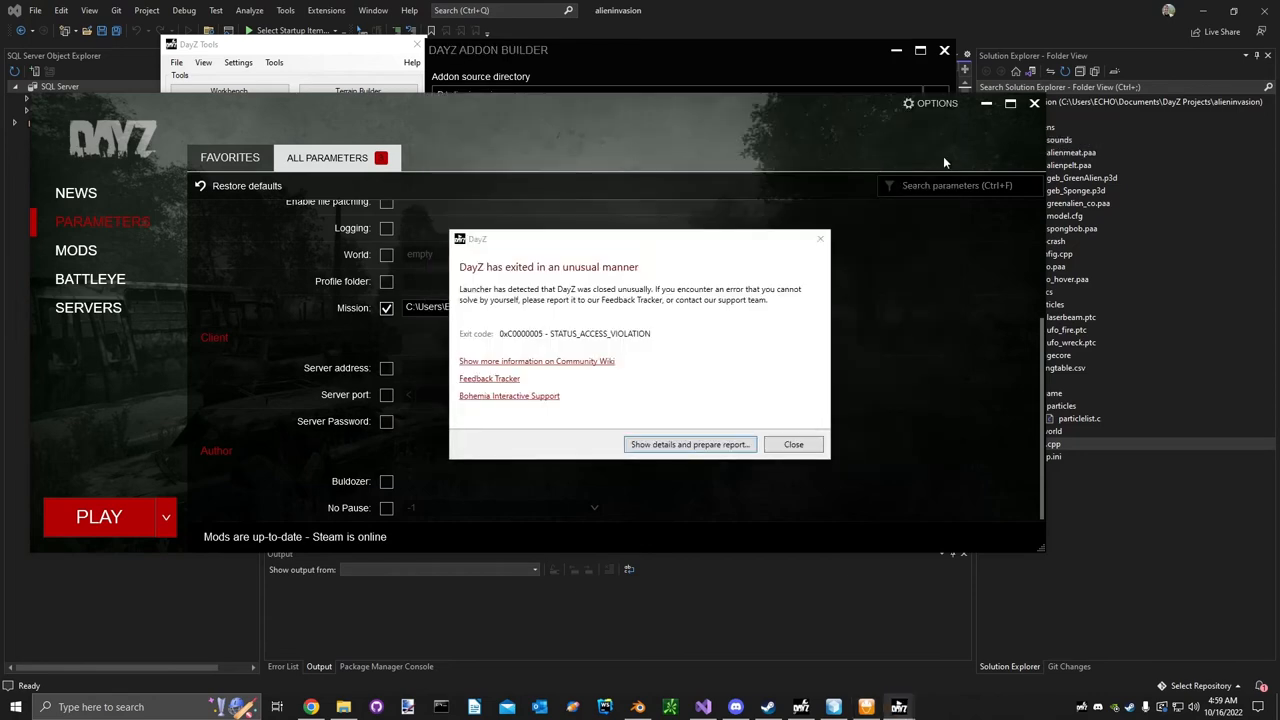
Close the 'exited in an unusual manner' crash report and relaunch the modded game.
left_click(793, 444)
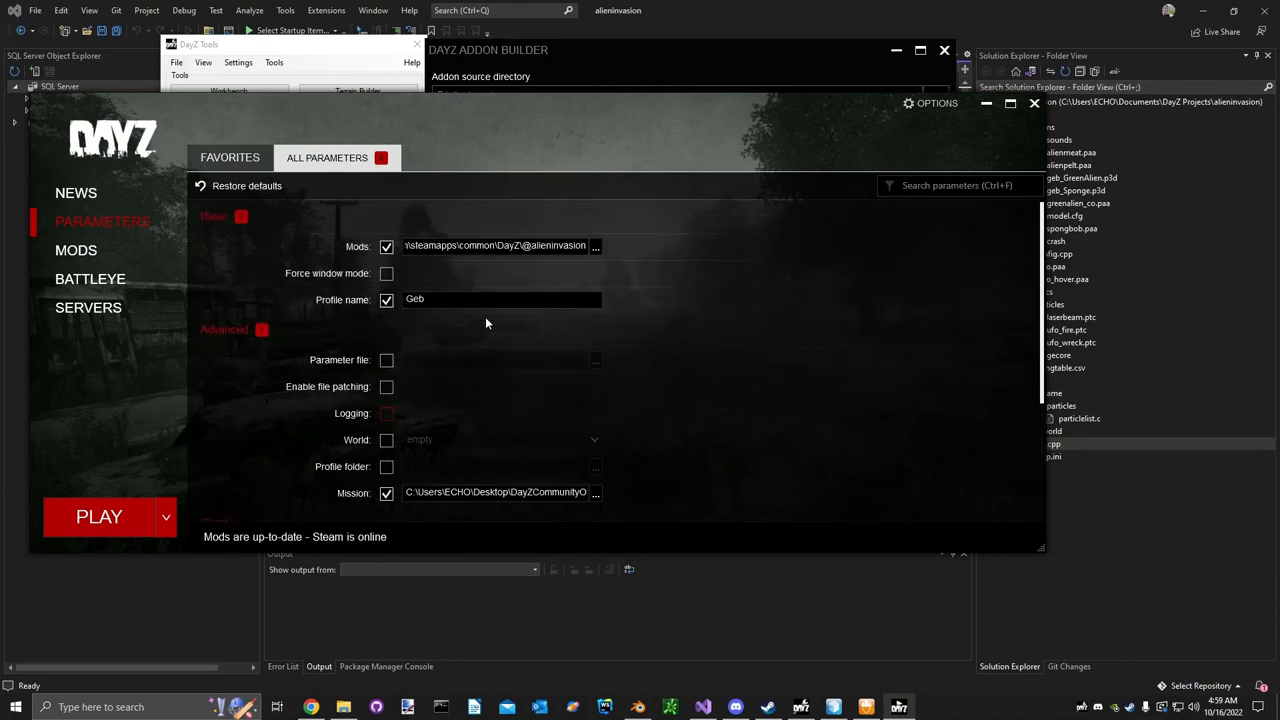
double_click(557, 245)
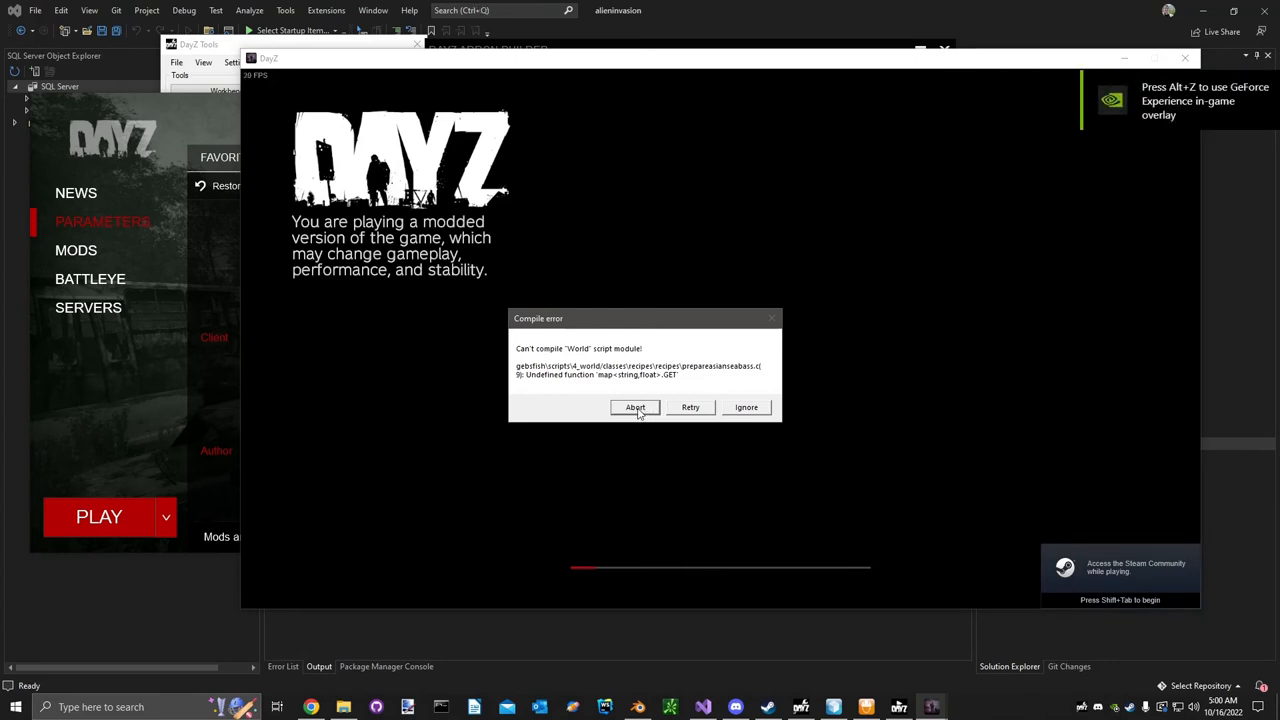
left_click(635, 407)
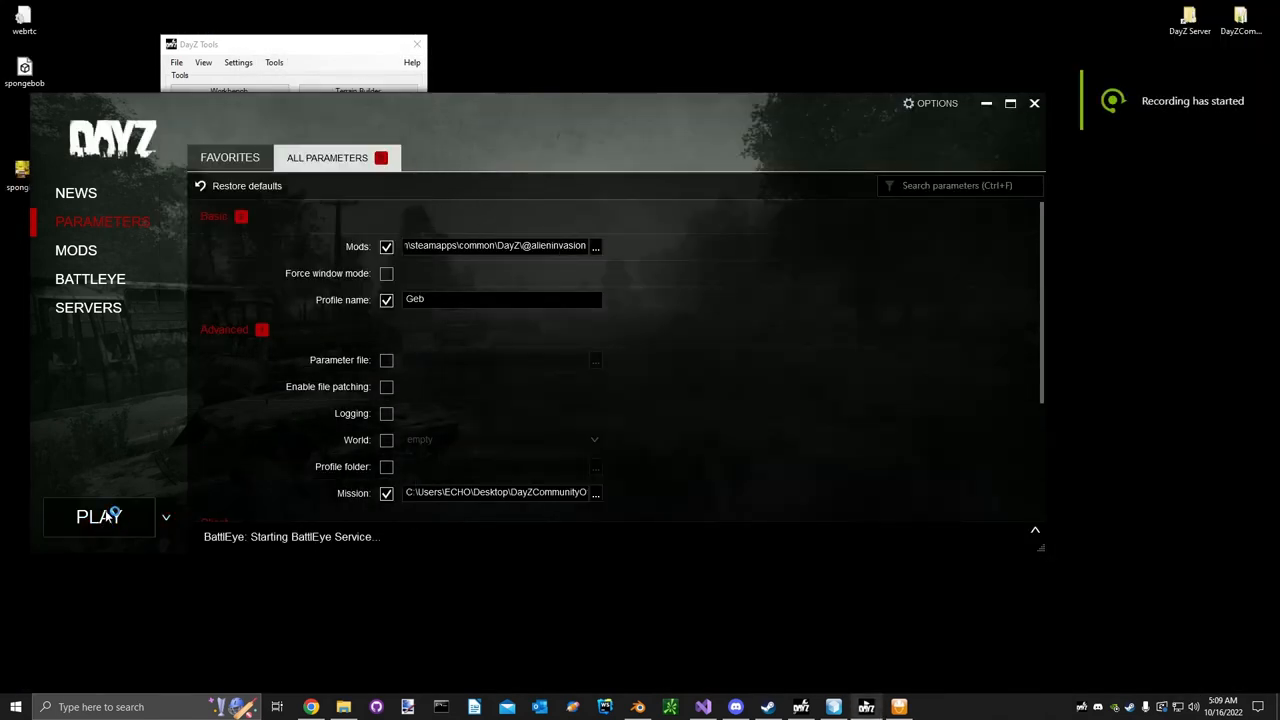
mouse_move(595, 250)
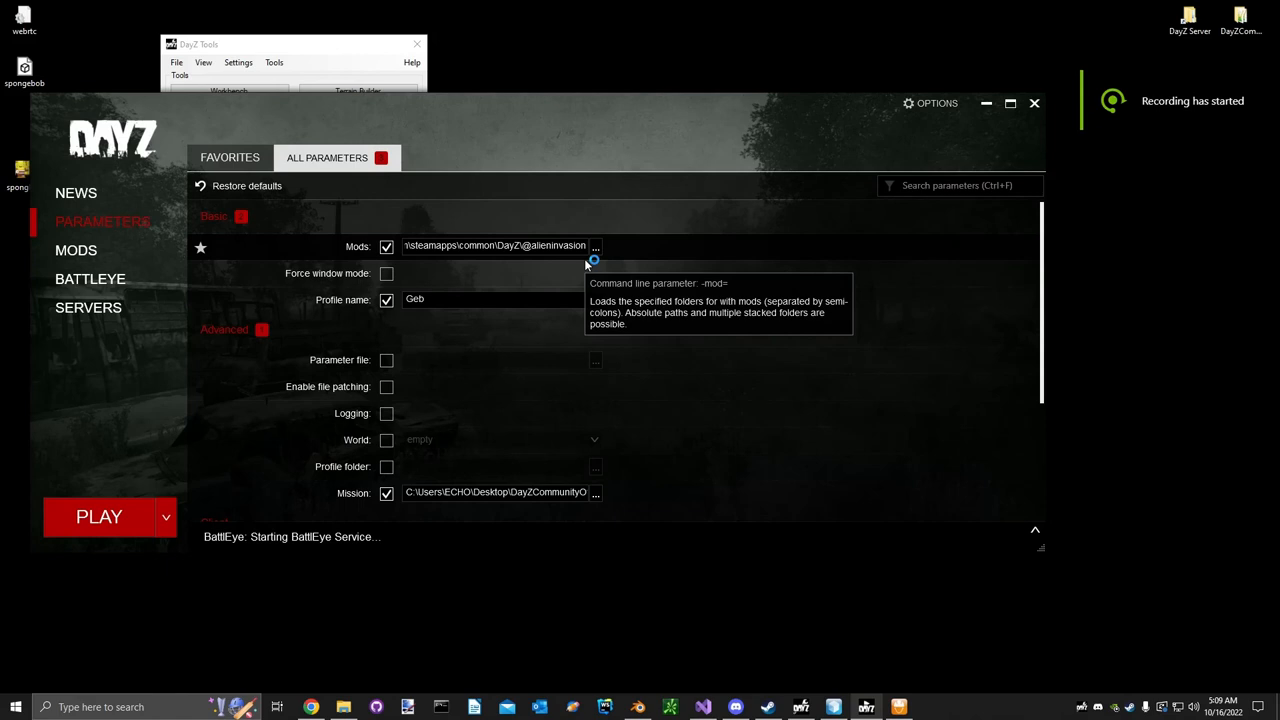
scroll("down", 3)
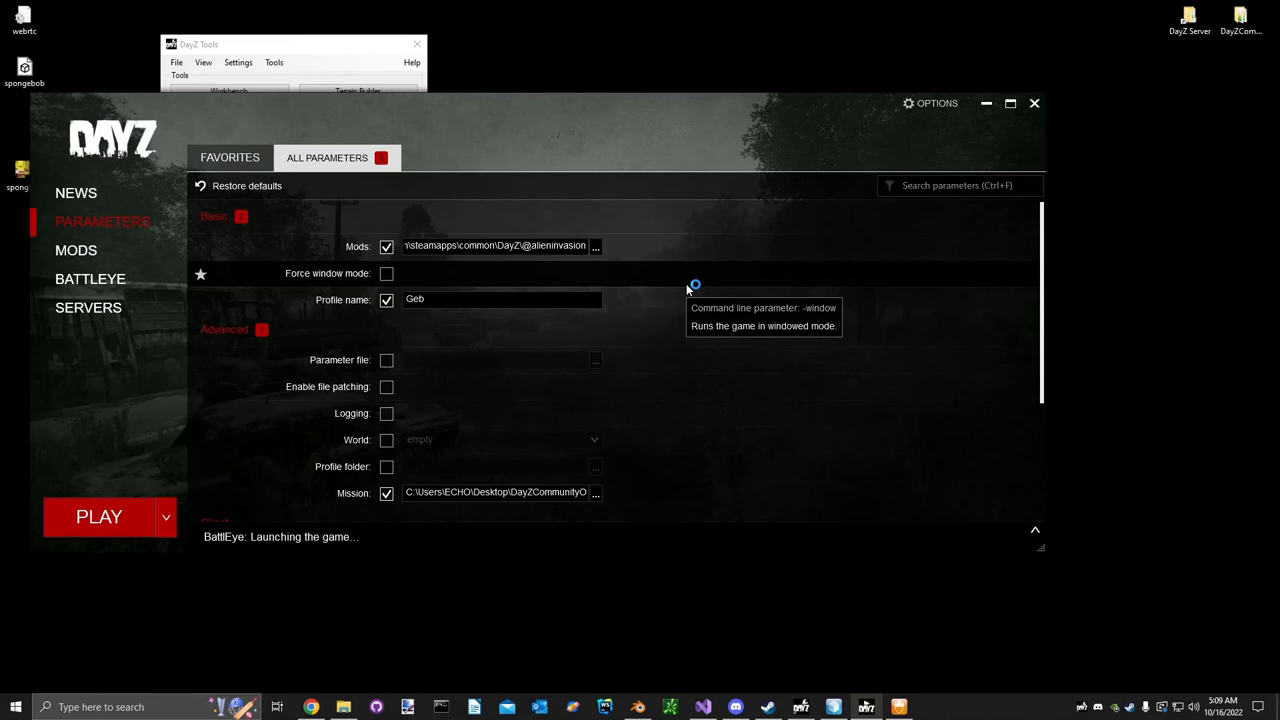
left_click(99, 516)
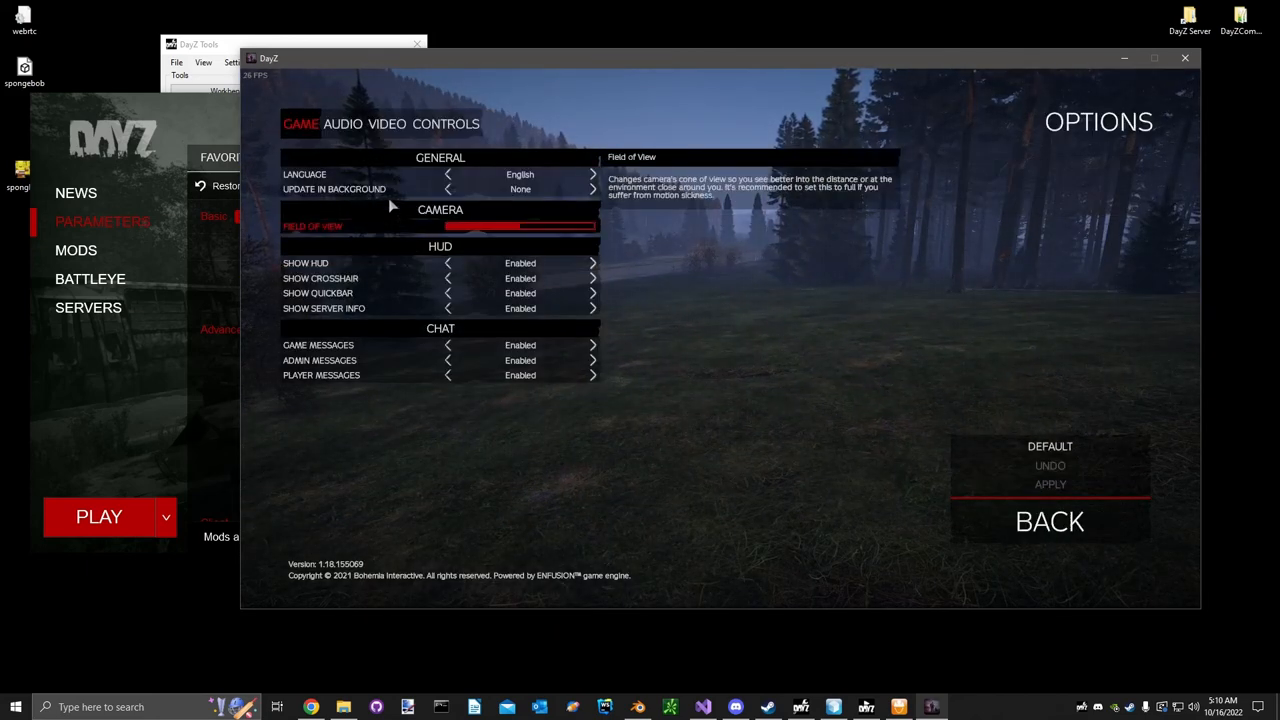
Set the video display mode to Fullscreen at 1920×1080 and apply.
left_click(387, 123)
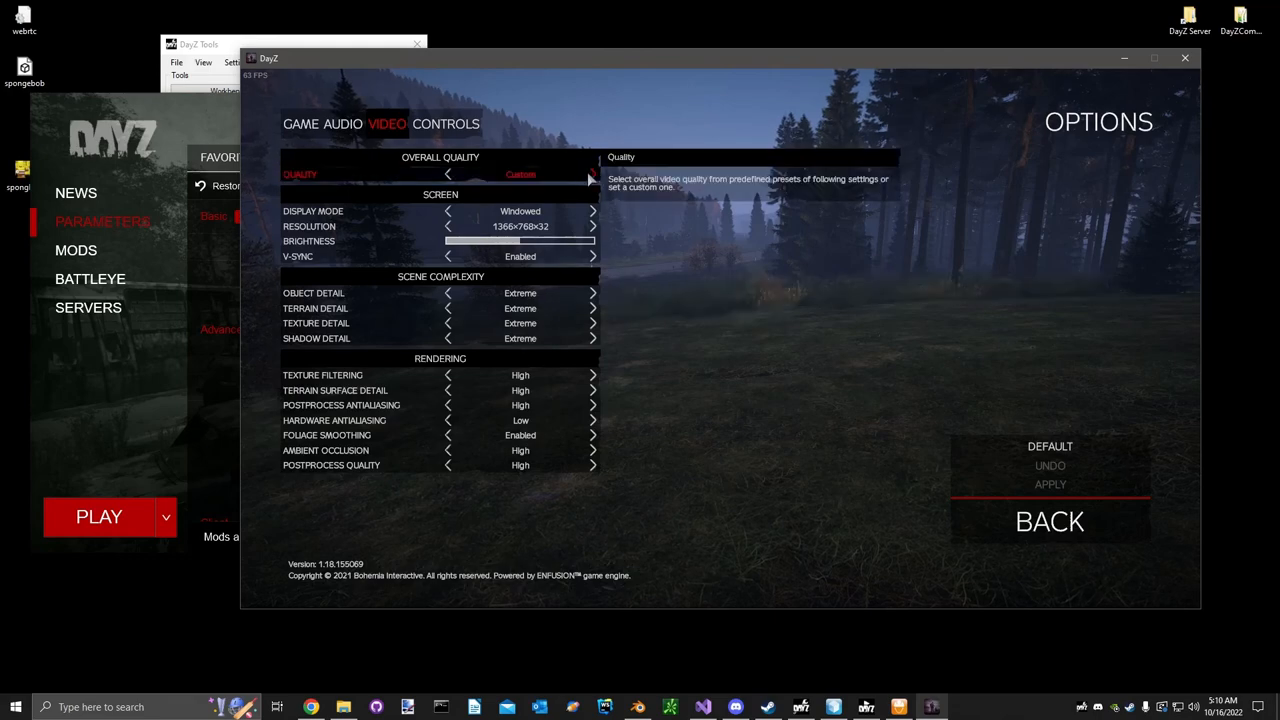
left_click(592, 211)
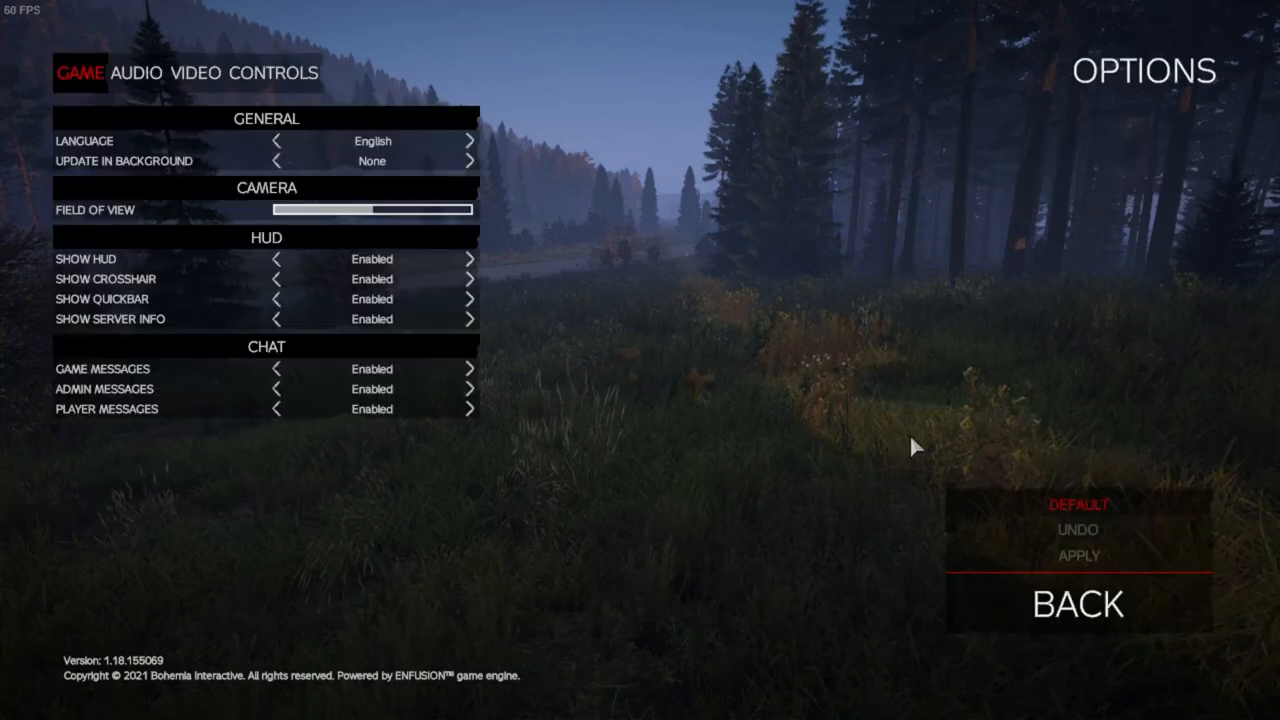
left_click(196, 72)
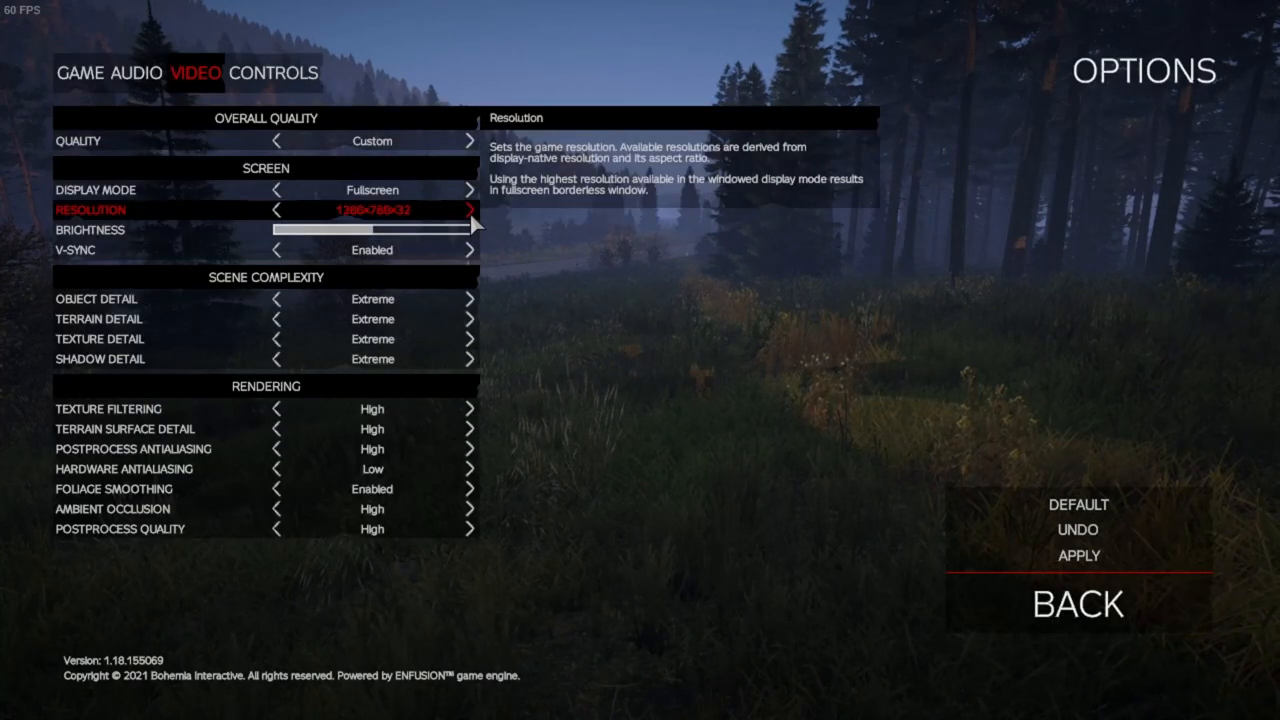
left_click(468, 210)
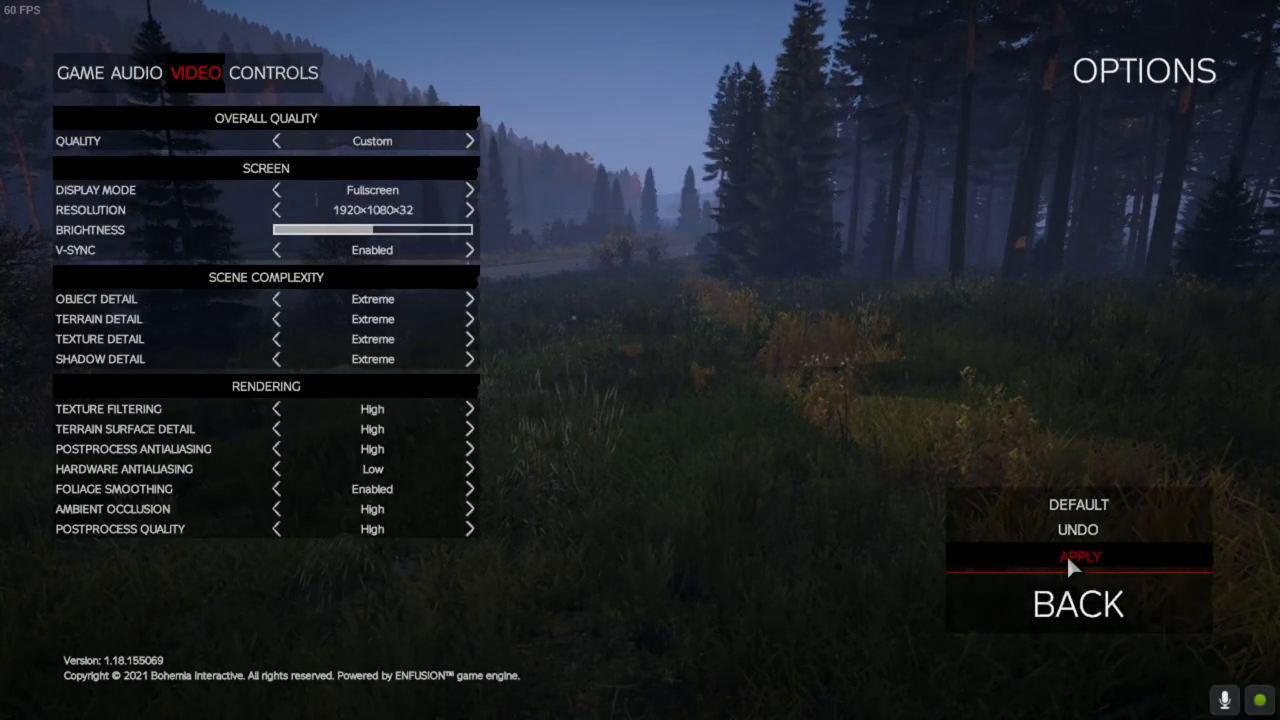
left_click(1078, 556)
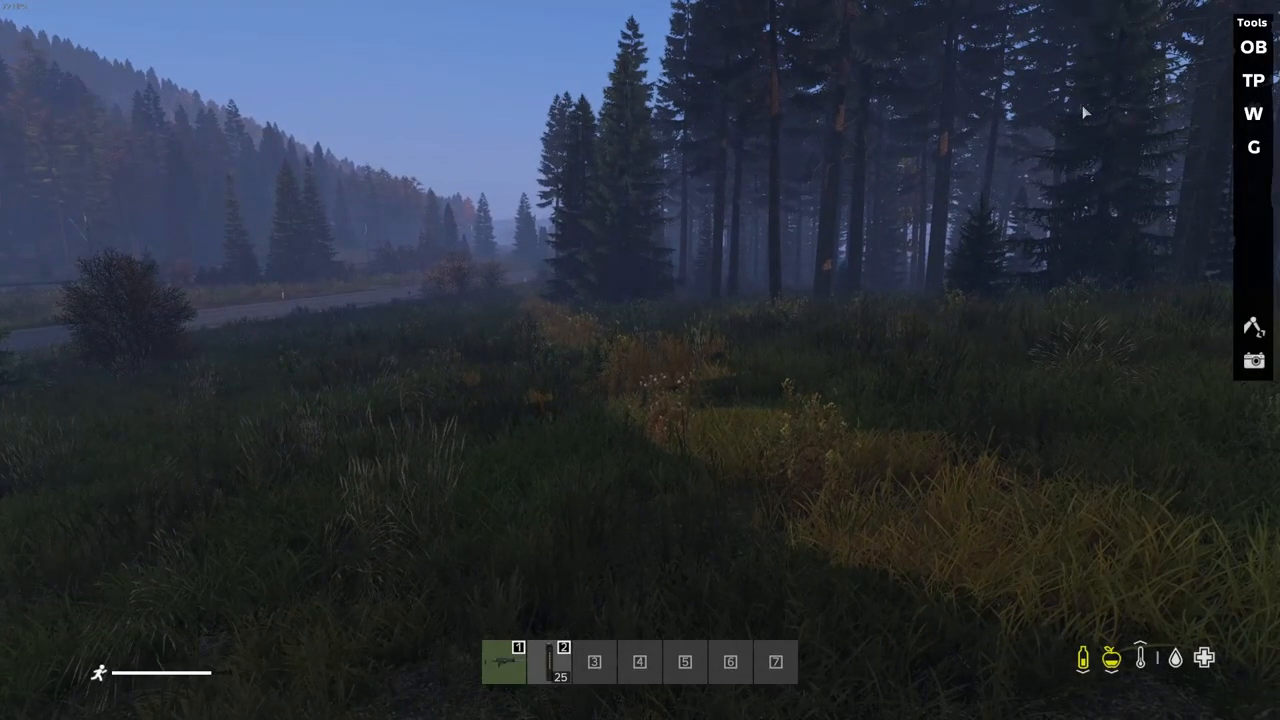
Search the object spawner for 'spo' and preview geb_Sponge.
left_click(1252, 47)
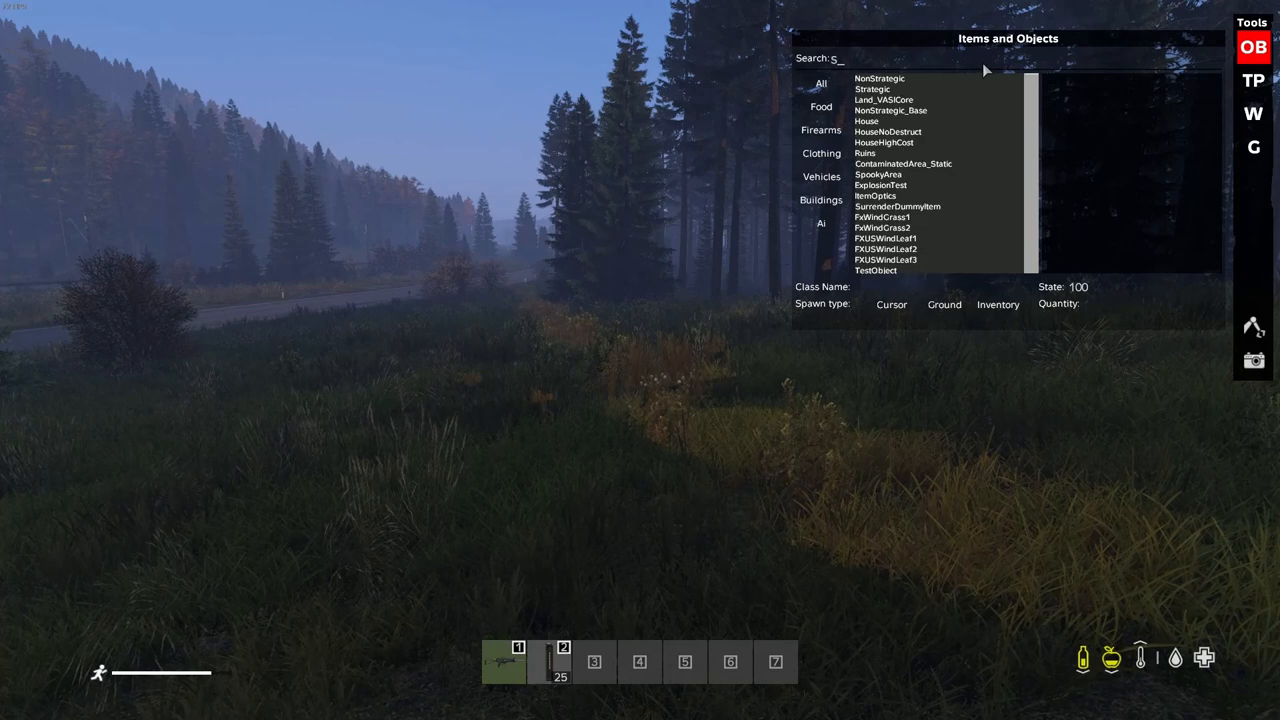
type("po")
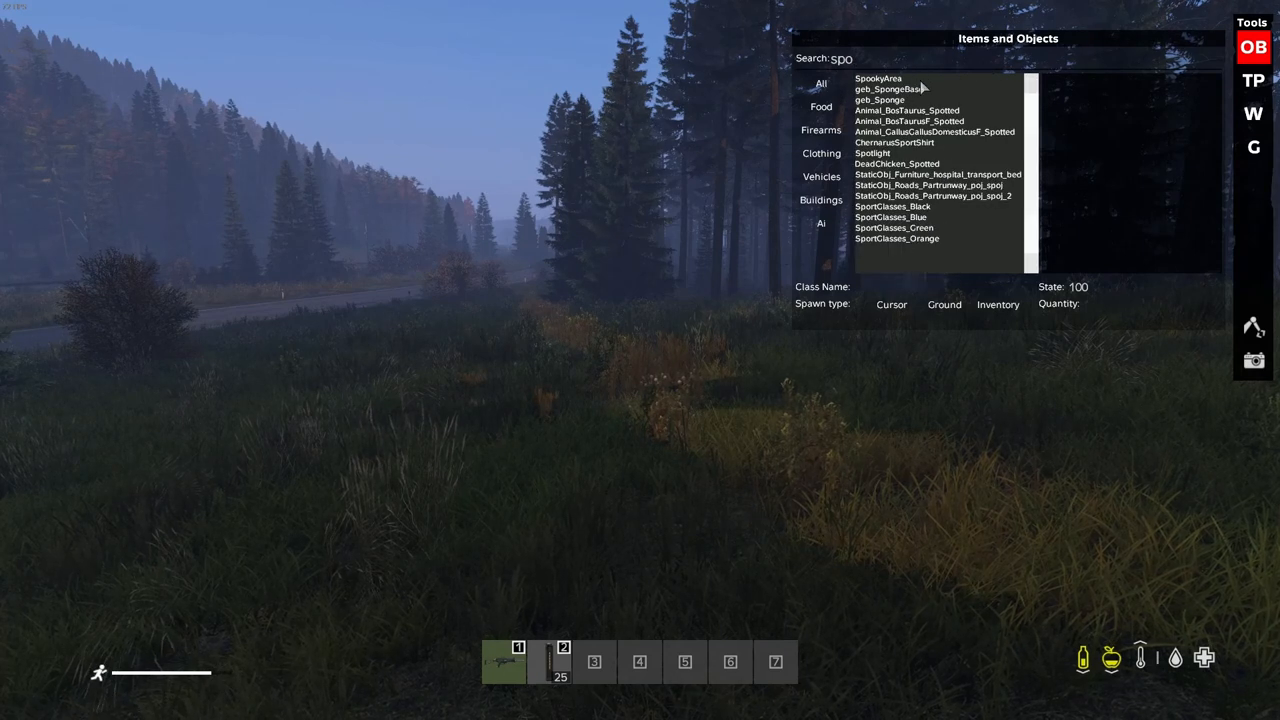
left_click(879, 99)
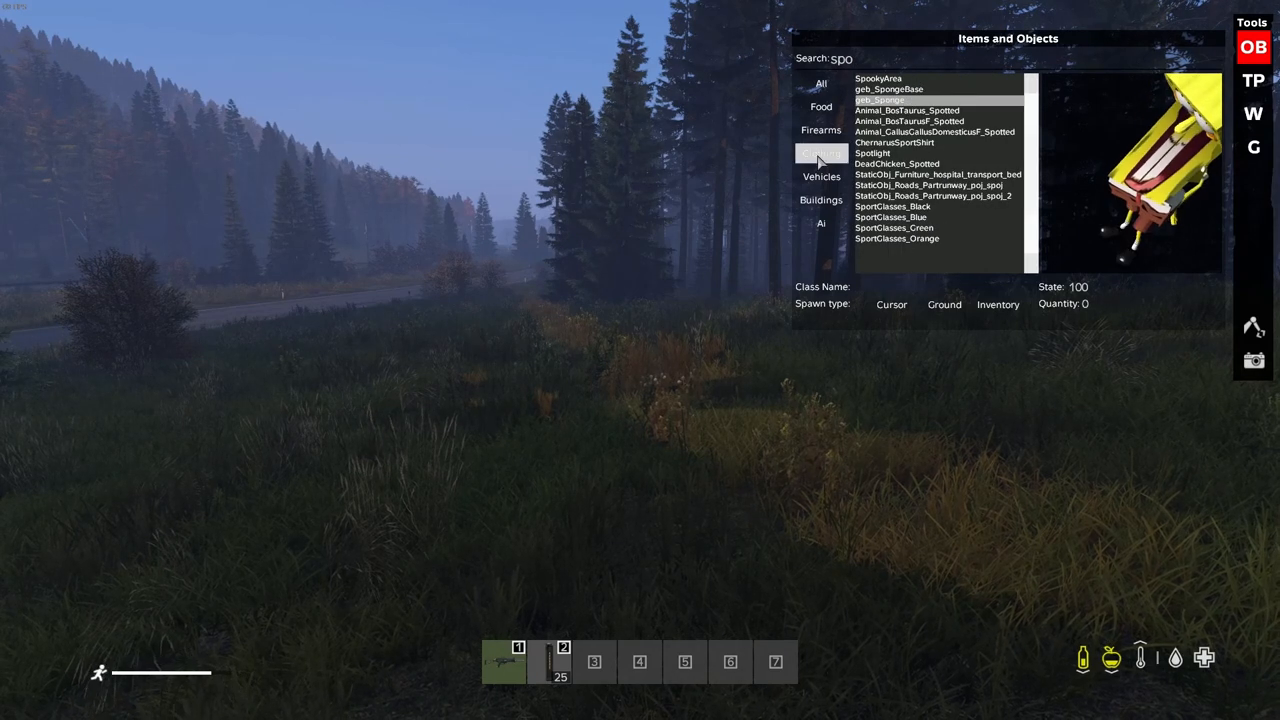